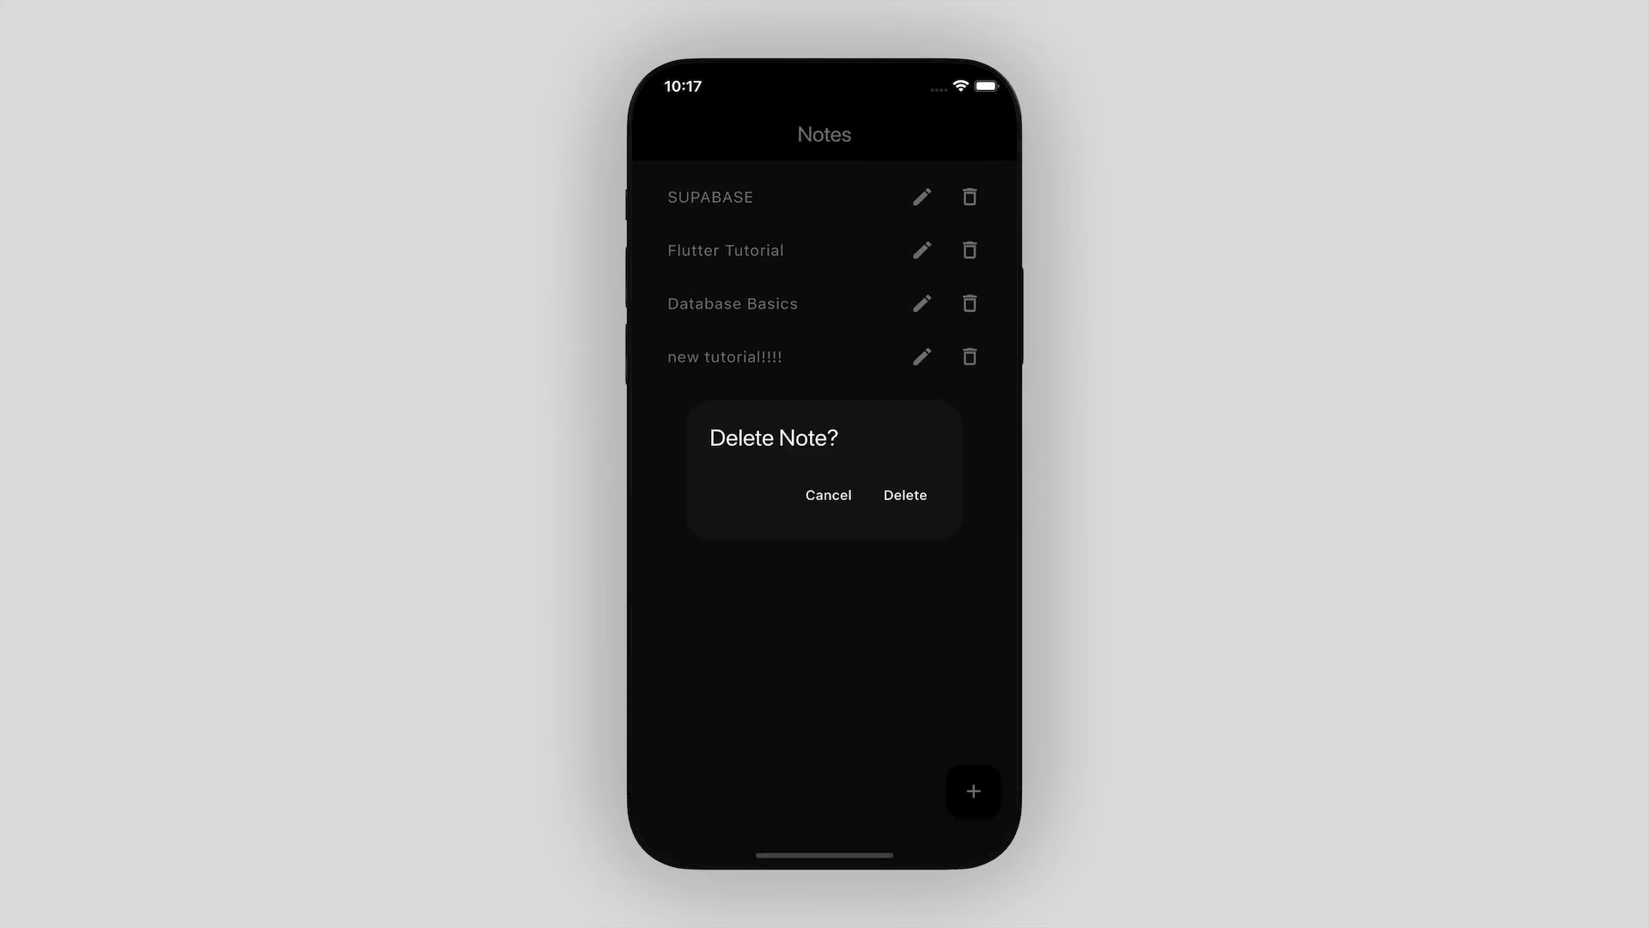
- Answer the Delete Note? confirmation in the notes app in iOS Simulator
{"action": "left_click", "coordinate": [904, 495]}
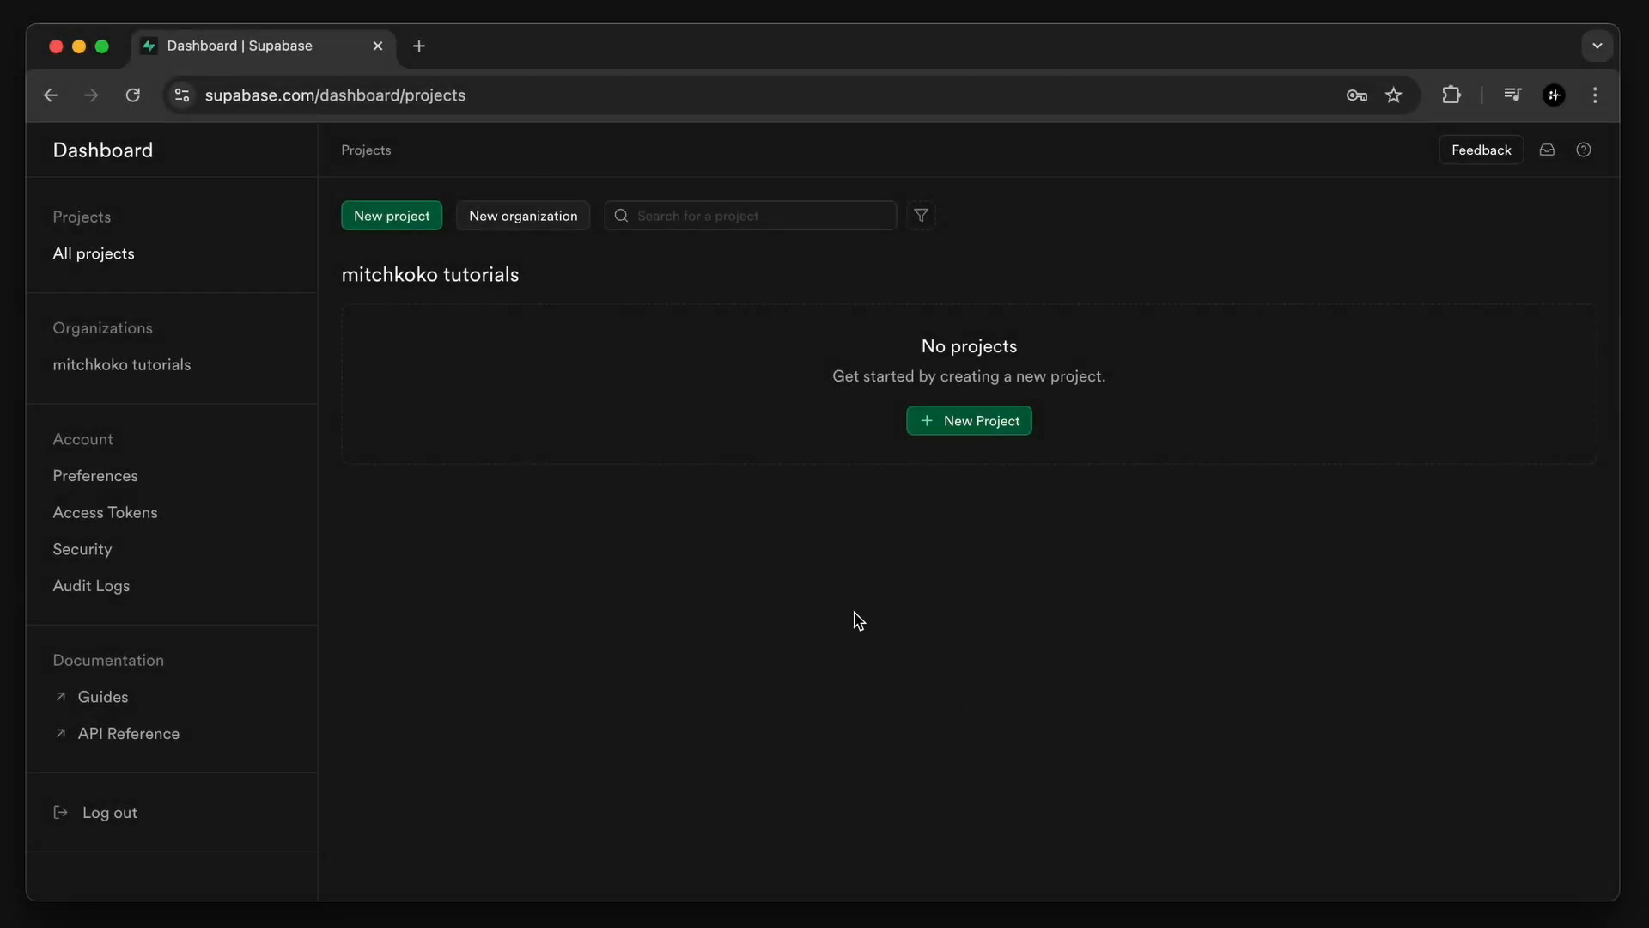
- Create Supabase project 'databasetutorial' in Oceania (Sydney) with a generated password
{"action": "left_click", "coordinate": [392, 215]}
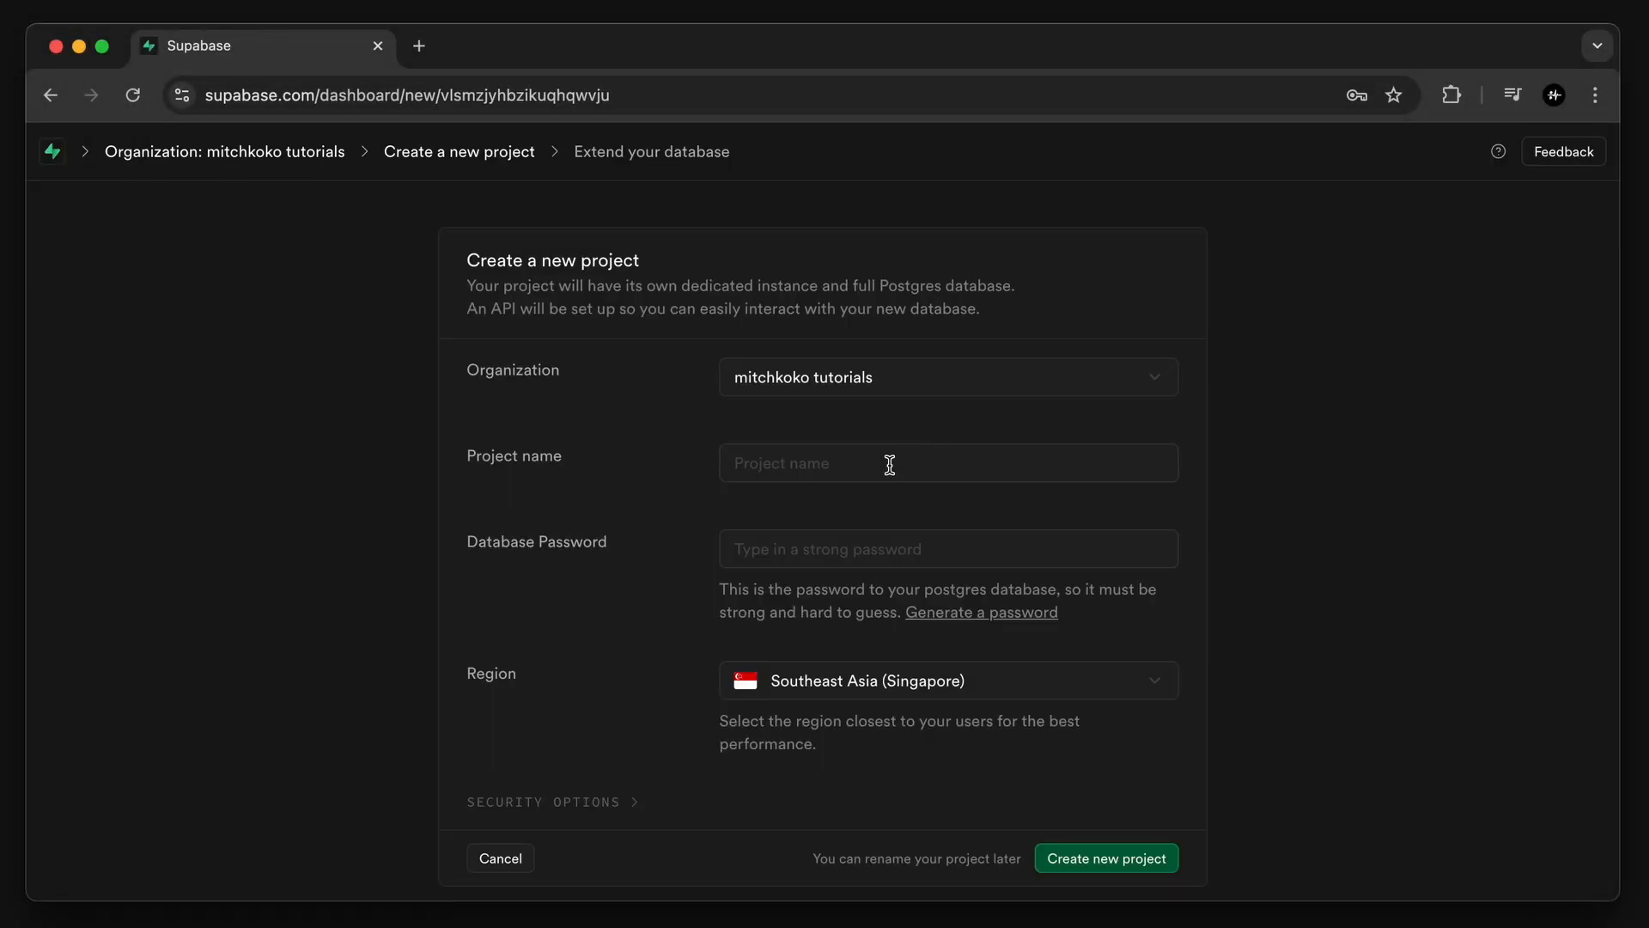
{"action": "type", "text": "databasetutor"}
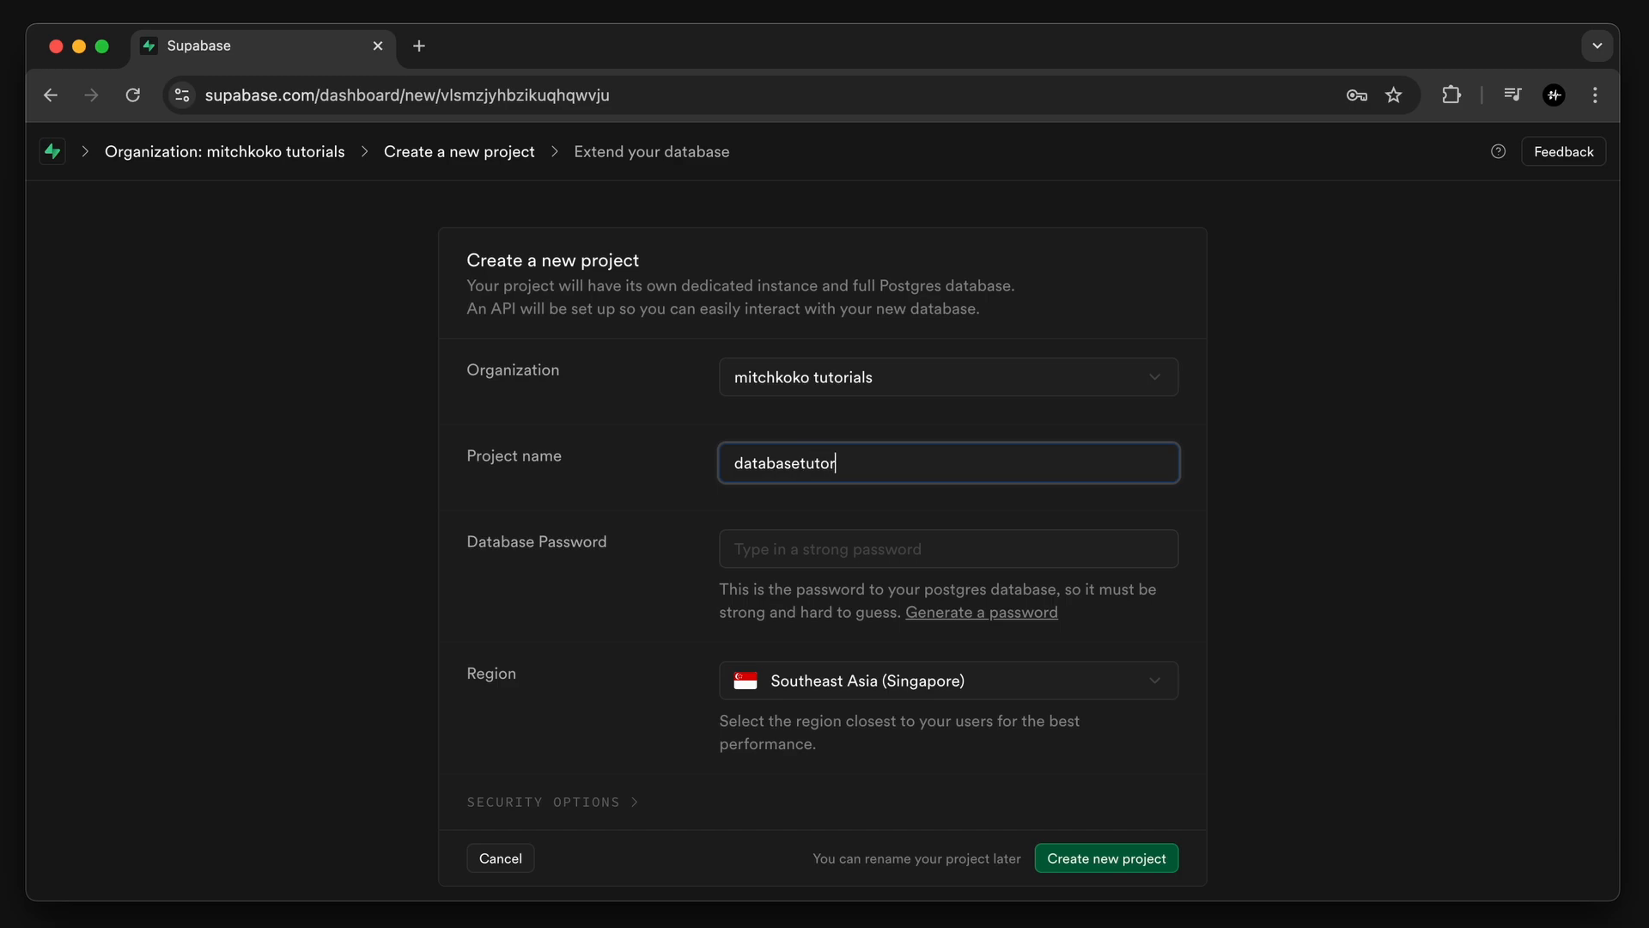
{"action": "type", "text": "ial"}
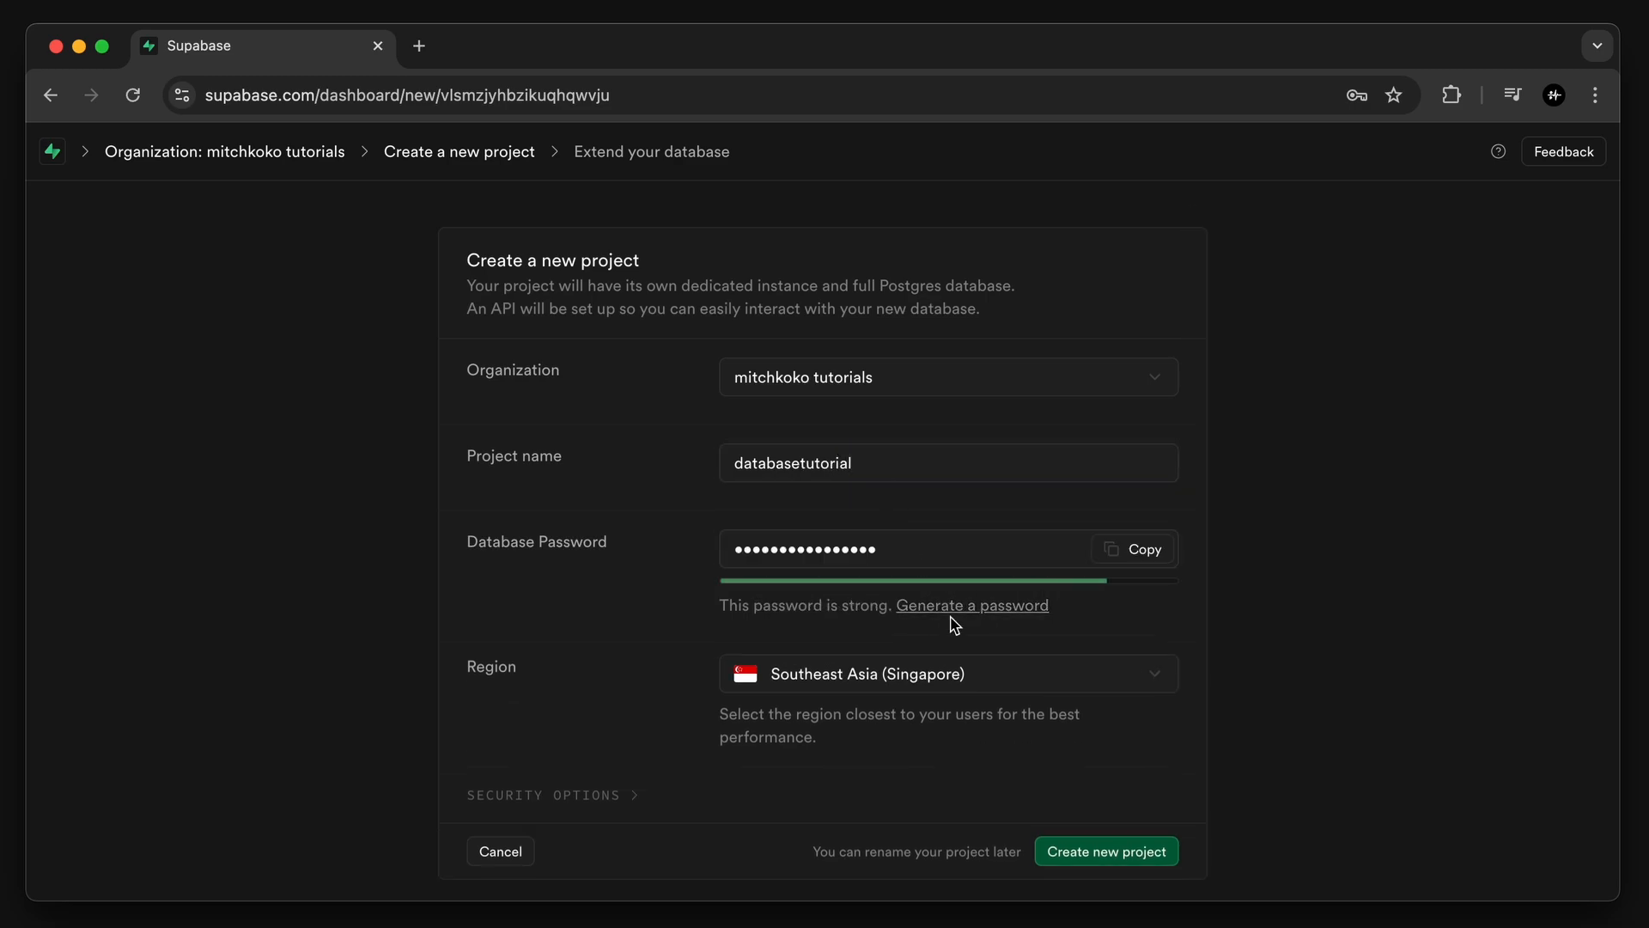
{"action": "left_click", "coordinate": [947, 674]}
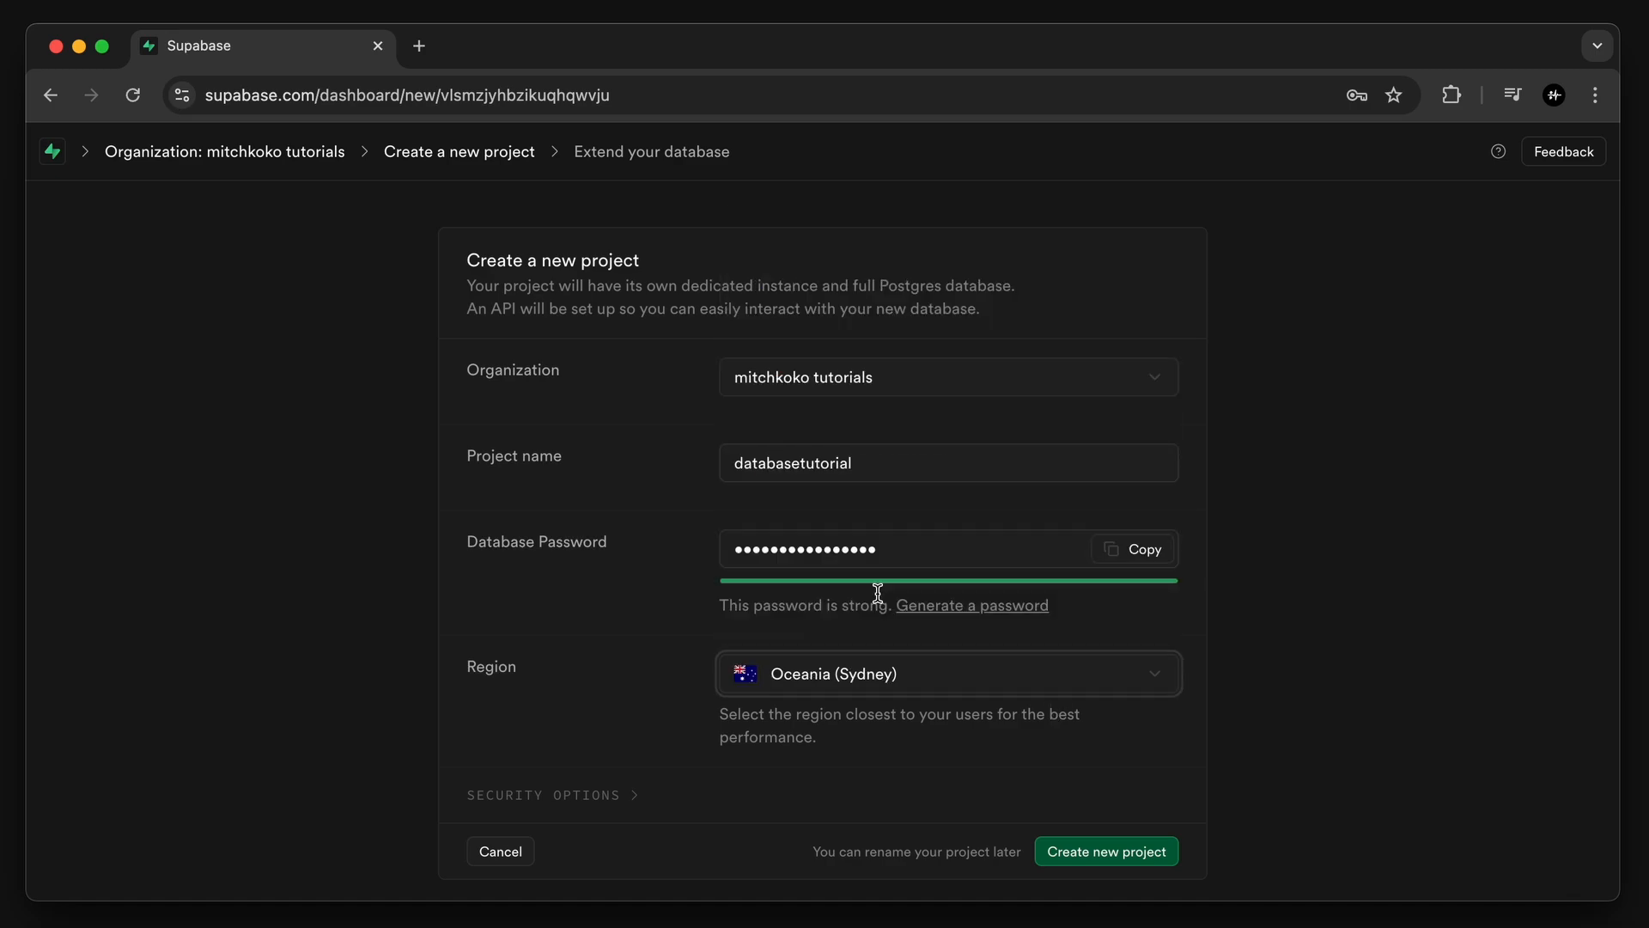
{"action": "left_click", "coordinate": [1106, 851]}
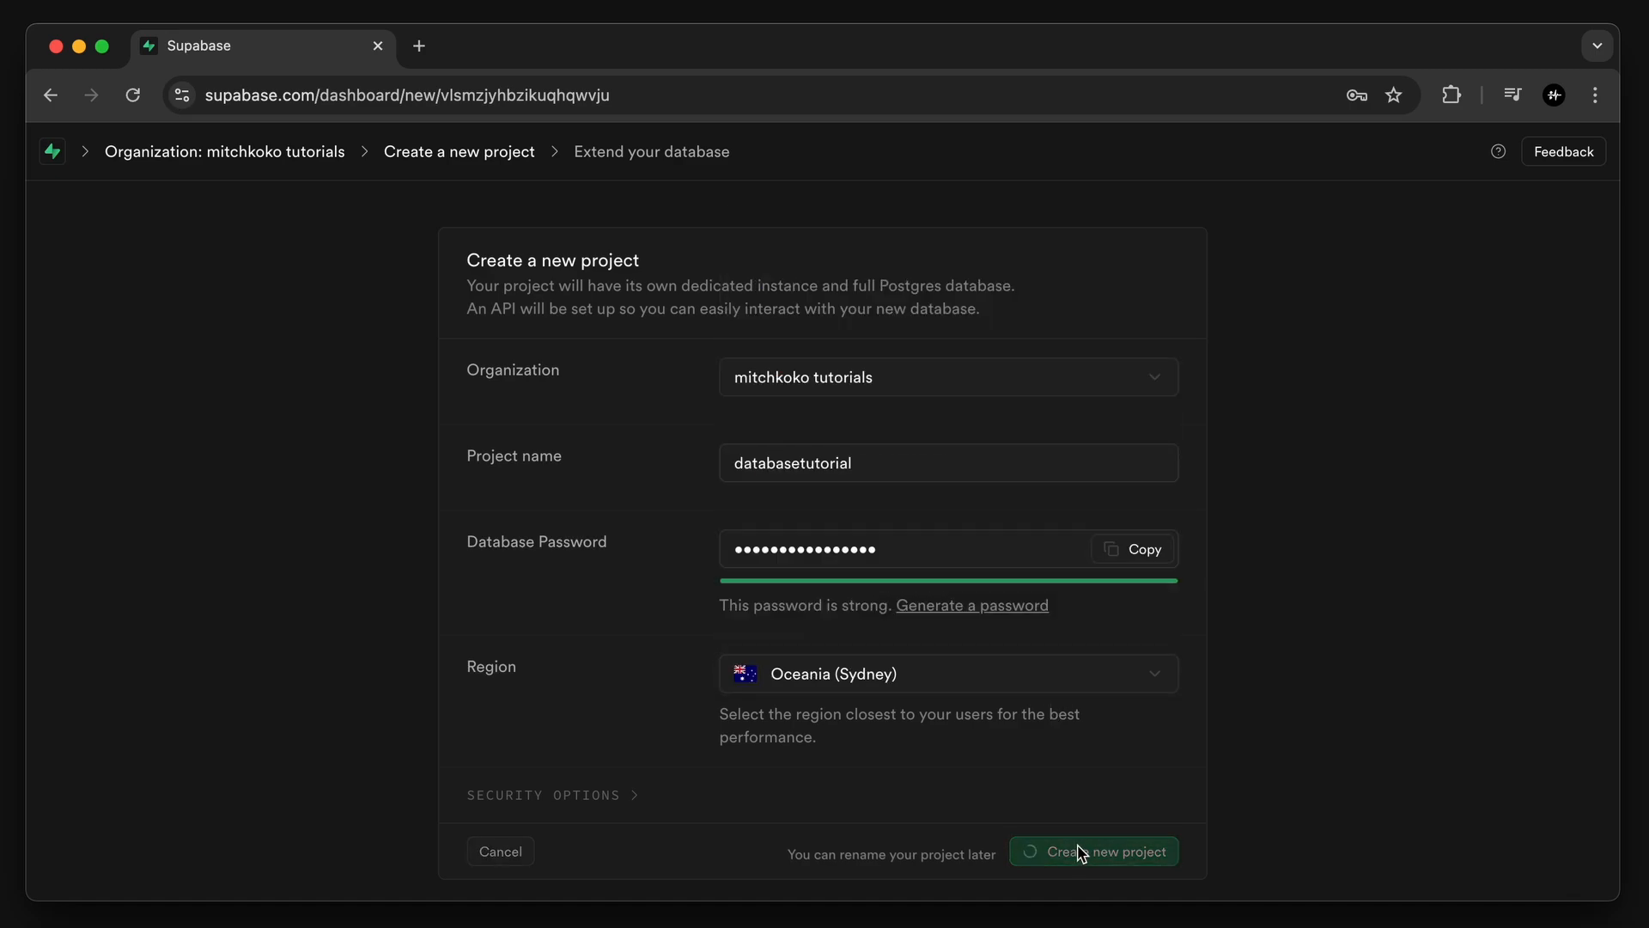
{"action": "left_click", "coordinate": [1093, 851]}
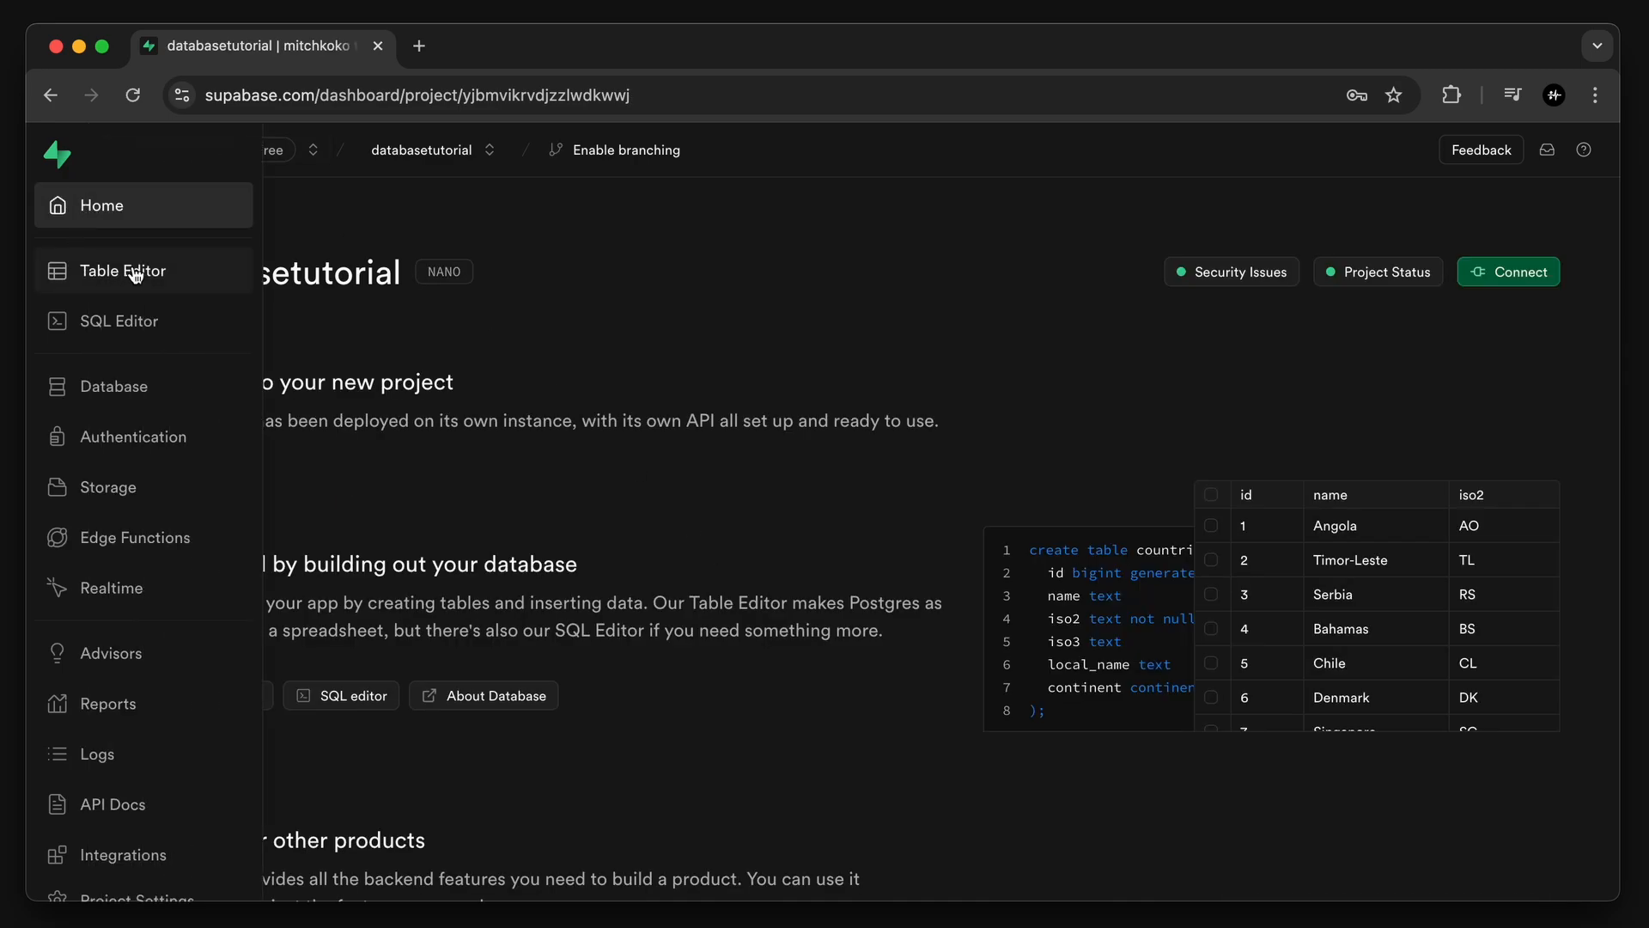
- Start a new table named 'notes' with row level security off and Realtime on
{"action": "left_click", "coordinate": [121, 270]}
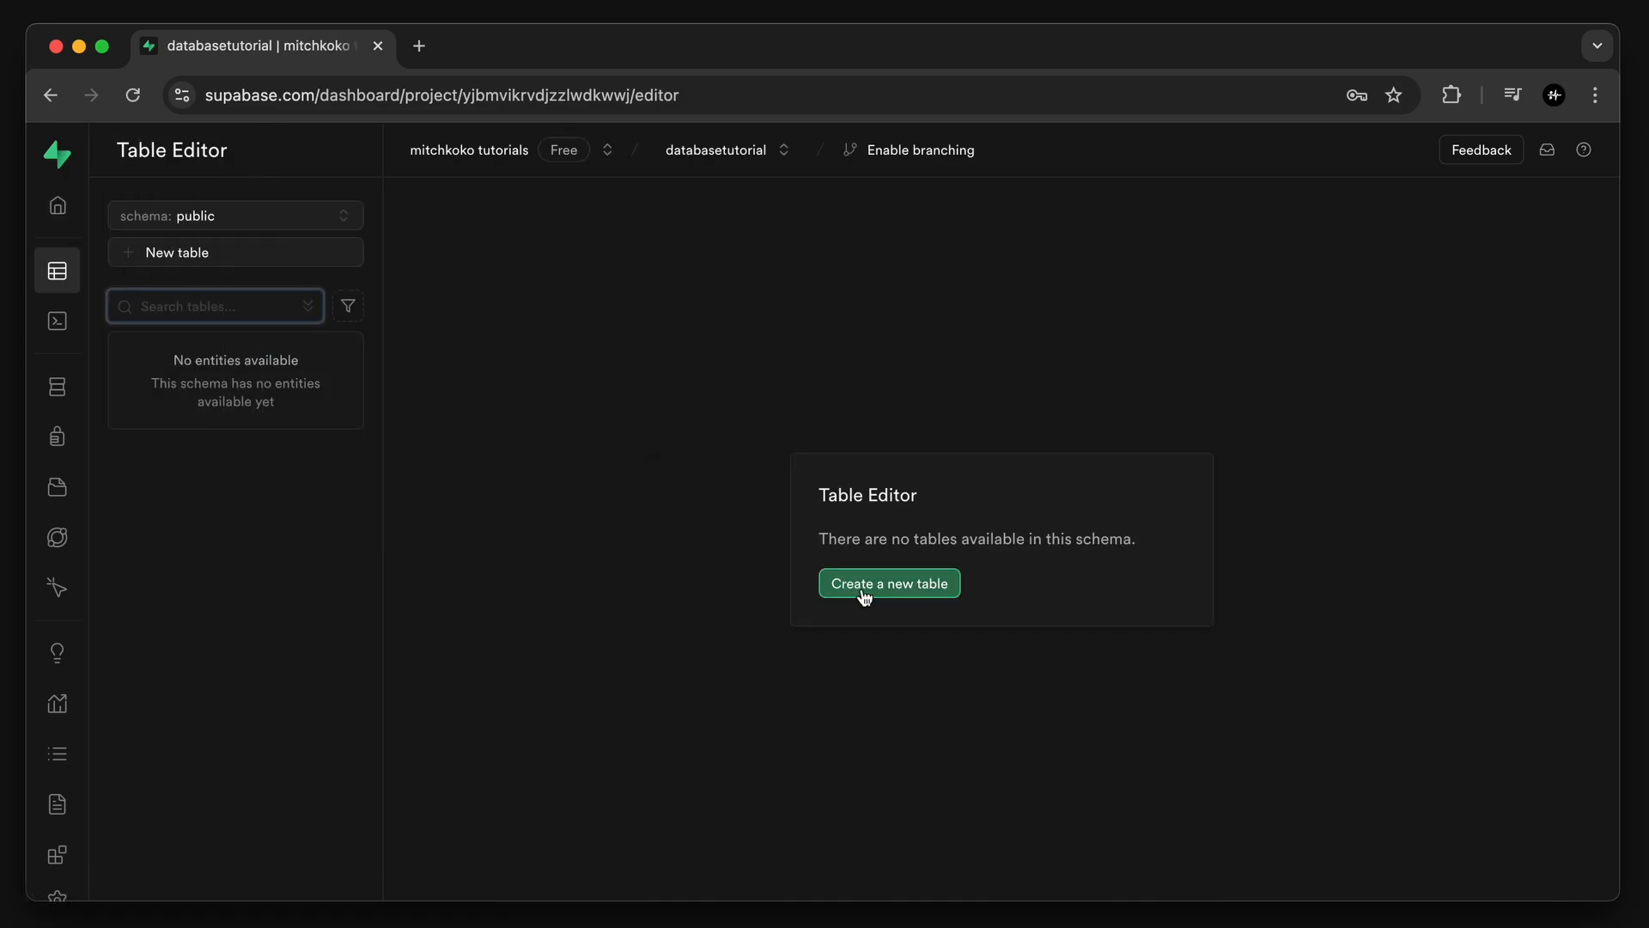
{"action": "left_click", "coordinate": [889, 583]}
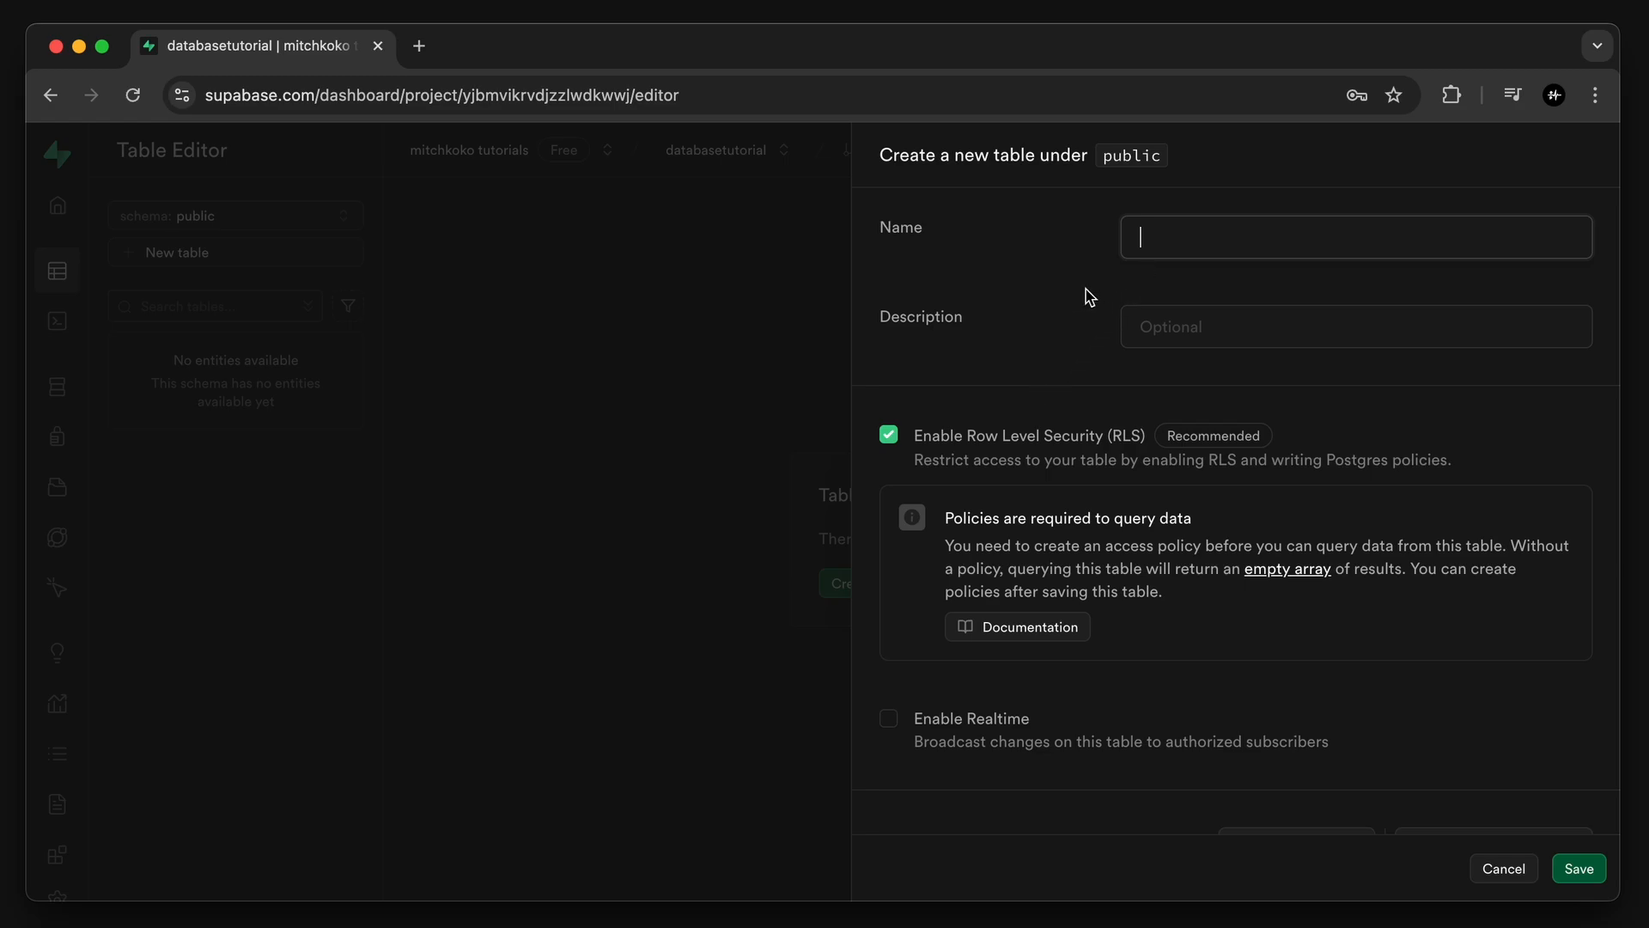
{"action": "type", "text": "notes"}
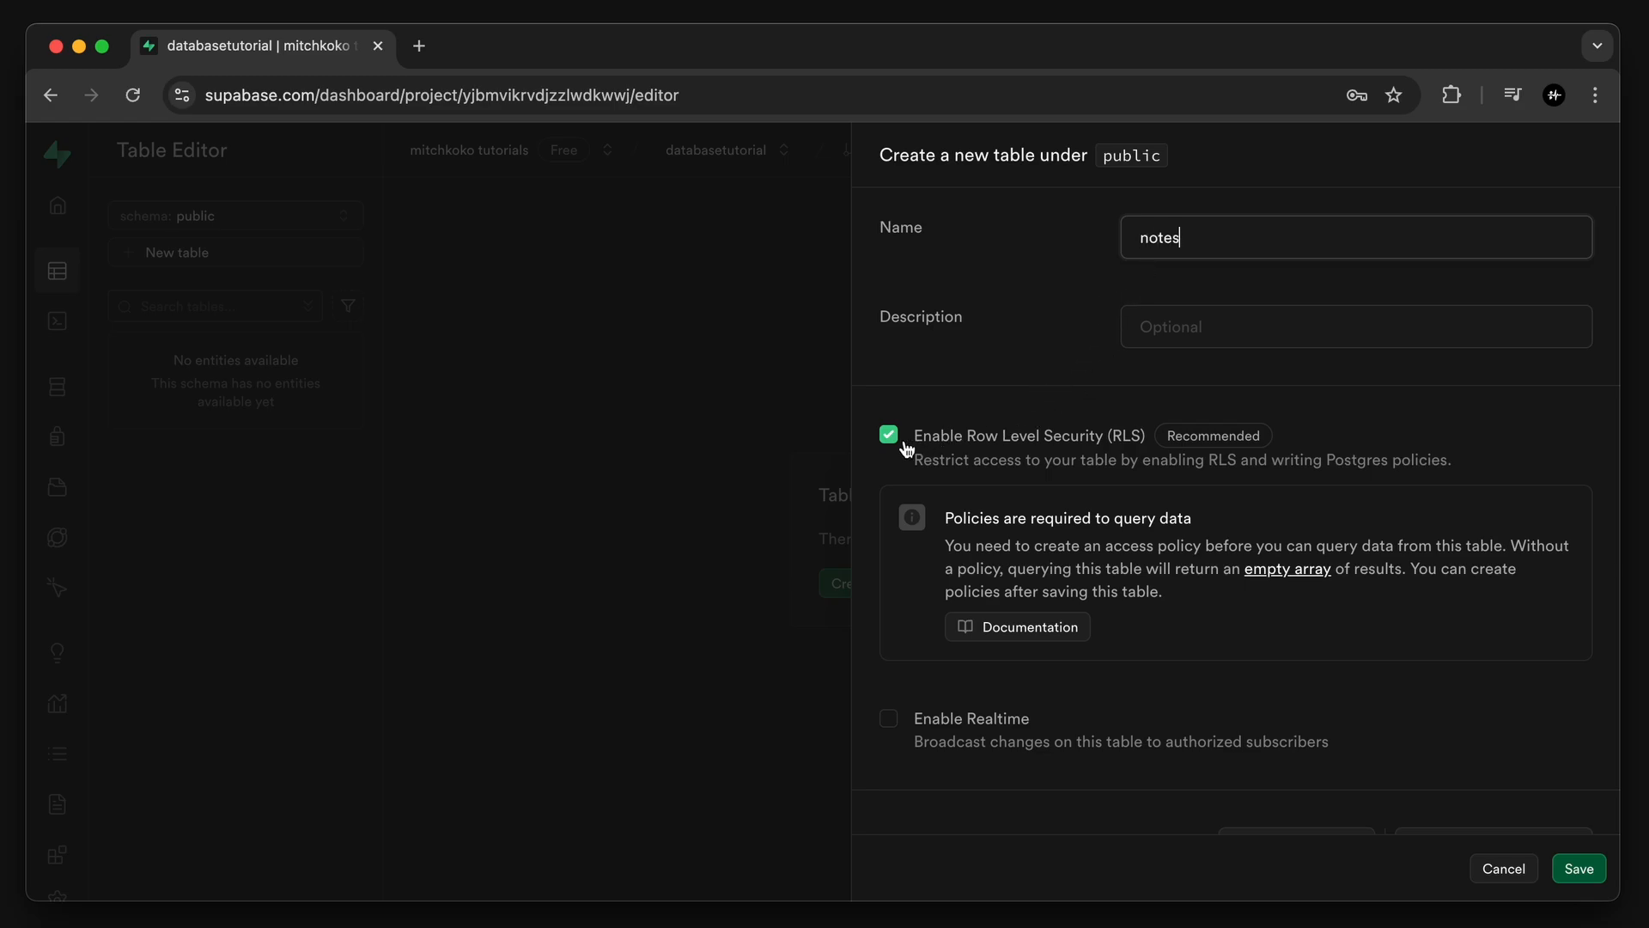
{"action": "left_click", "coordinate": [887, 434]}
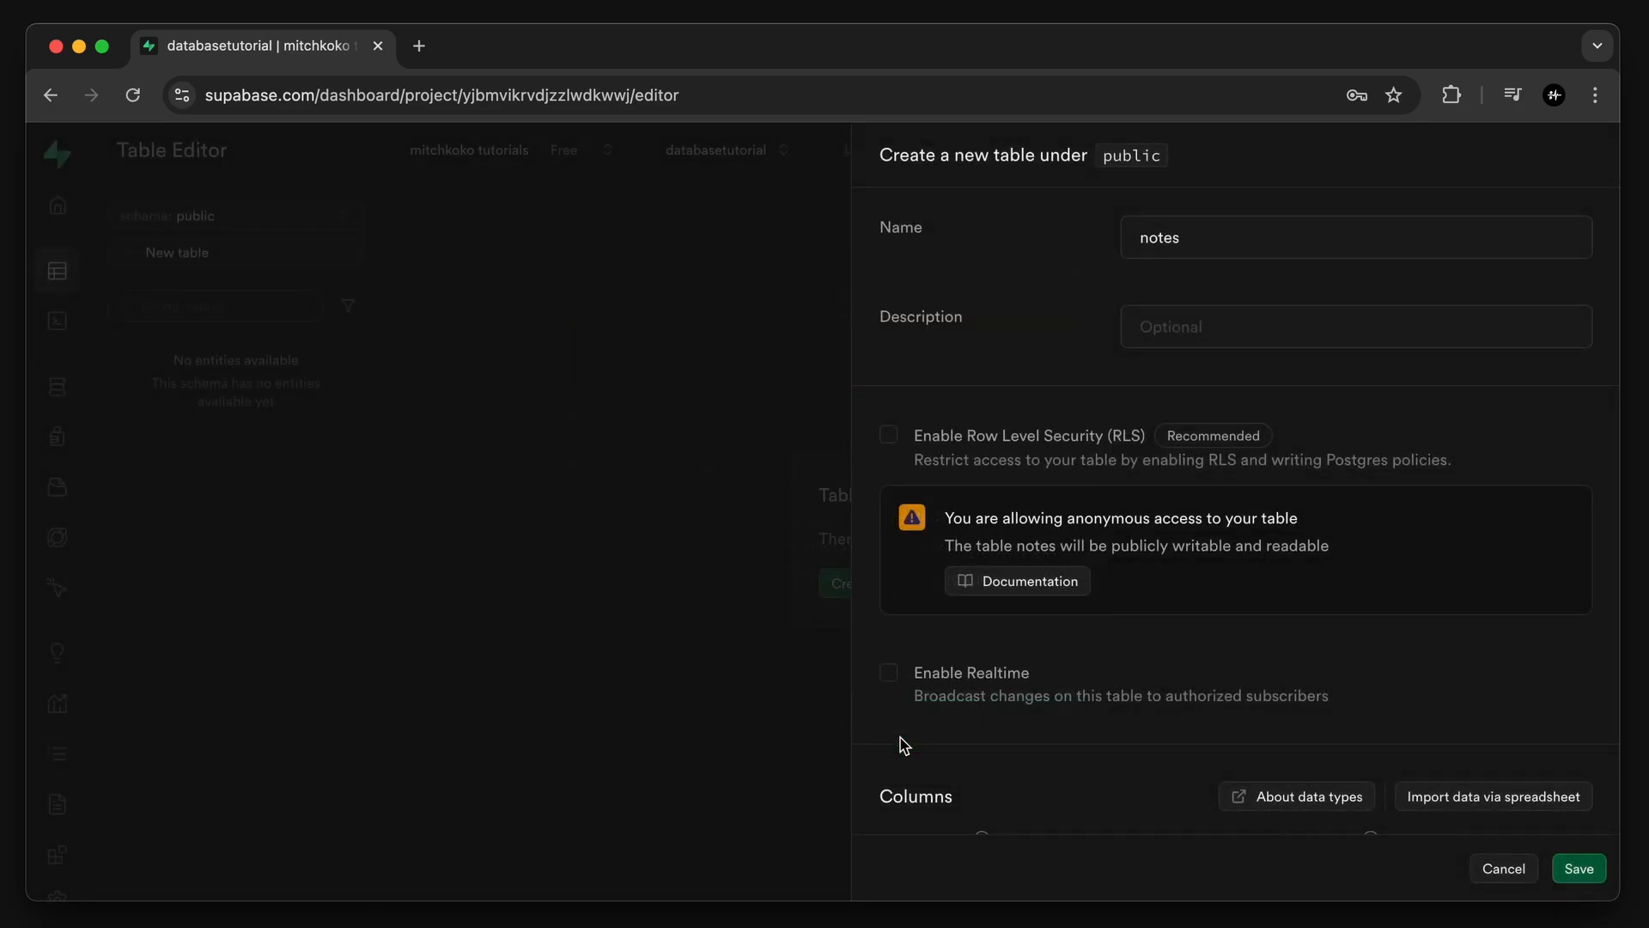
{"action": "left_click", "coordinate": [890, 672]}
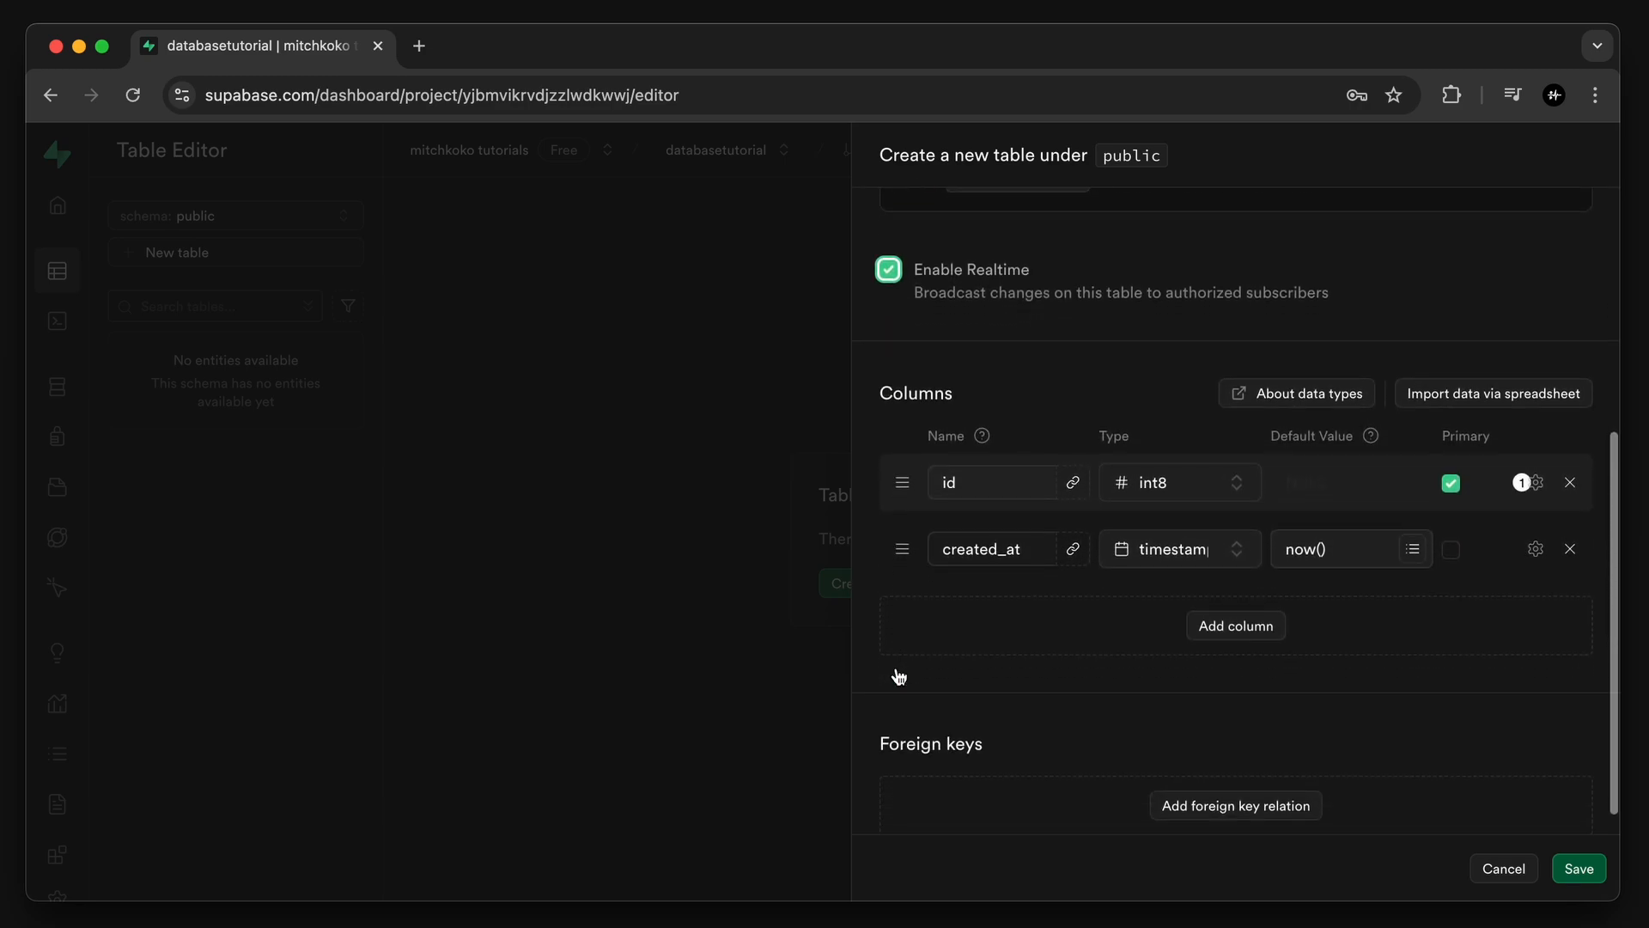
{"action": "left_click", "coordinate": [989, 479]}
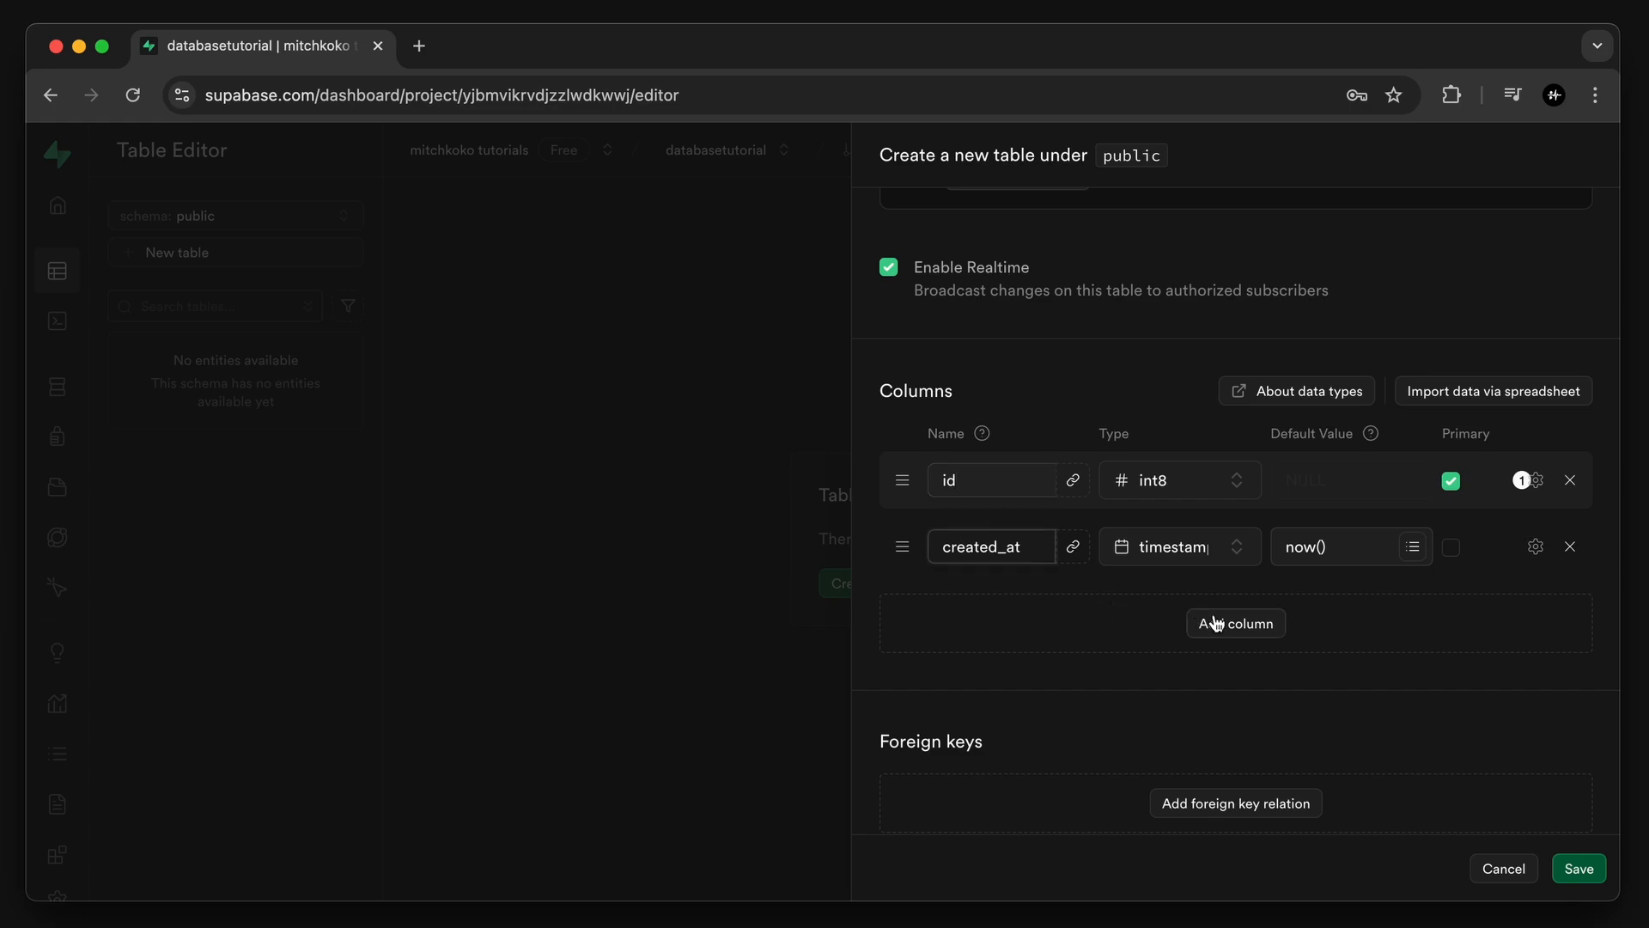
- Add a text column 'content' to the notes table and save it
{"action": "left_click", "coordinate": [1235, 622]}
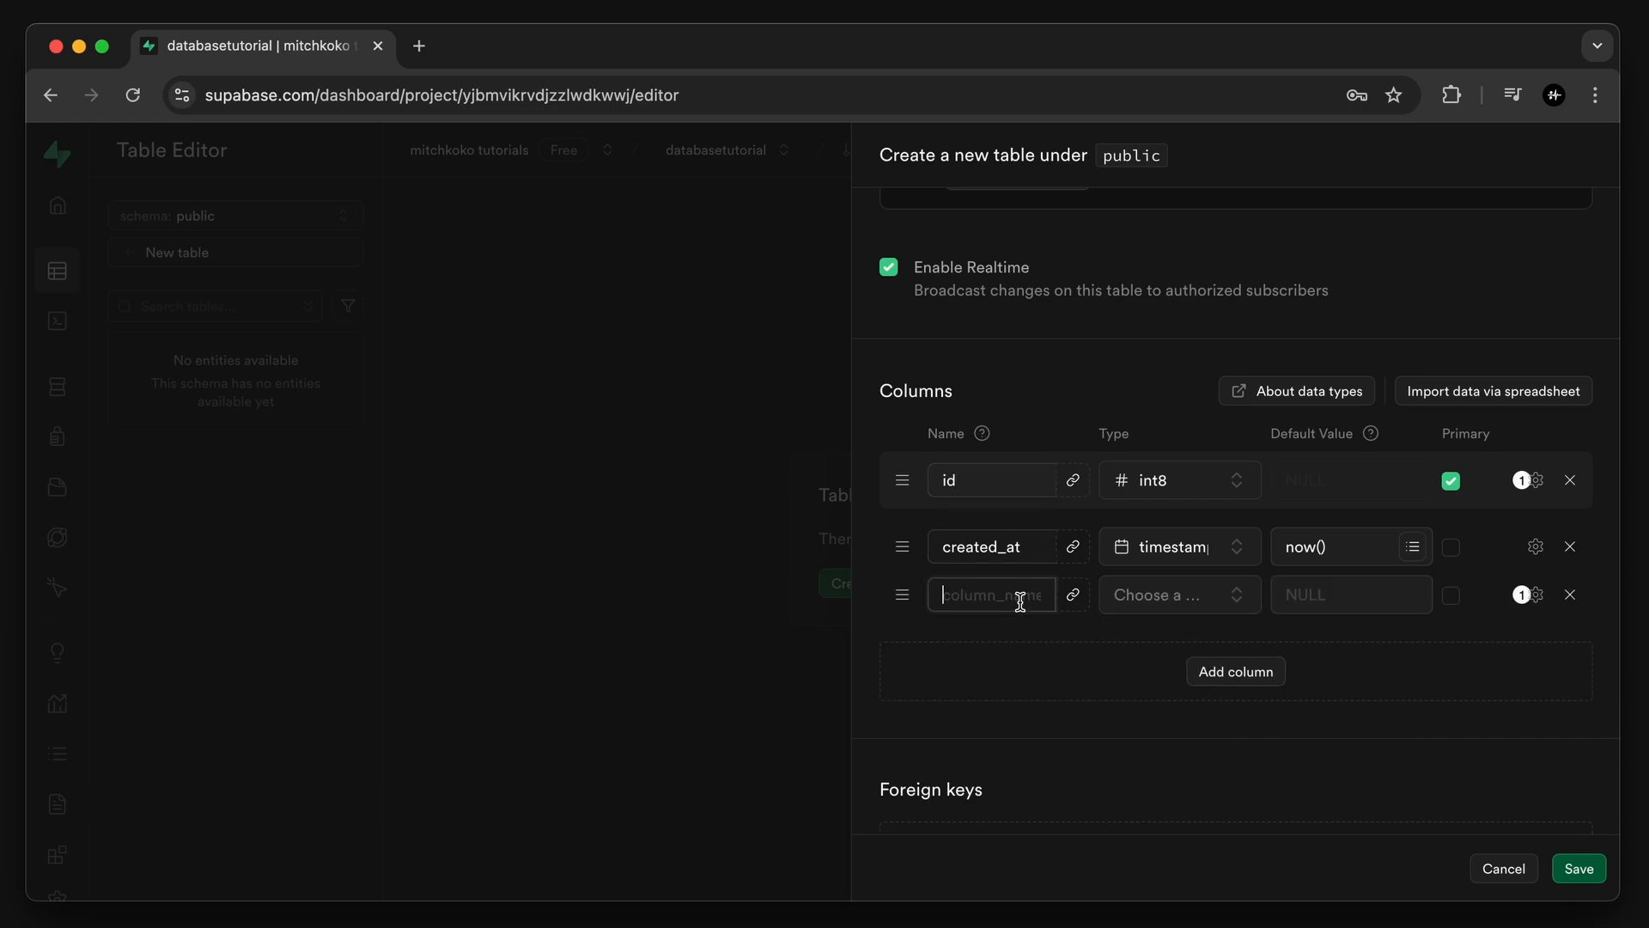
{"action": "type", "text": "content"}
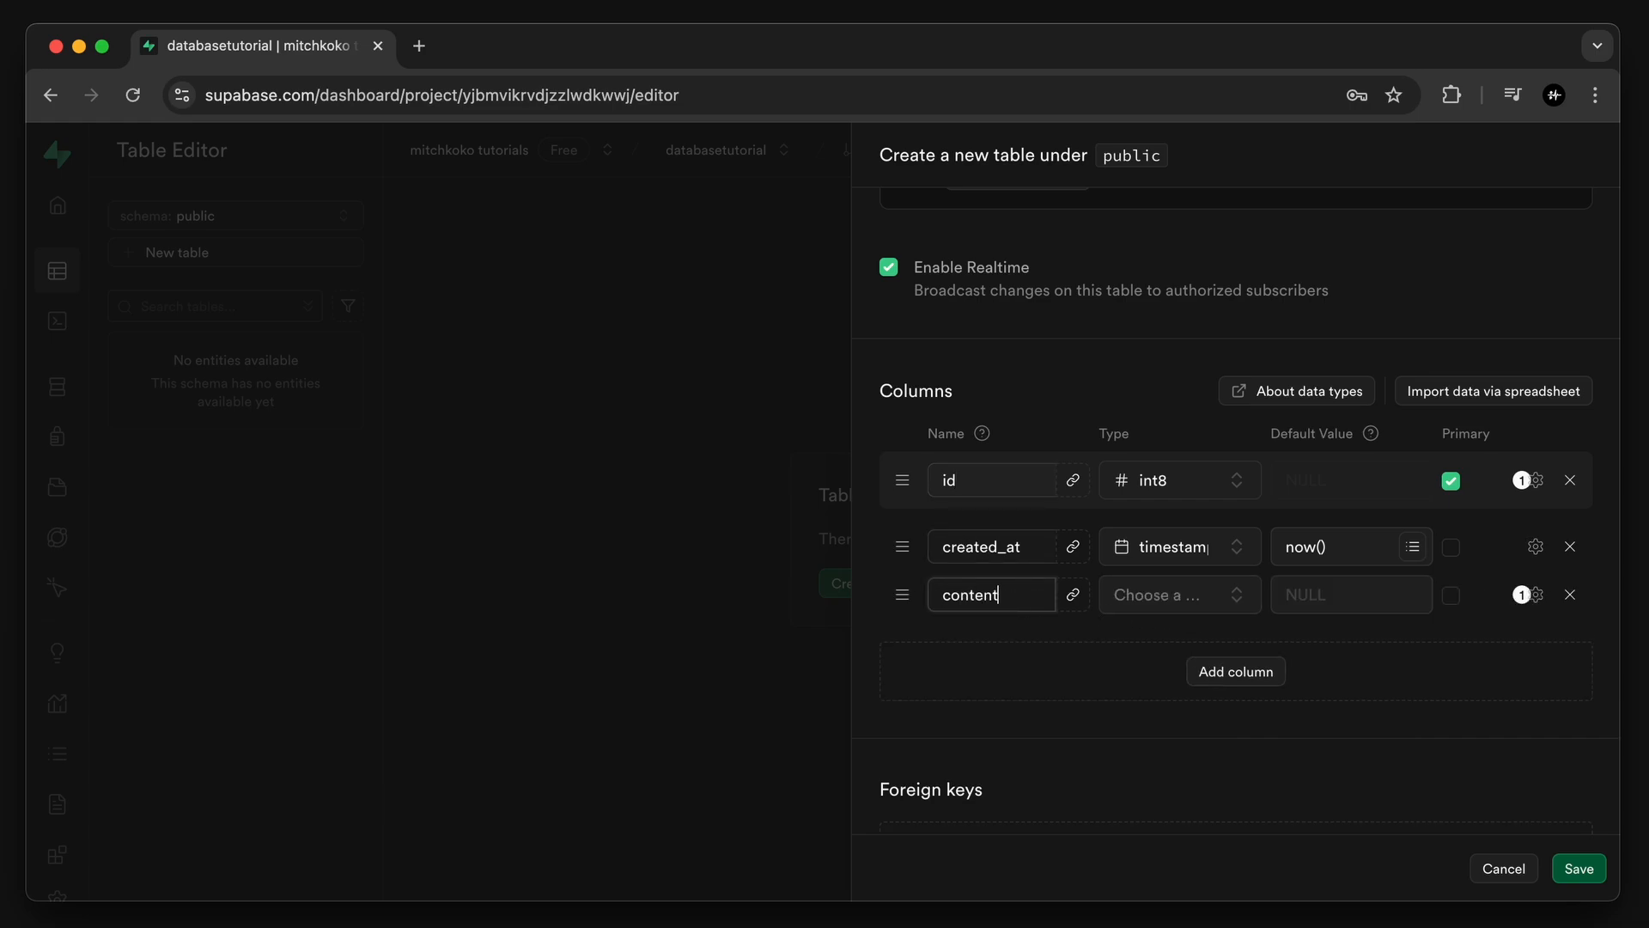
{"action": "left_click", "coordinate": [1178, 595]}
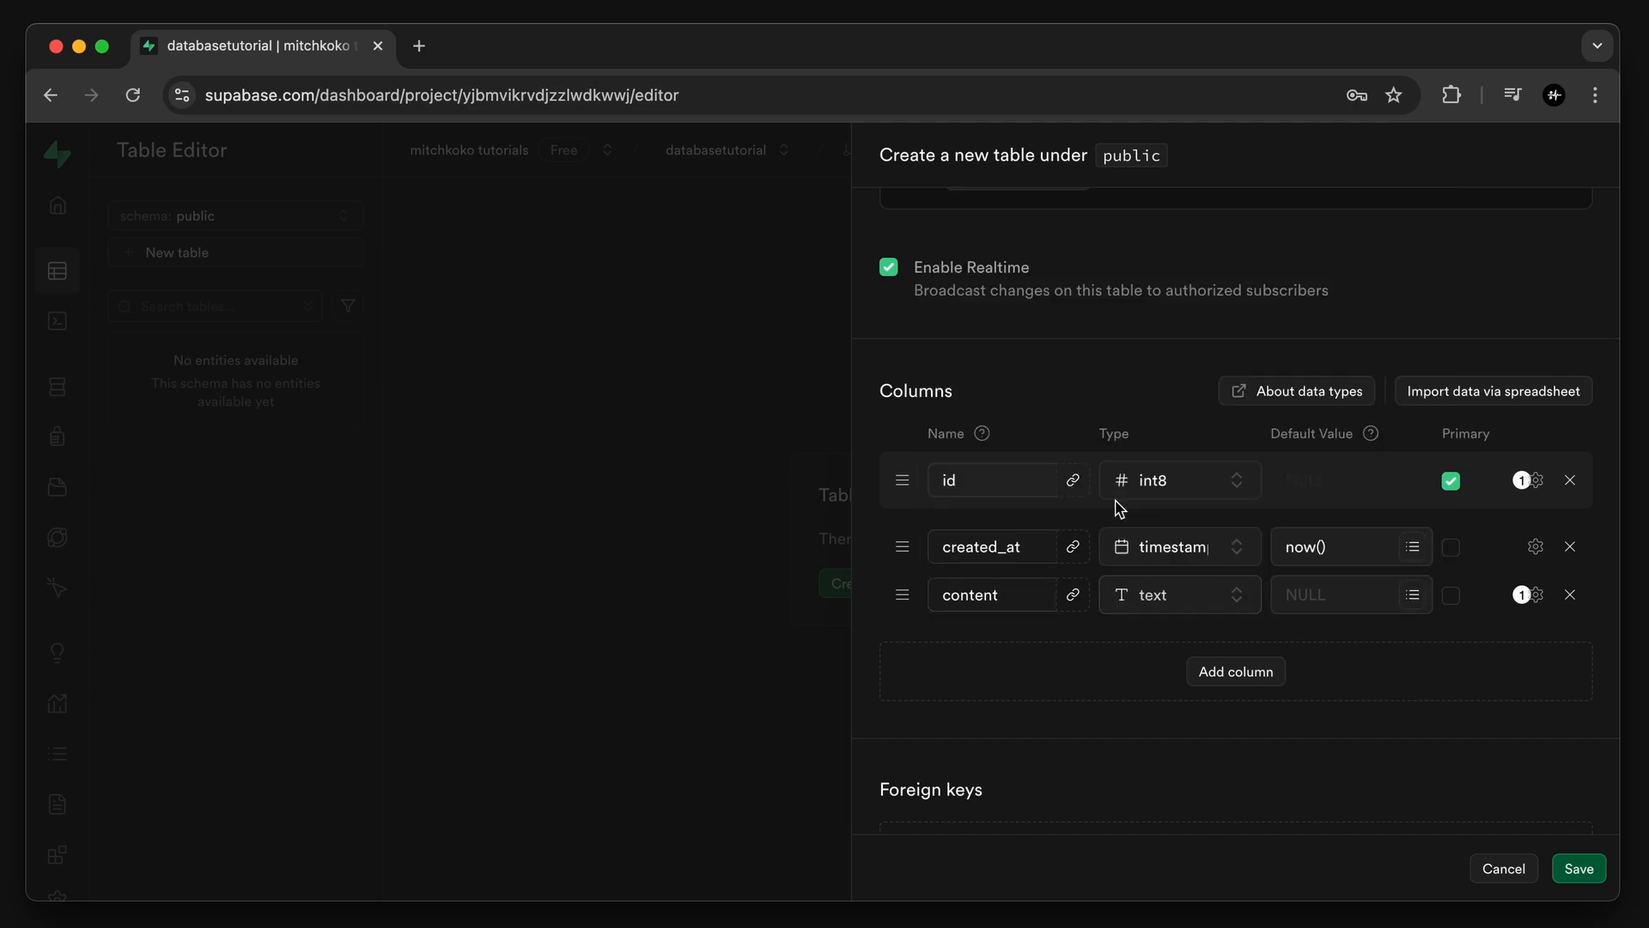
{"action": "left_click", "coordinate": [1579, 868]}
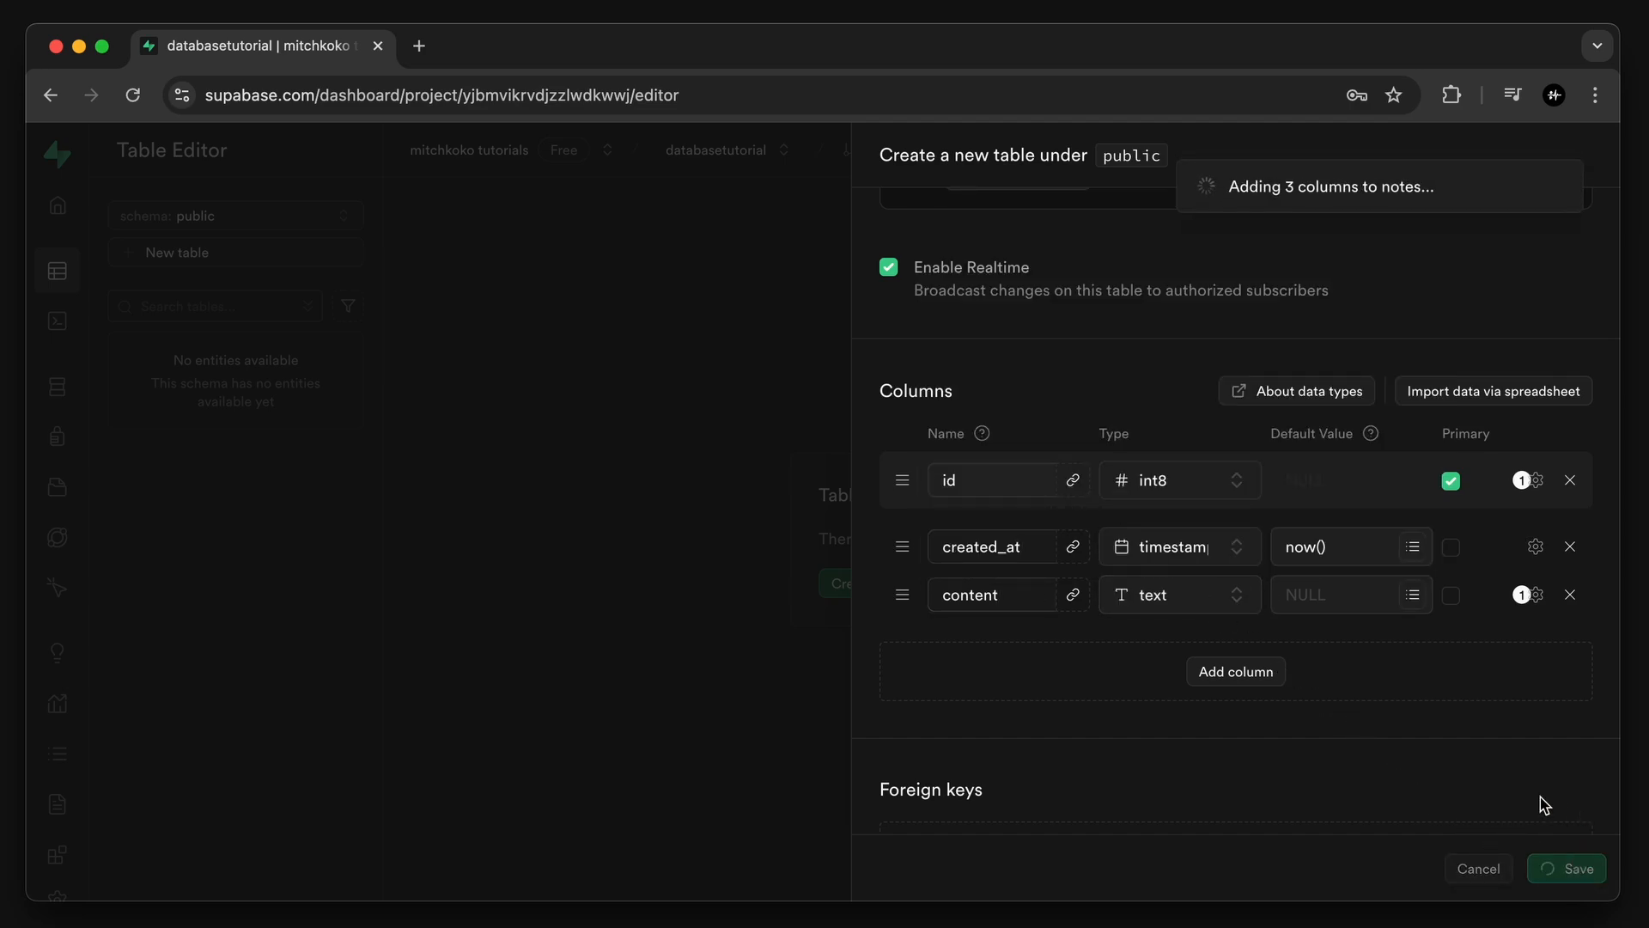
{"action": "left_click", "coordinate": [1566, 868]}
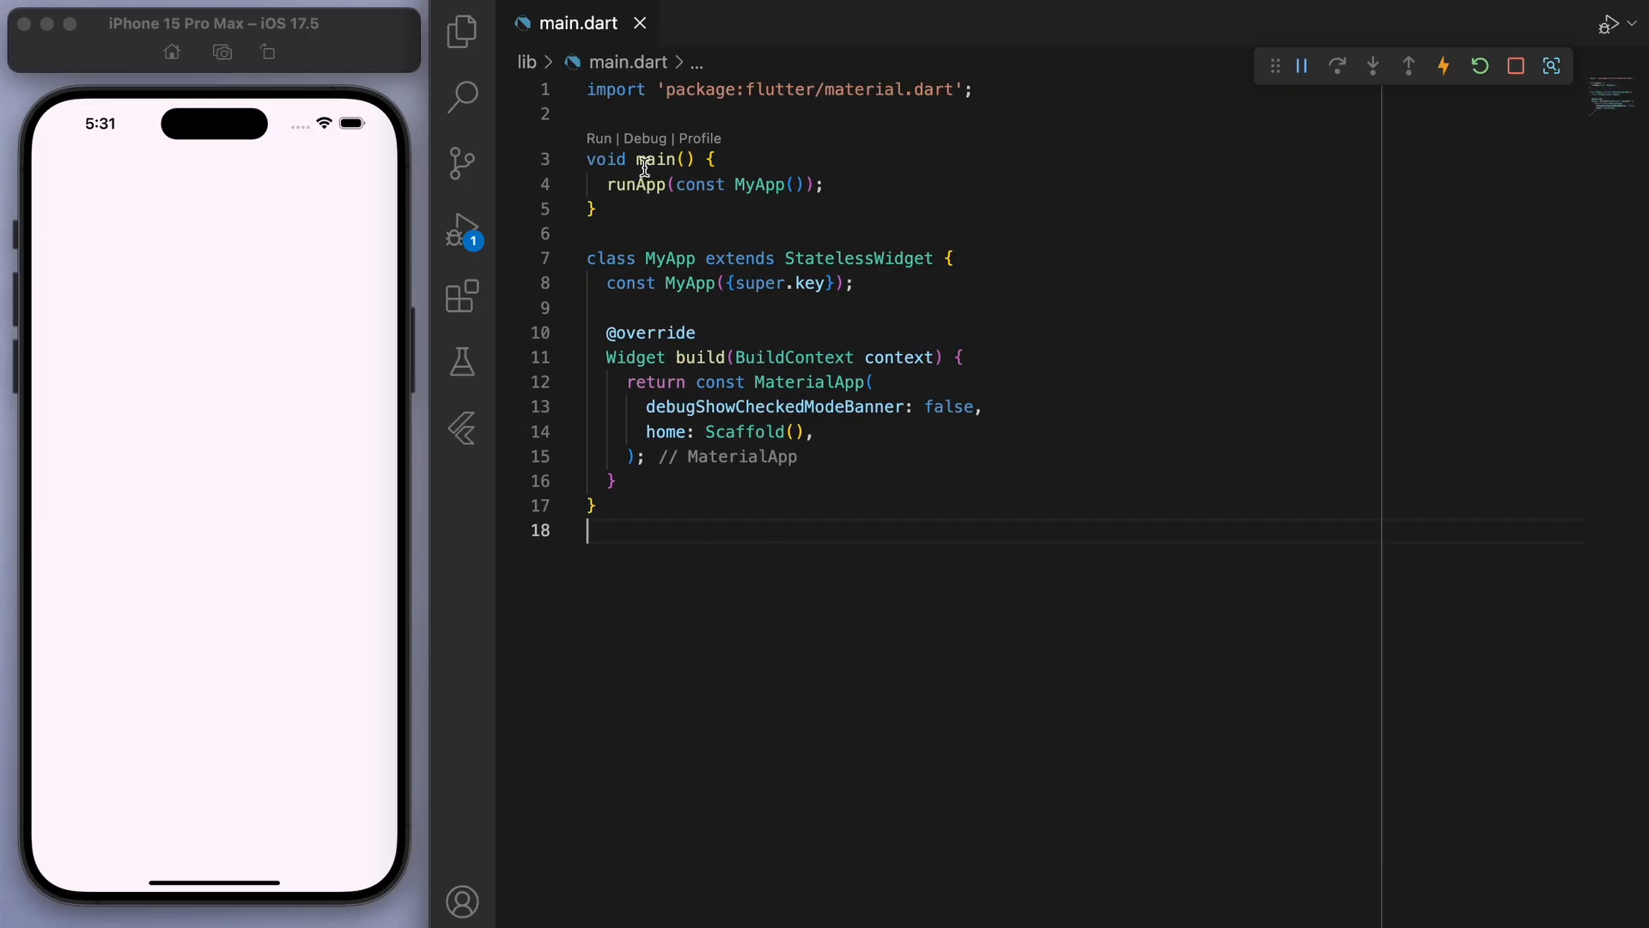
- Make the main() function in main.dart async
{"action": "double_click", "coordinate": [659, 160]}
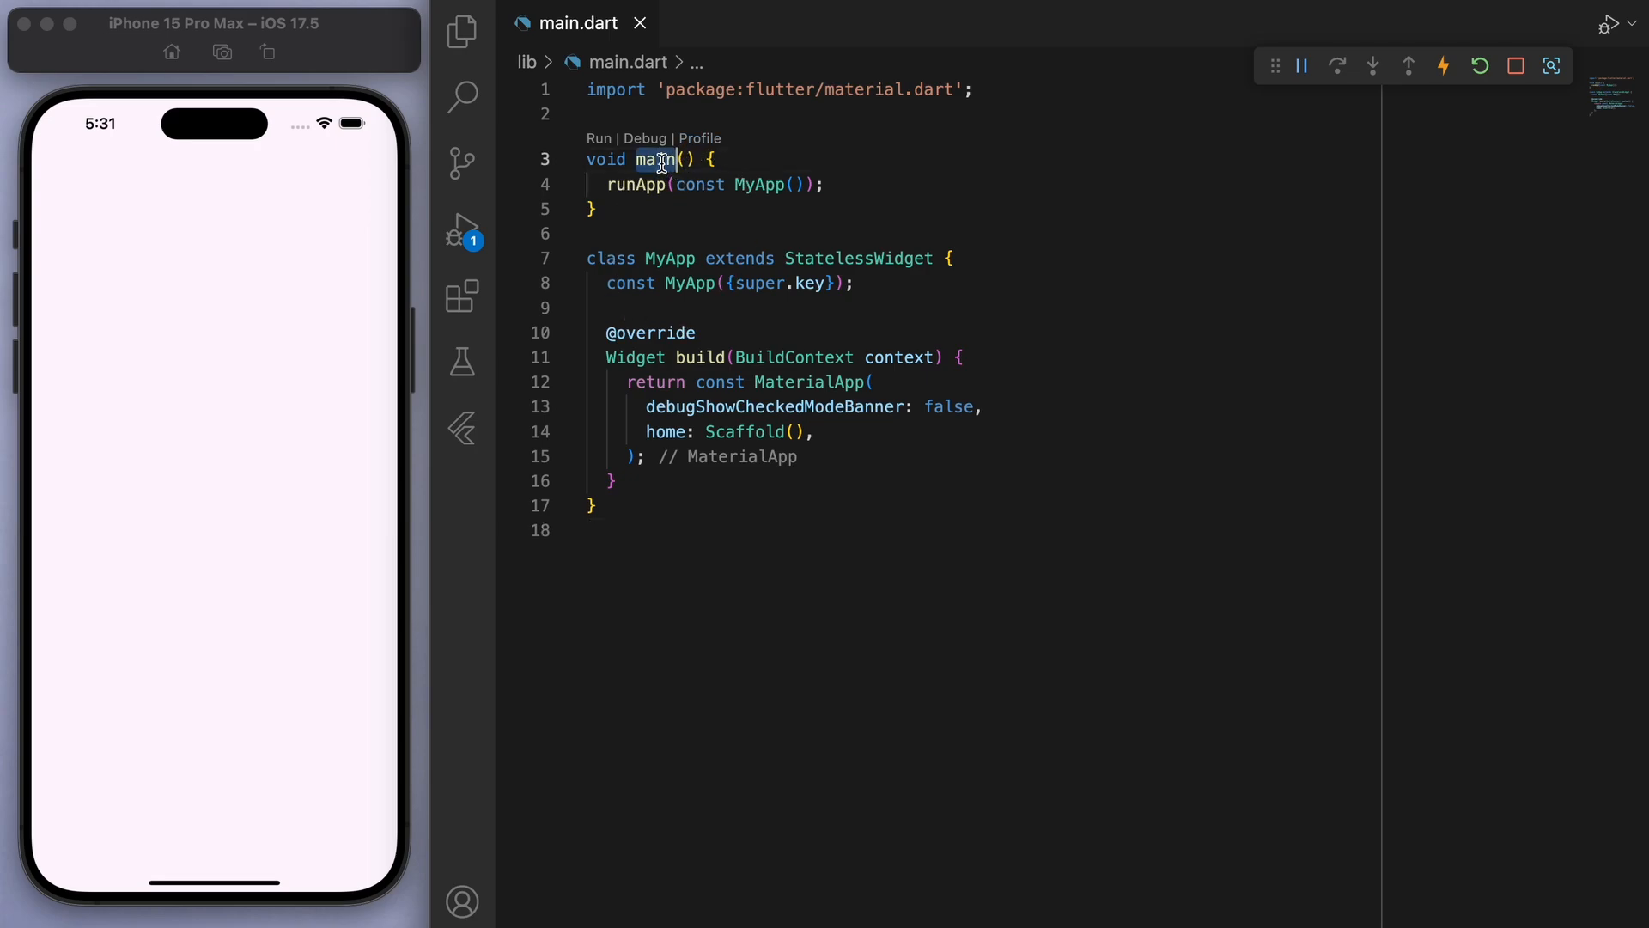
{"action": "double_click", "coordinate": [760, 183]}
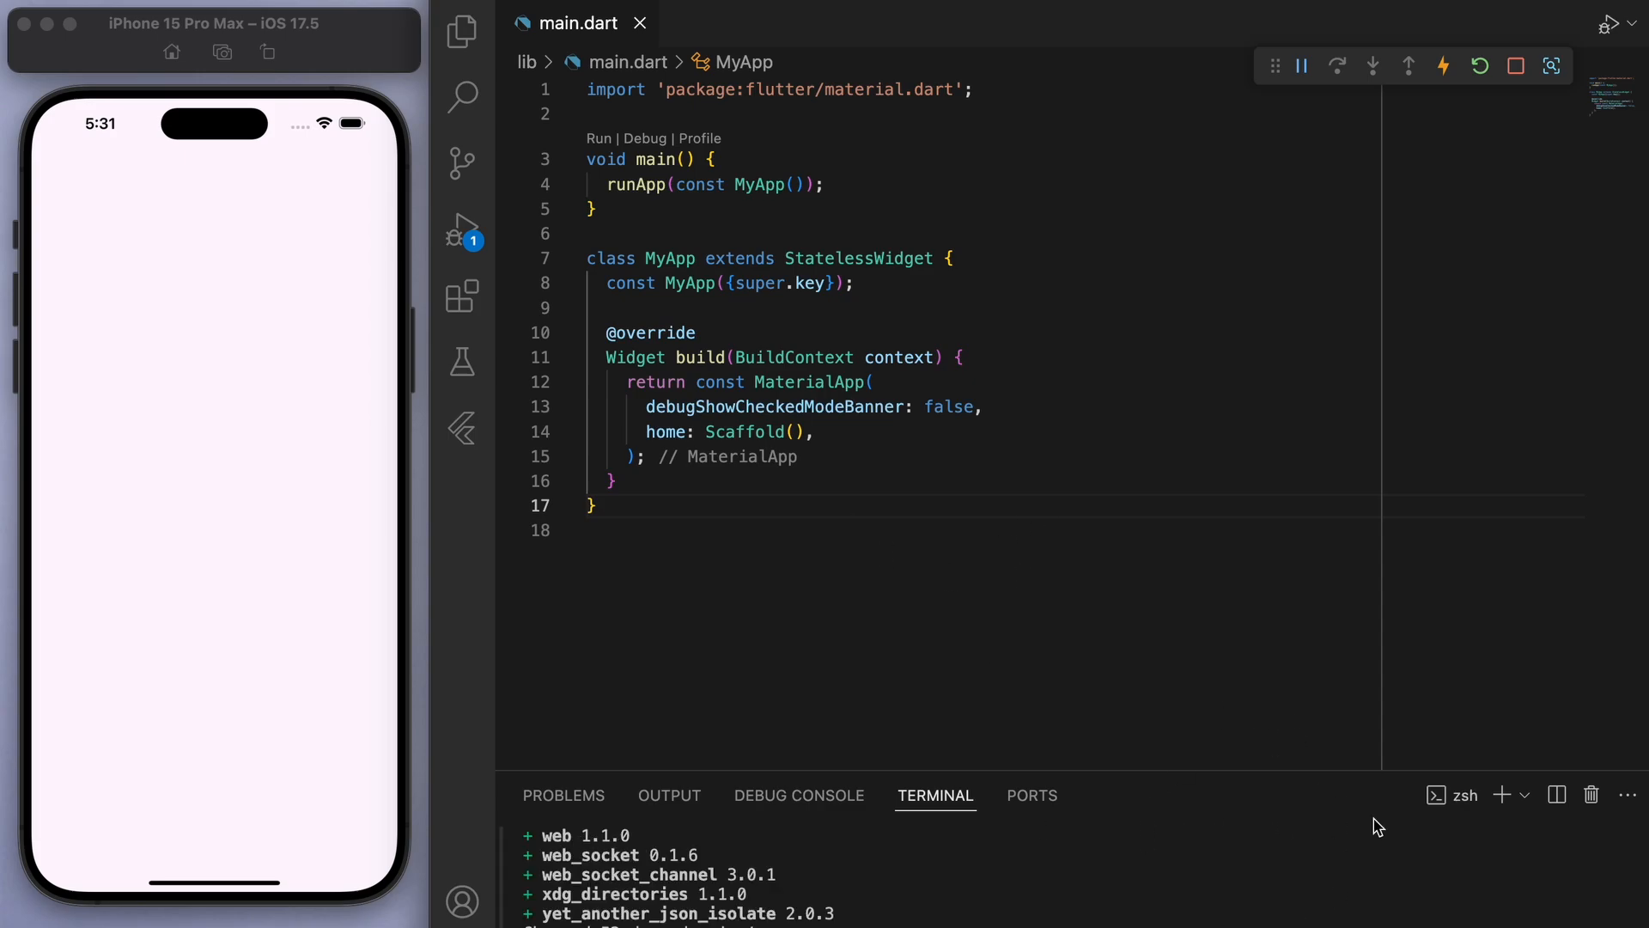
{"action": "left_click", "coordinate": [704, 159]}
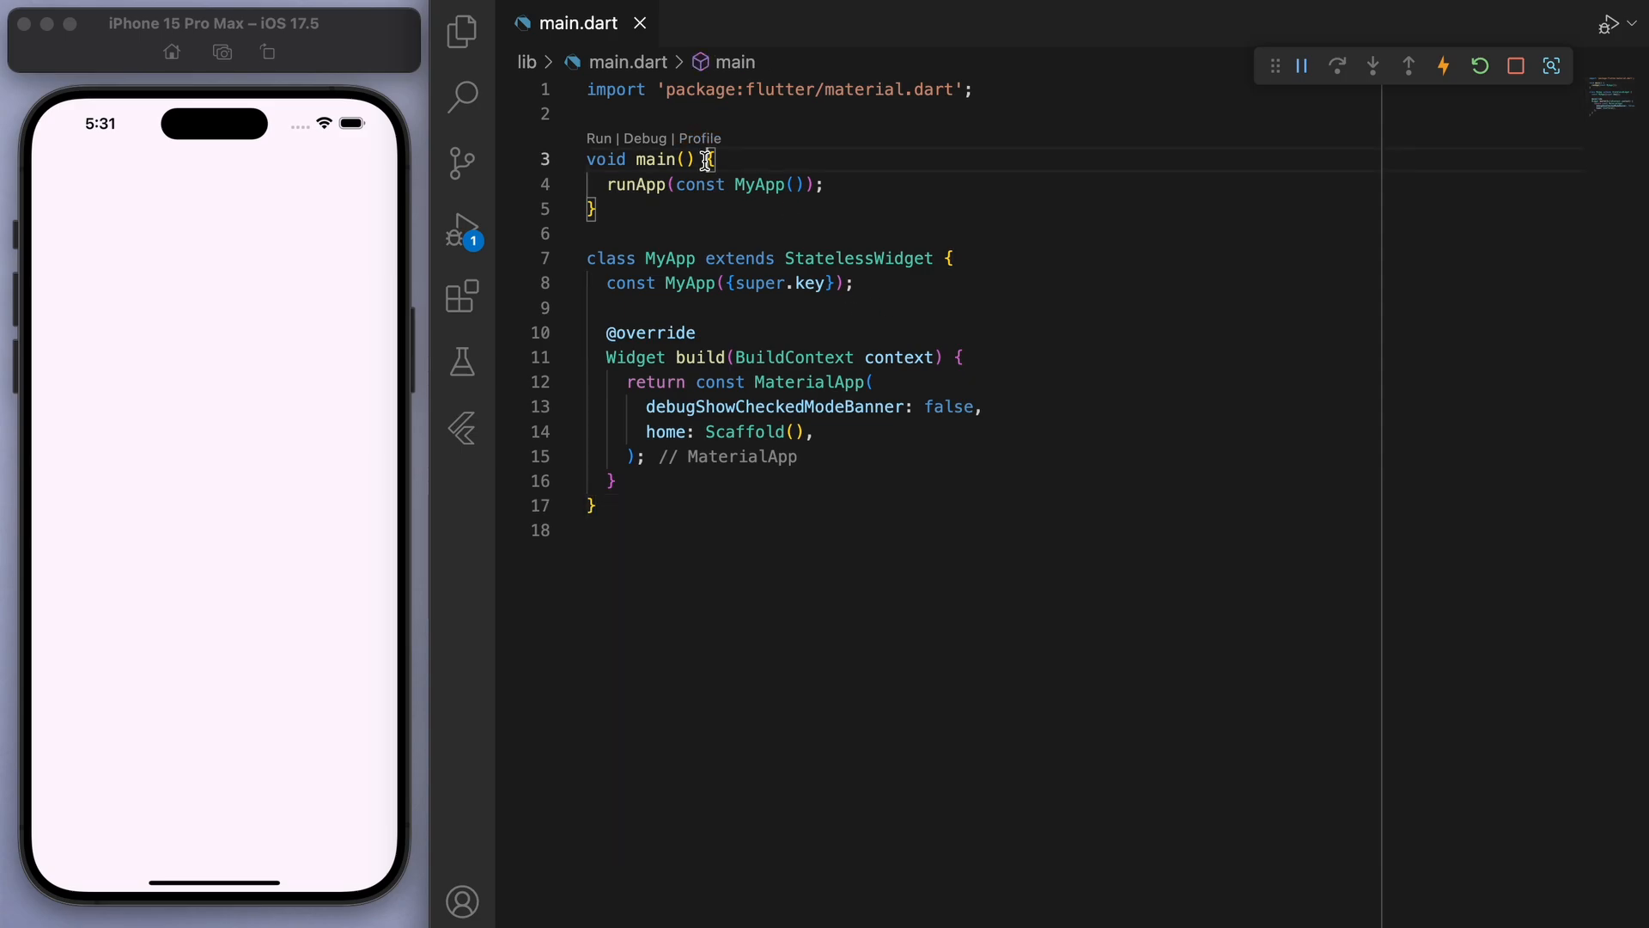
{"action": "type", "text": "async"}
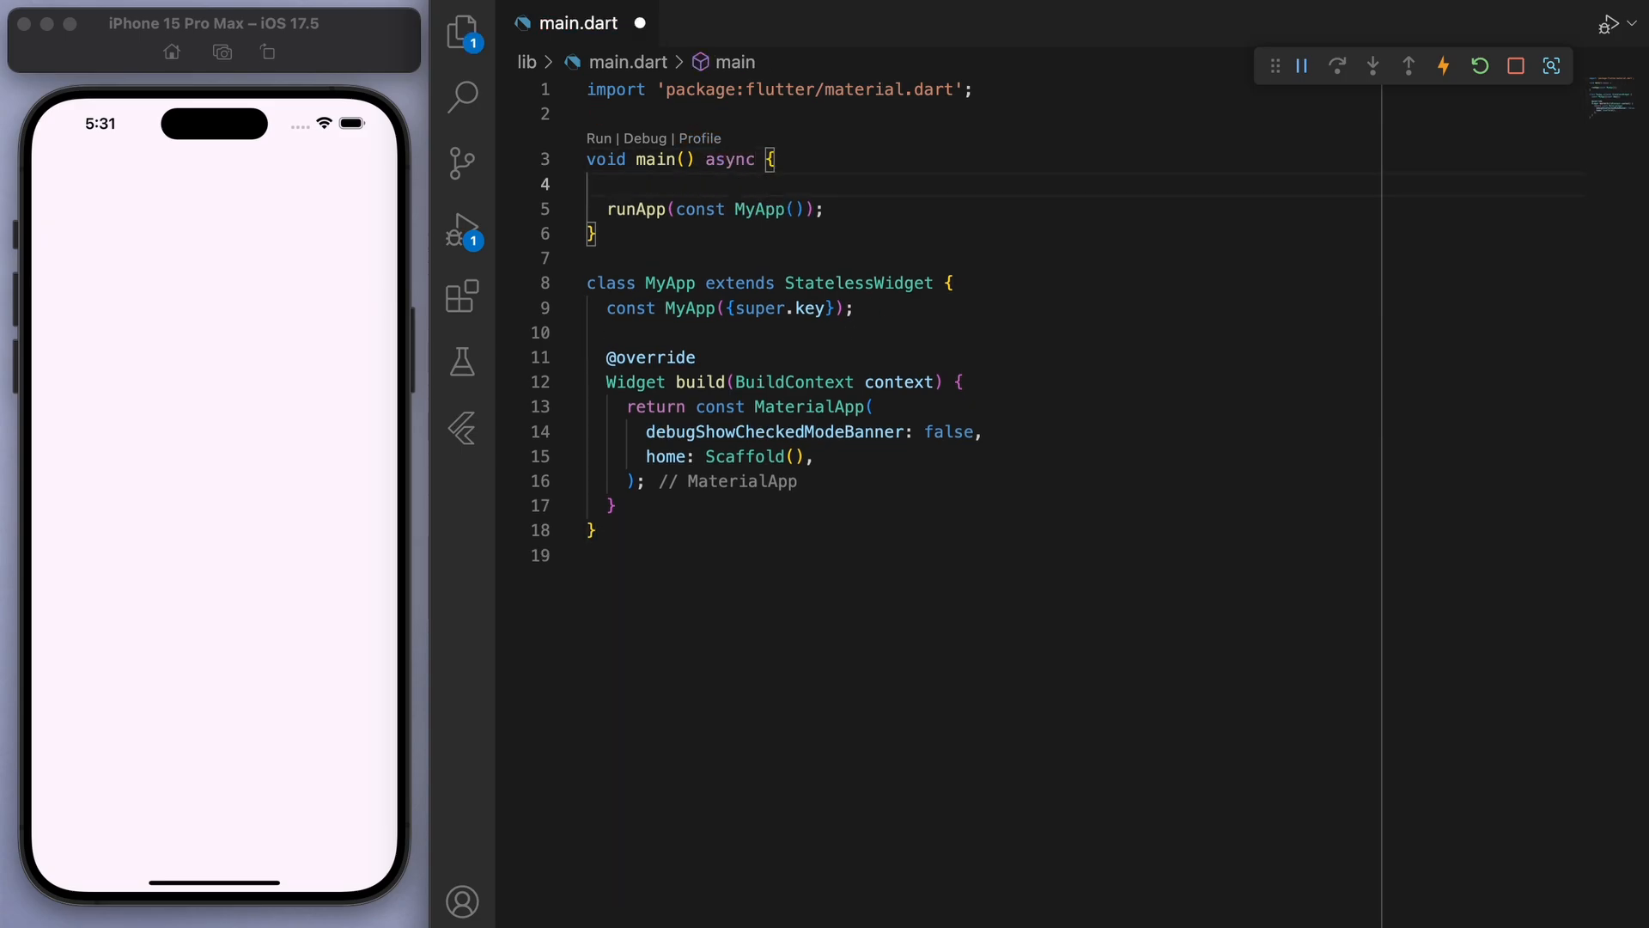
- Add a '// supabase setup' comment and await Supabase.initialize(url: ) with its import
{"action": "type", "text": "// supabase setup"}
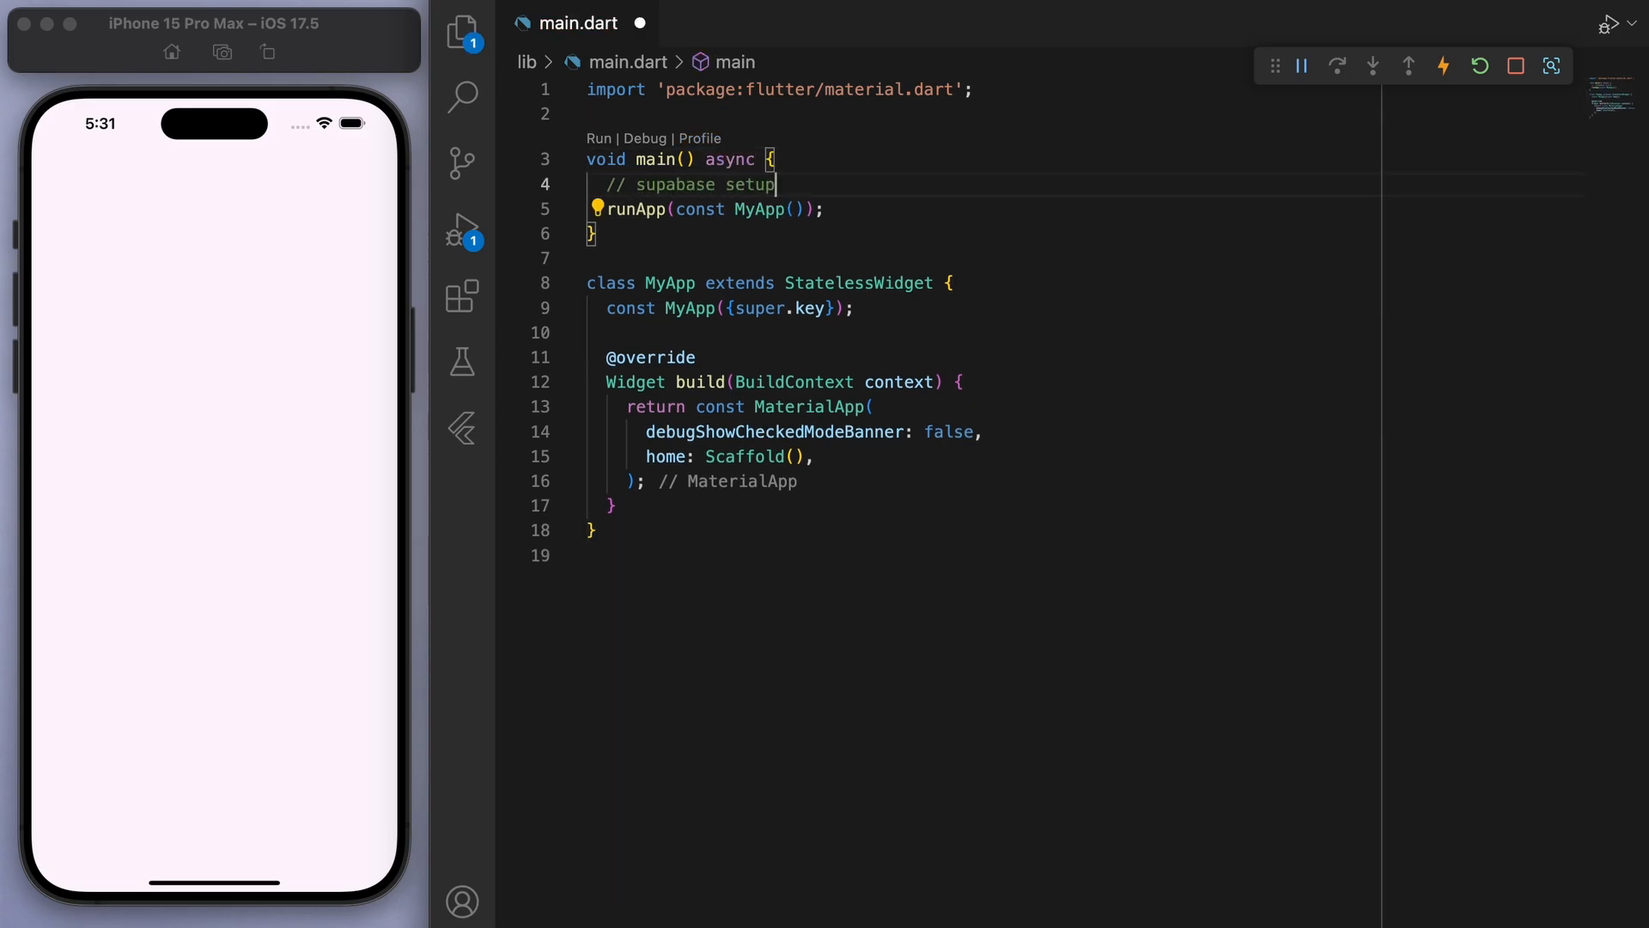
{"action": "type", "text": "await Sup"}
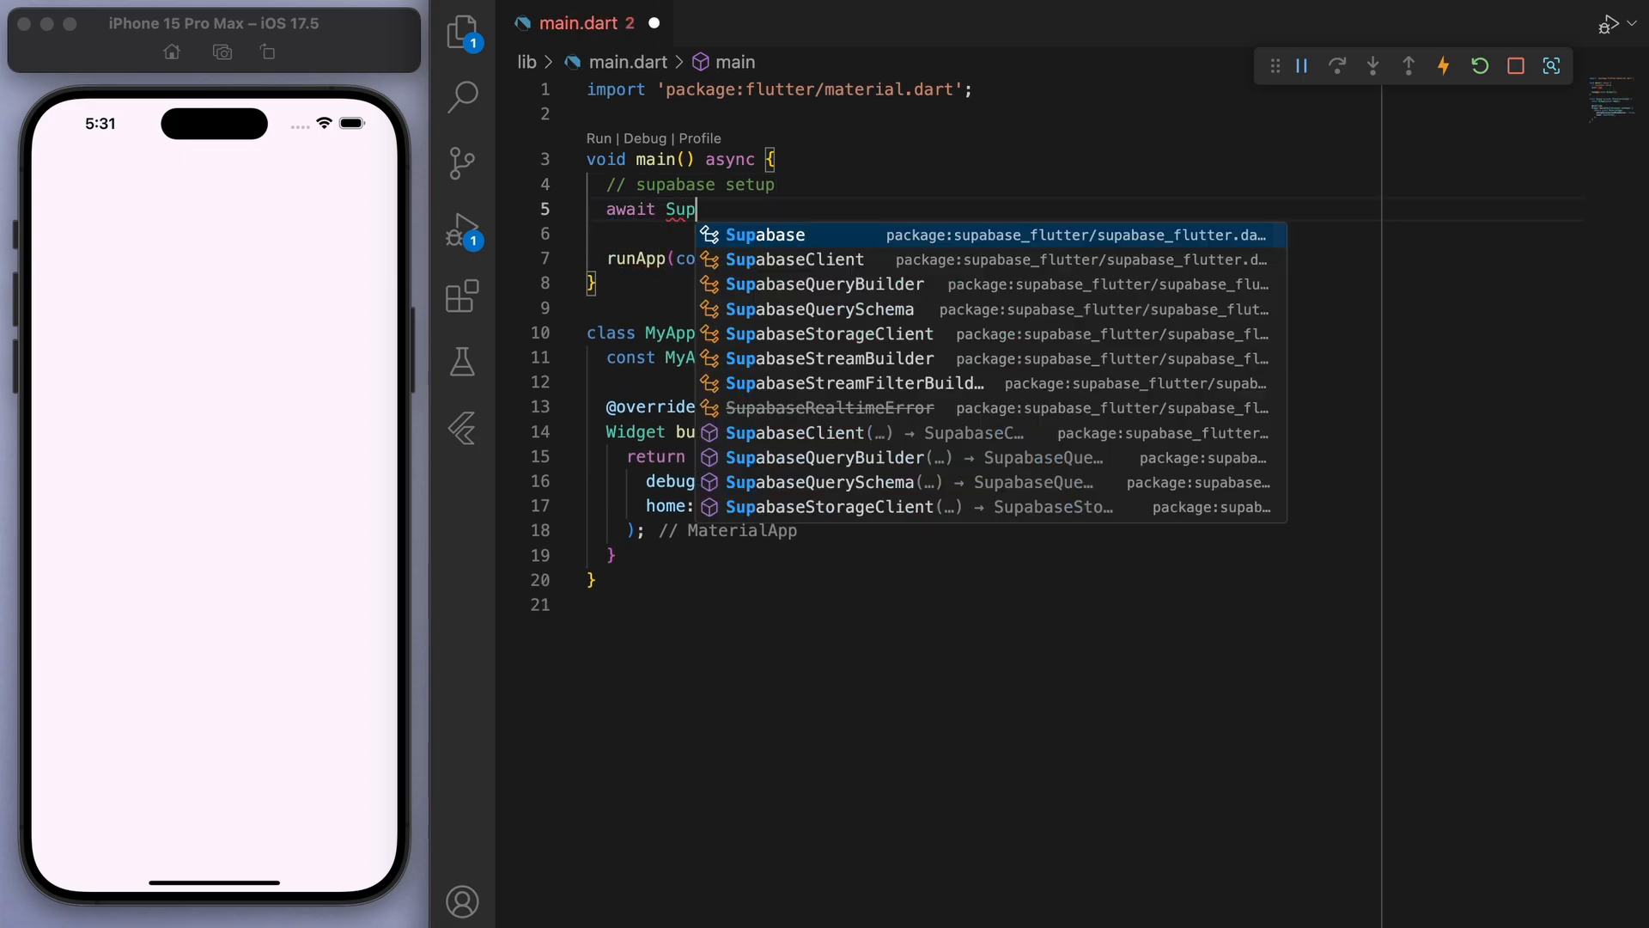
{"action": "left_click", "coordinate": [764, 234]}
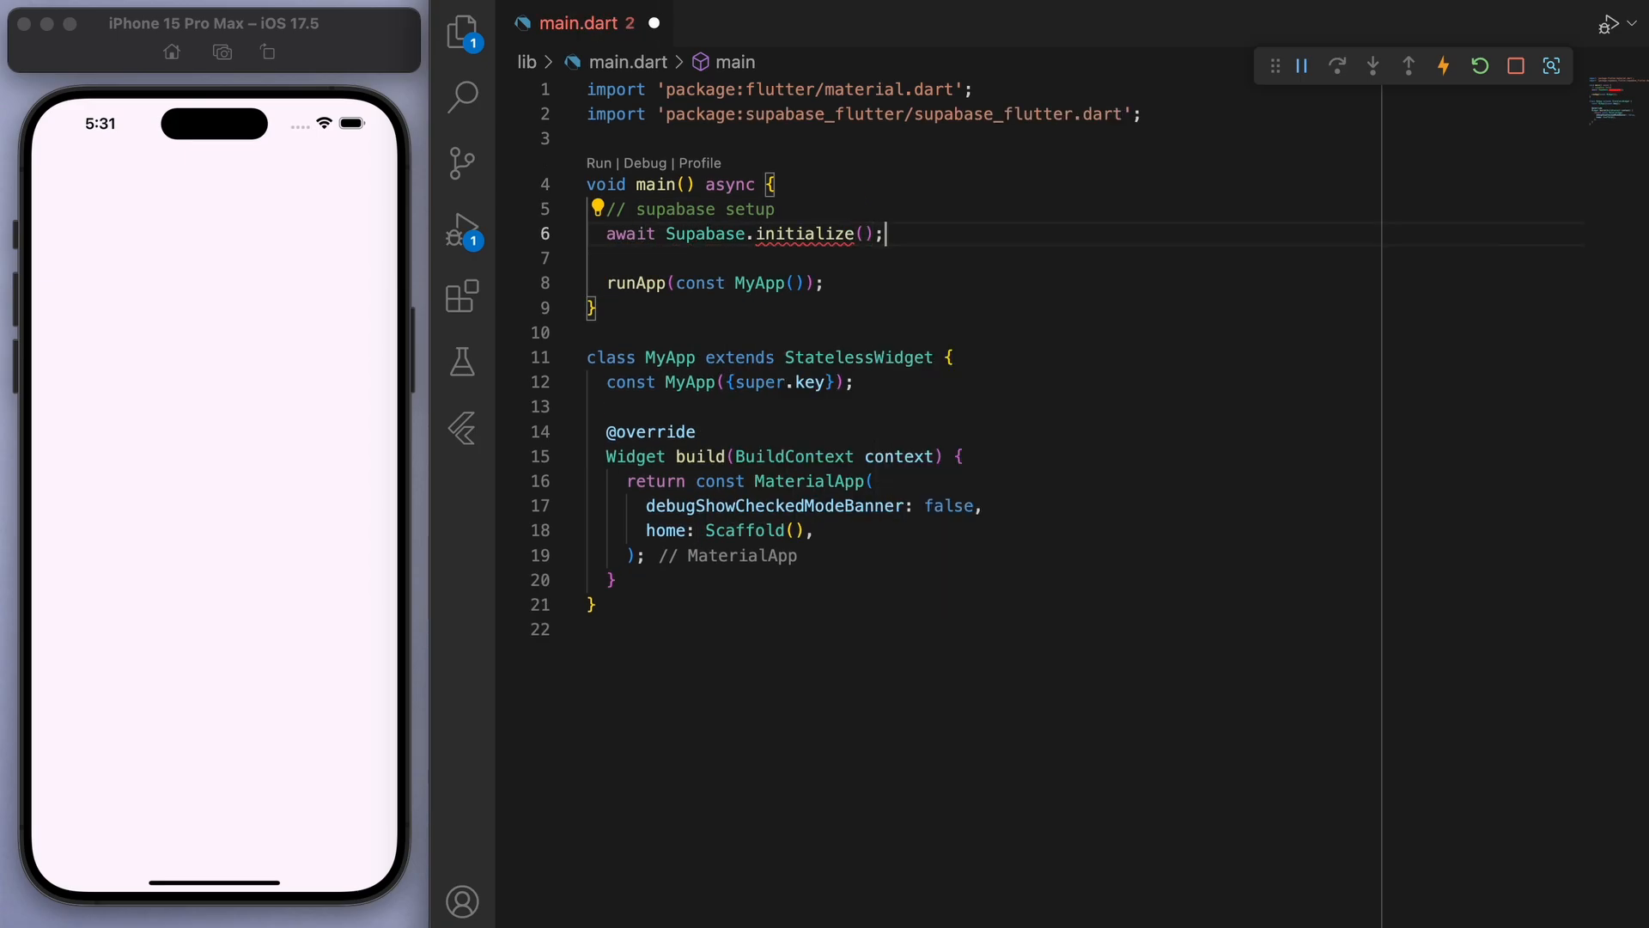
{"action": "type", "text": "url: ,"}
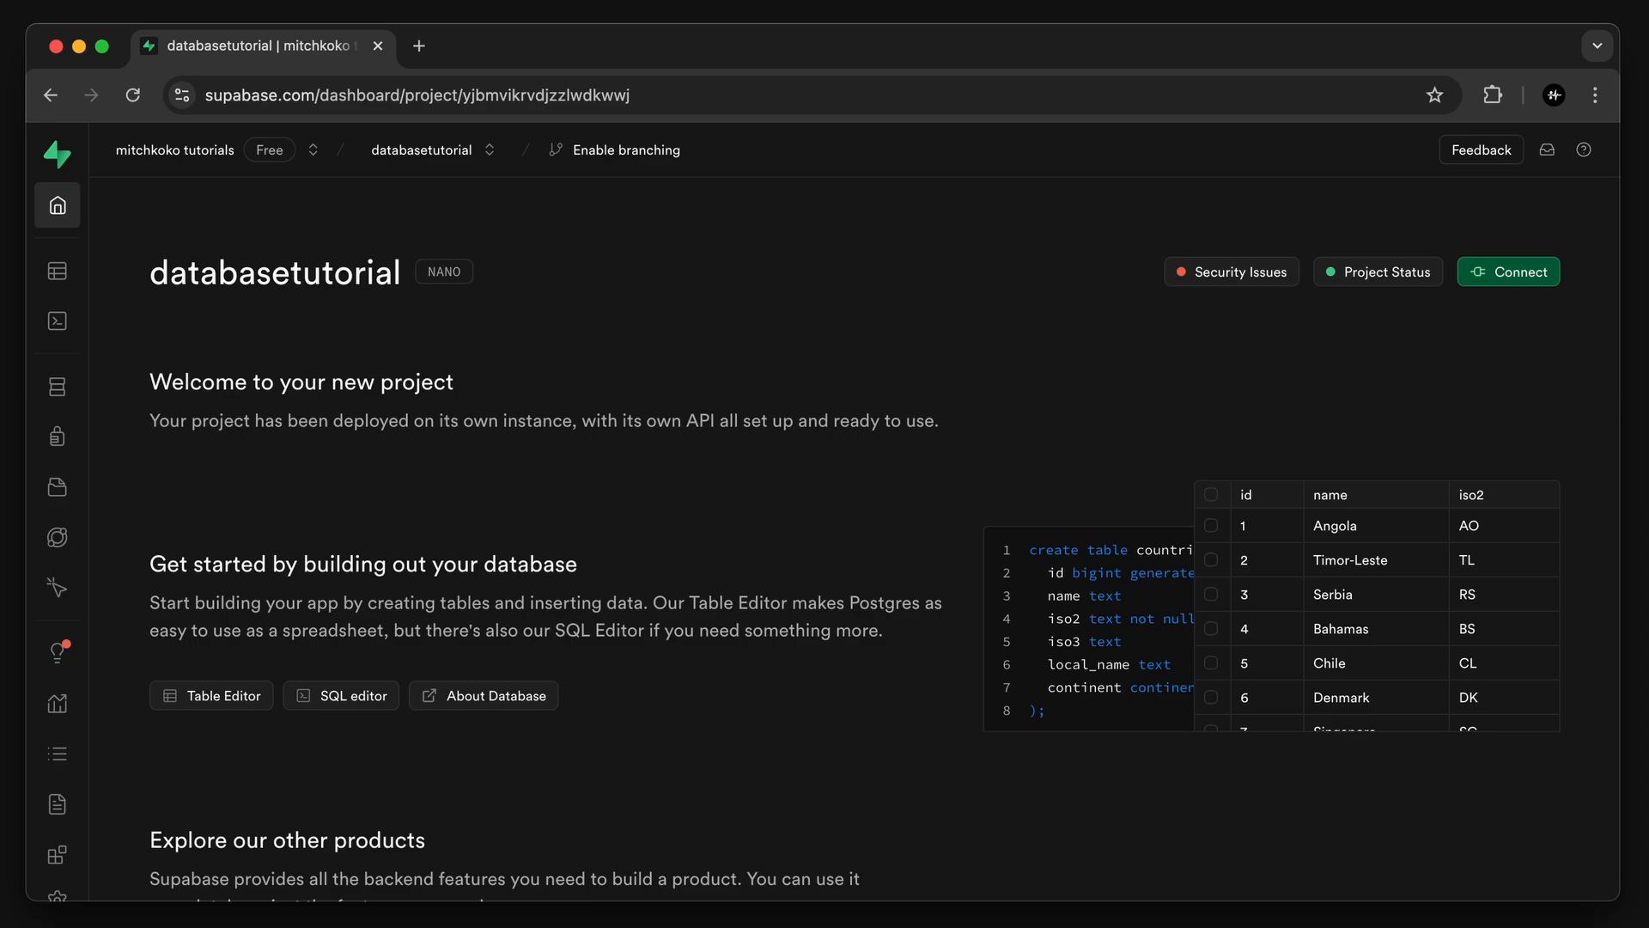
{"action": "mouse_move", "coordinate": [859, 653]}
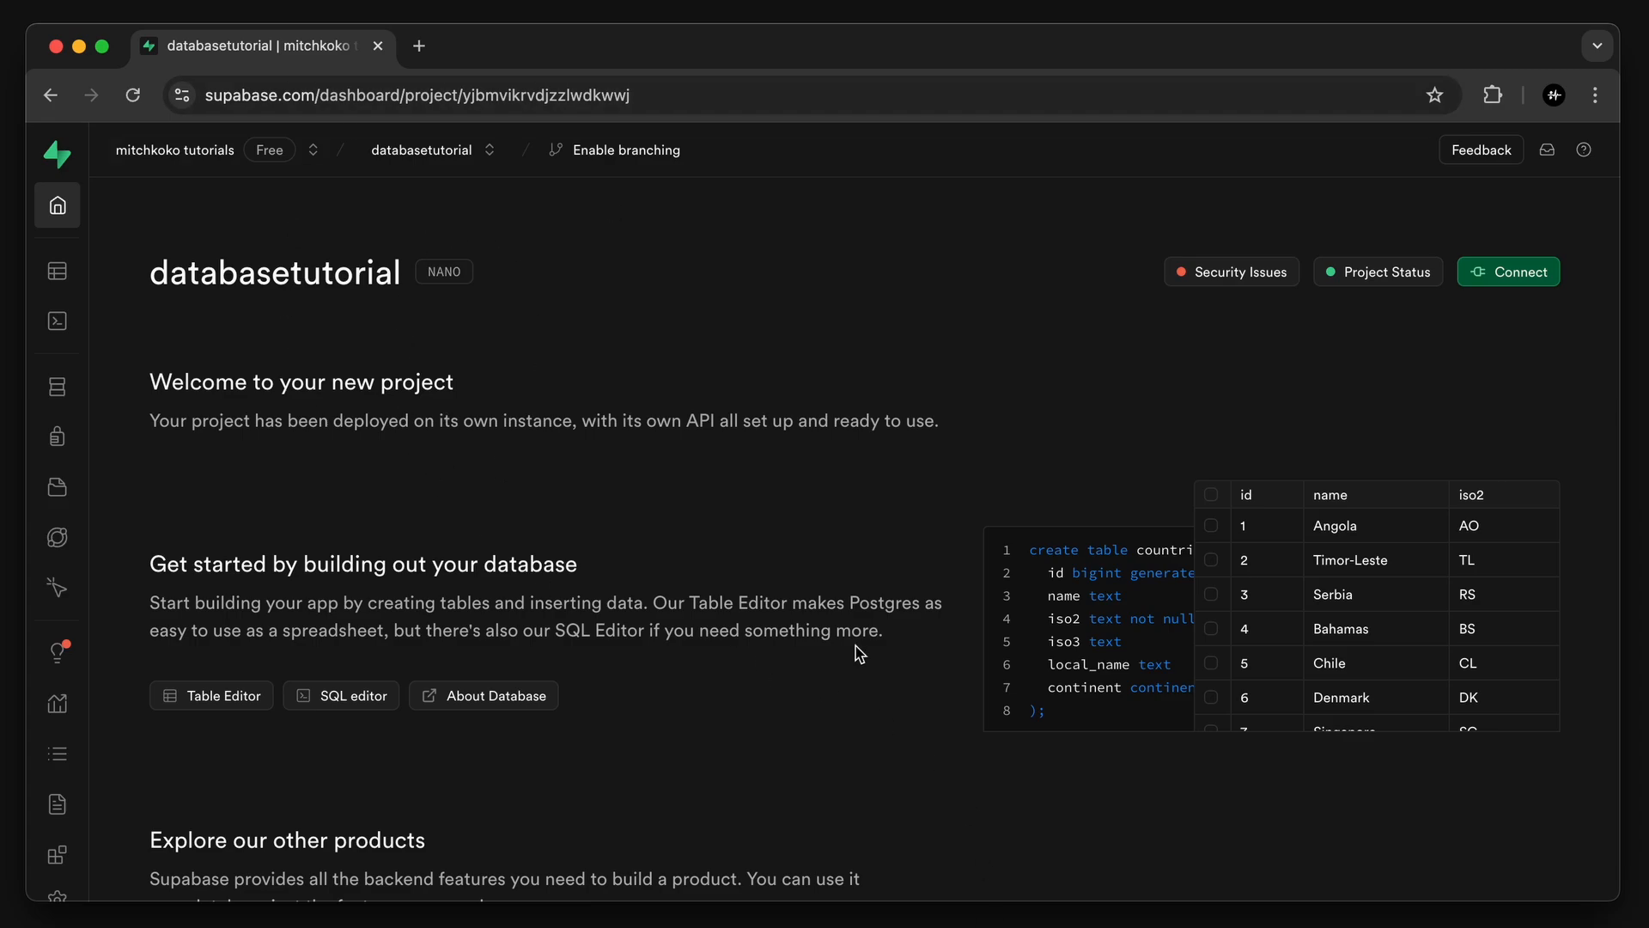
- Copy the Project URL and anon public API key from the Project API section
{"action": "scroll", "scroll_direction": "down", "scroll_amount": 3}
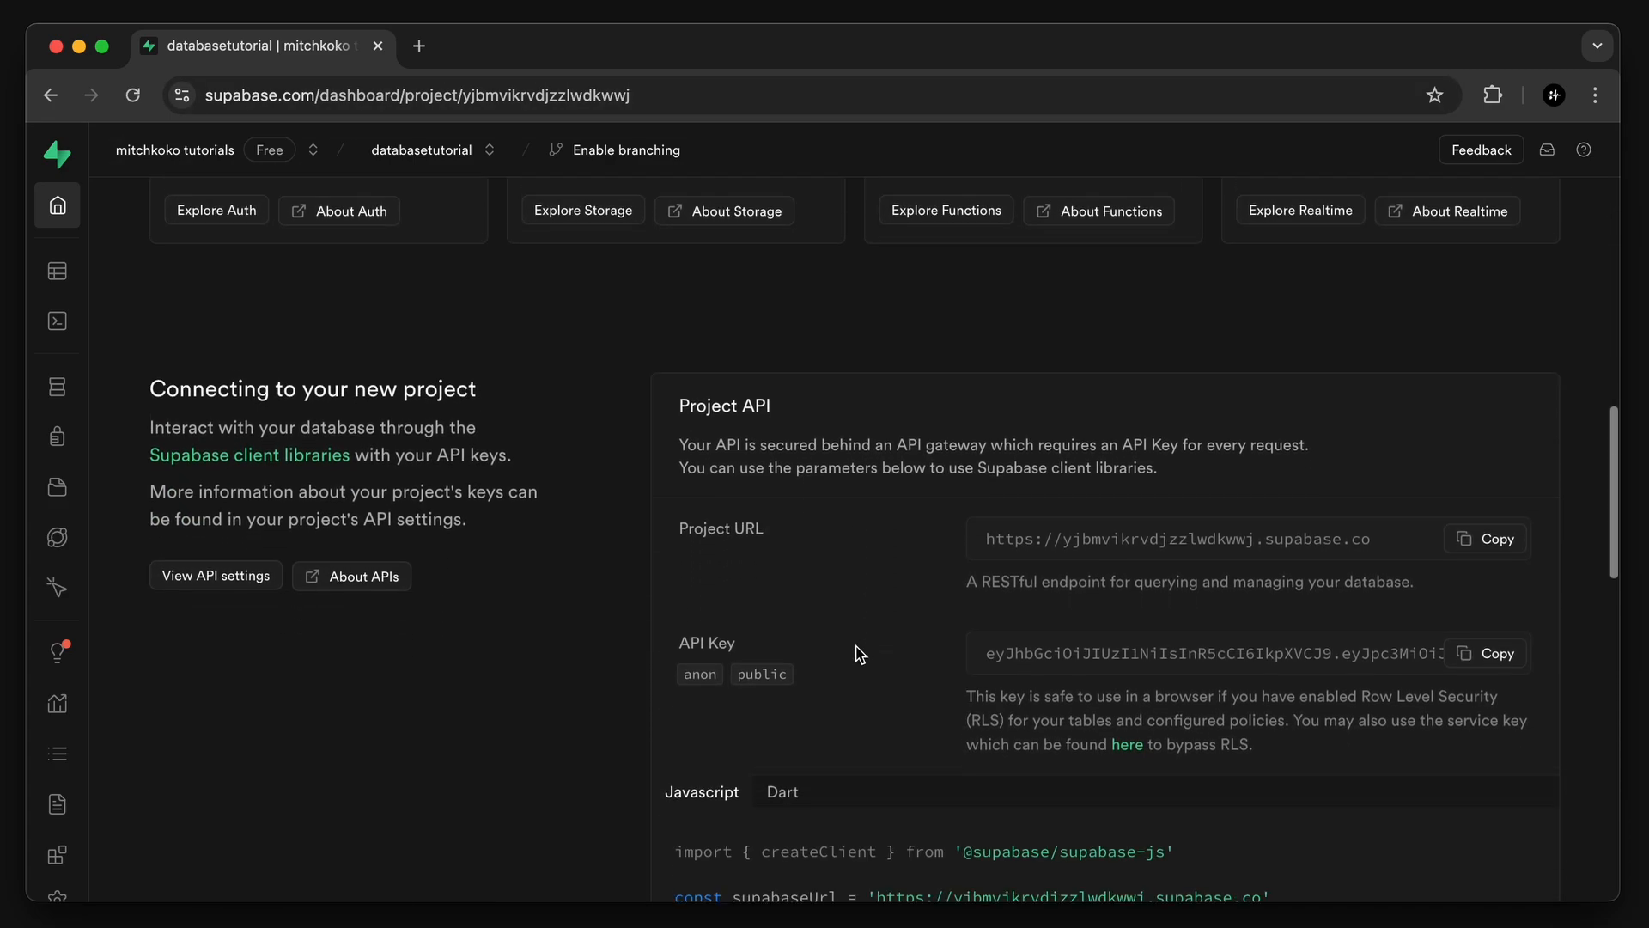
{"action": "scroll", "scroll_direction": "down", "scroll_amount": 3}
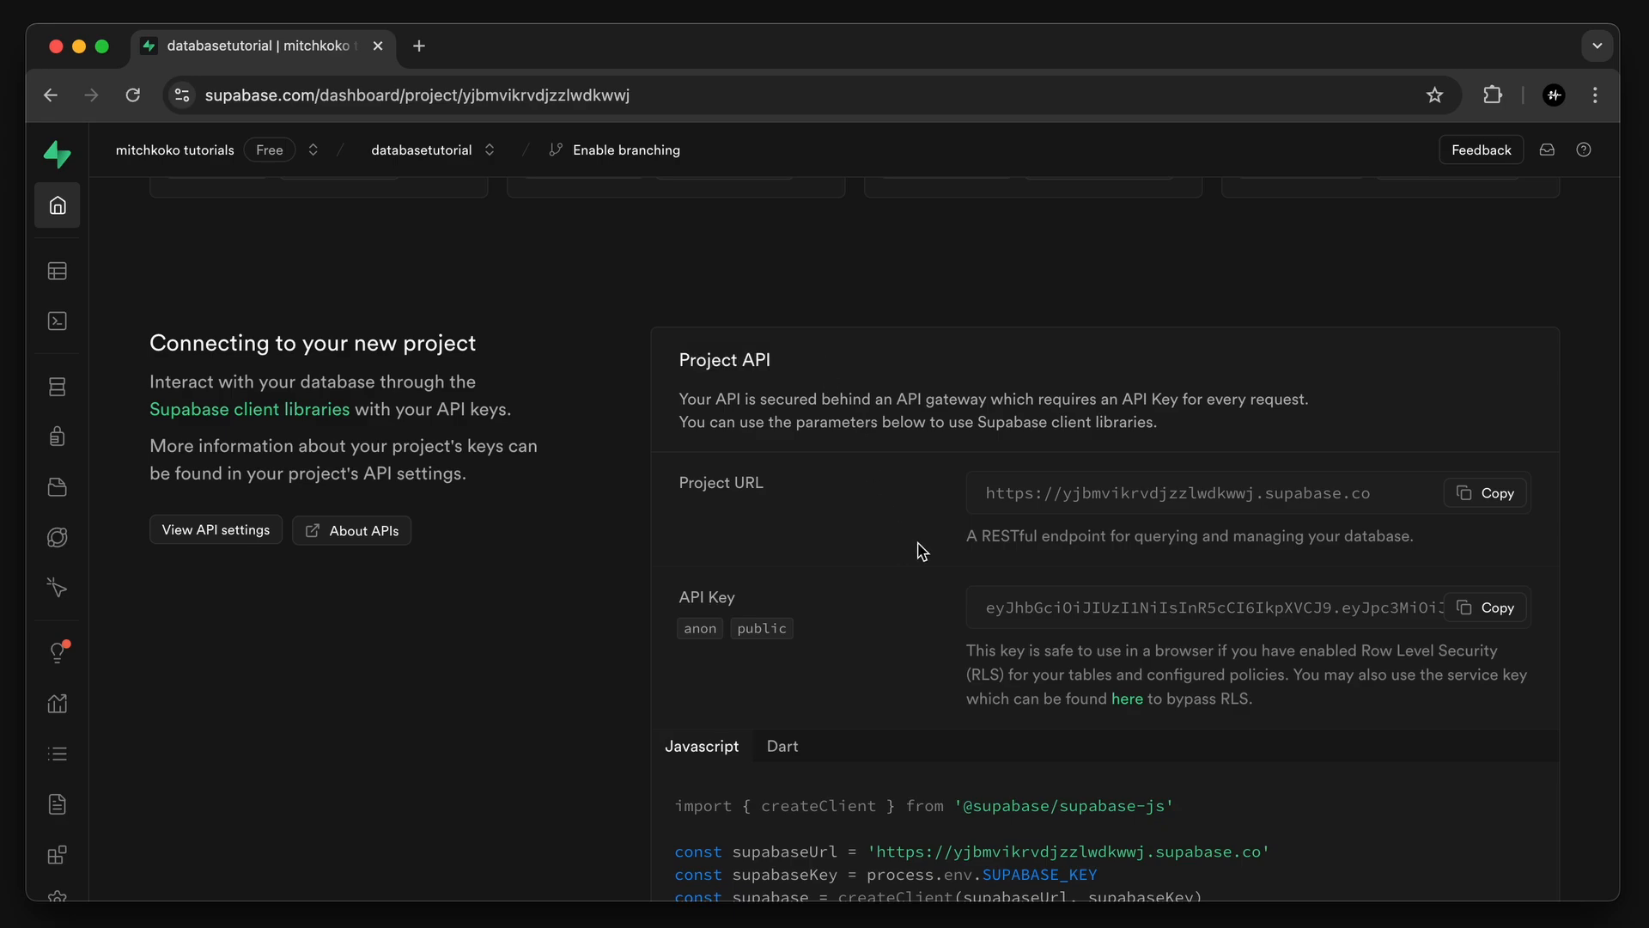
{"action": "left_click", "coordinate": [1485, 492]}
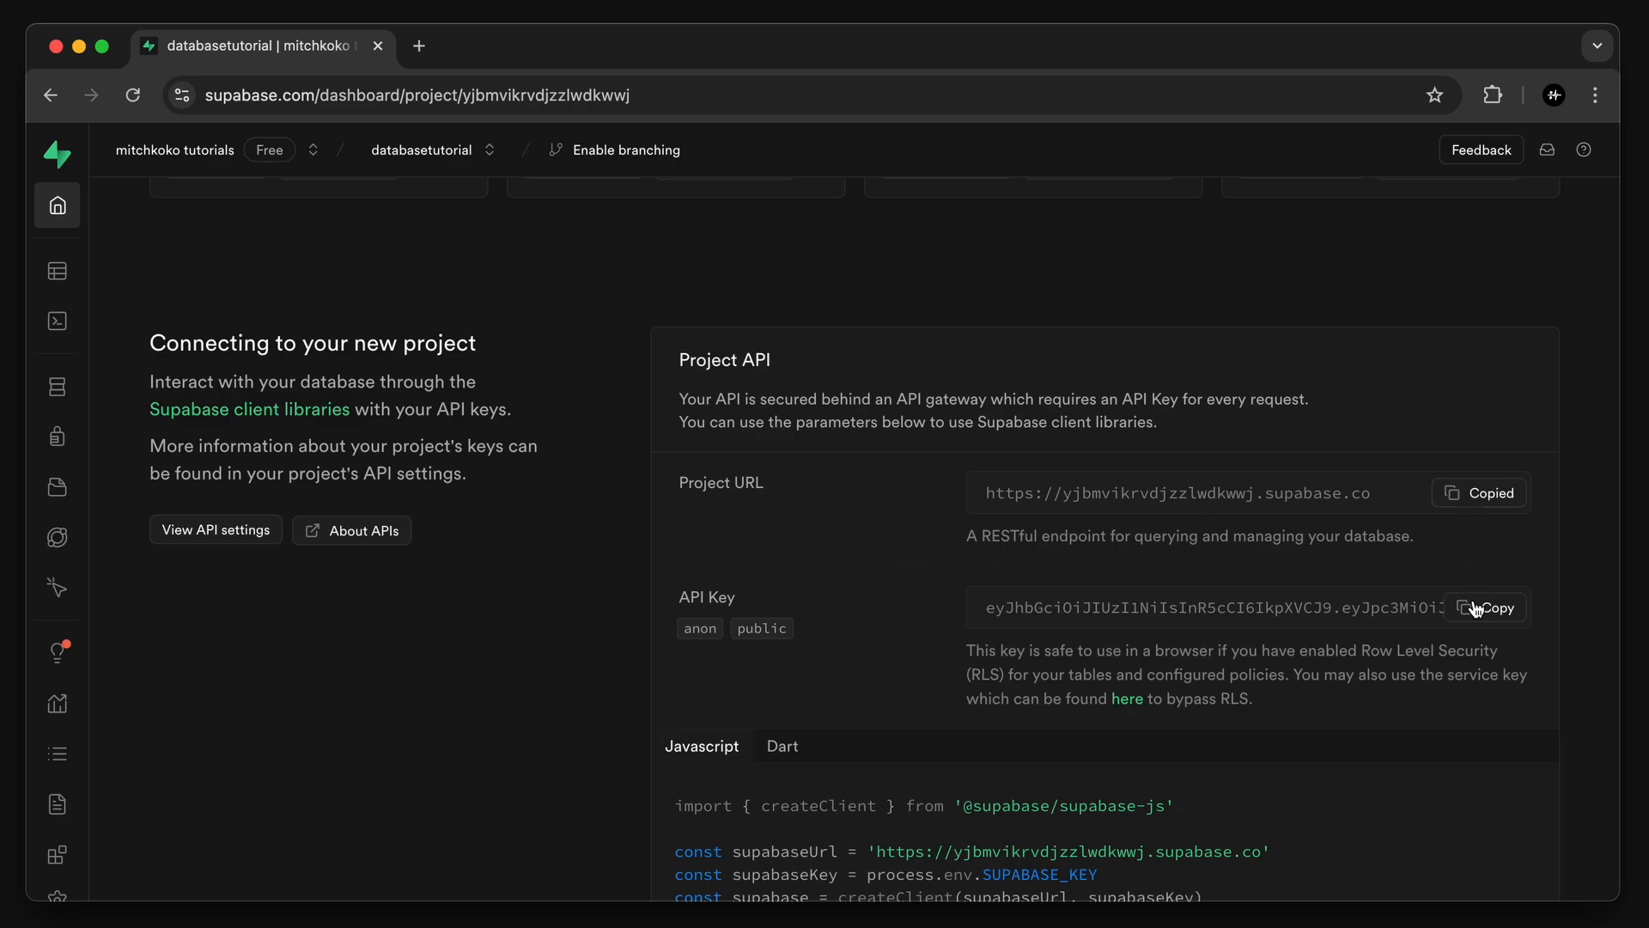
{"action": "left_click", "coordinate": [1485, 608]}
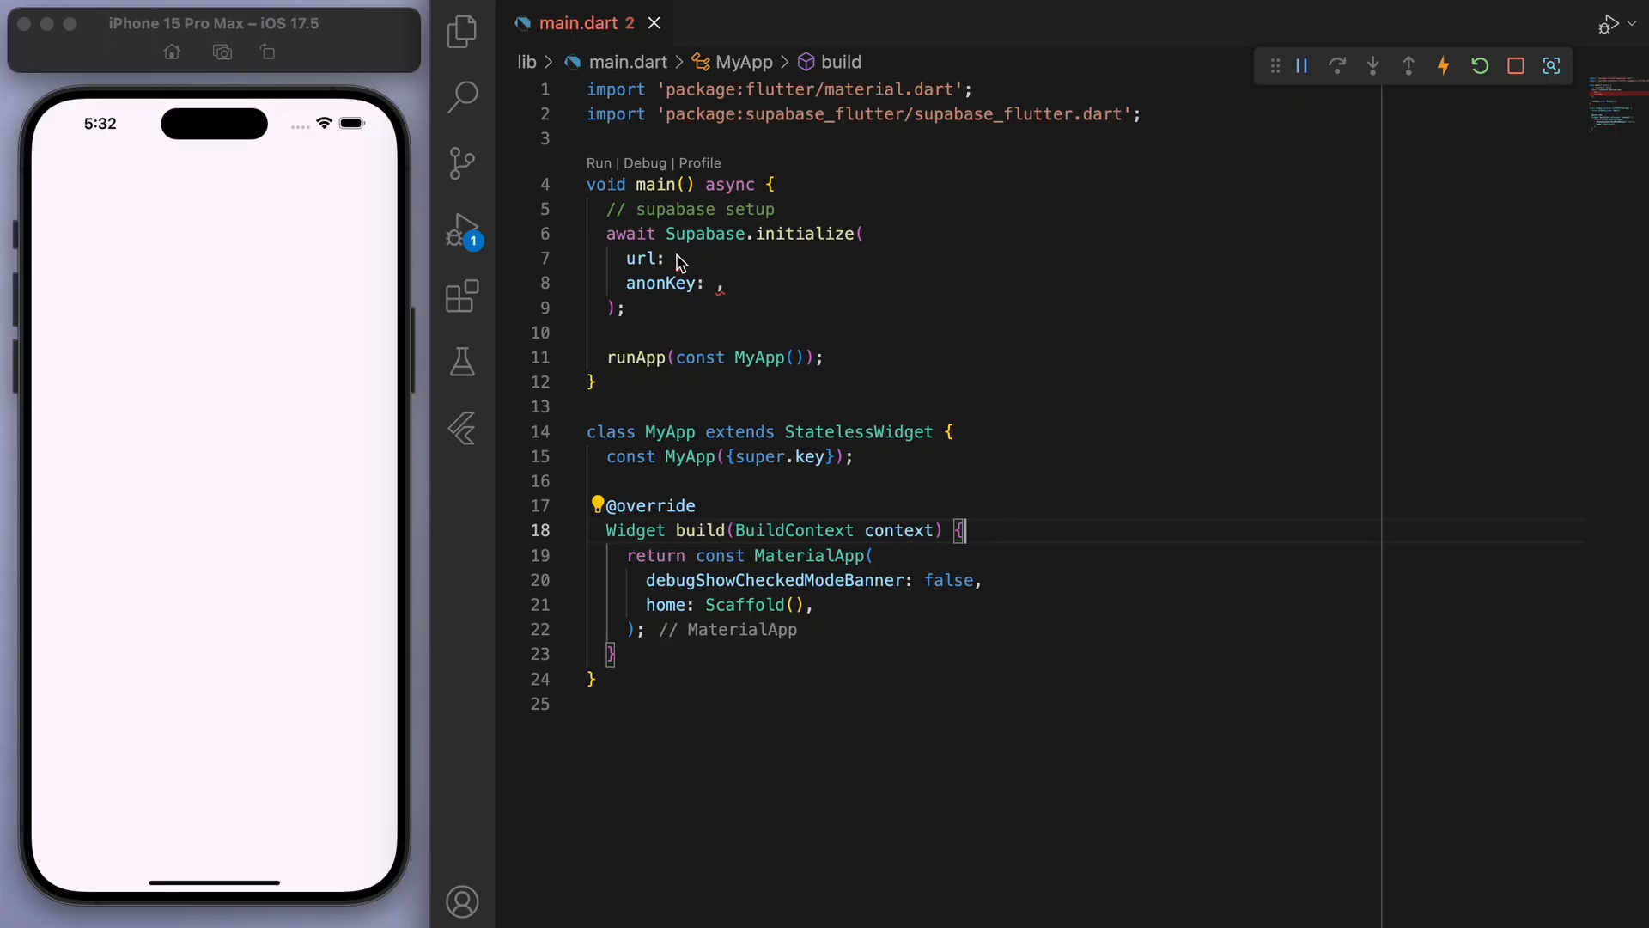
{"action": "type", "text": "\"https://yjbmvikrvdjzzlwdkwwj.supabase.co\","}
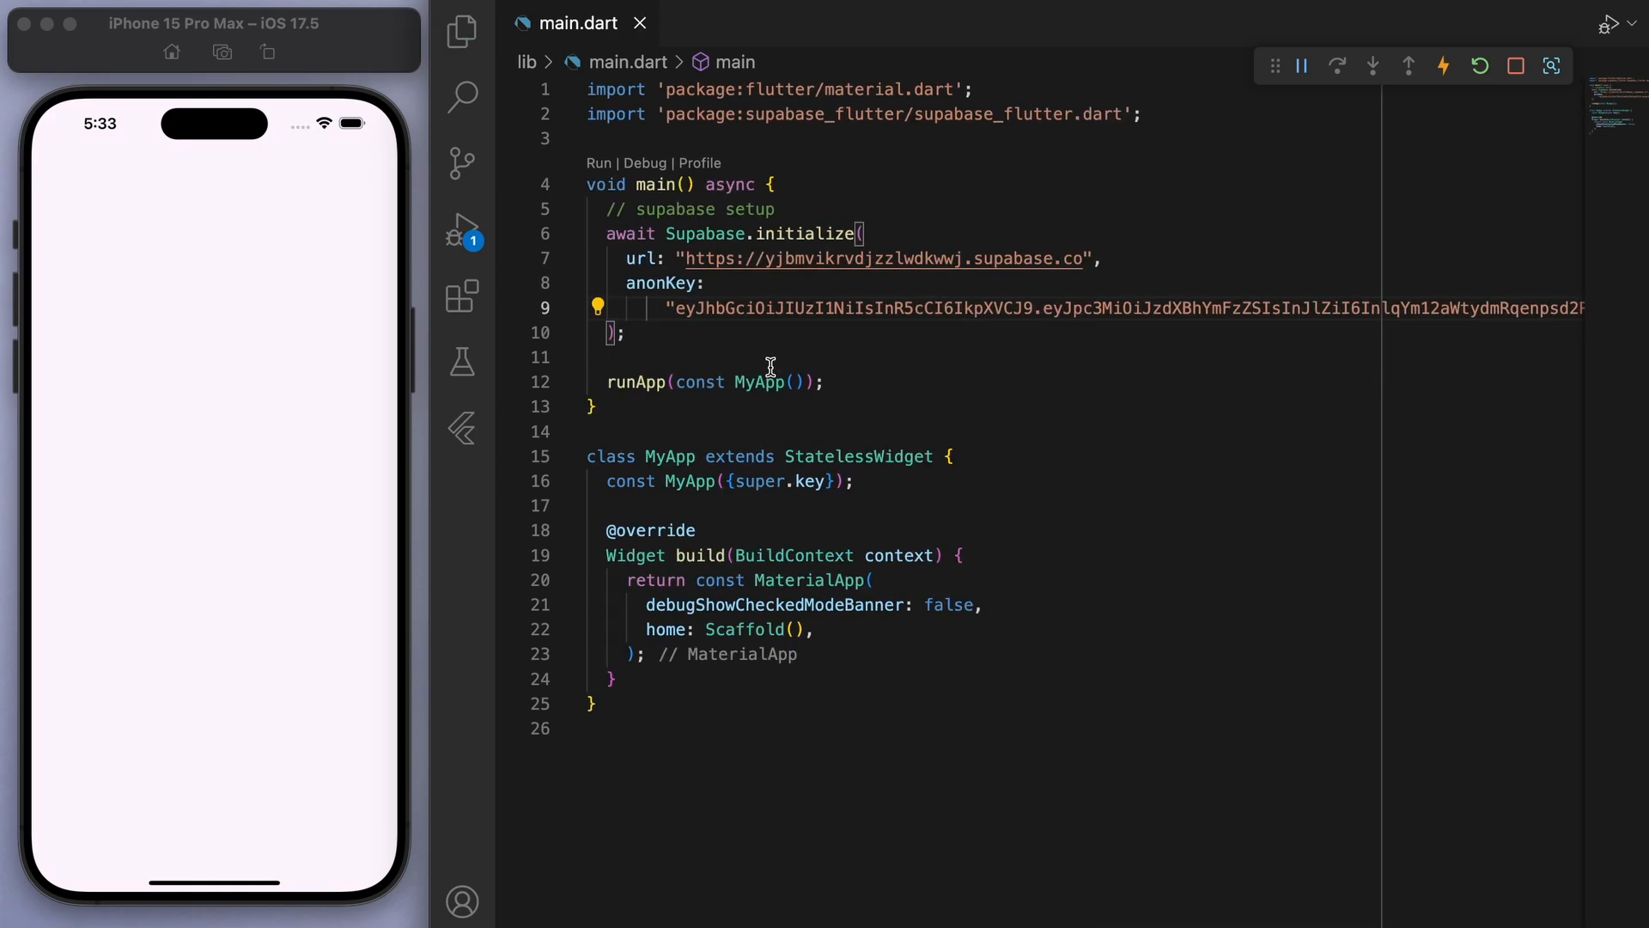
{"action": "left_click", "coordinate": [460, 32]}
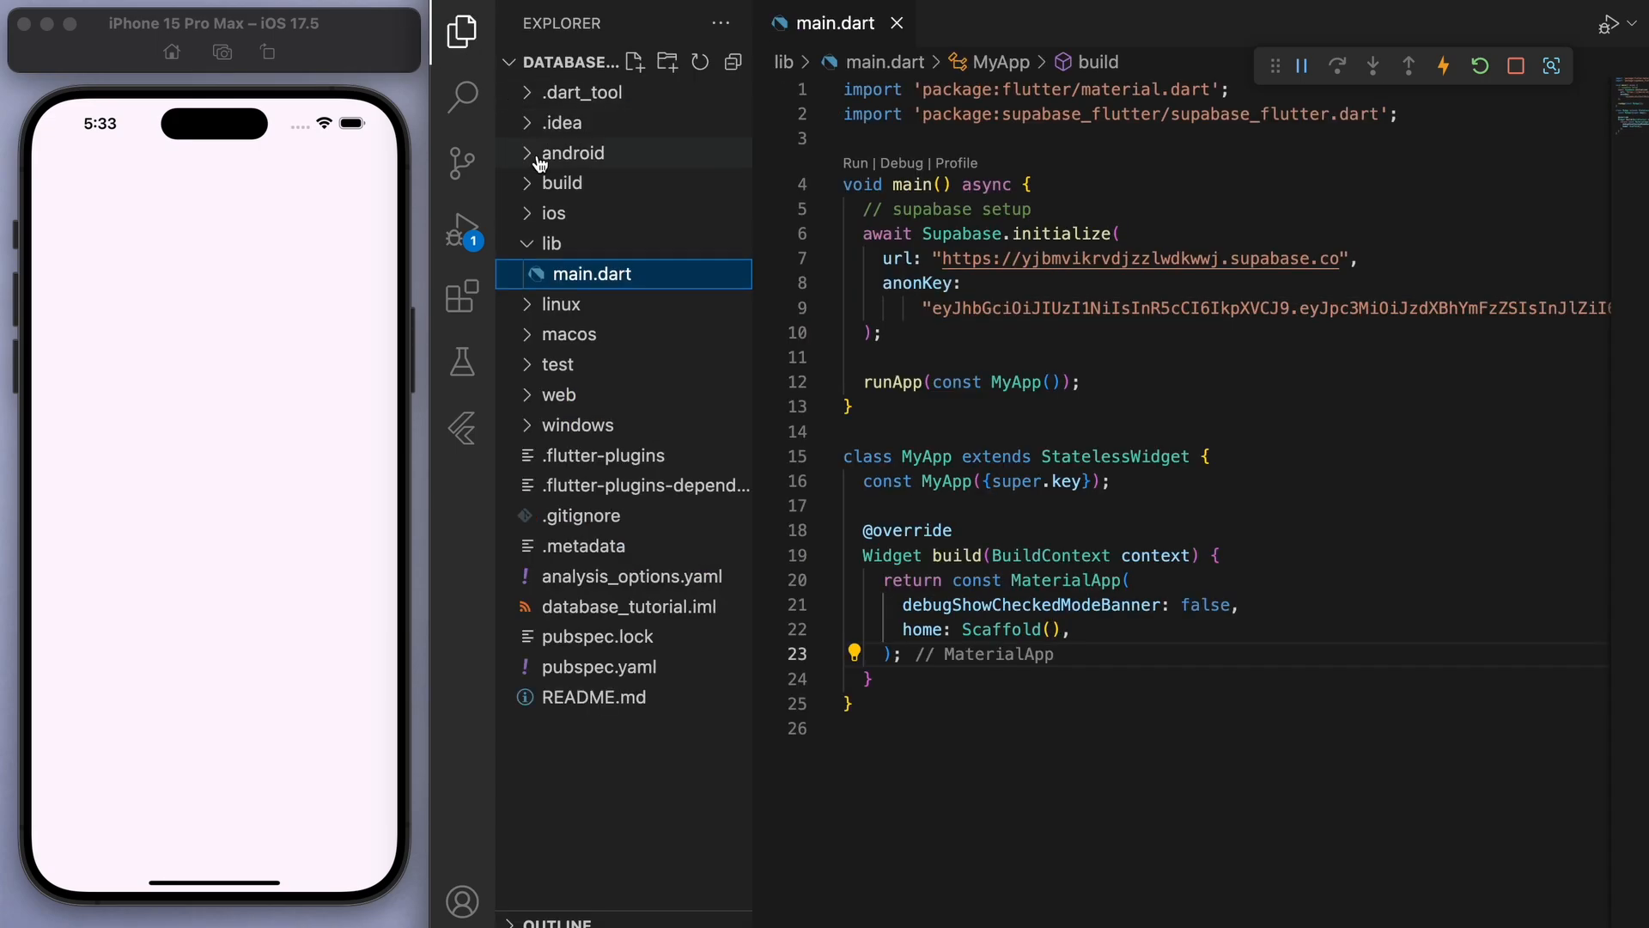
- Create note.dart with a Note class and constructor ({this.id, required this.content})
{"action": "type", "text": "note"}
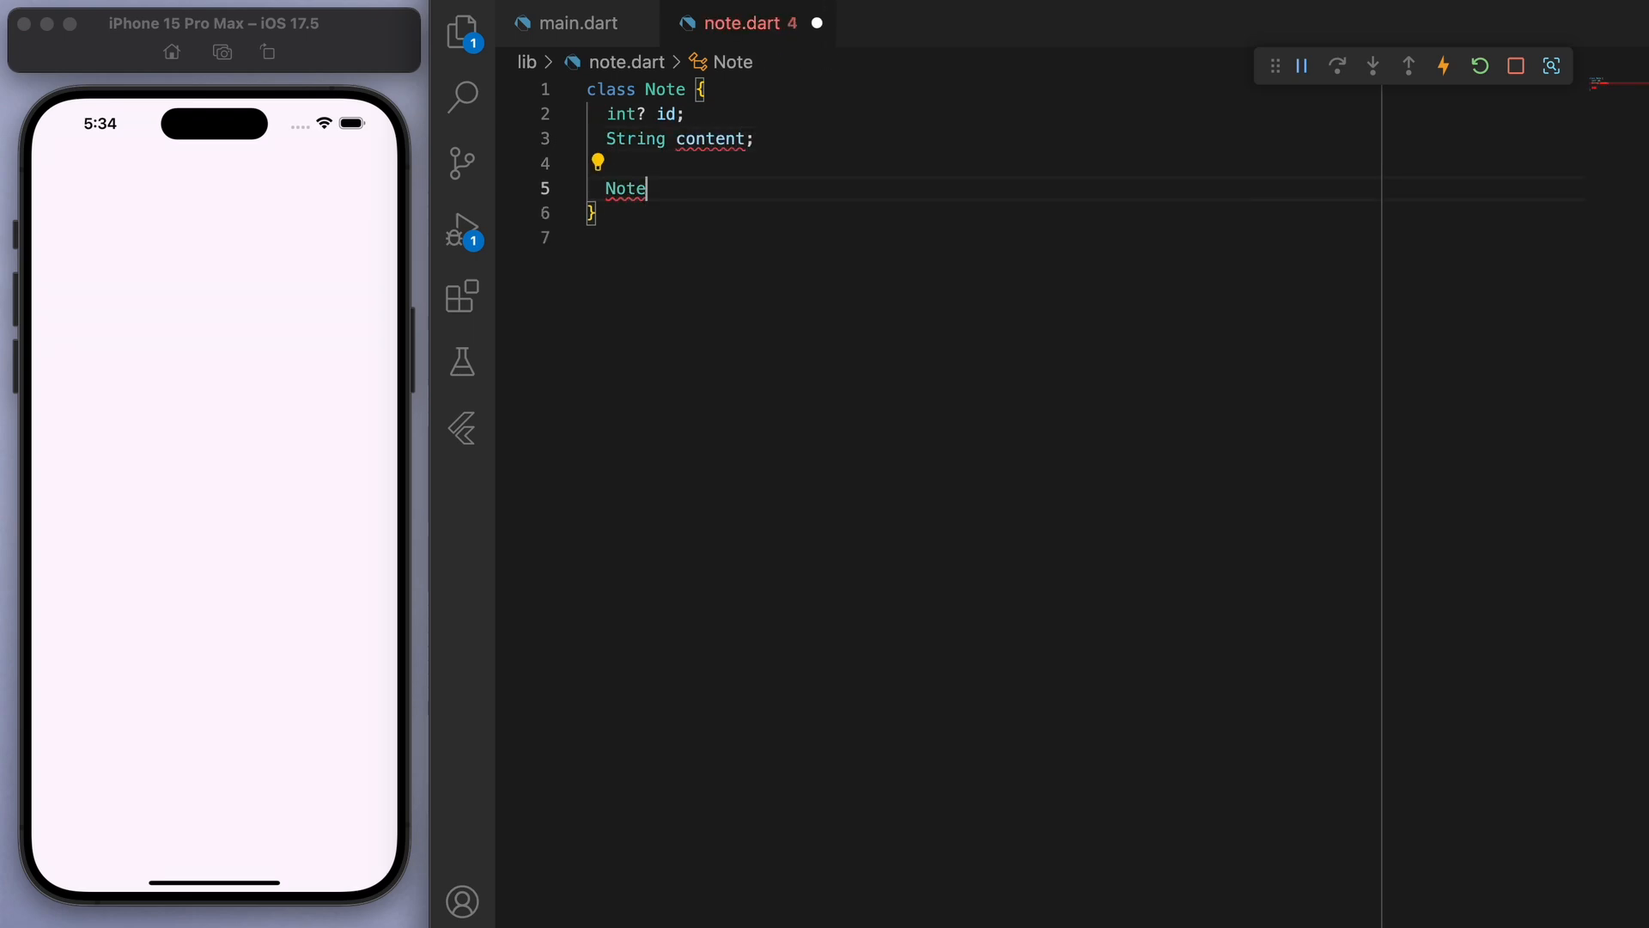
{"action": "type", "text": "({this.id, )"}
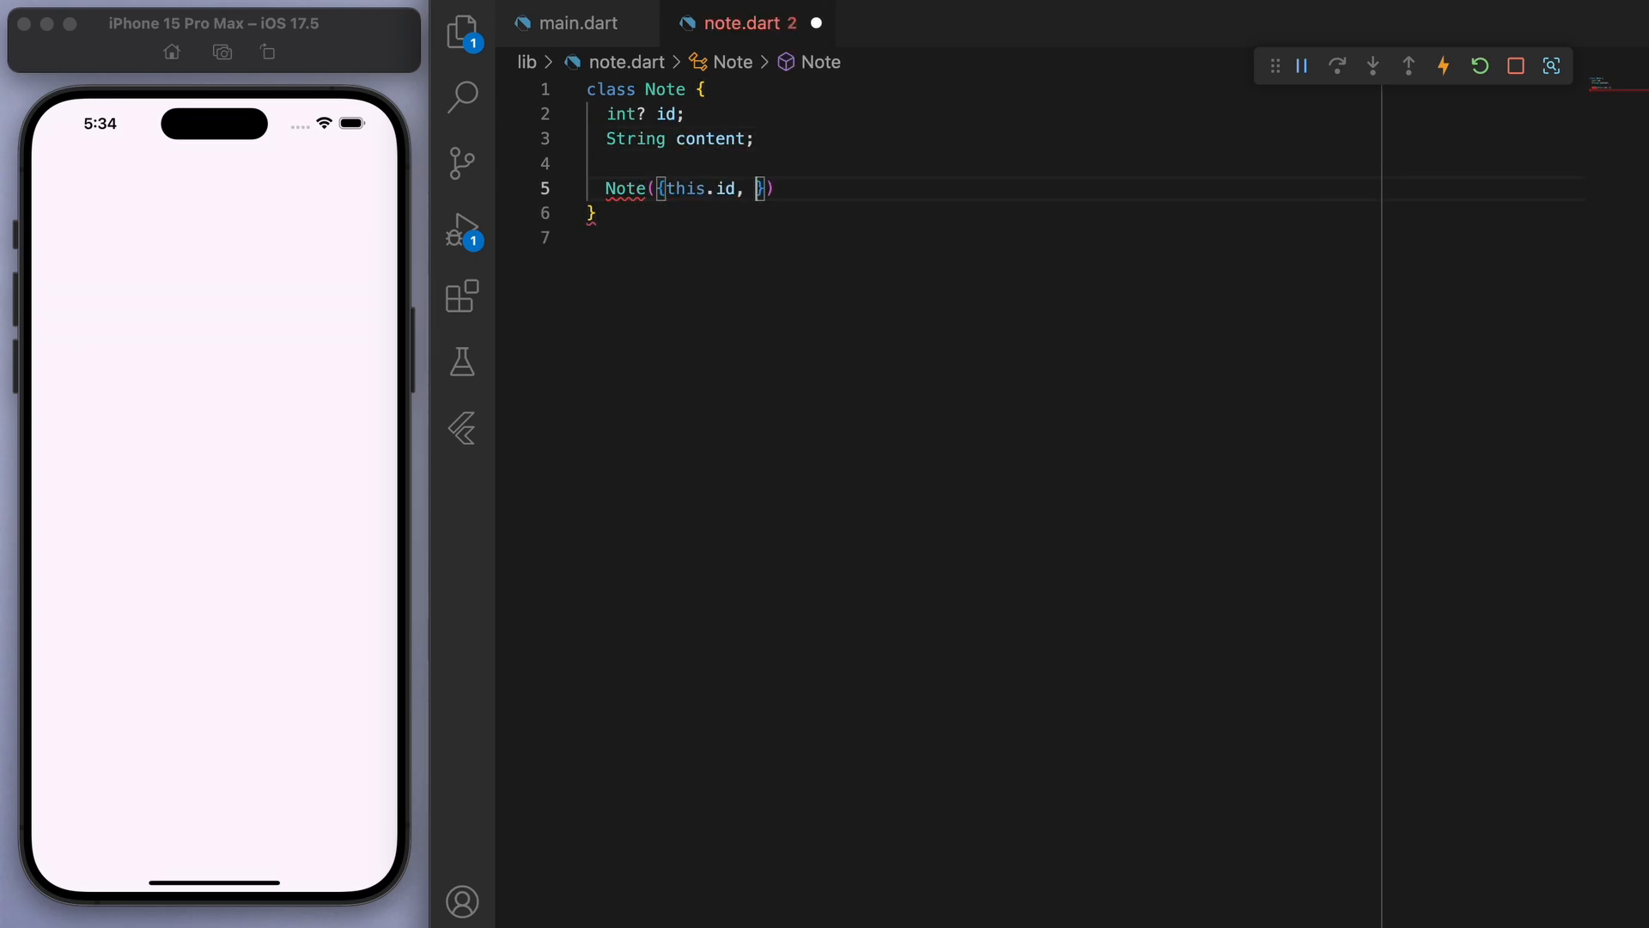
{"action": "type", "text": "required this.content,"}
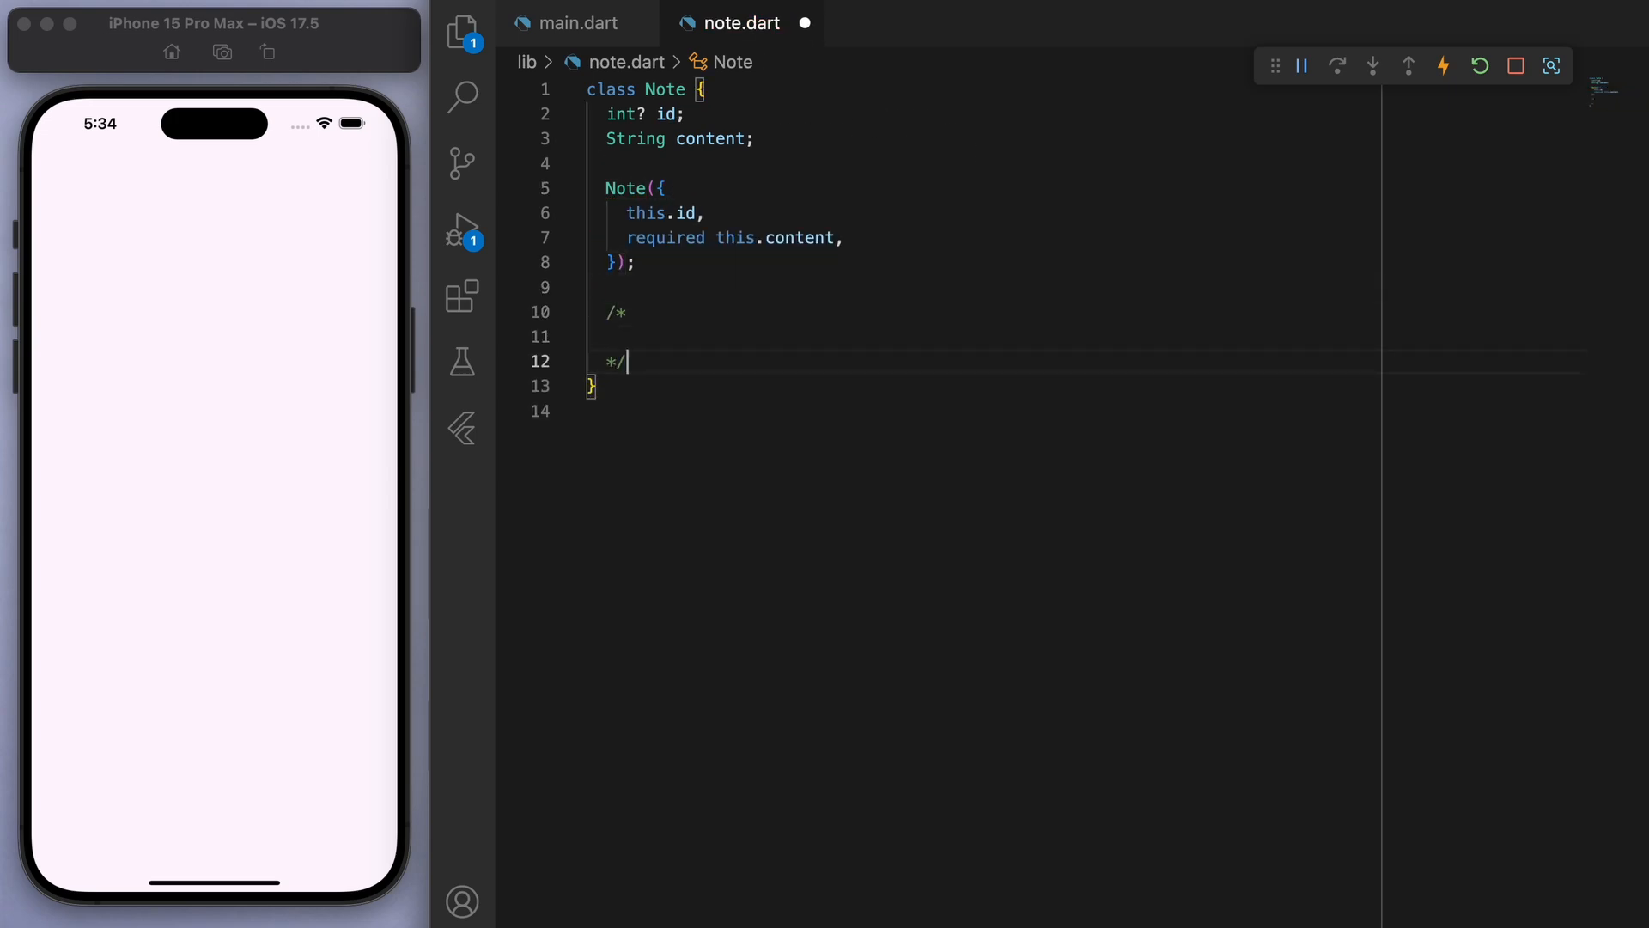
- Comment a map <---> Note example with id 1 and 'hello', and begin Note.fromMap
{"action": "type", "text": "// map -> not"}
{"action": "type", "text": "// note -> map"}
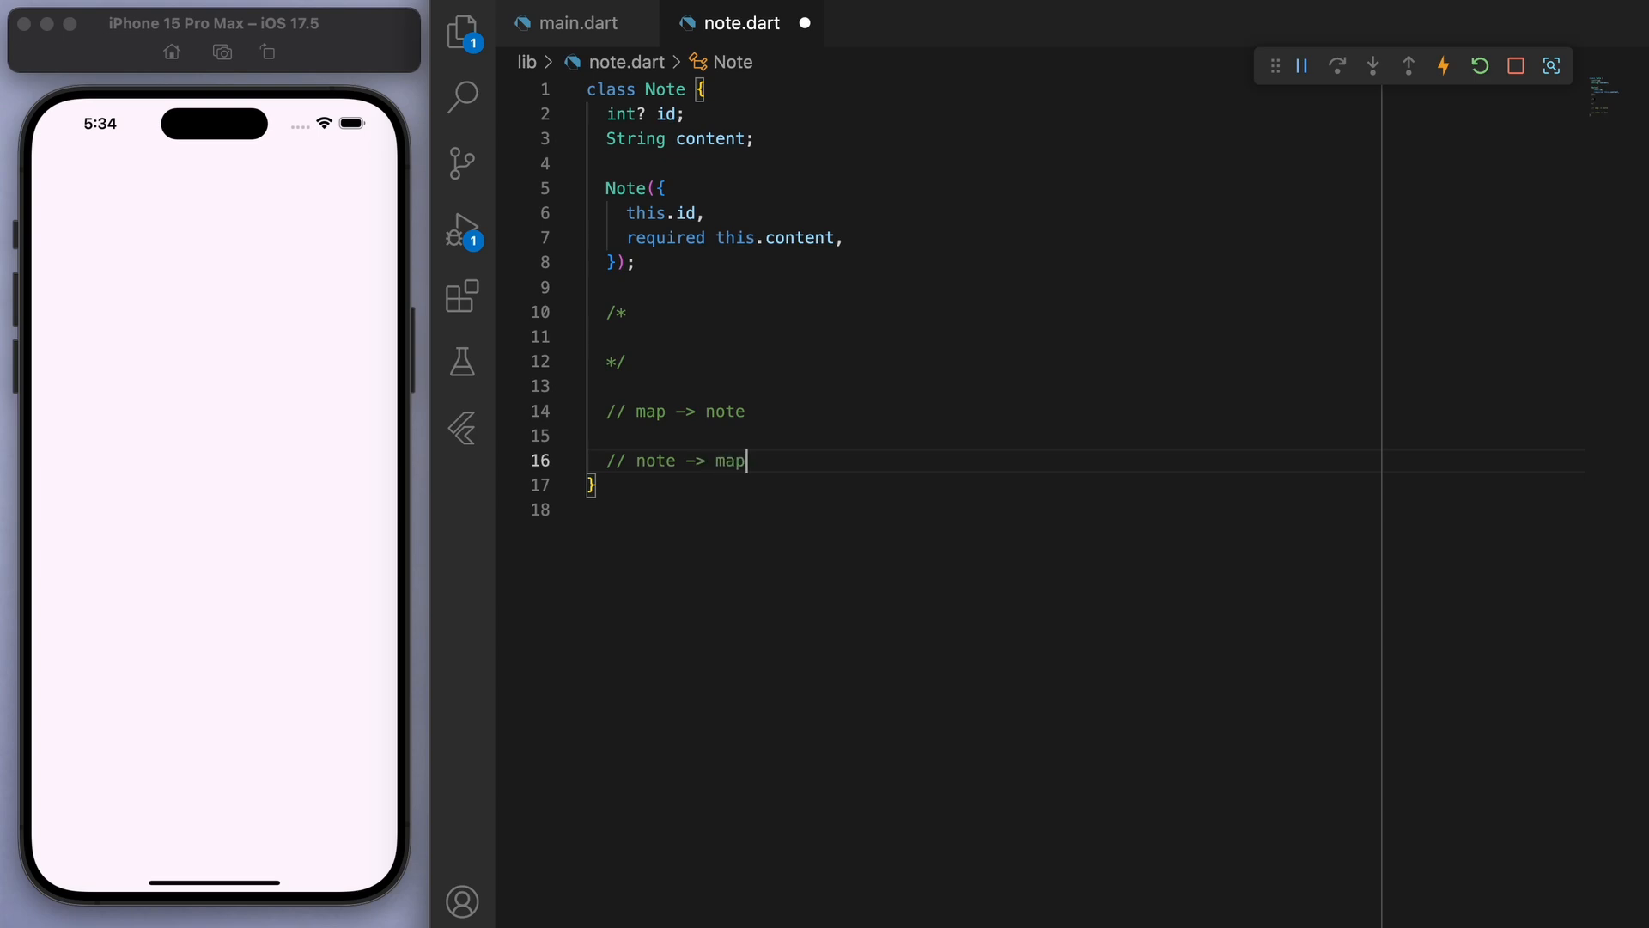
{"action": "type", "text": "e.g. map"}
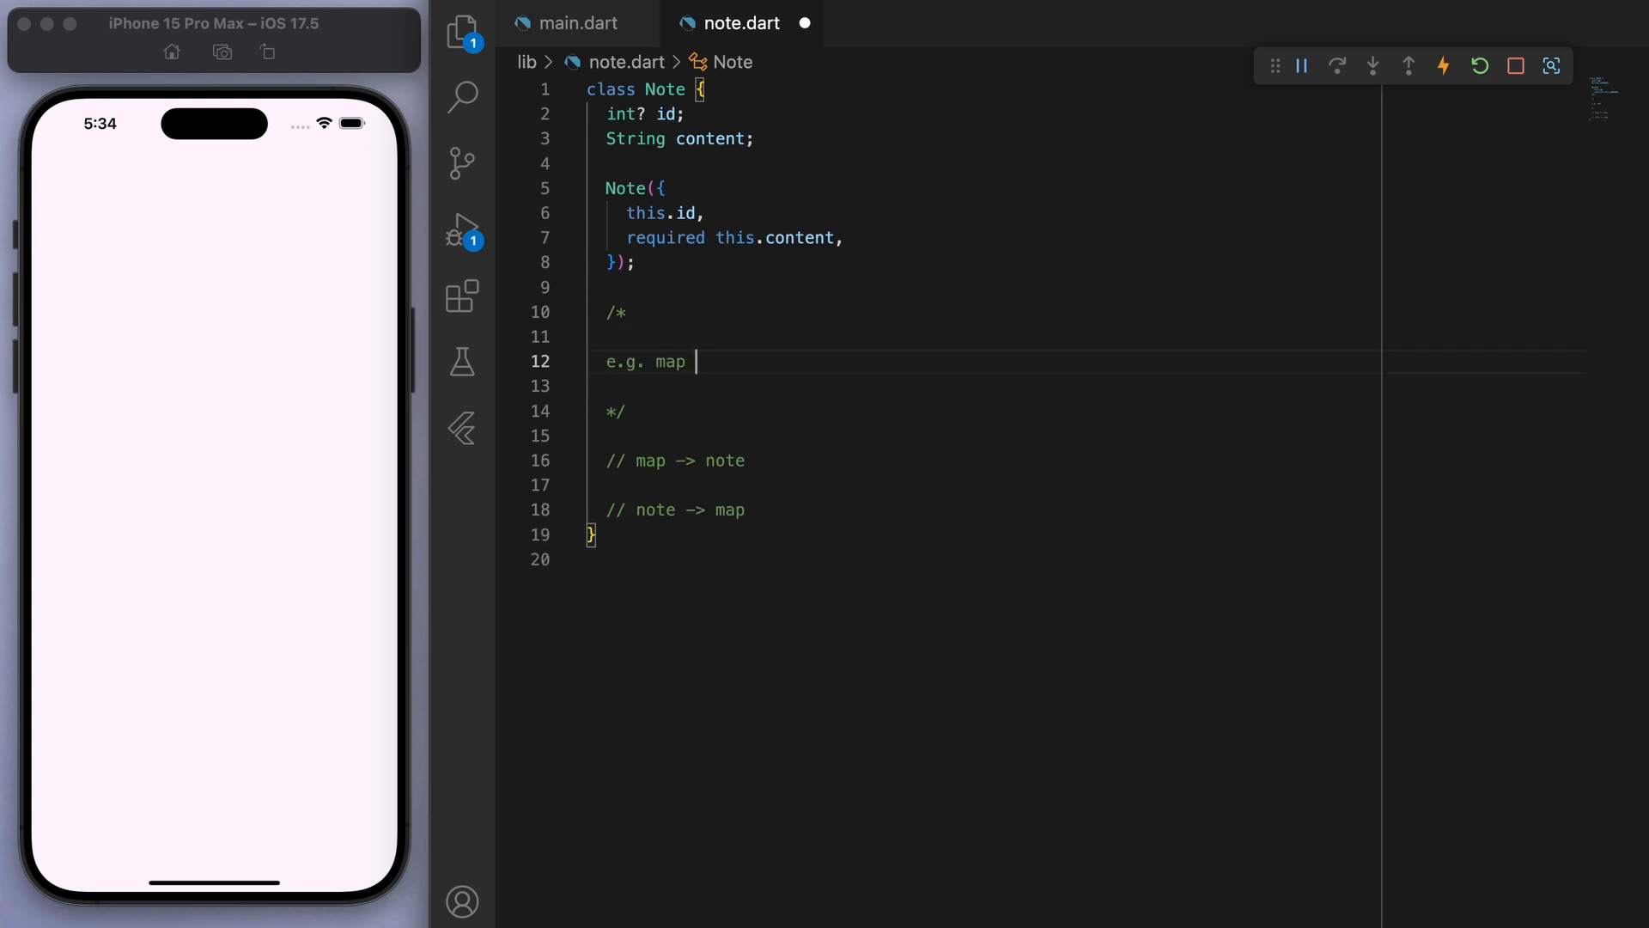
{"action": "type", "text": "<---> note"}
{"action": "type", "text": "{"}
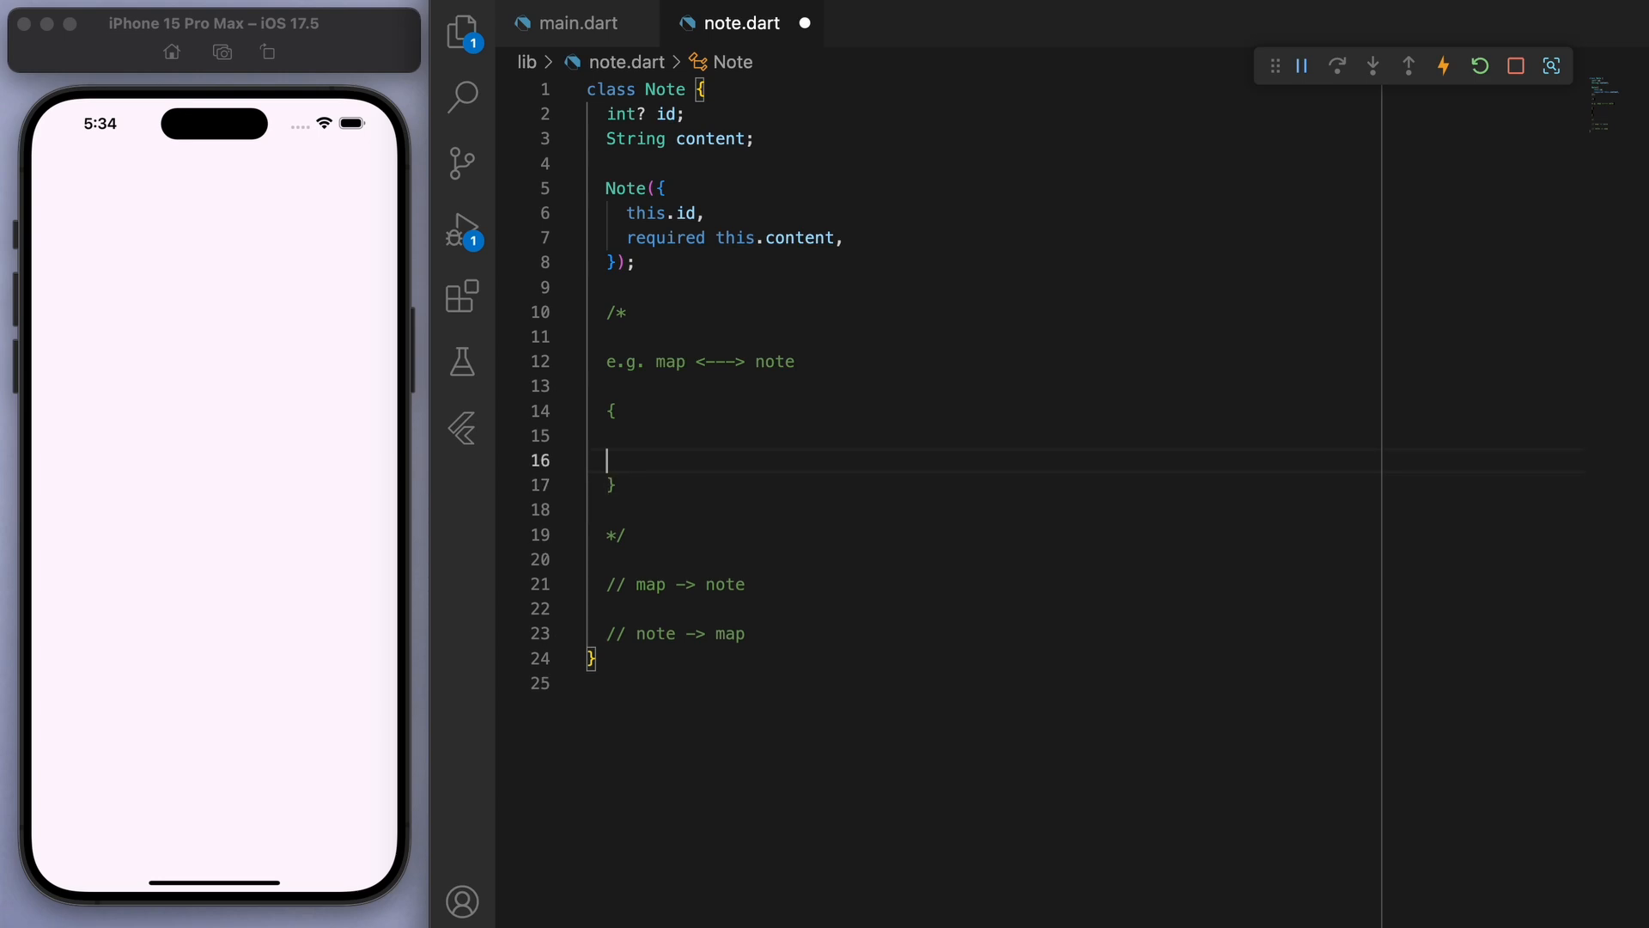
{"action": "type", "text": "'id': 1,"}
{"action": "type", "text": "'content':"}
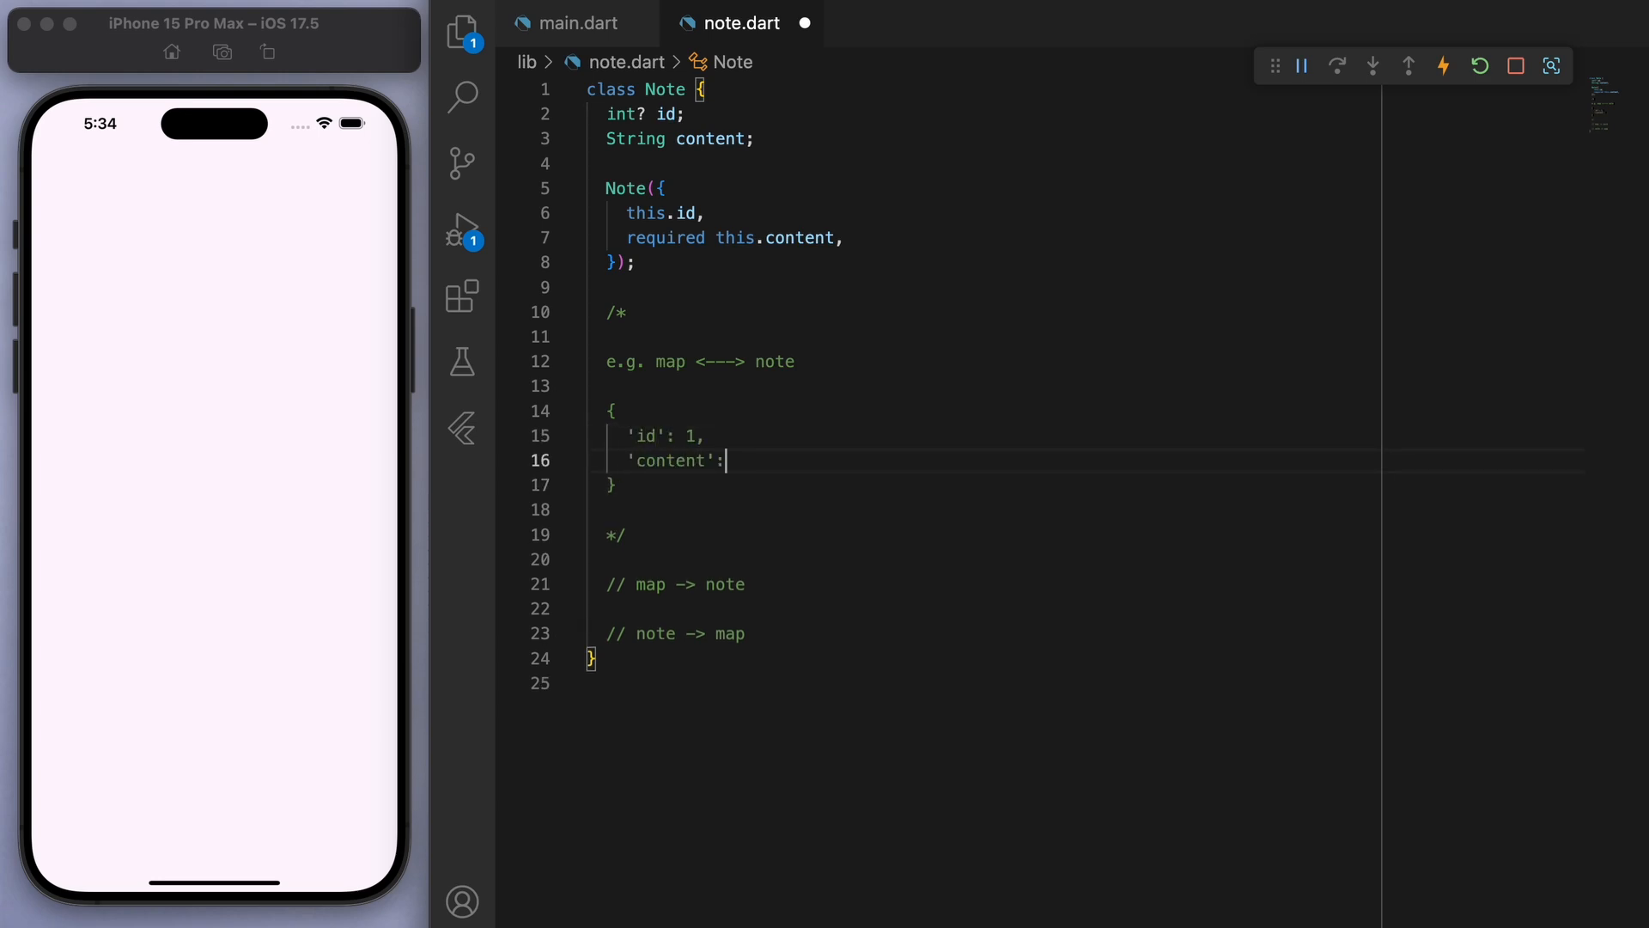
{"action": "type", "text": "'hello'"}
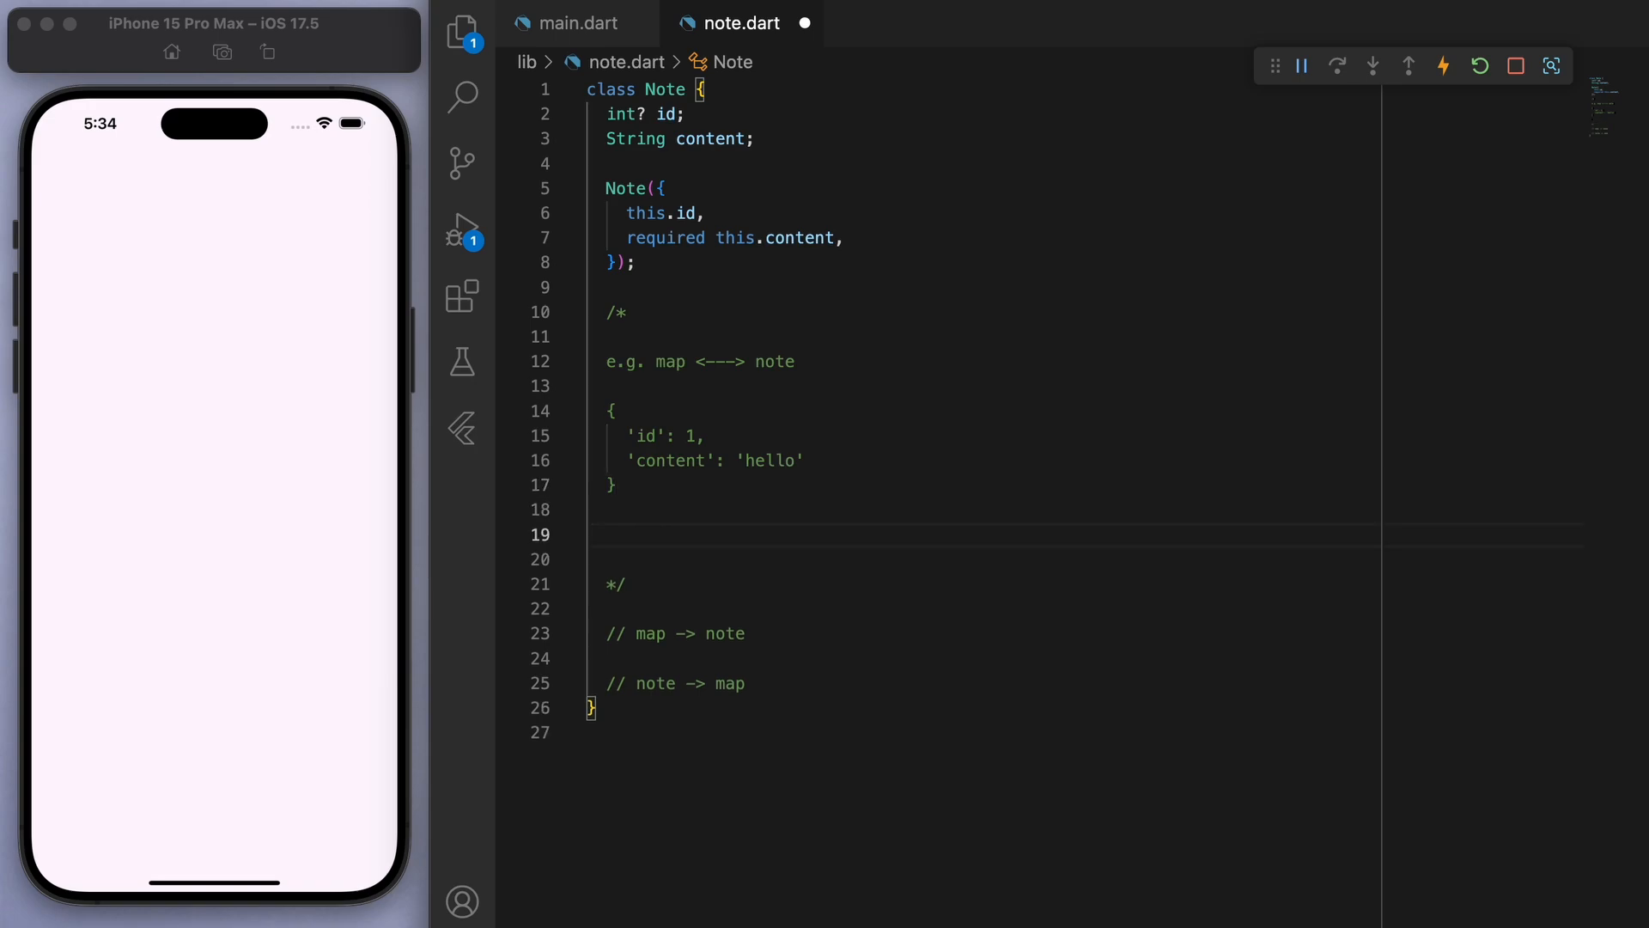
{"action": "type", "text": "Note("}
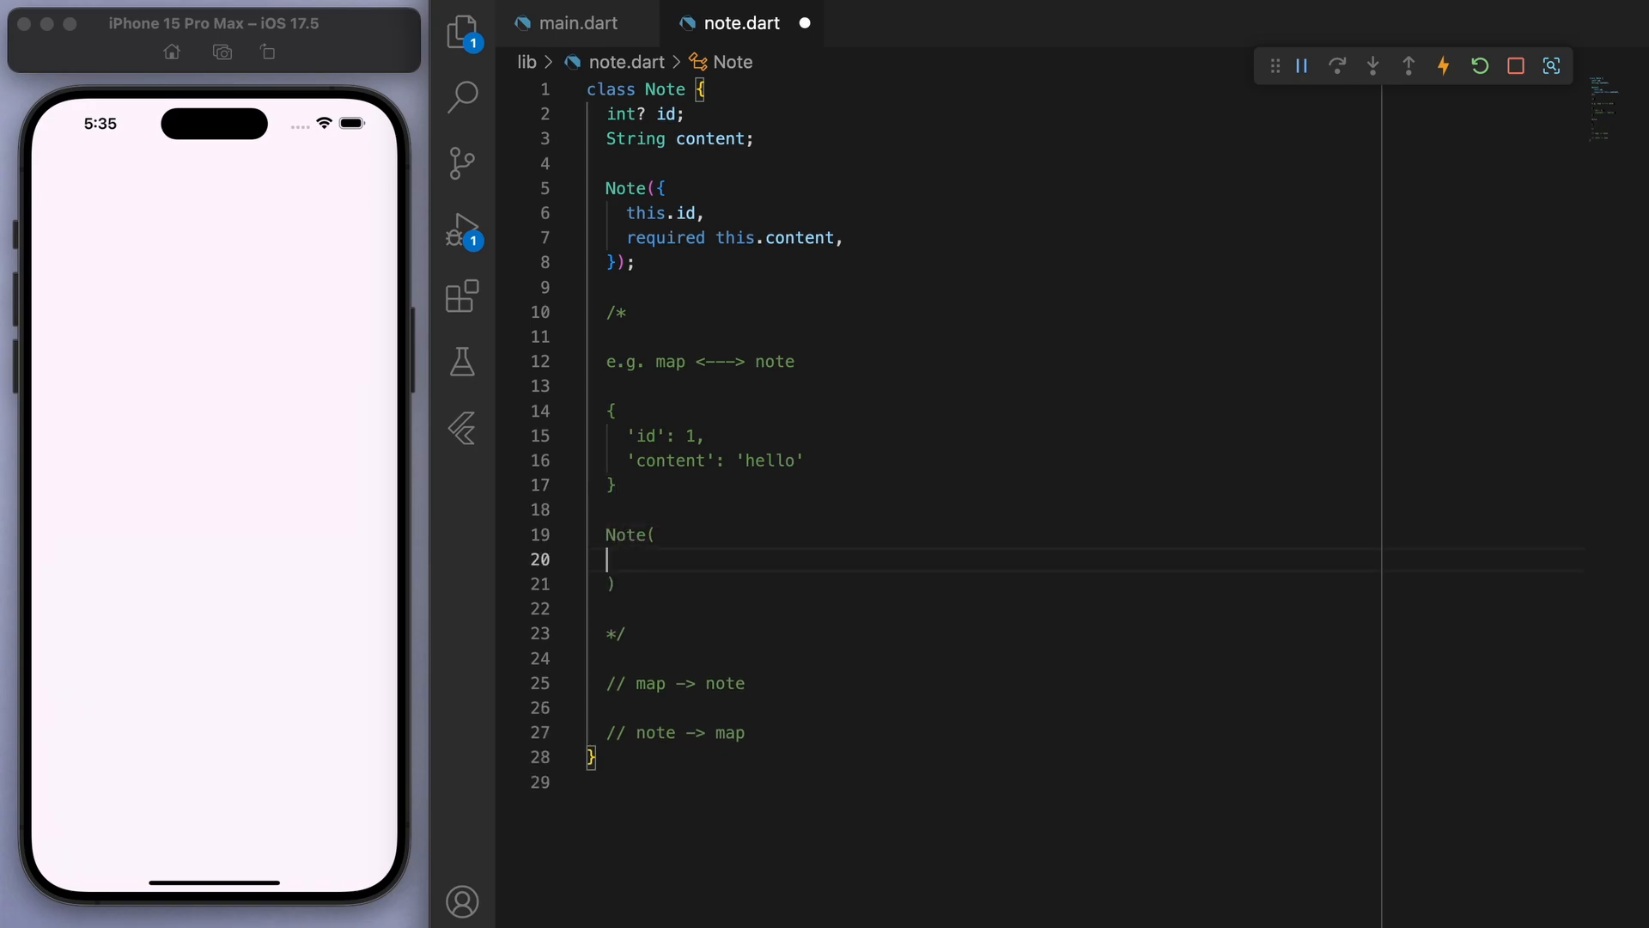
{"action": "type", "text": "id: 1,"}
{"action": "type", "text": "content: 'h"}
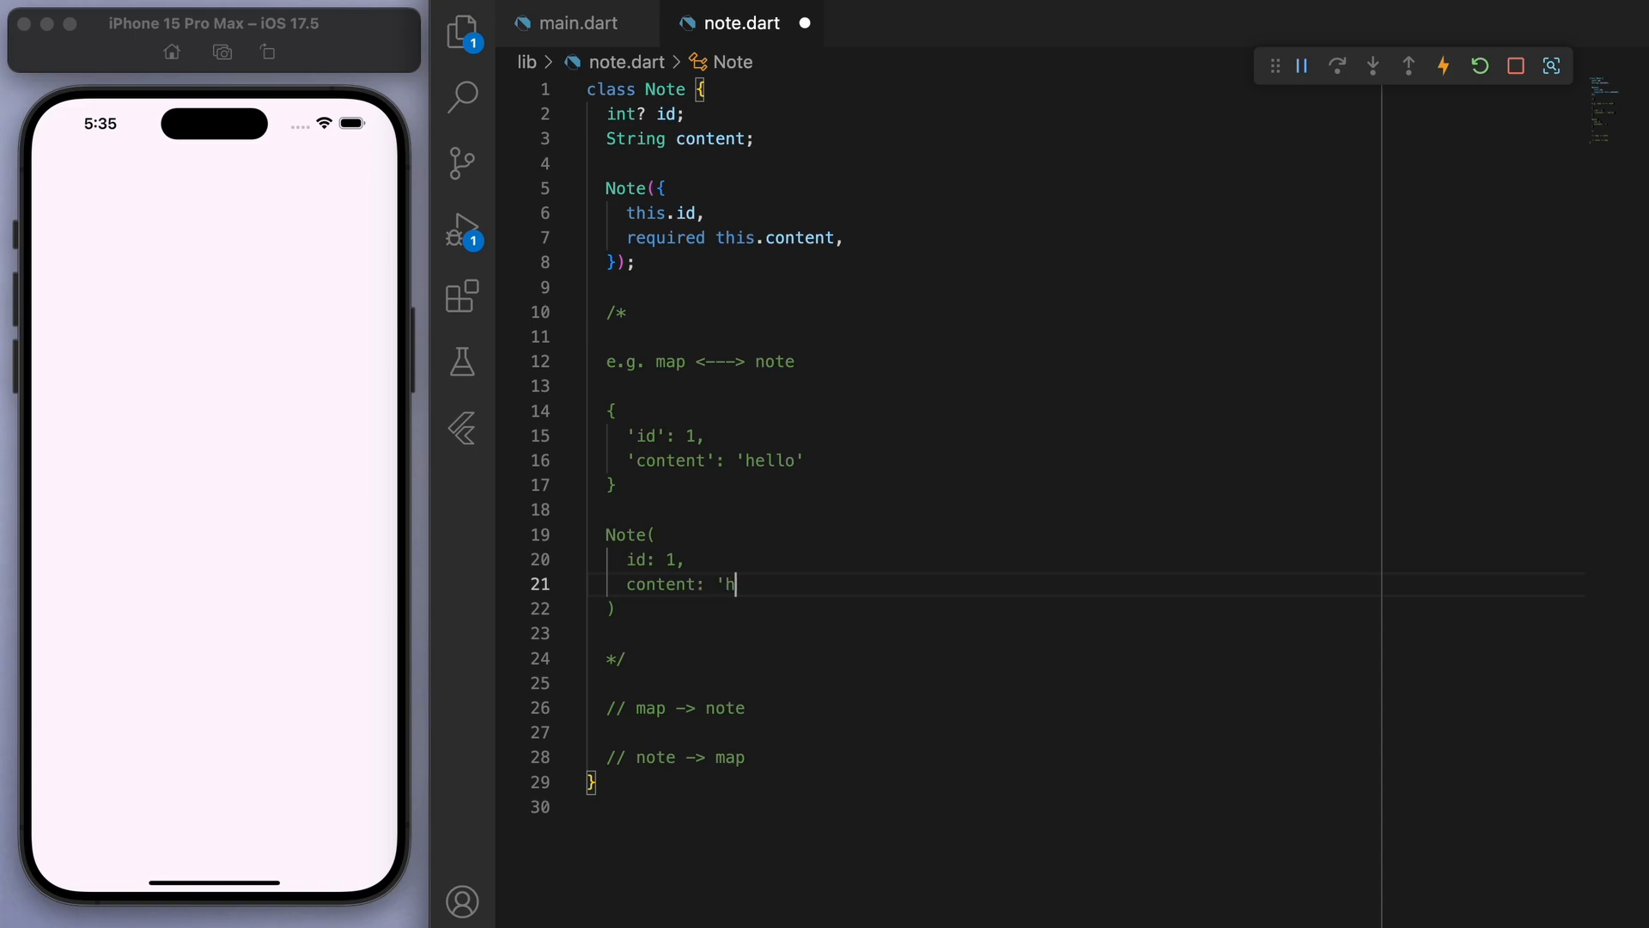
{"action": "type", "text": "ello'"}
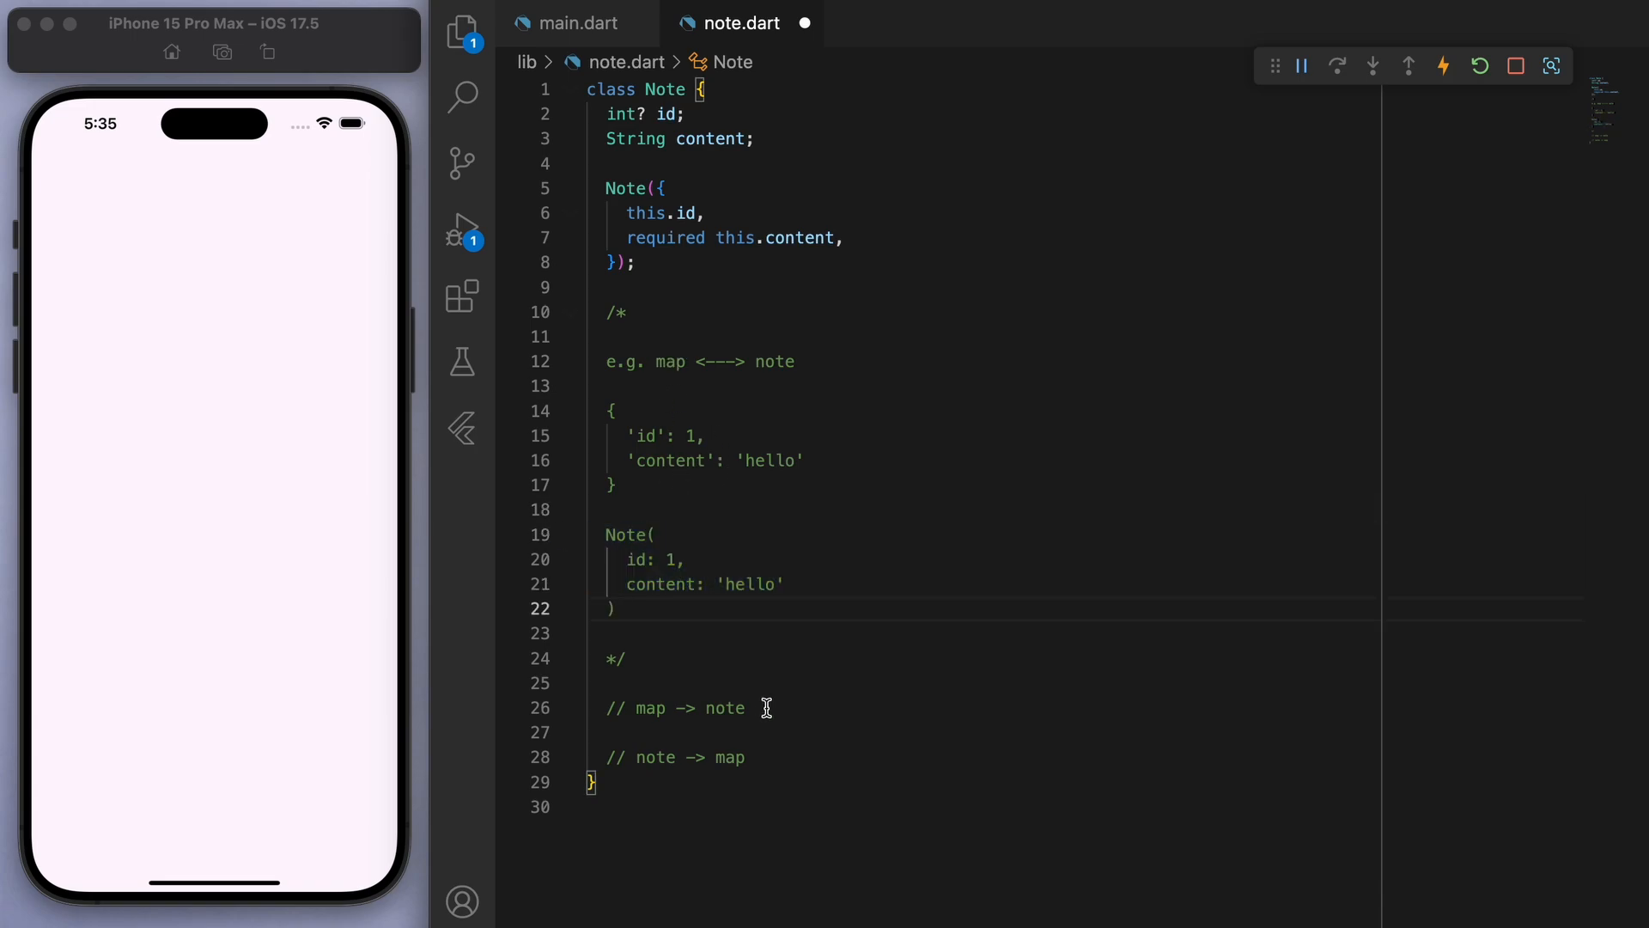
{"action": "type", "text": "factory Note.fromMap(Map<String, dynamic> map"}
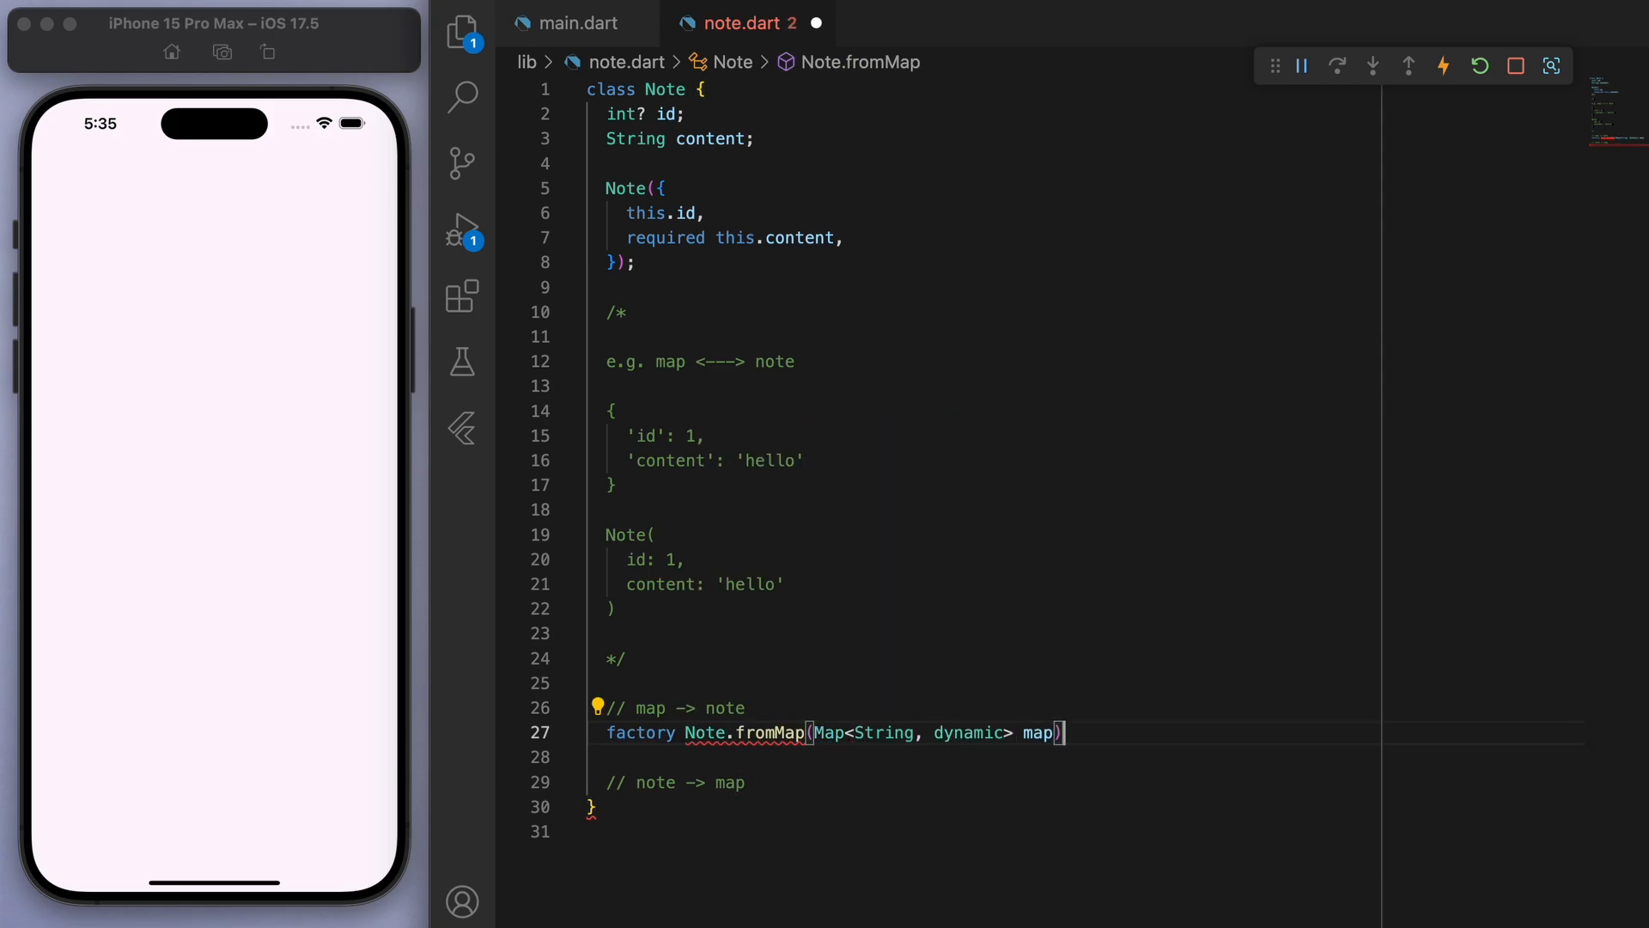
- Complete Note.fromMap to return a Note with id and content from the map
{"action": "type", "text": "return Note("}
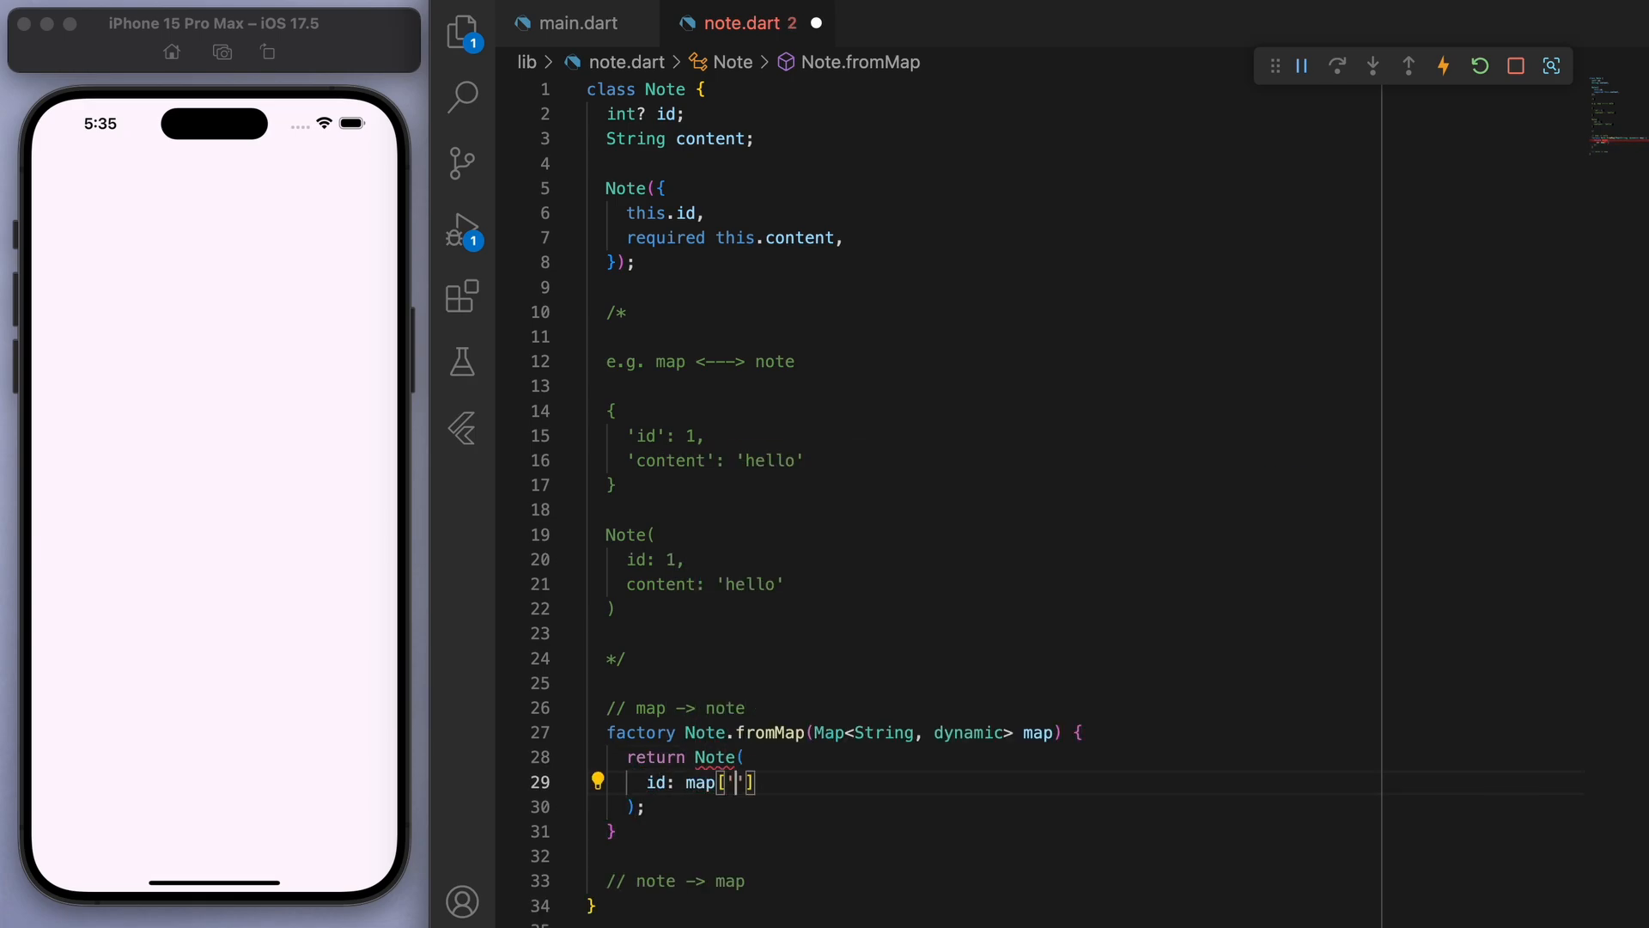
{"action": "type", "text": "id"}
{"action": "type", "text": "content: ma"}
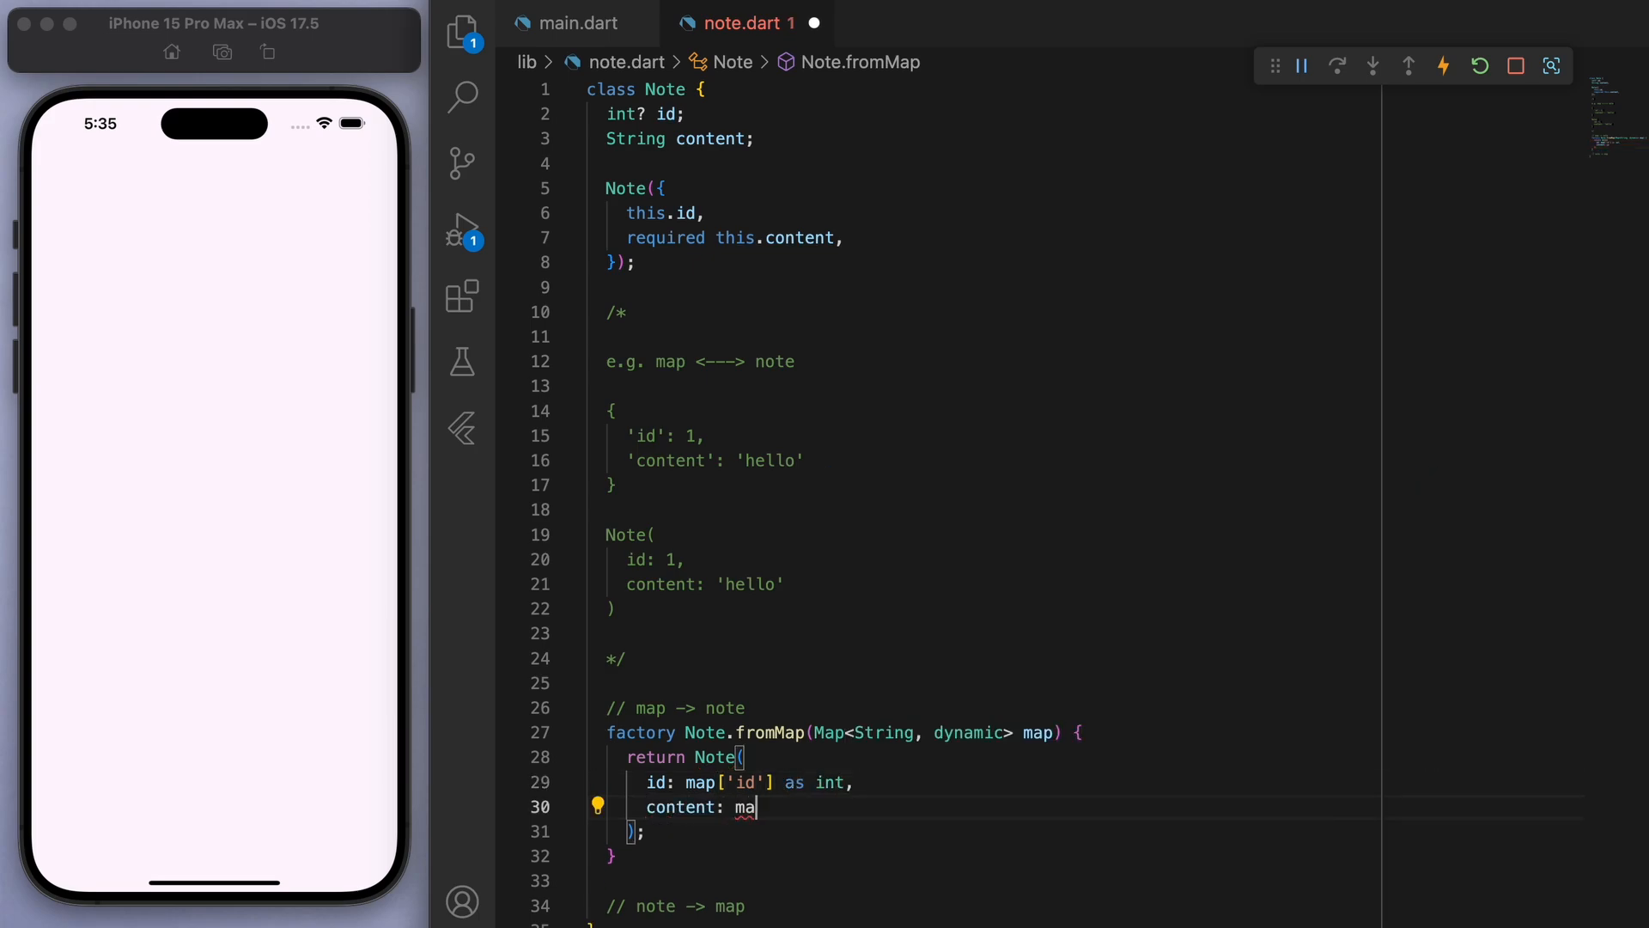
{"action": "type", "text": "p['content'] as String,"}
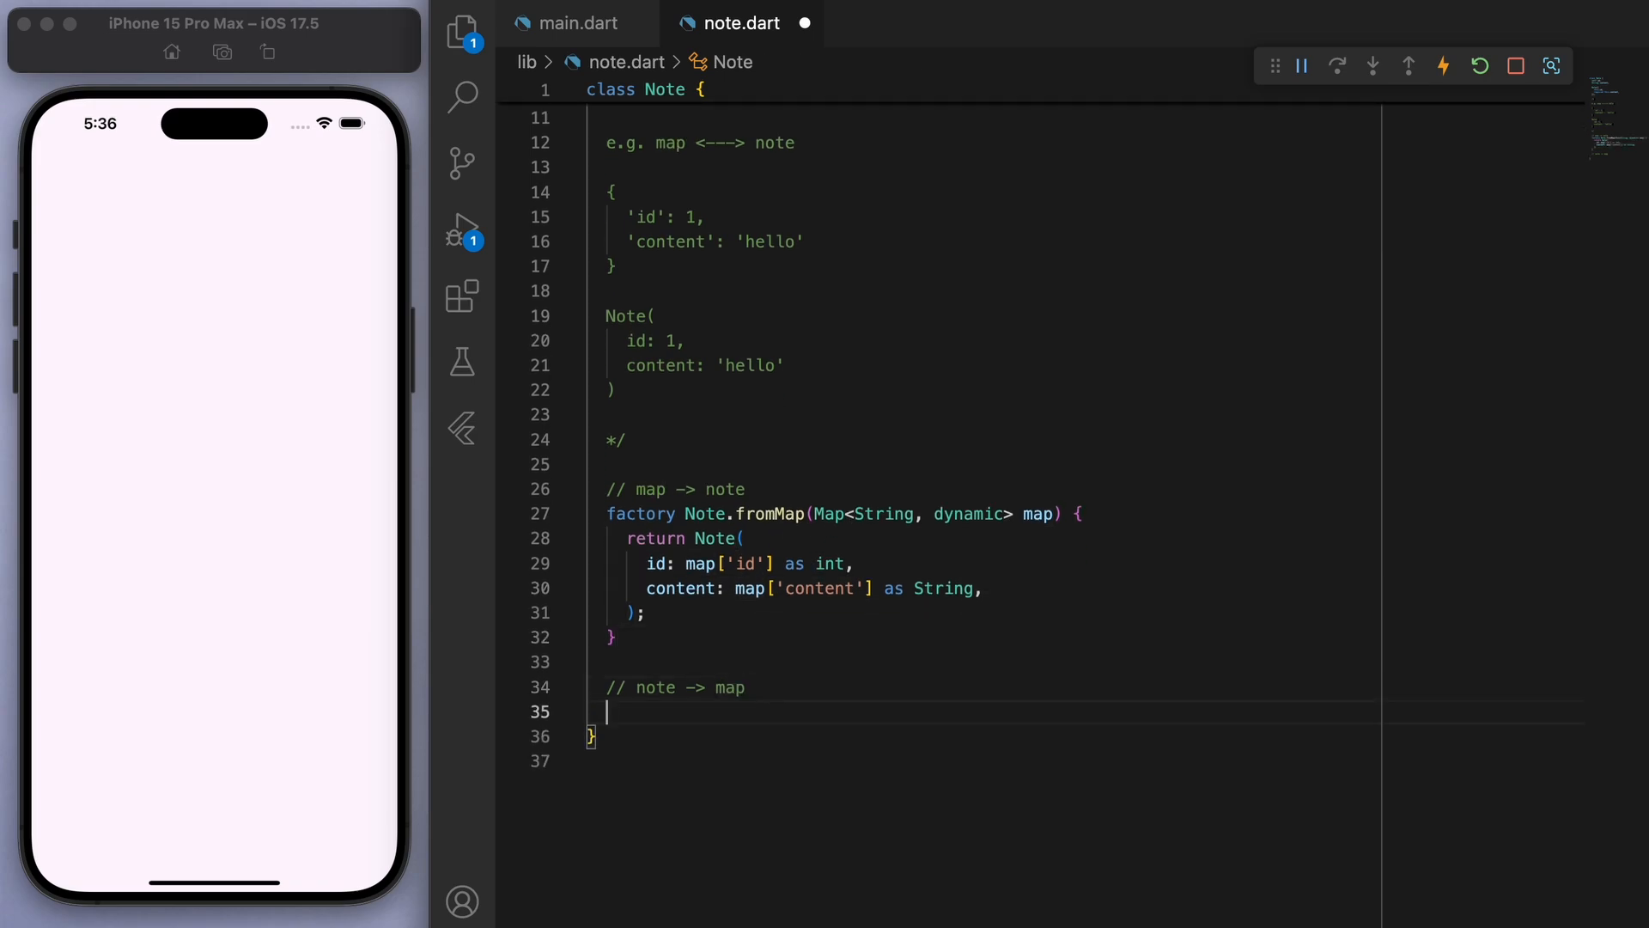
- Add a toMap() method returning {'content': content}
{"action": "type", "text": "Map<String, dynamic> toMap() {"}
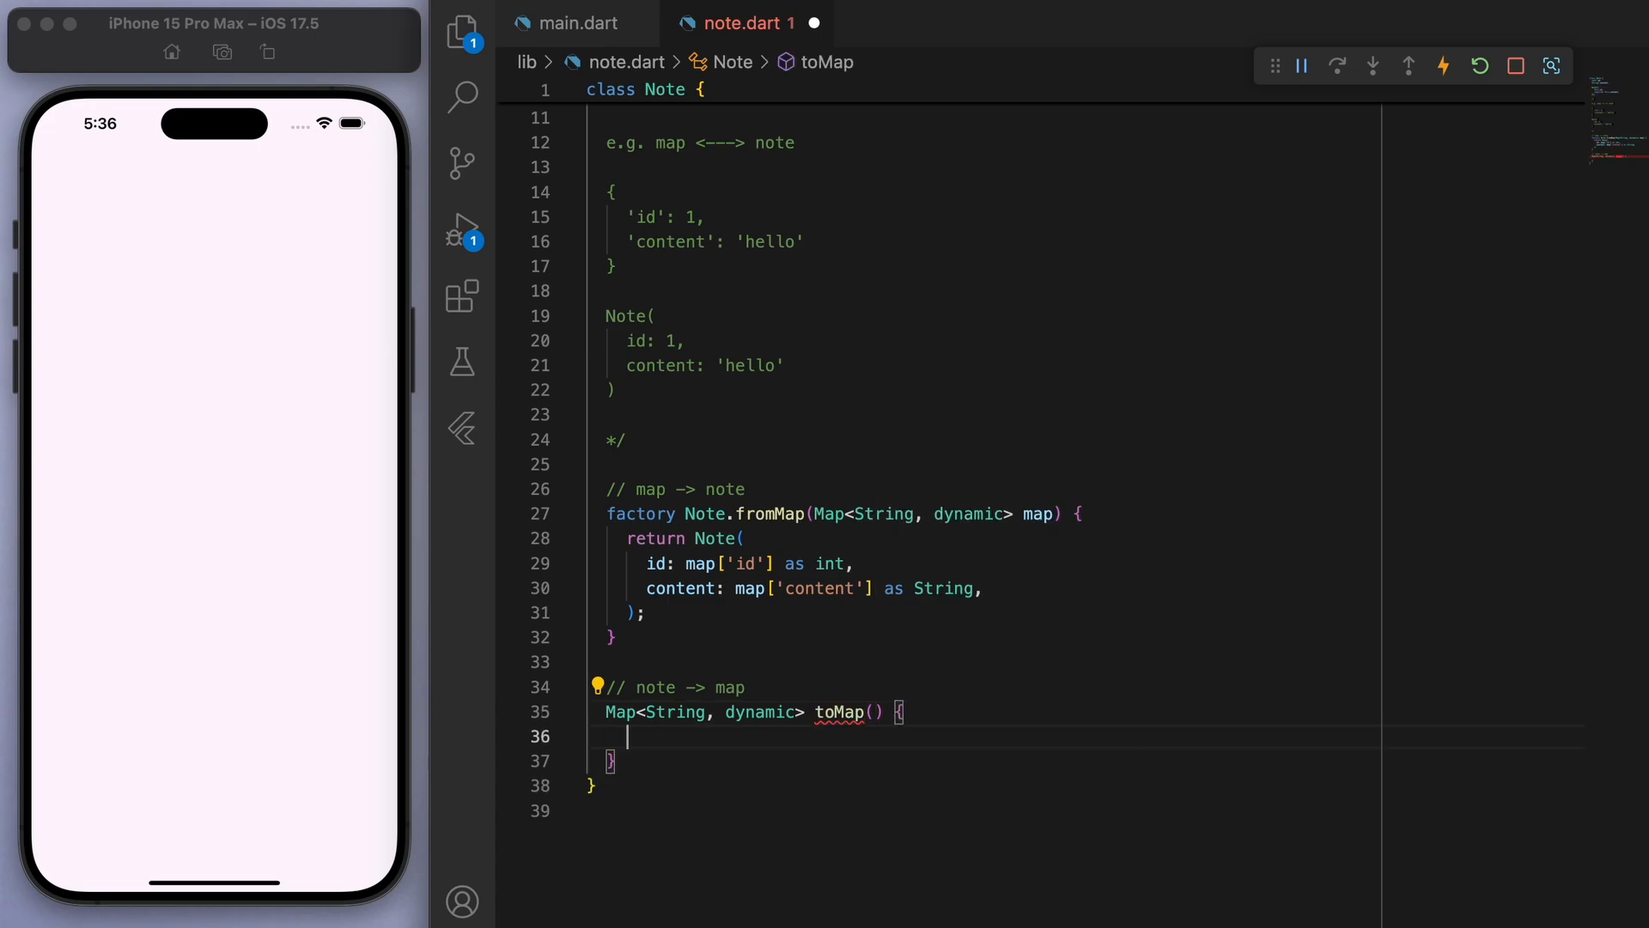
{"action": "type", "text": "return {};"}
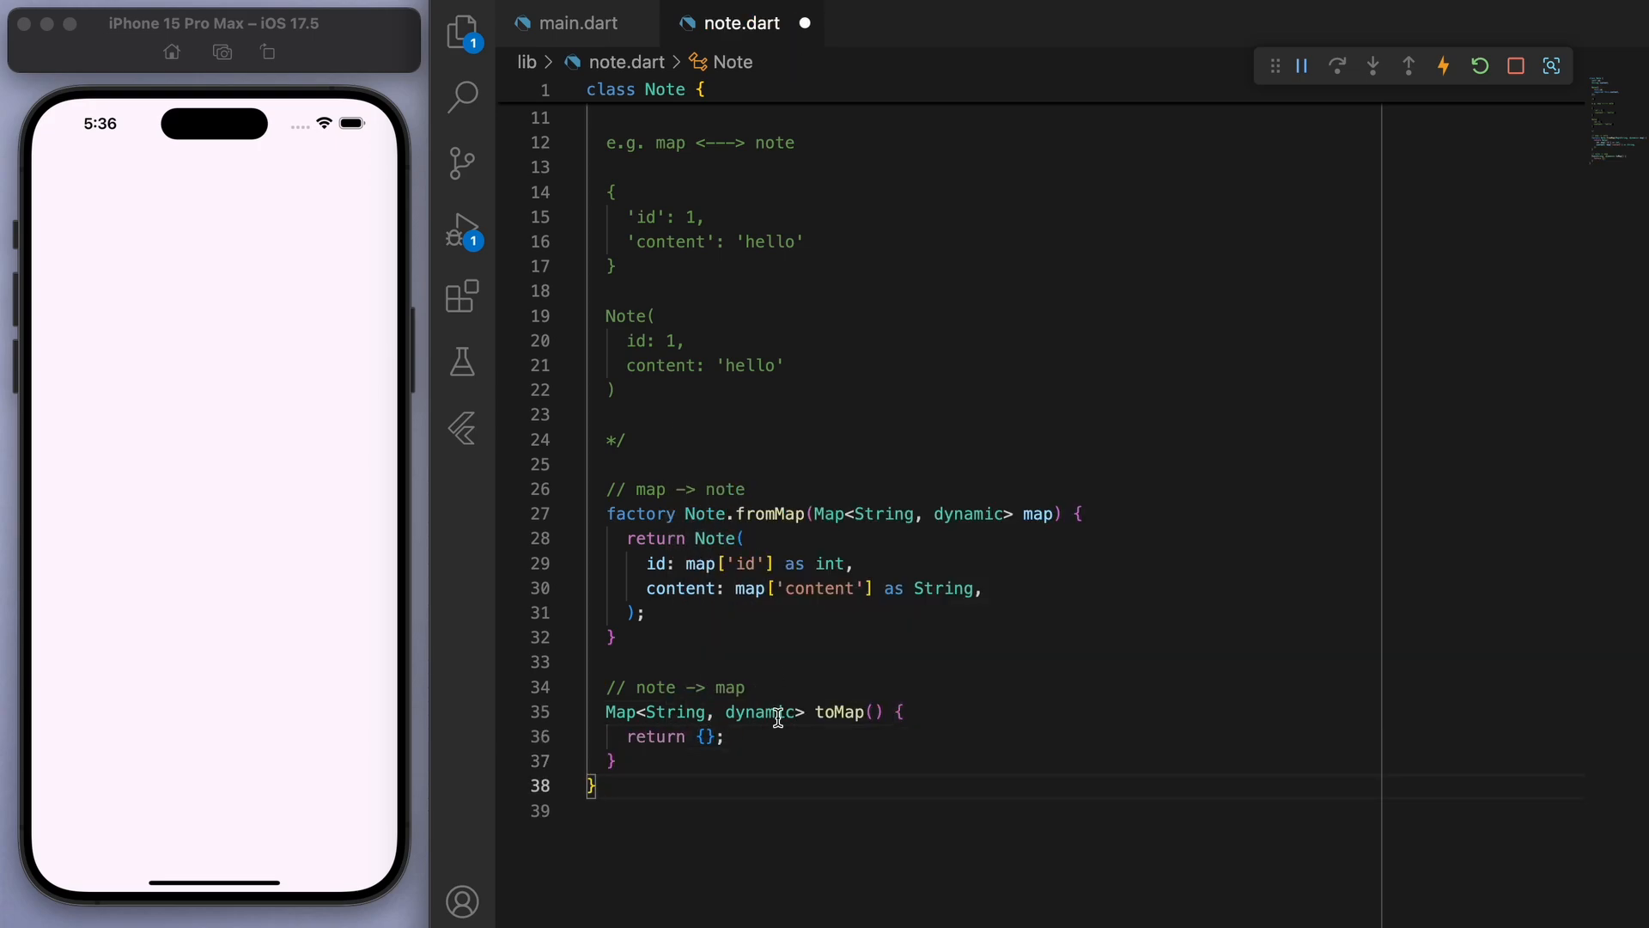
{"action": "type", "text": "'content'"}
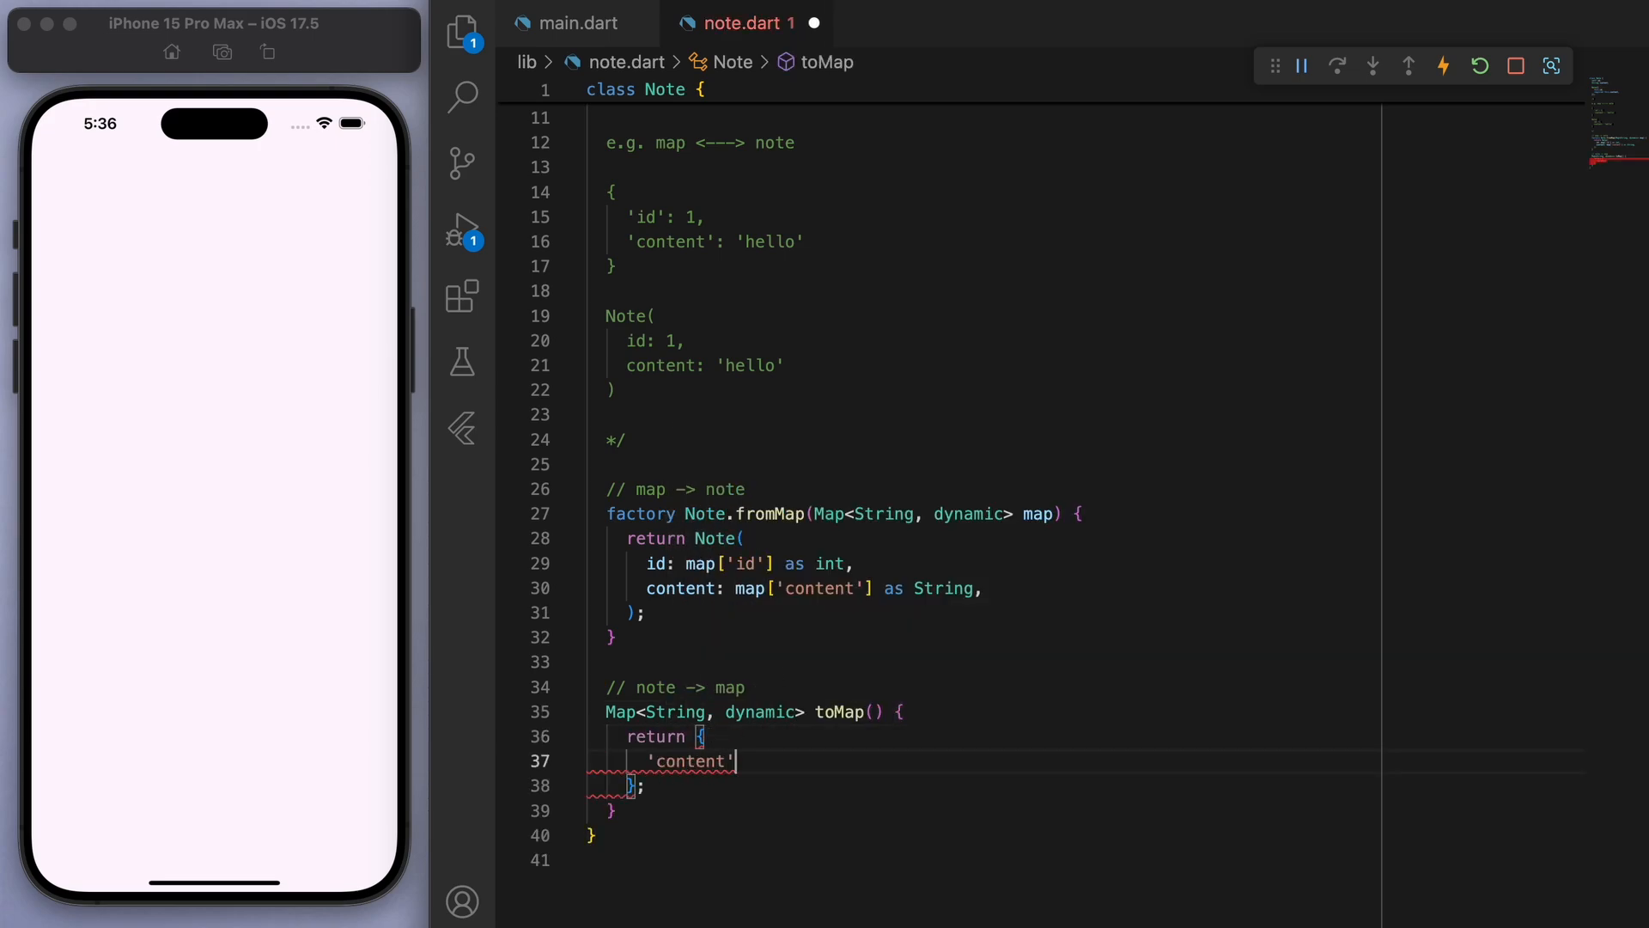
{"action": "type", "text": ": content,"}
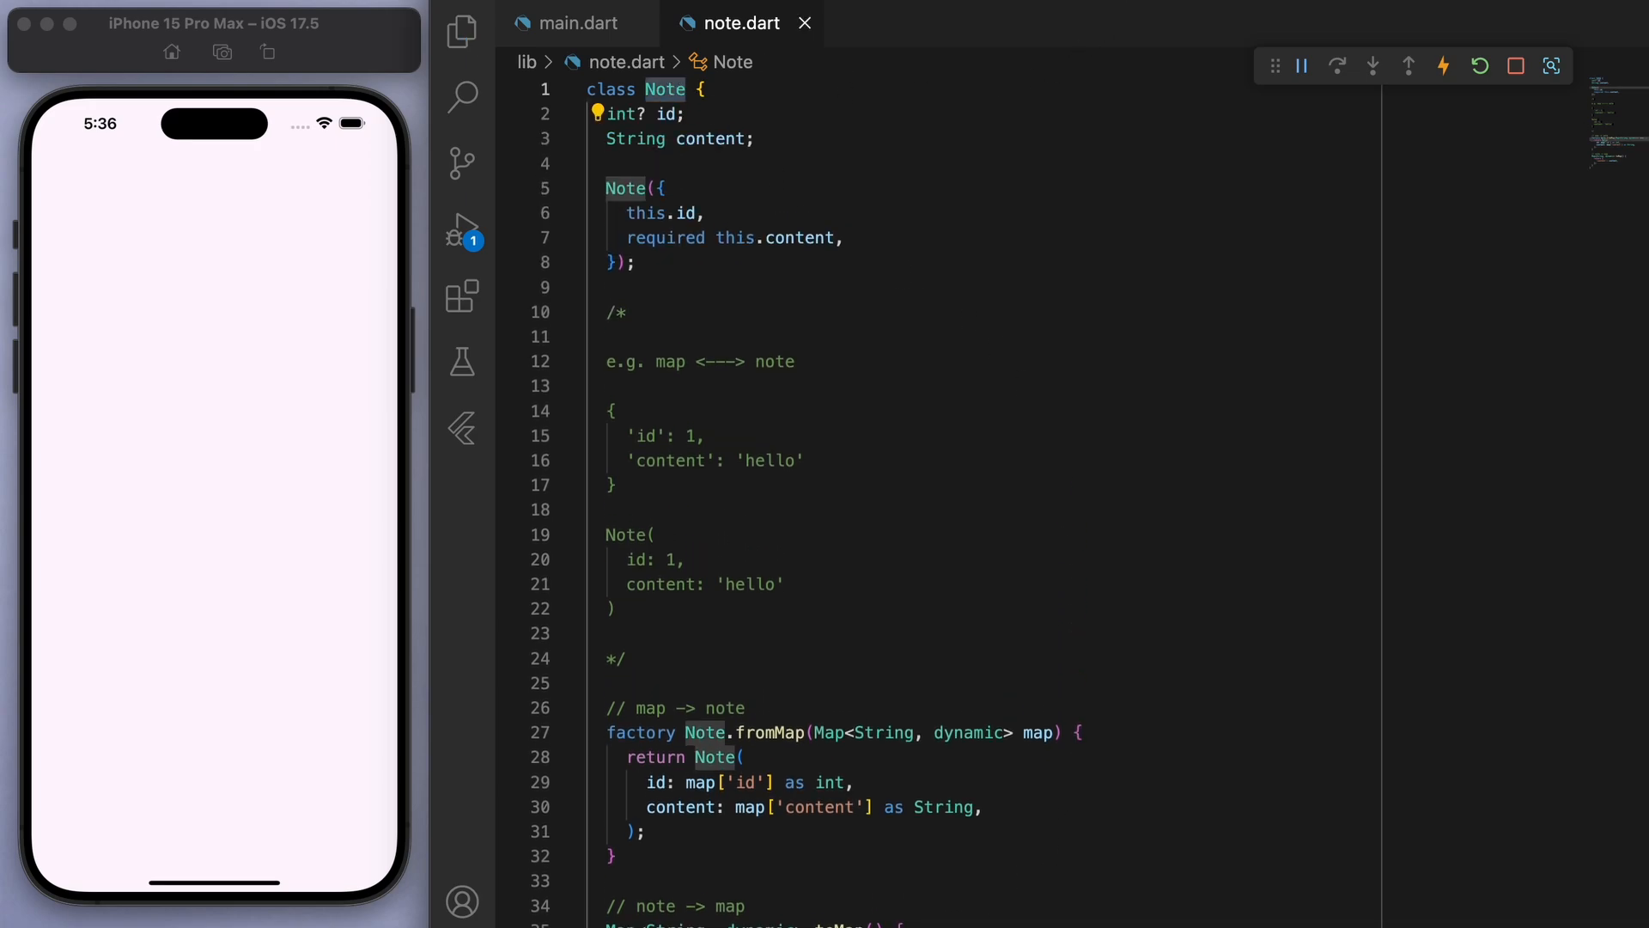
{"action": "right_click", "coordinate": [551, 243]}
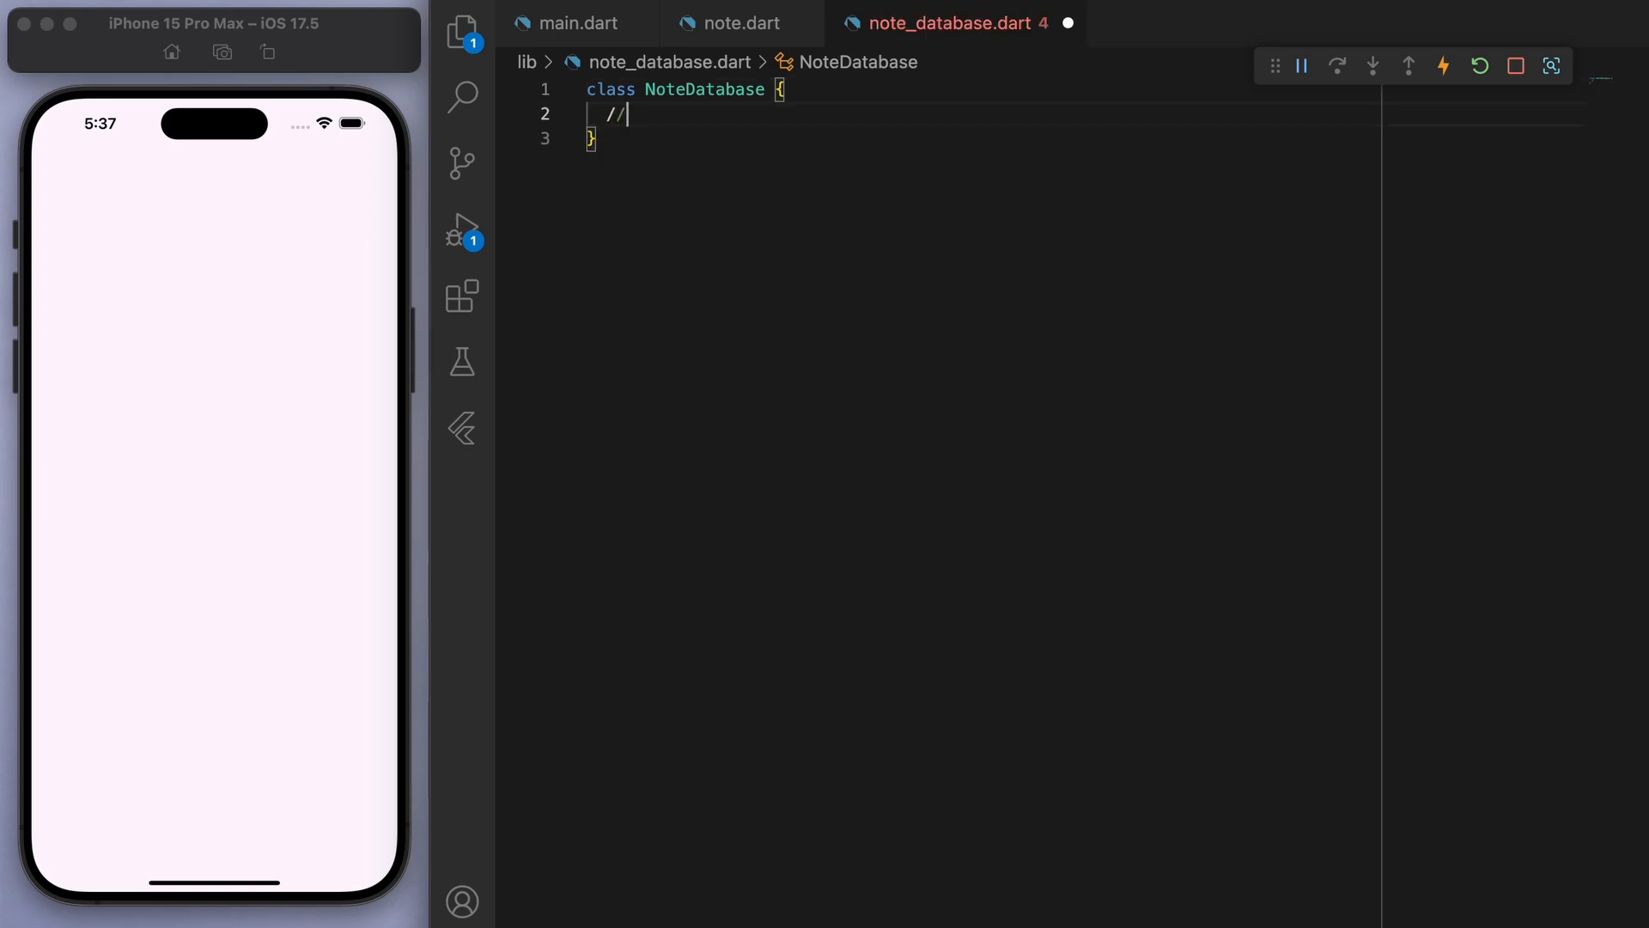
- Add database = Supabase.instance.client.from('notes'), Create/Read/Update/Delete comments, and start createNote
{"action": "type", "text": "Database -> notes"}
{"action": "type", "text": "final database = Supabase"}
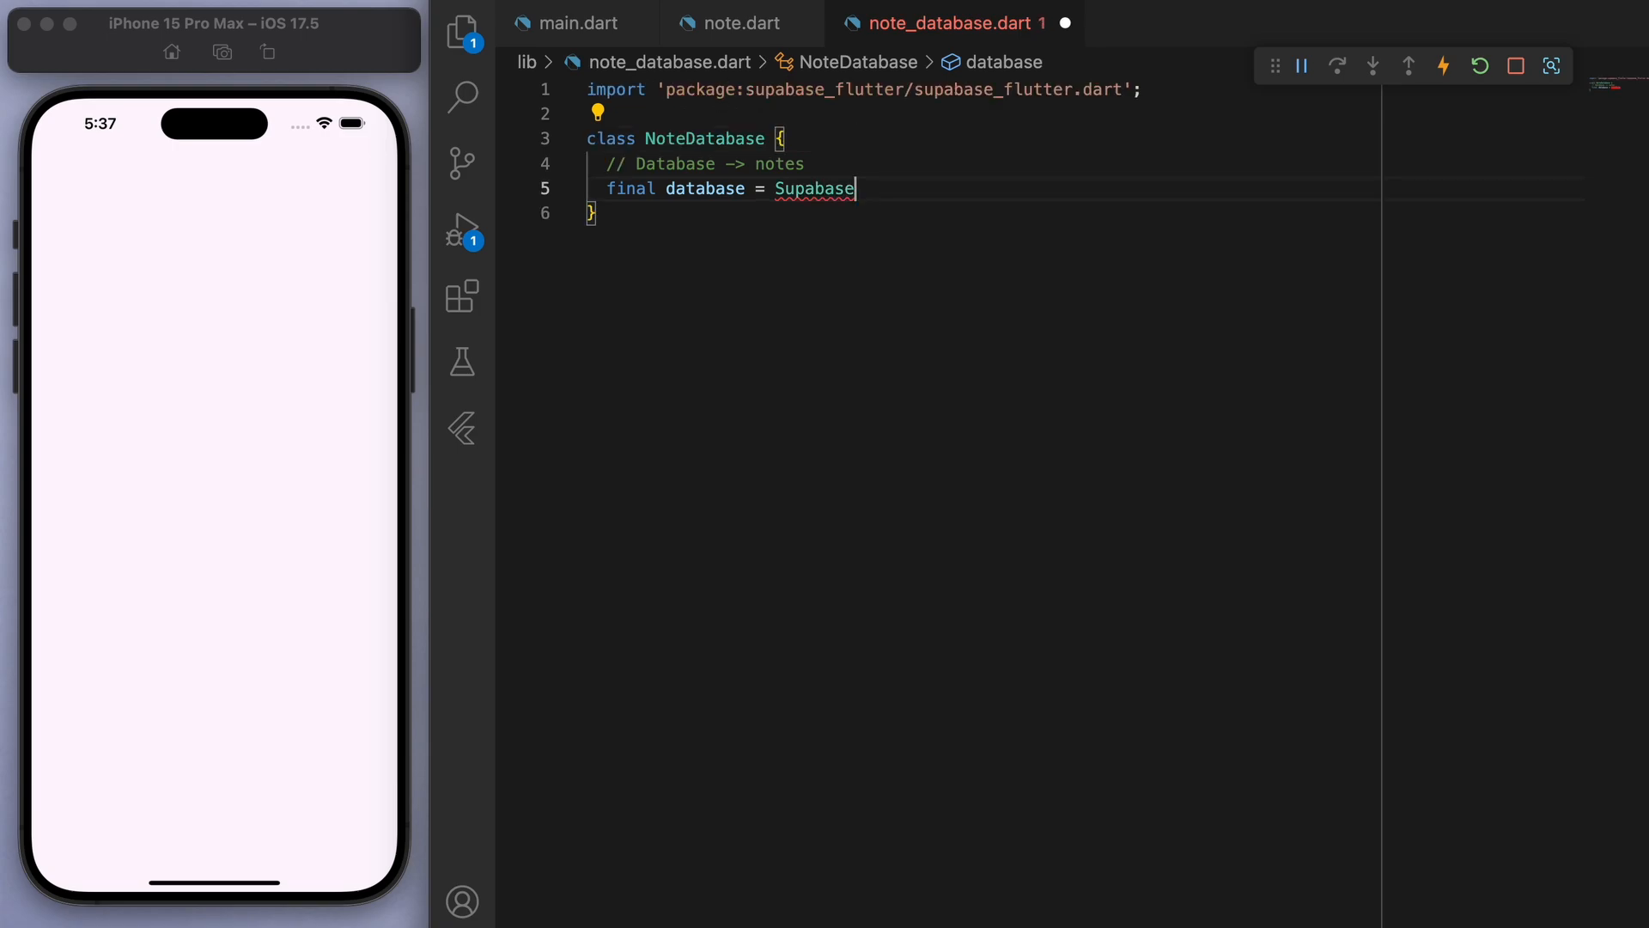
{"action": "type", "text": ".instance.client.from('notes');"}
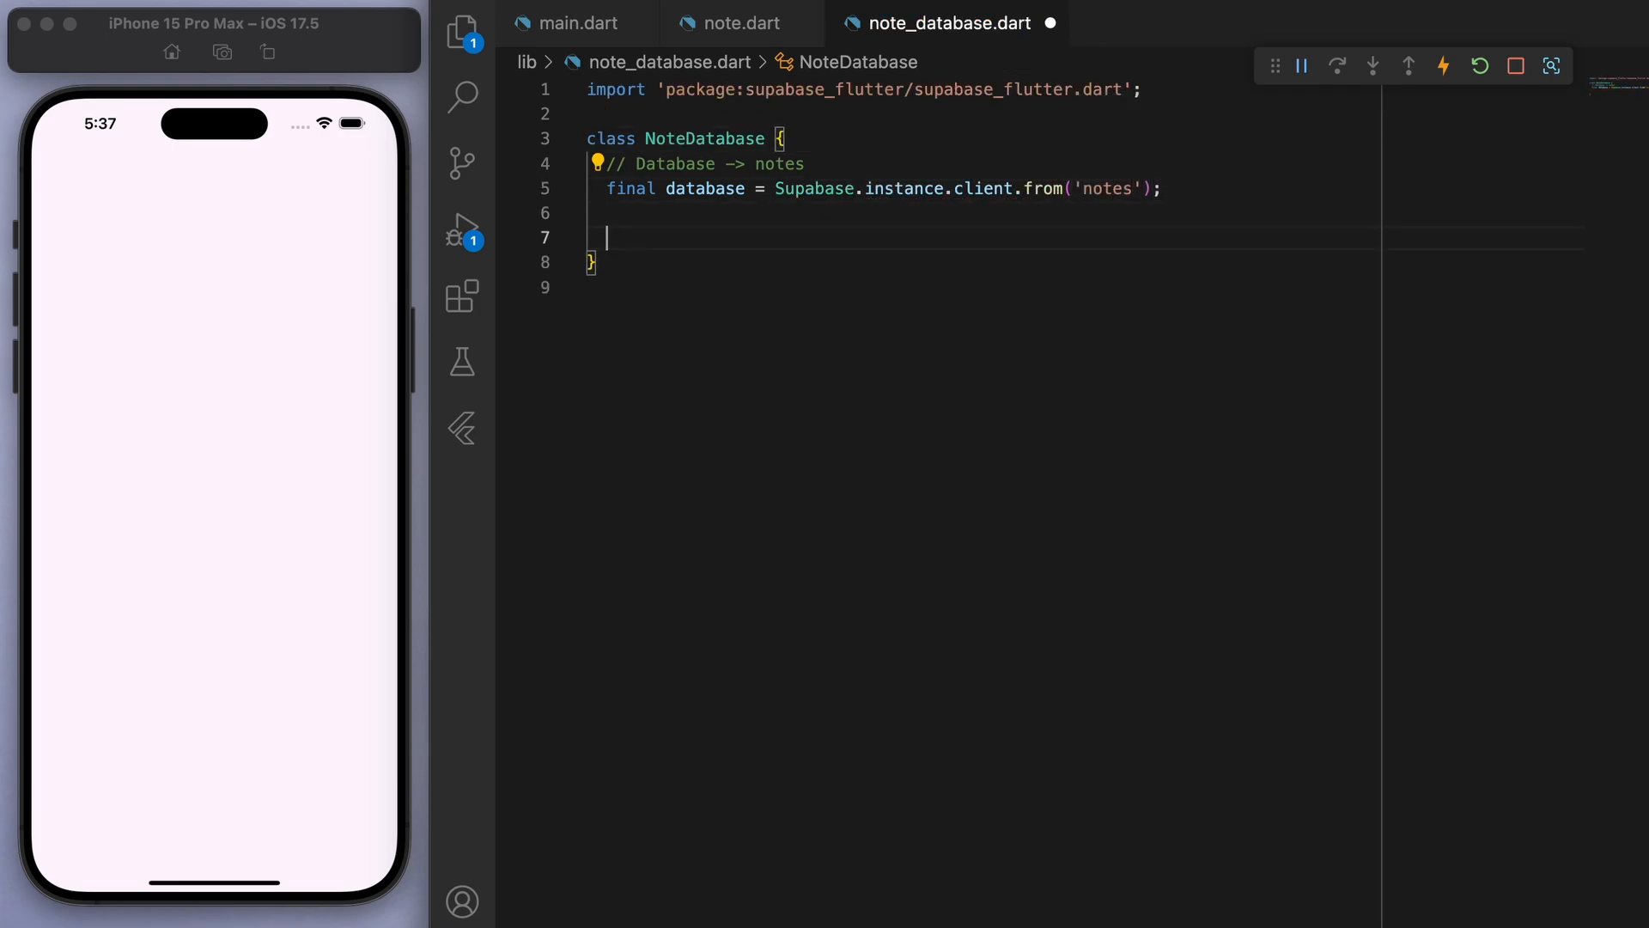
{"action": "type", "text": "// Create"}
{"action": "type", "text": "// U"}
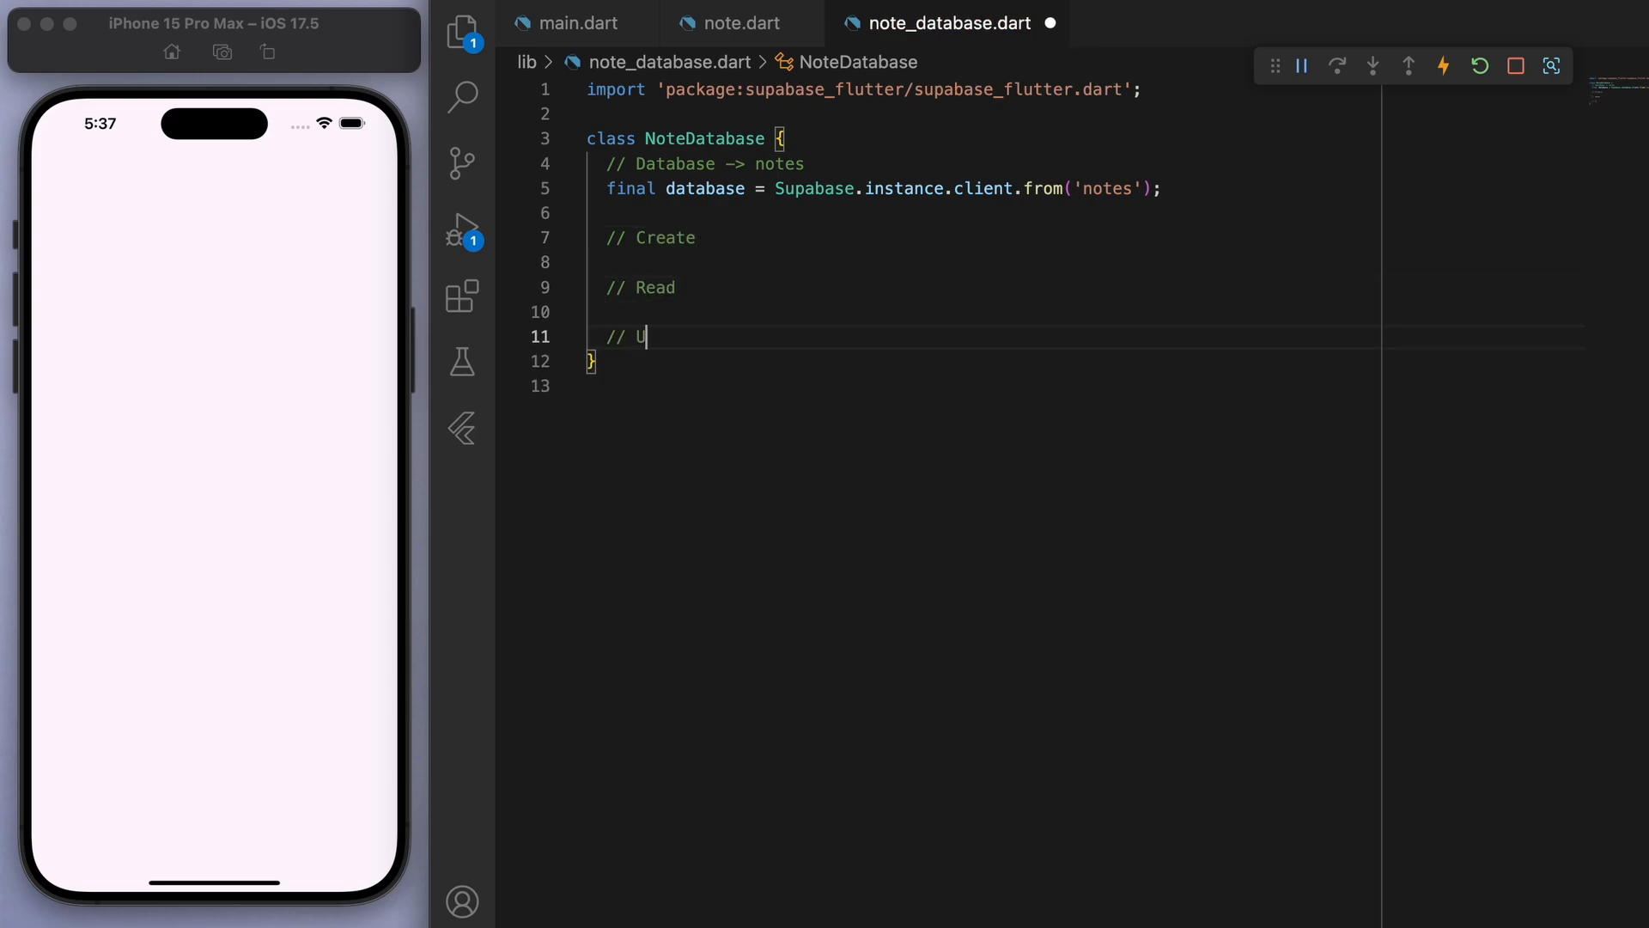
{"action": "type", "text": "pdate"}
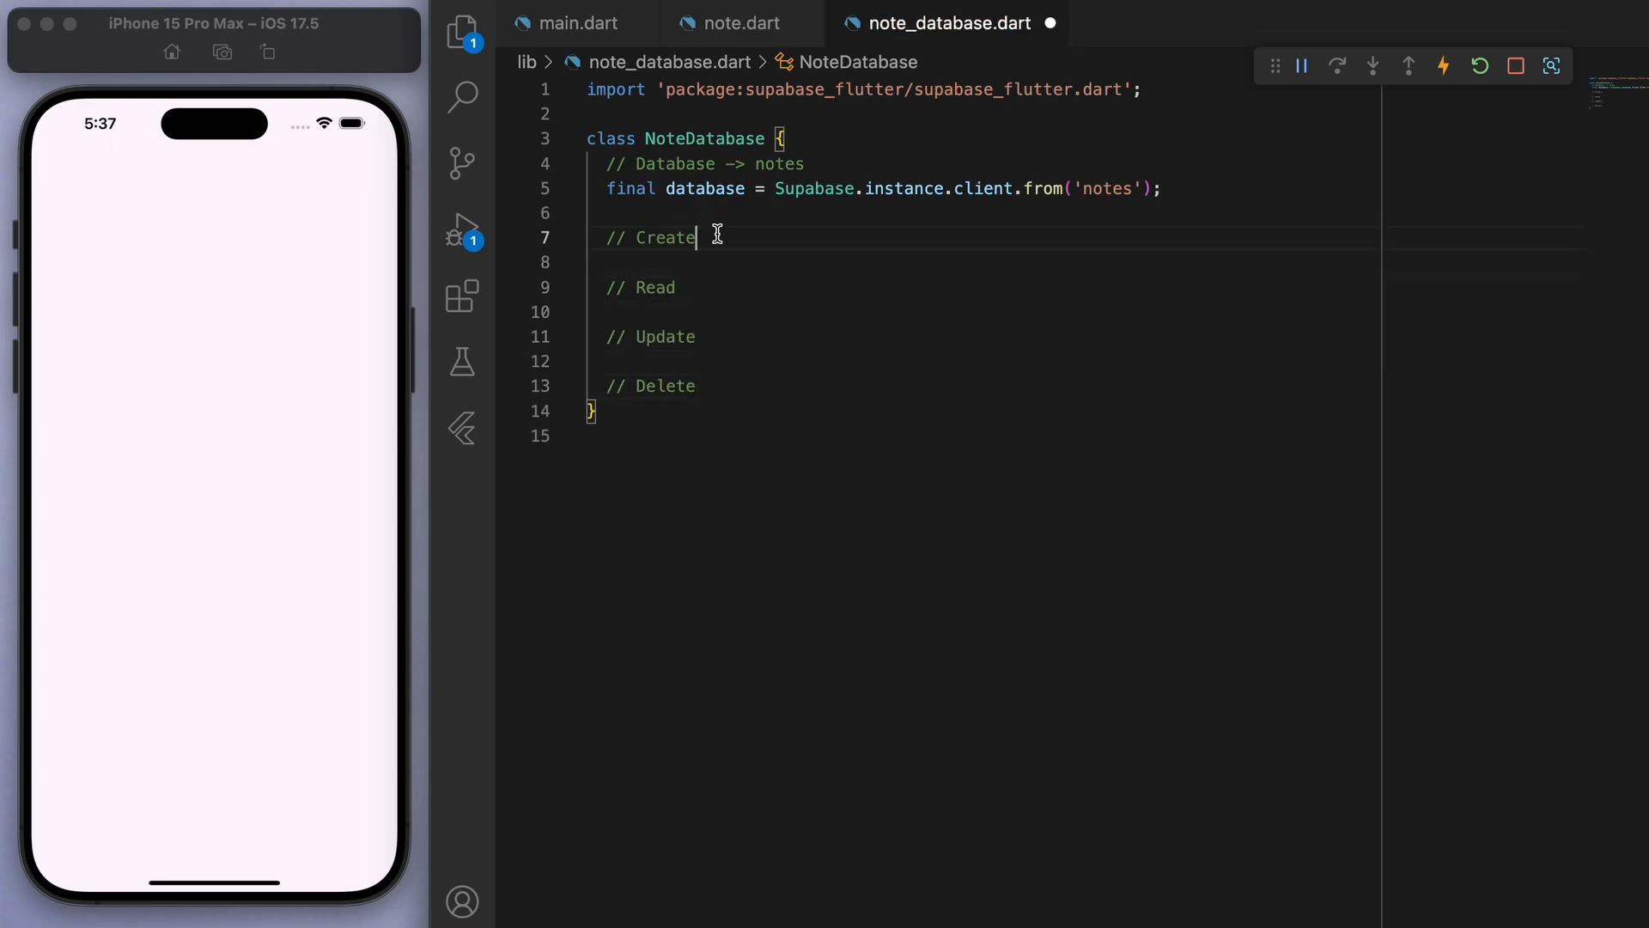
{"action": "type", "text": "Future createNote(Note newNote) async {"}
{"action": "type", "text": "awai"}
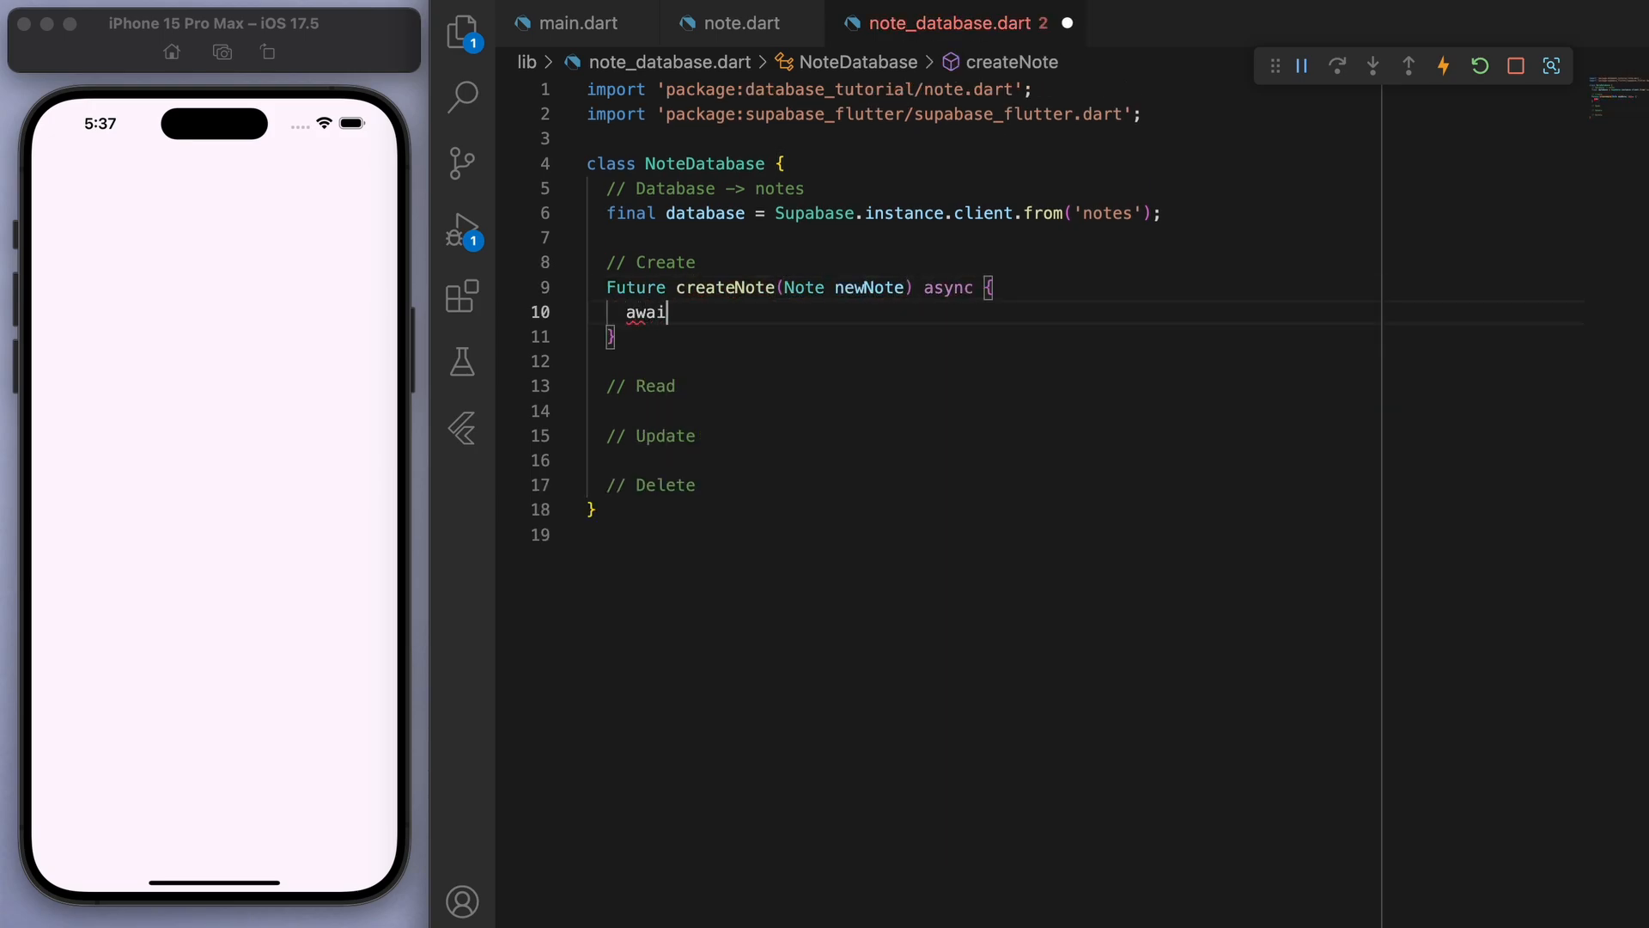
- Make createNote insert the note, and stream 'notes' rows keyed by id into Note objects
{"action": "type", "text": "t database.insert("}
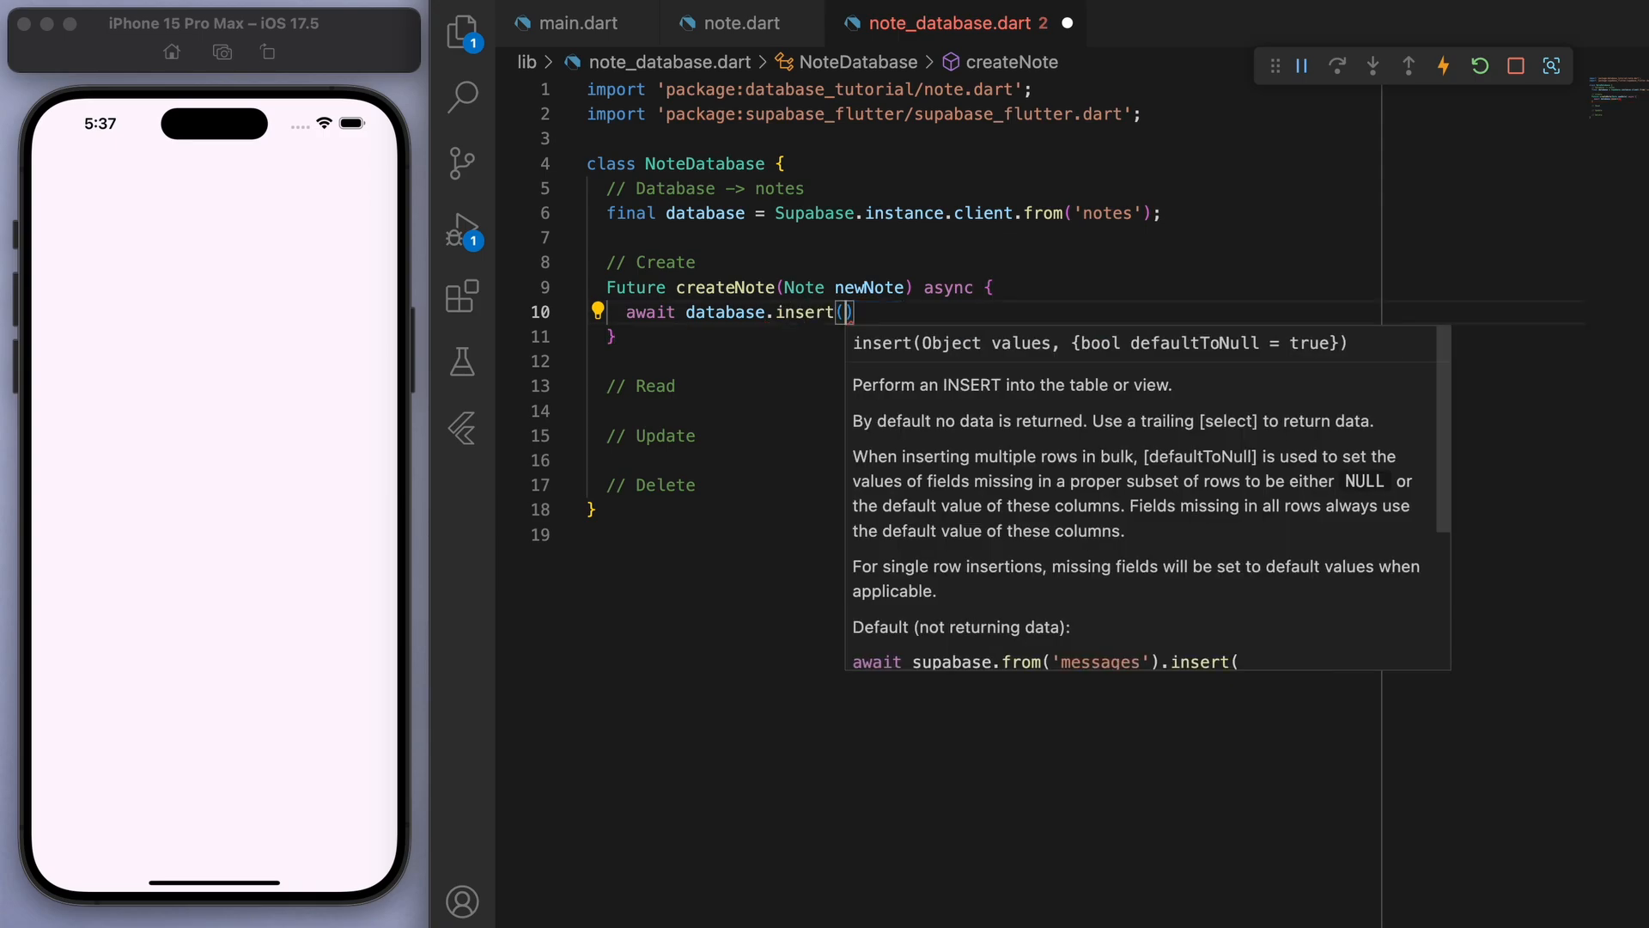
{"action": "type", "text": "newNote.toMap("}
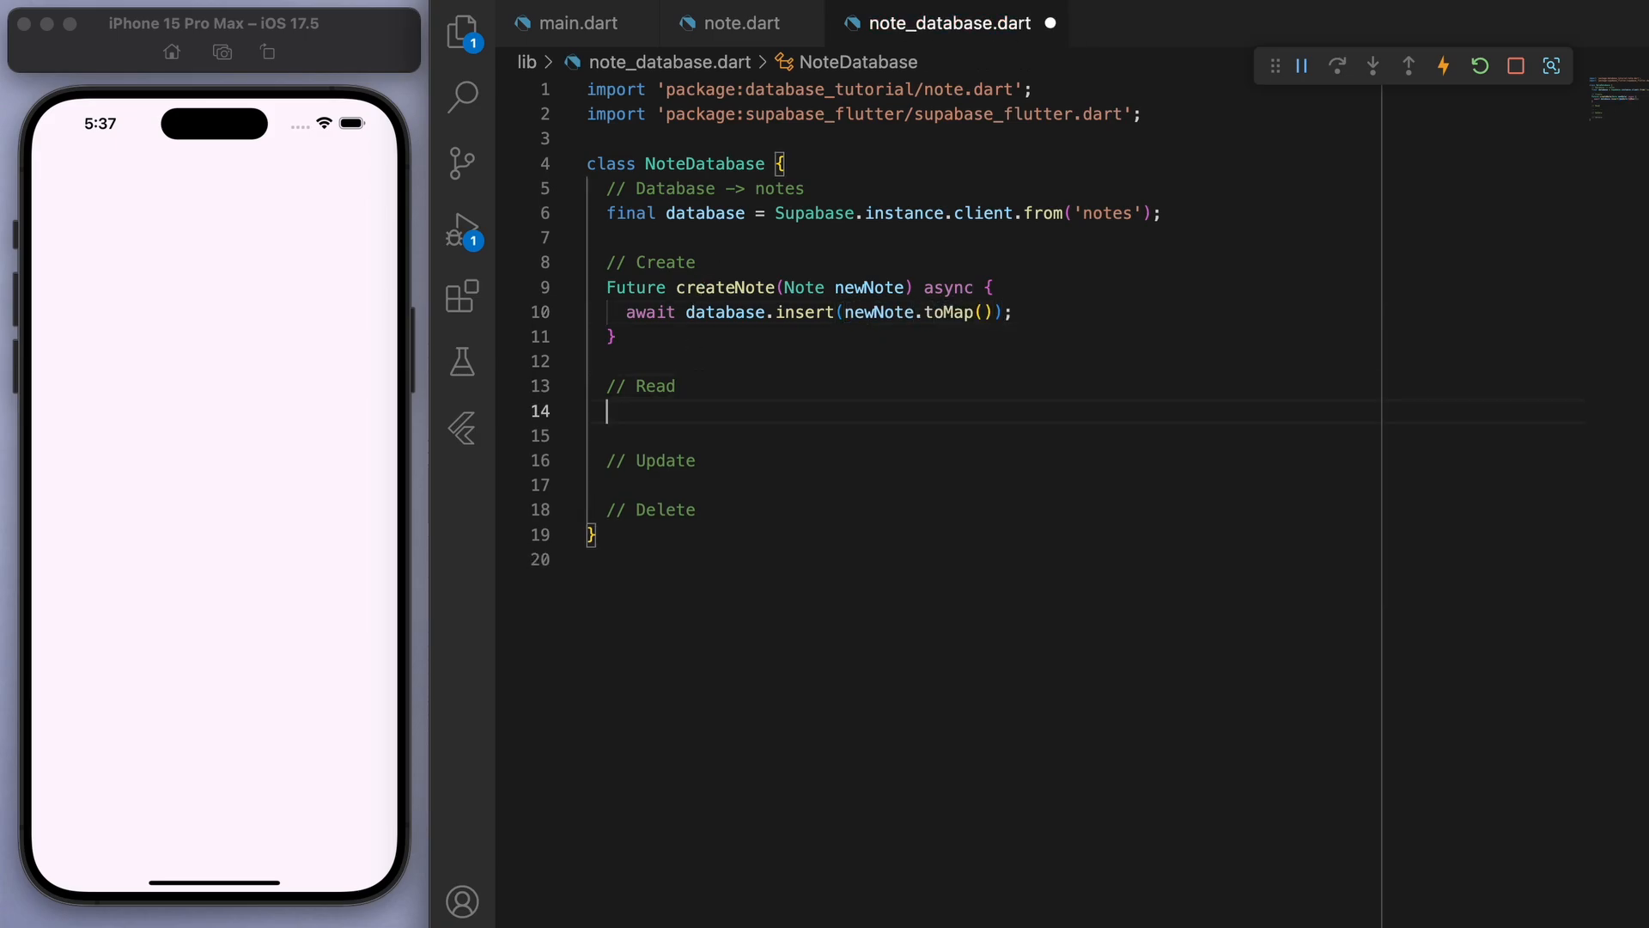
{"action": "type", "text": "final stream = S"}
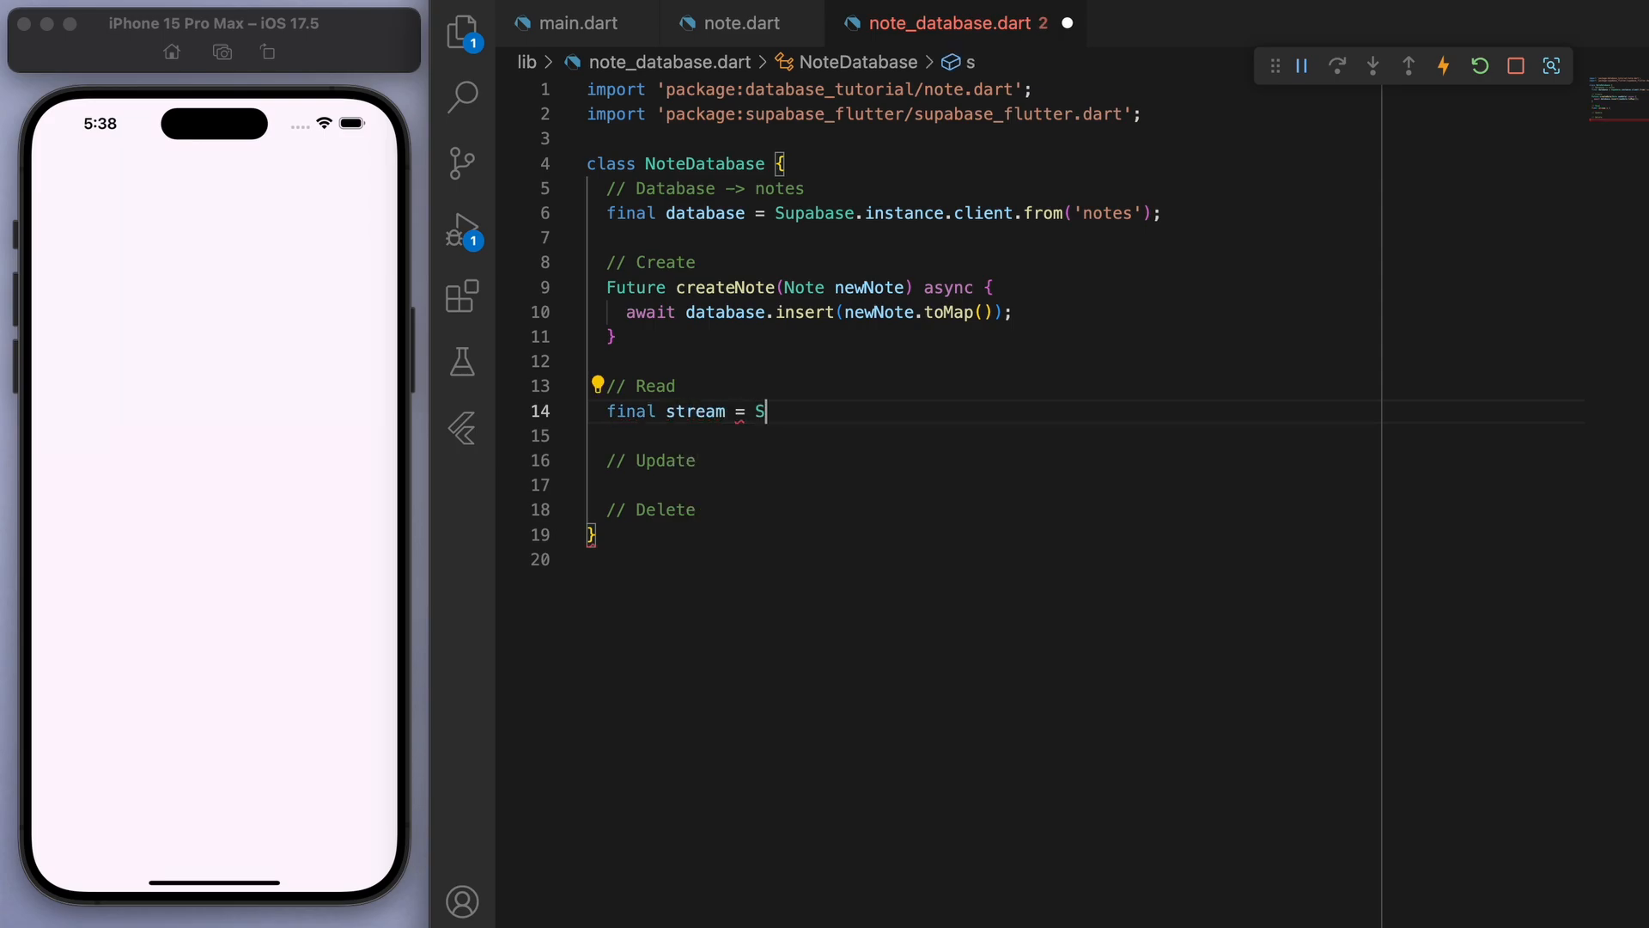
{"action": "type", "text": "upabase.instance.client.from(table"}
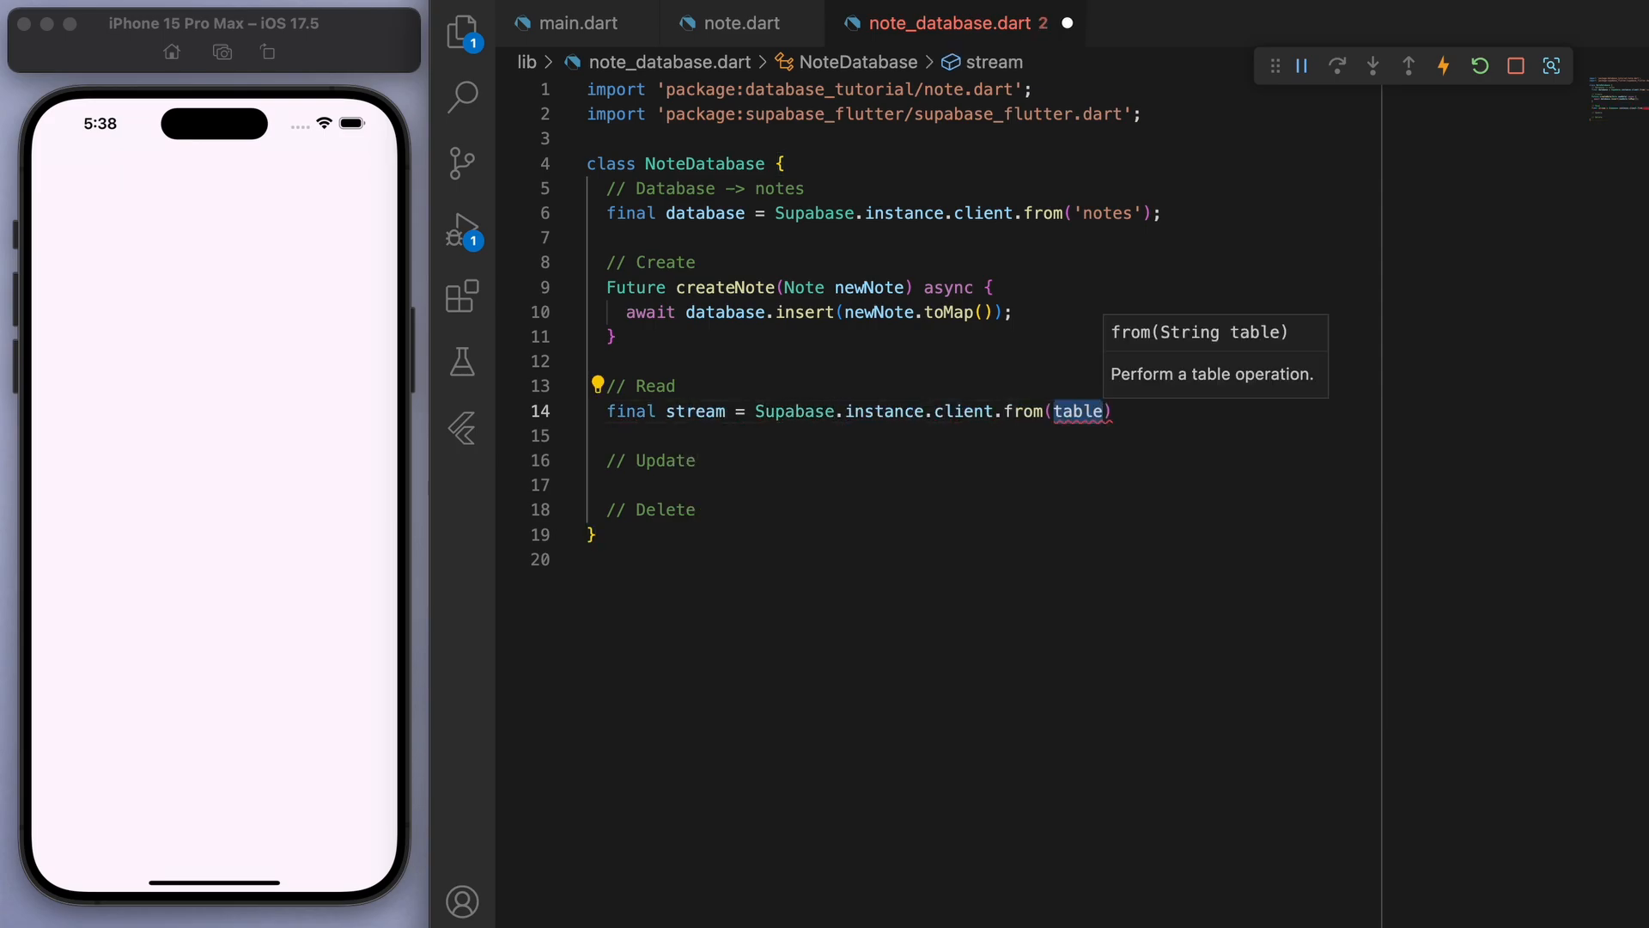
{"action": "type", "text": "'notes').stream(primaryKey: primaryKey"}
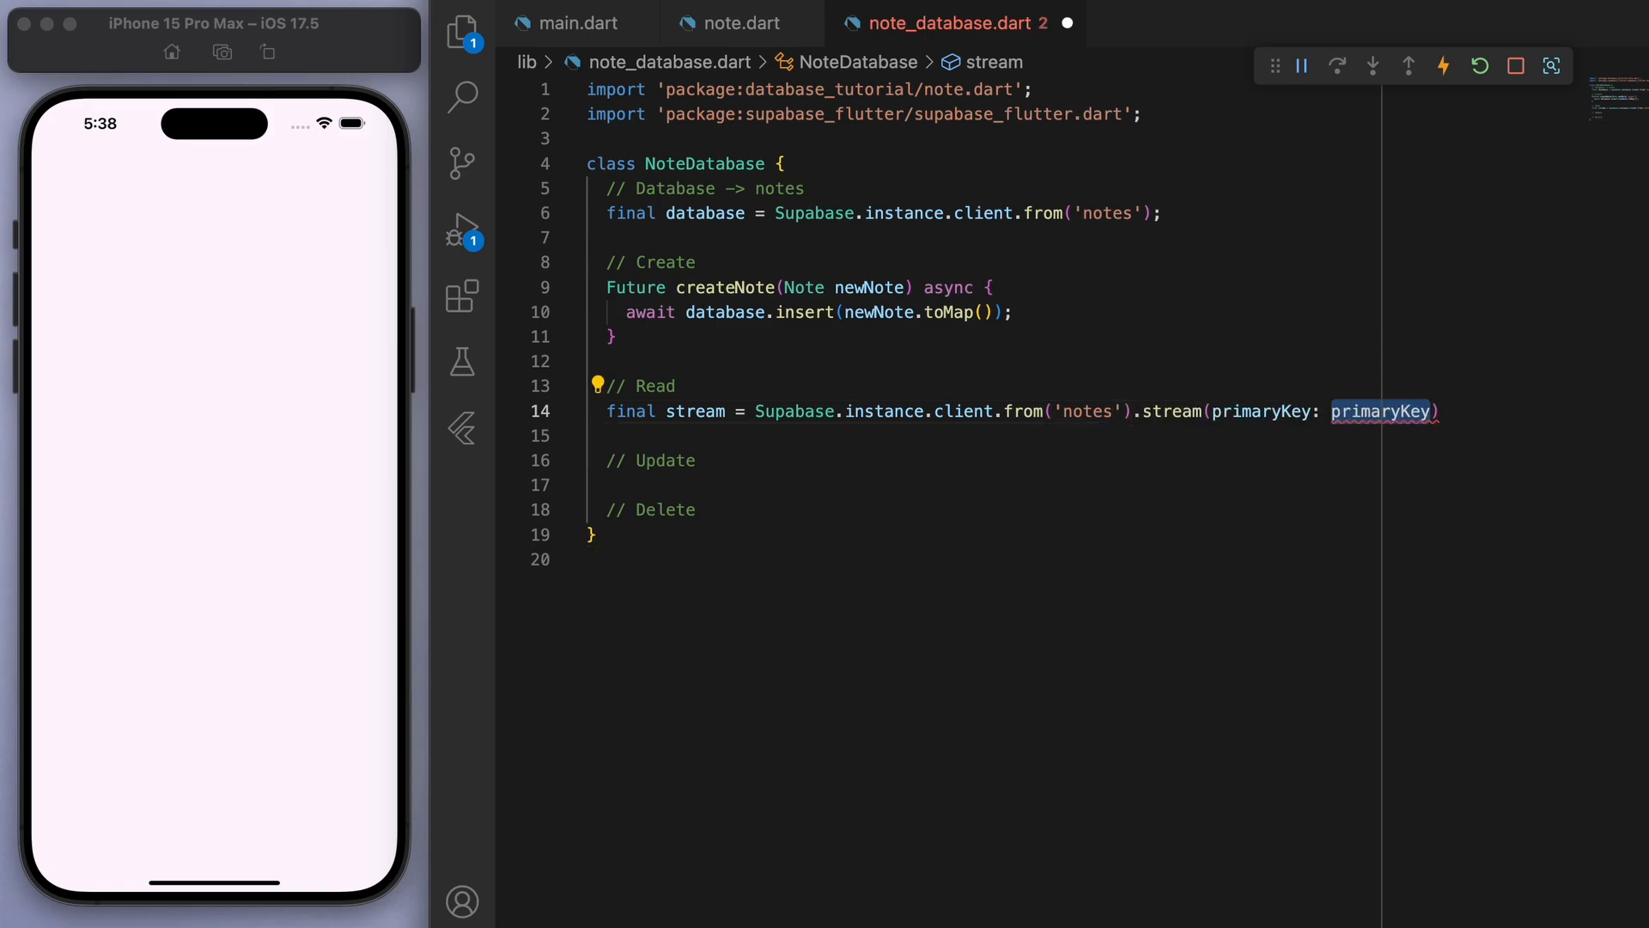
{"action": "type", "text": "['id']"}
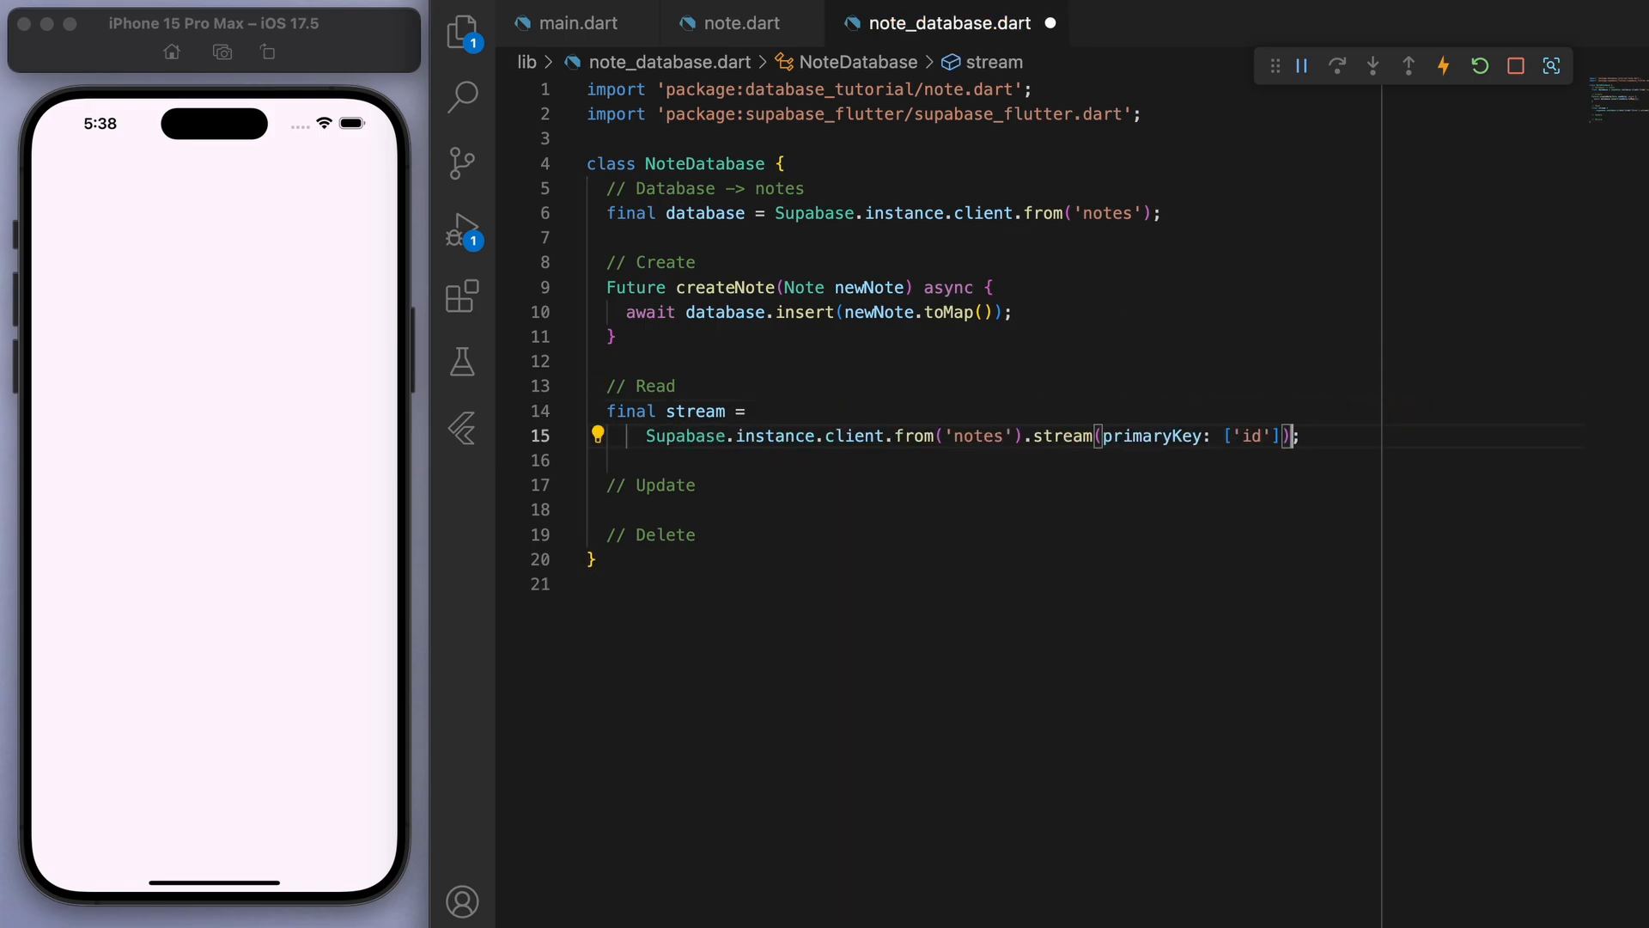
{"action": "type", "text": ".map(convert"}
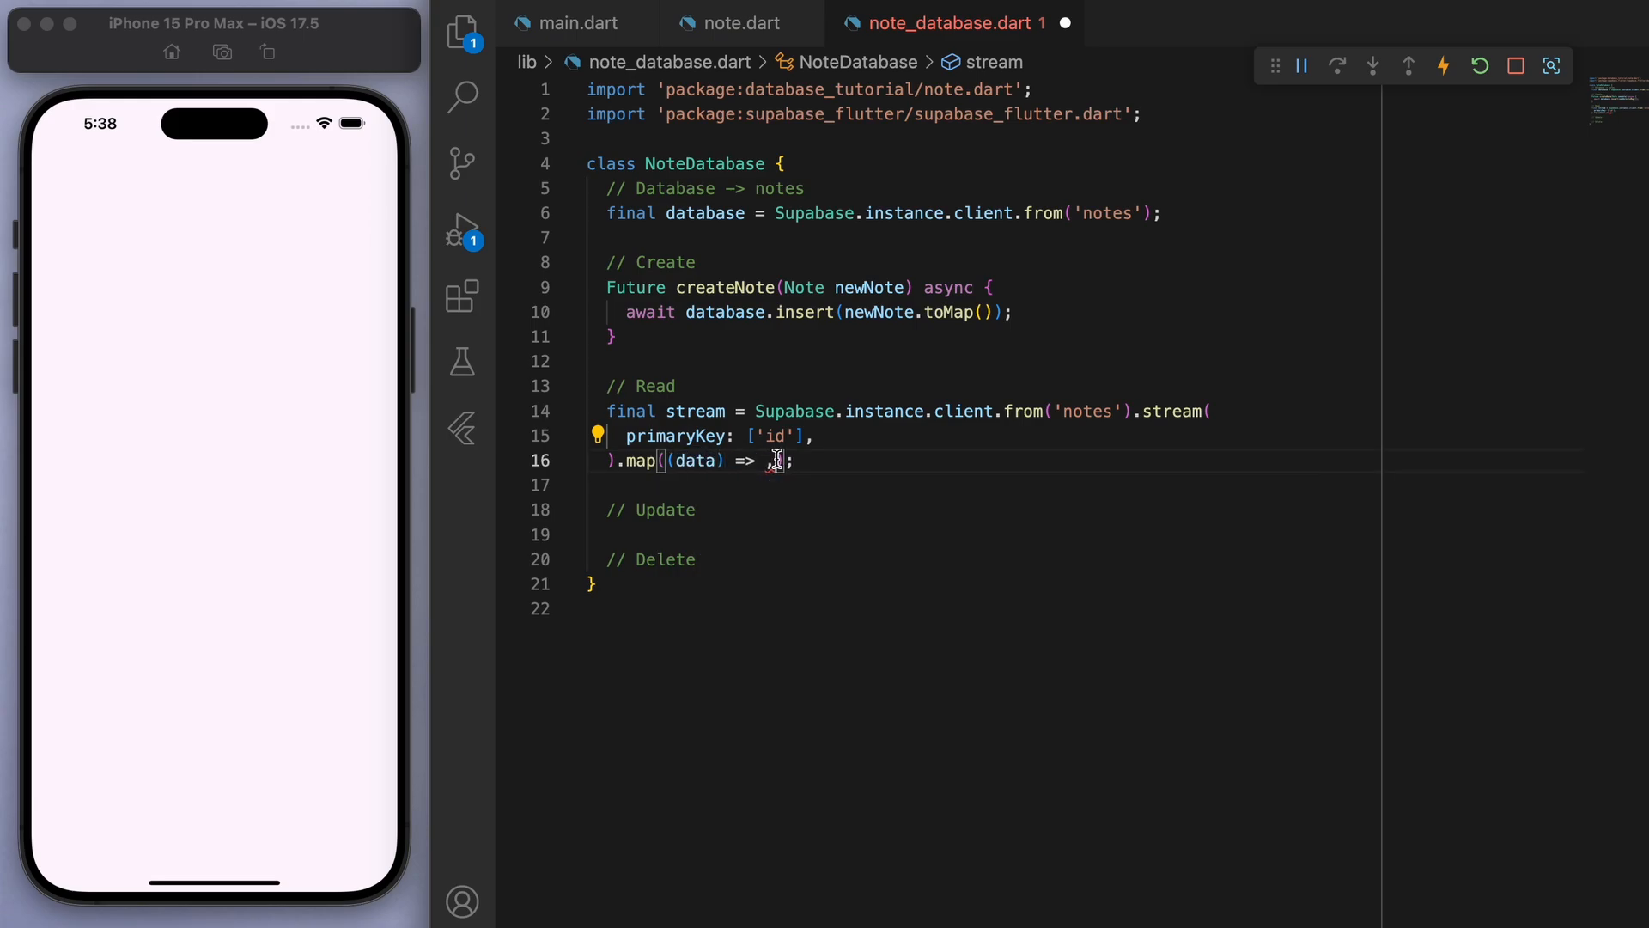
{"action": "type", "text": "data.map(() =>"}
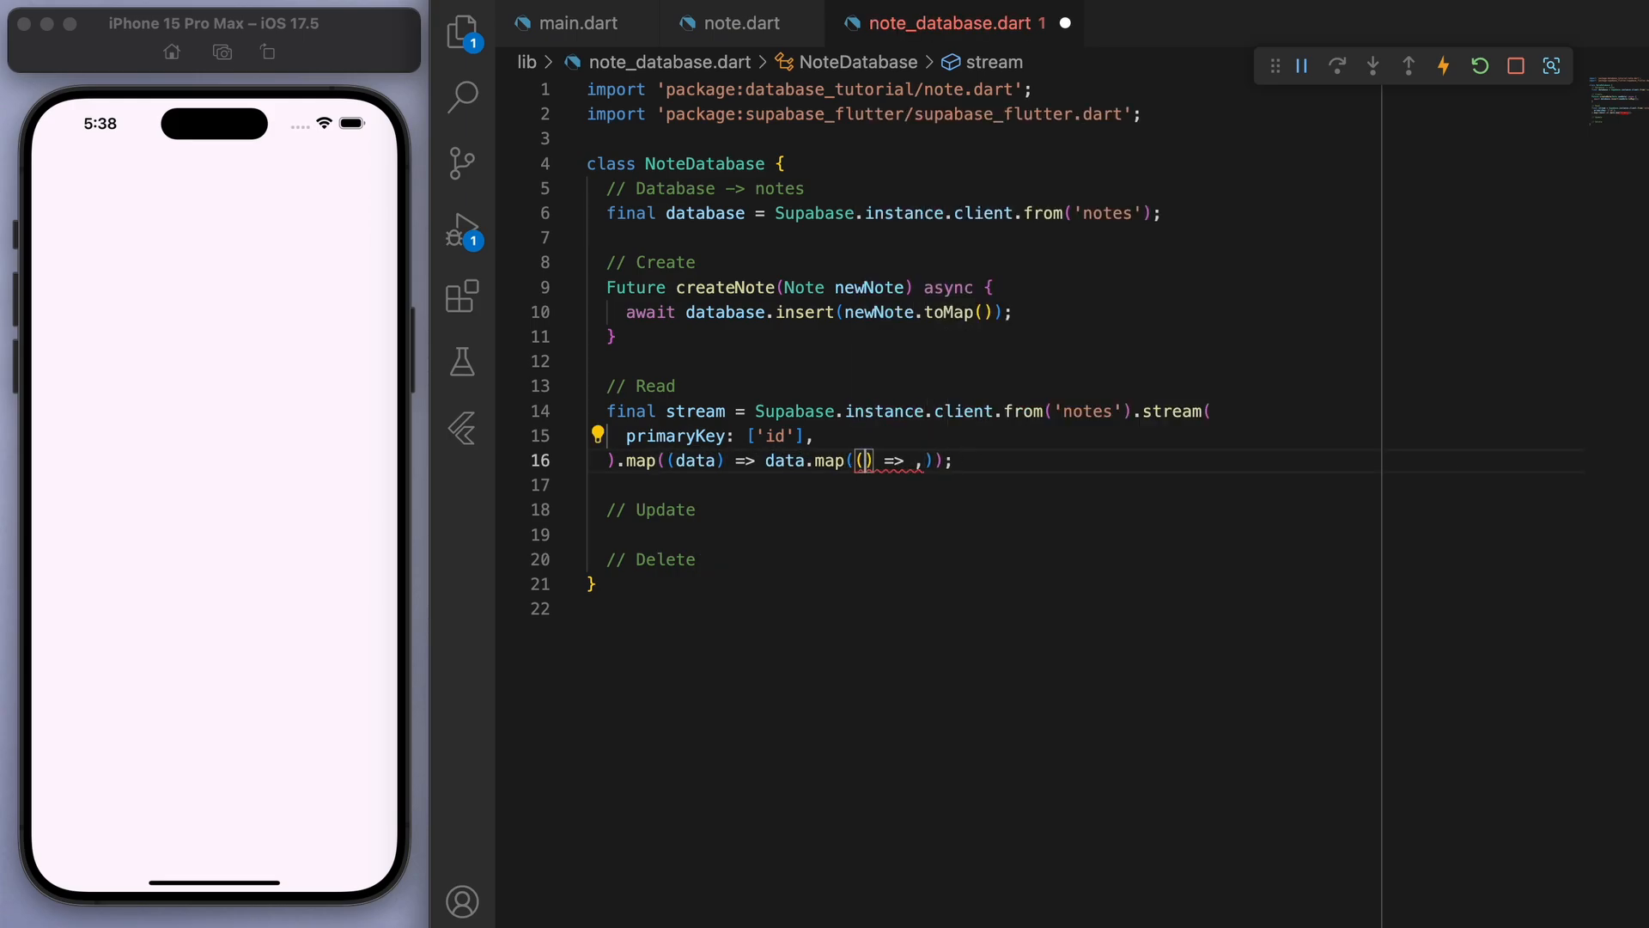
{"action": "type", "text": "noteMap"}
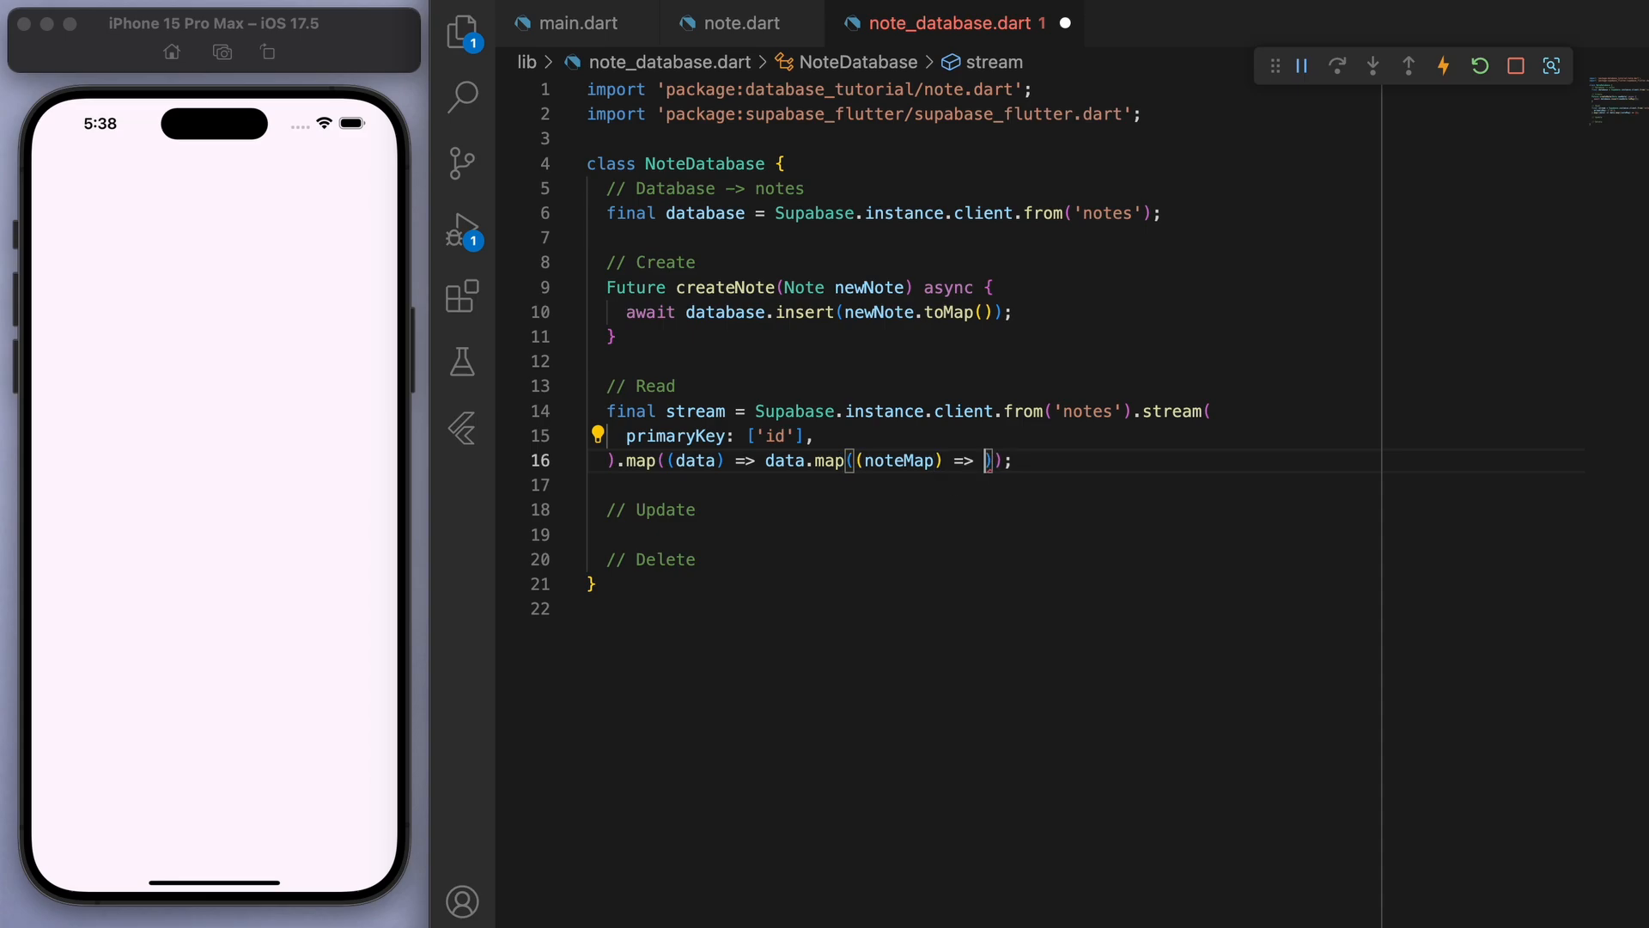
{"action": "type", "text": "Note.fromMap(noteMap"}
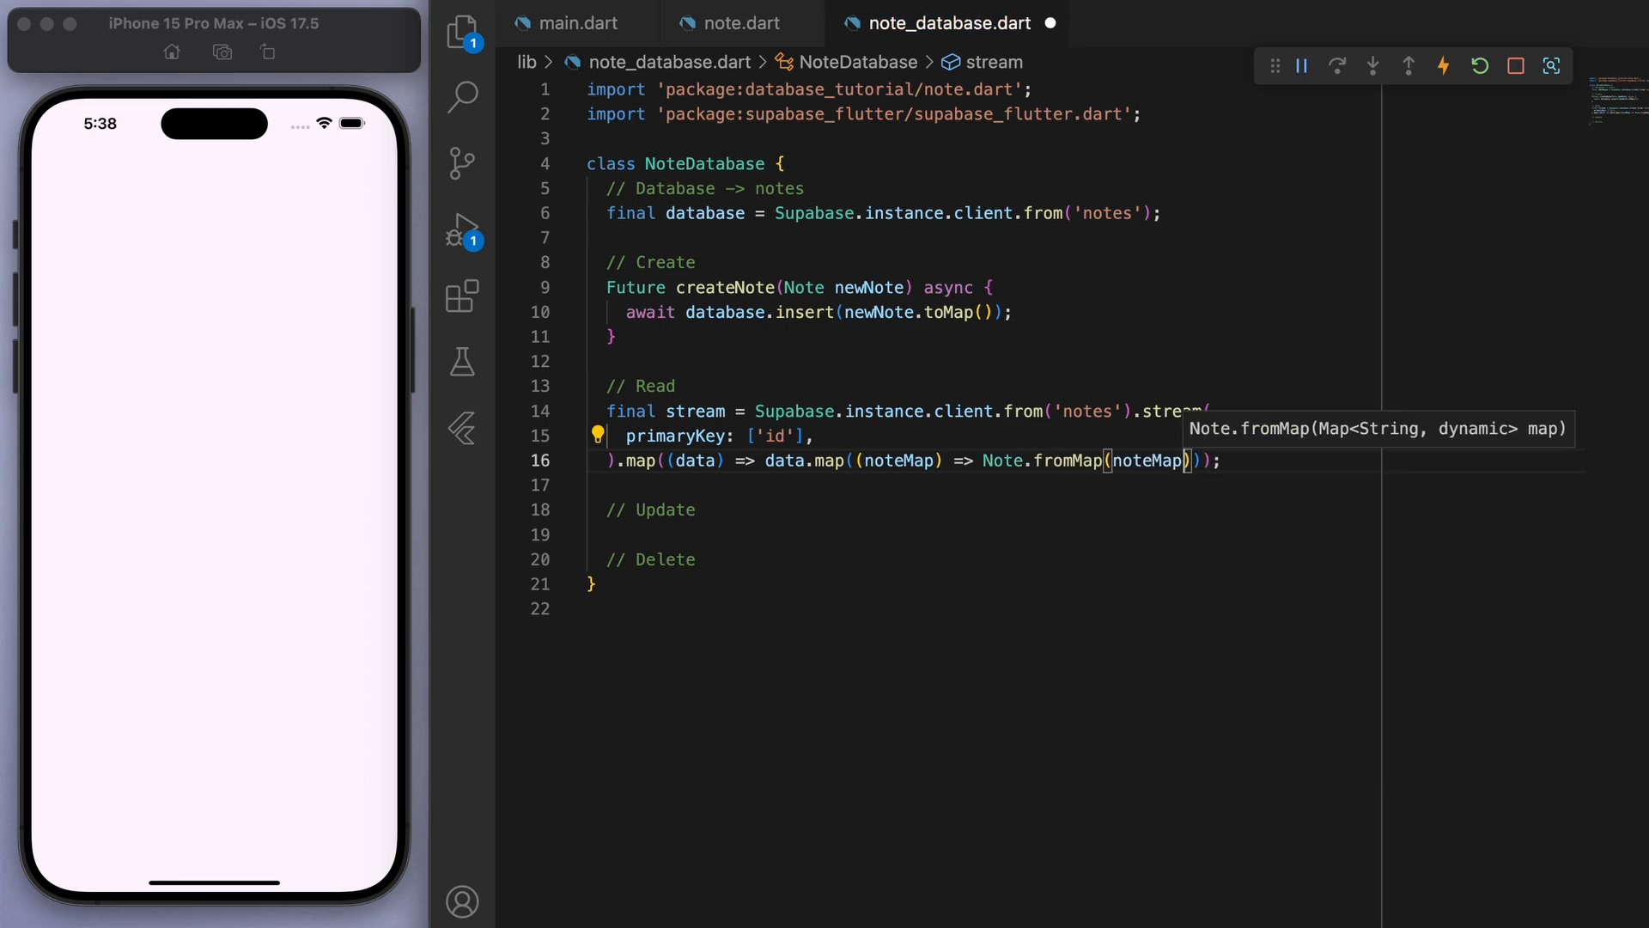
{"action": "type", "text": ".toList()"}
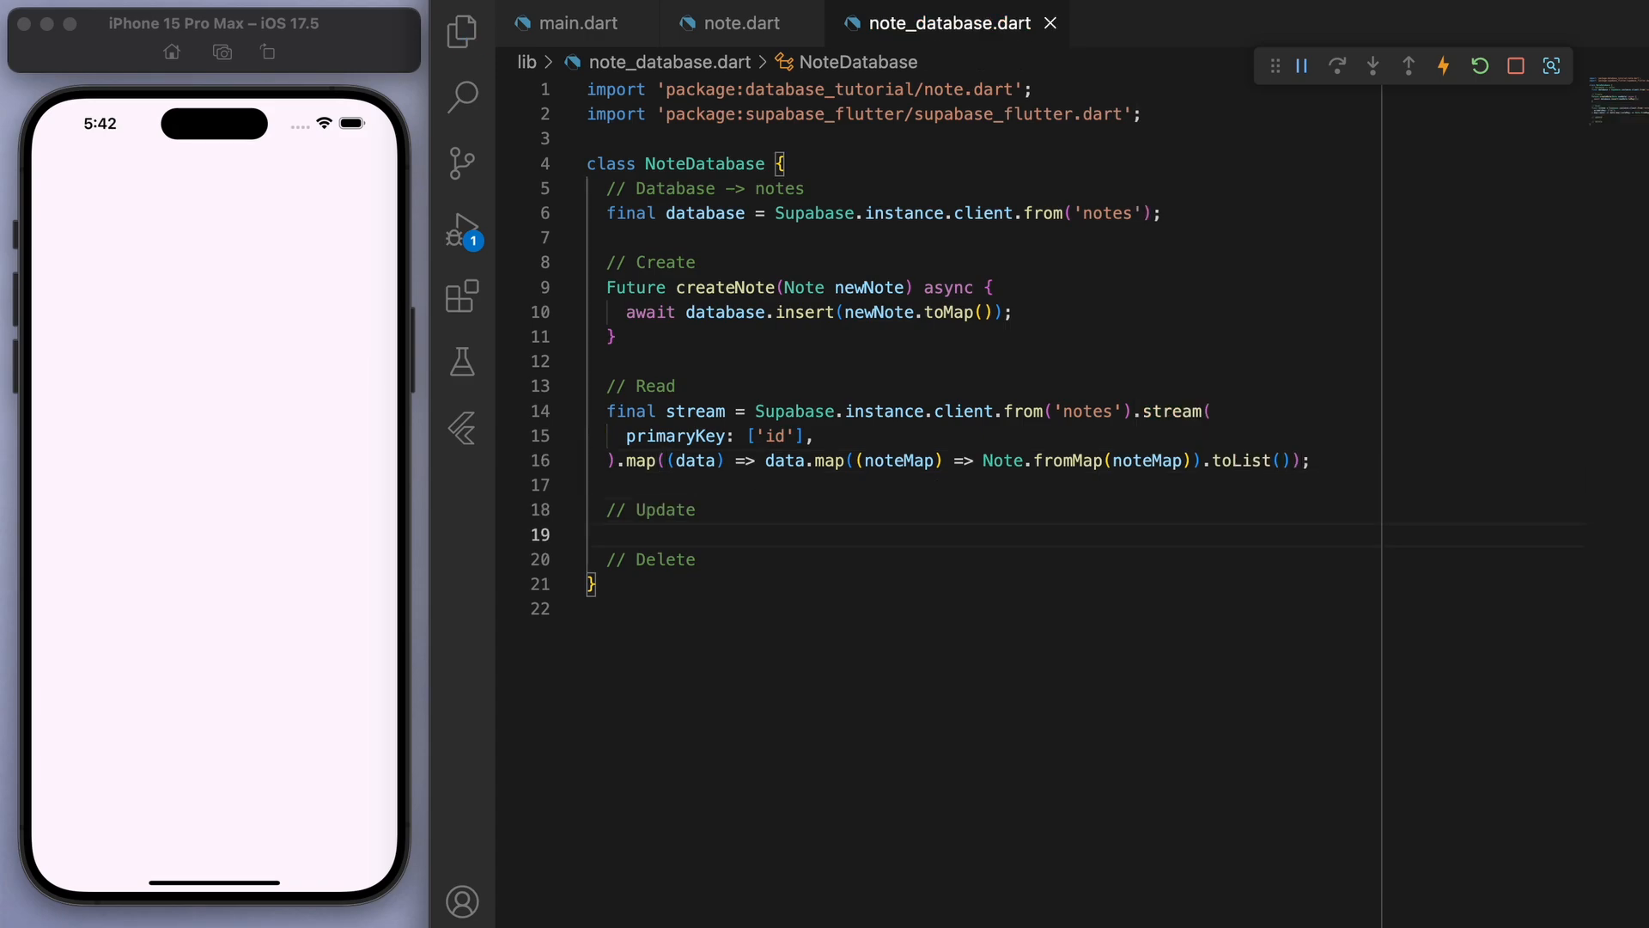
- Write updateNote(oldNote, newContent), updating 'content' where 'id' equals oldNote.id
{"action": "type", "text": "Future"}
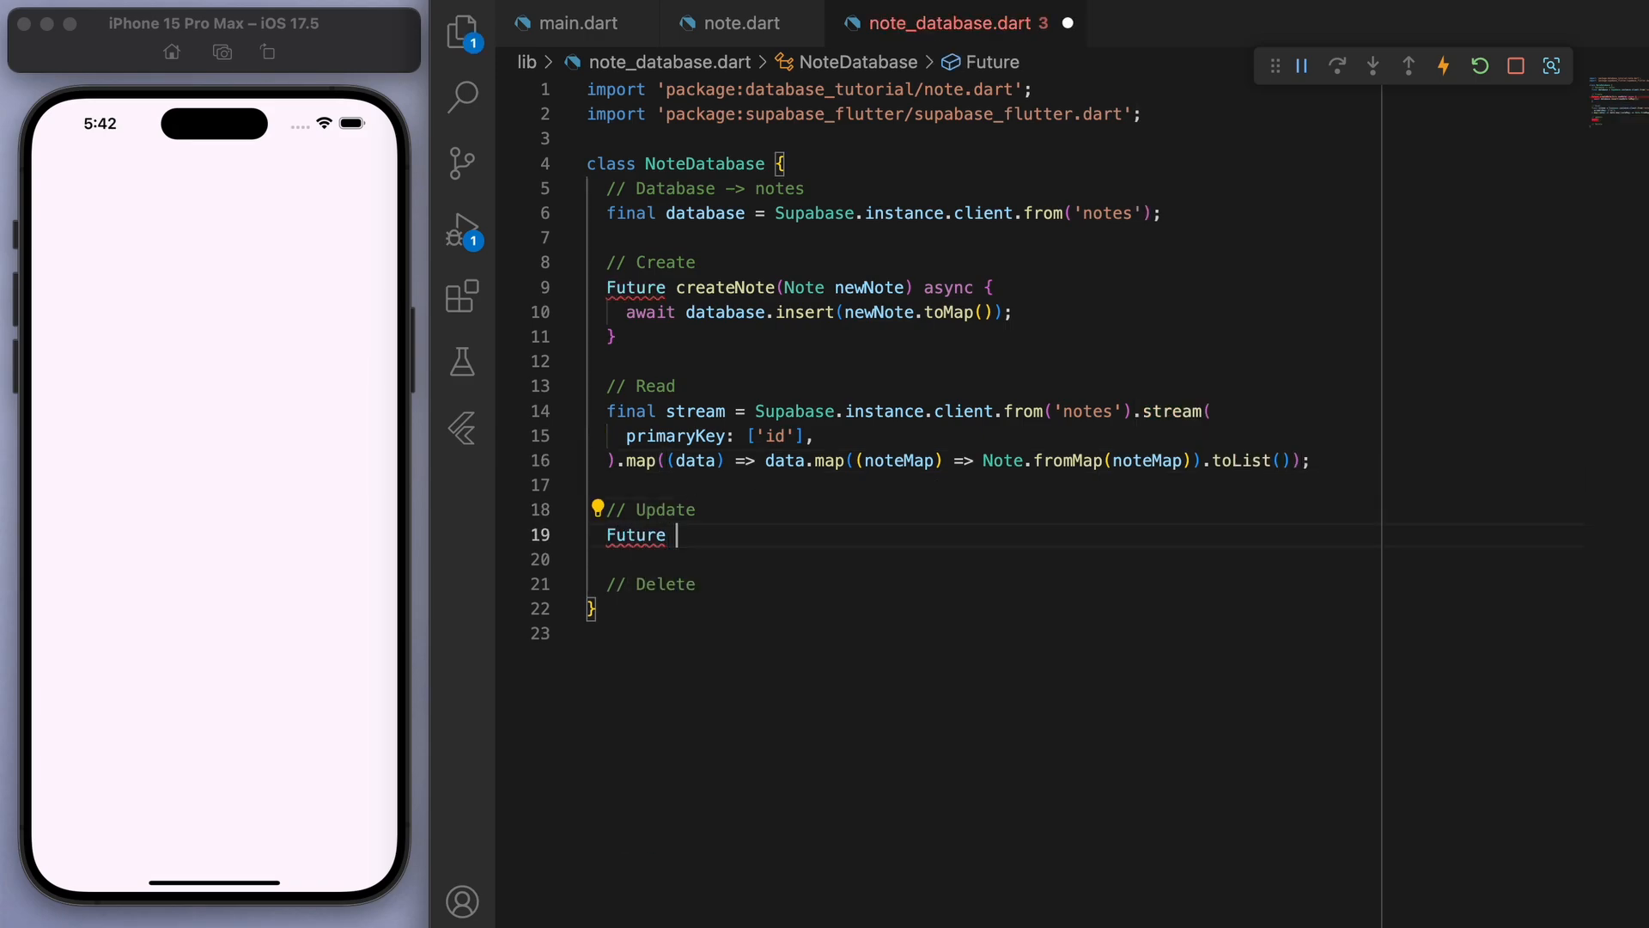
{"action": "type", "text": "updateNote(Note oldNote, String newCo"}
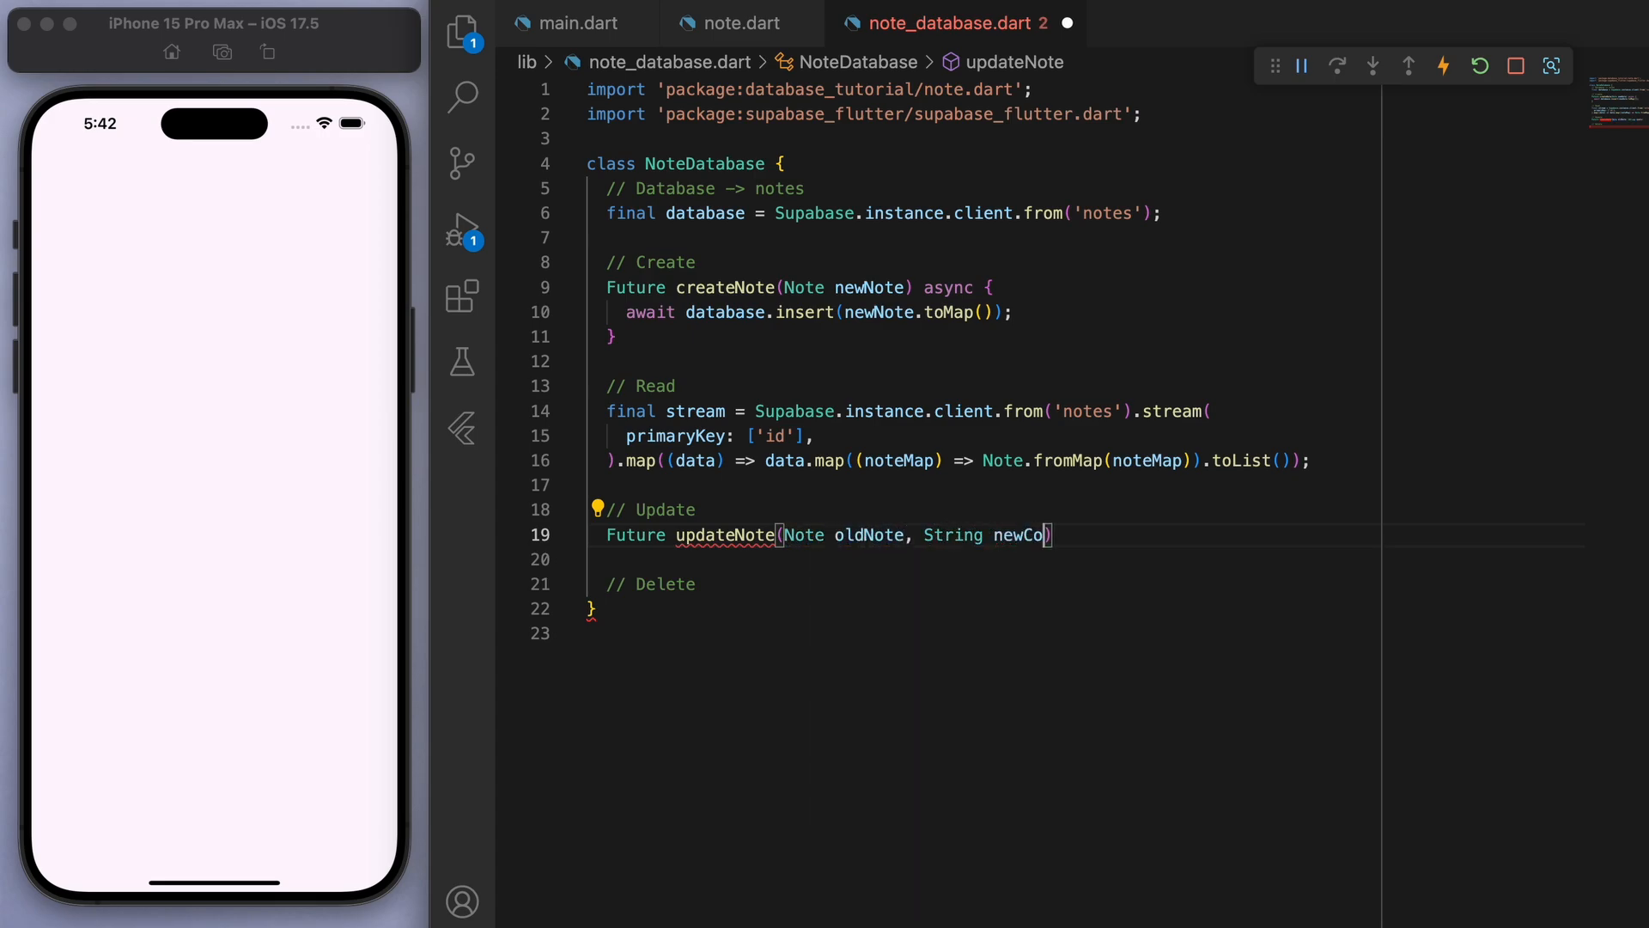
{"action": "type", "text": "ntent) async {"}
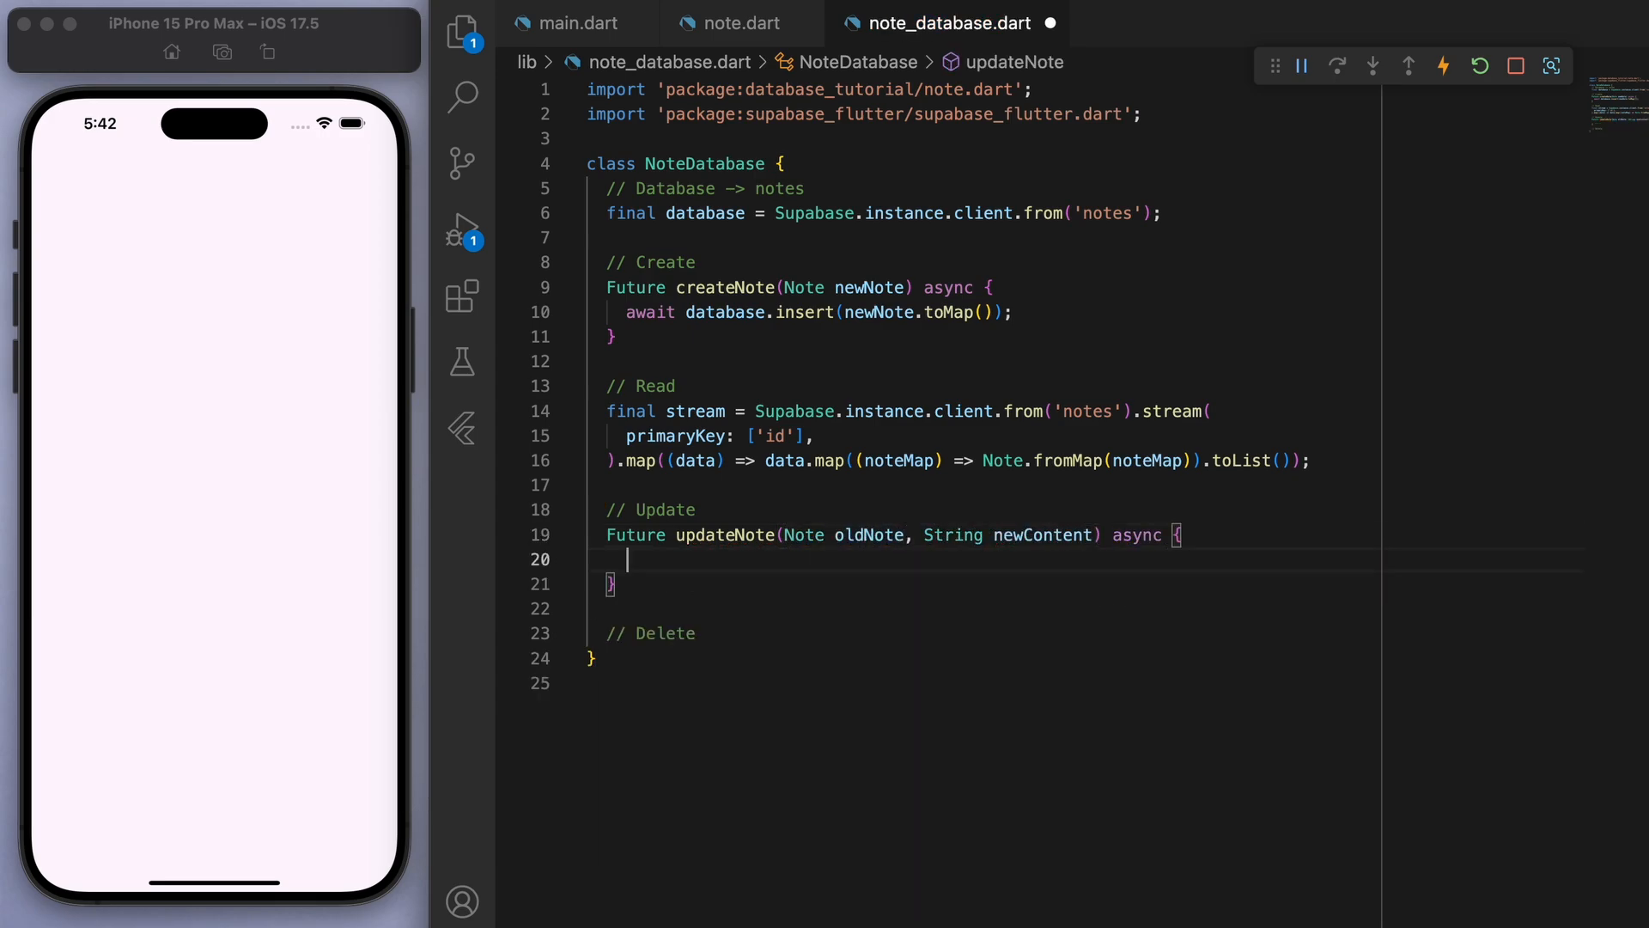
{"action": "type", "text": "await database.update({"}
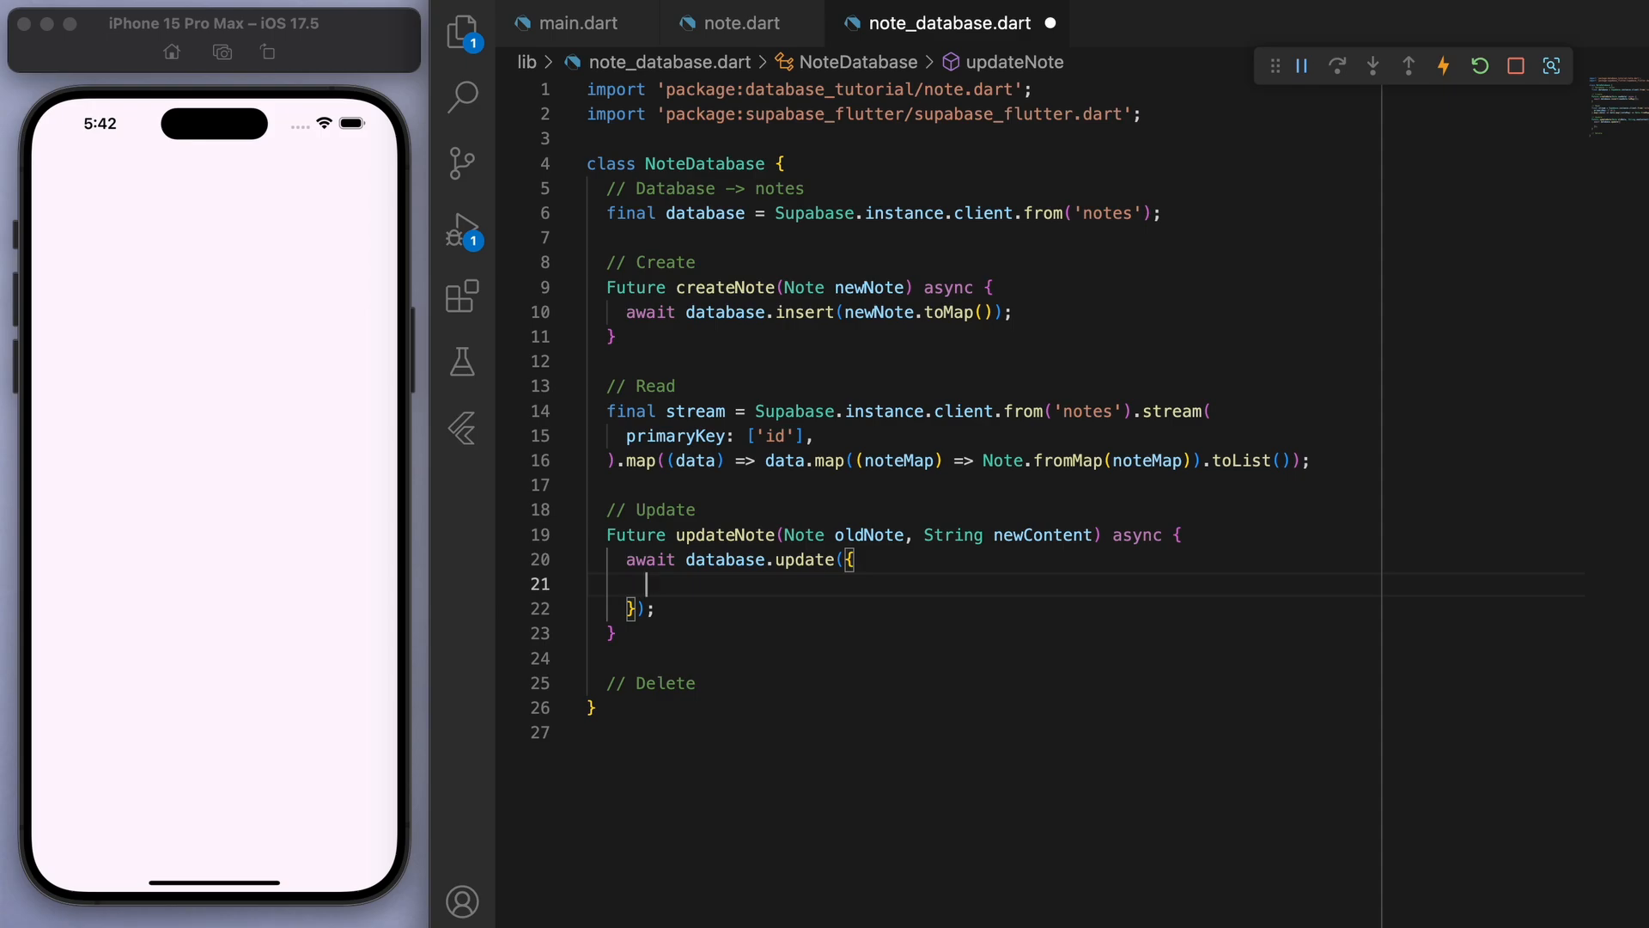
{"action": "type", "text": "'content': newContent,});"}
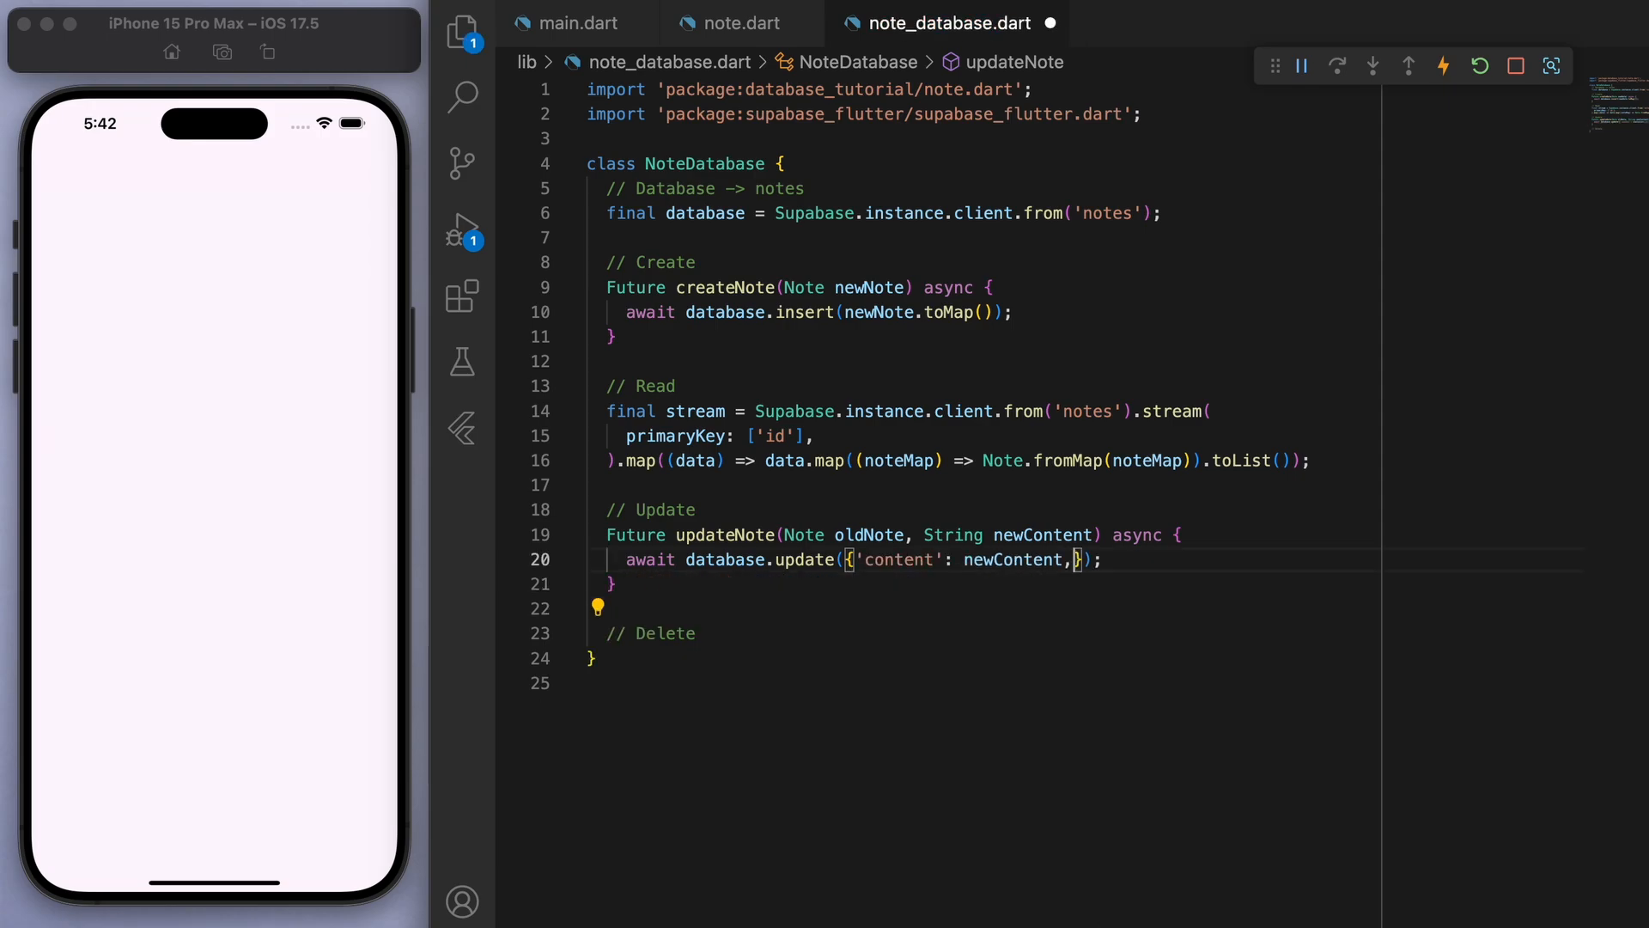
{"action": "key", "text": "Backspace"}
{"action": "type", "text": ".eq(column, value"}
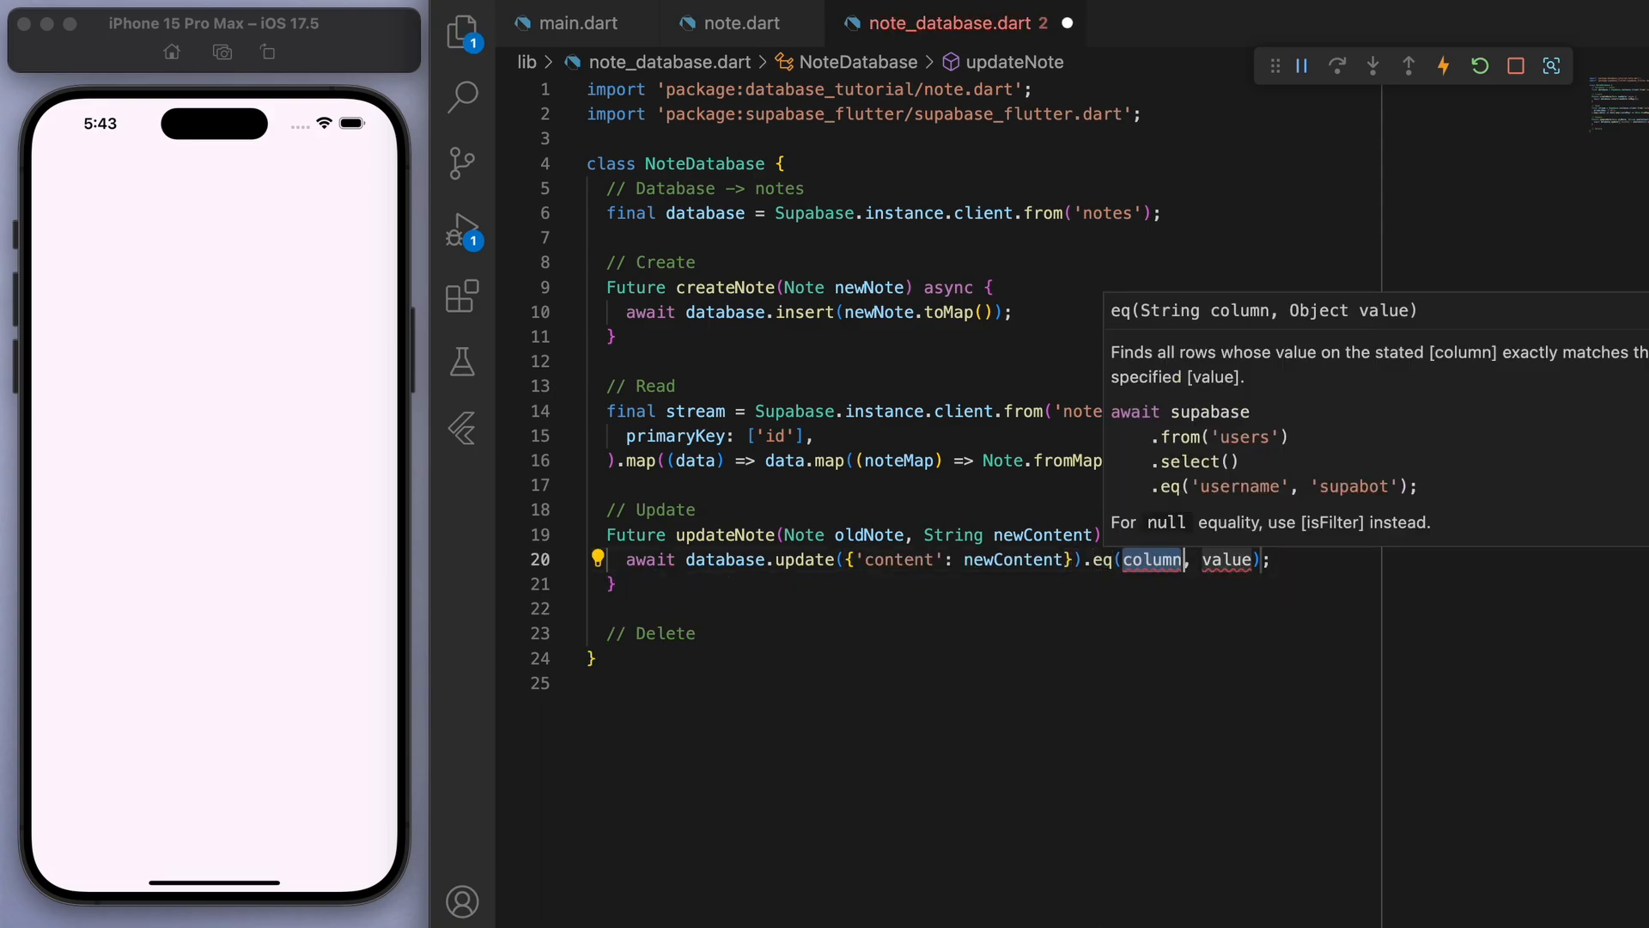
{"action": "type", "text": "'id'"}
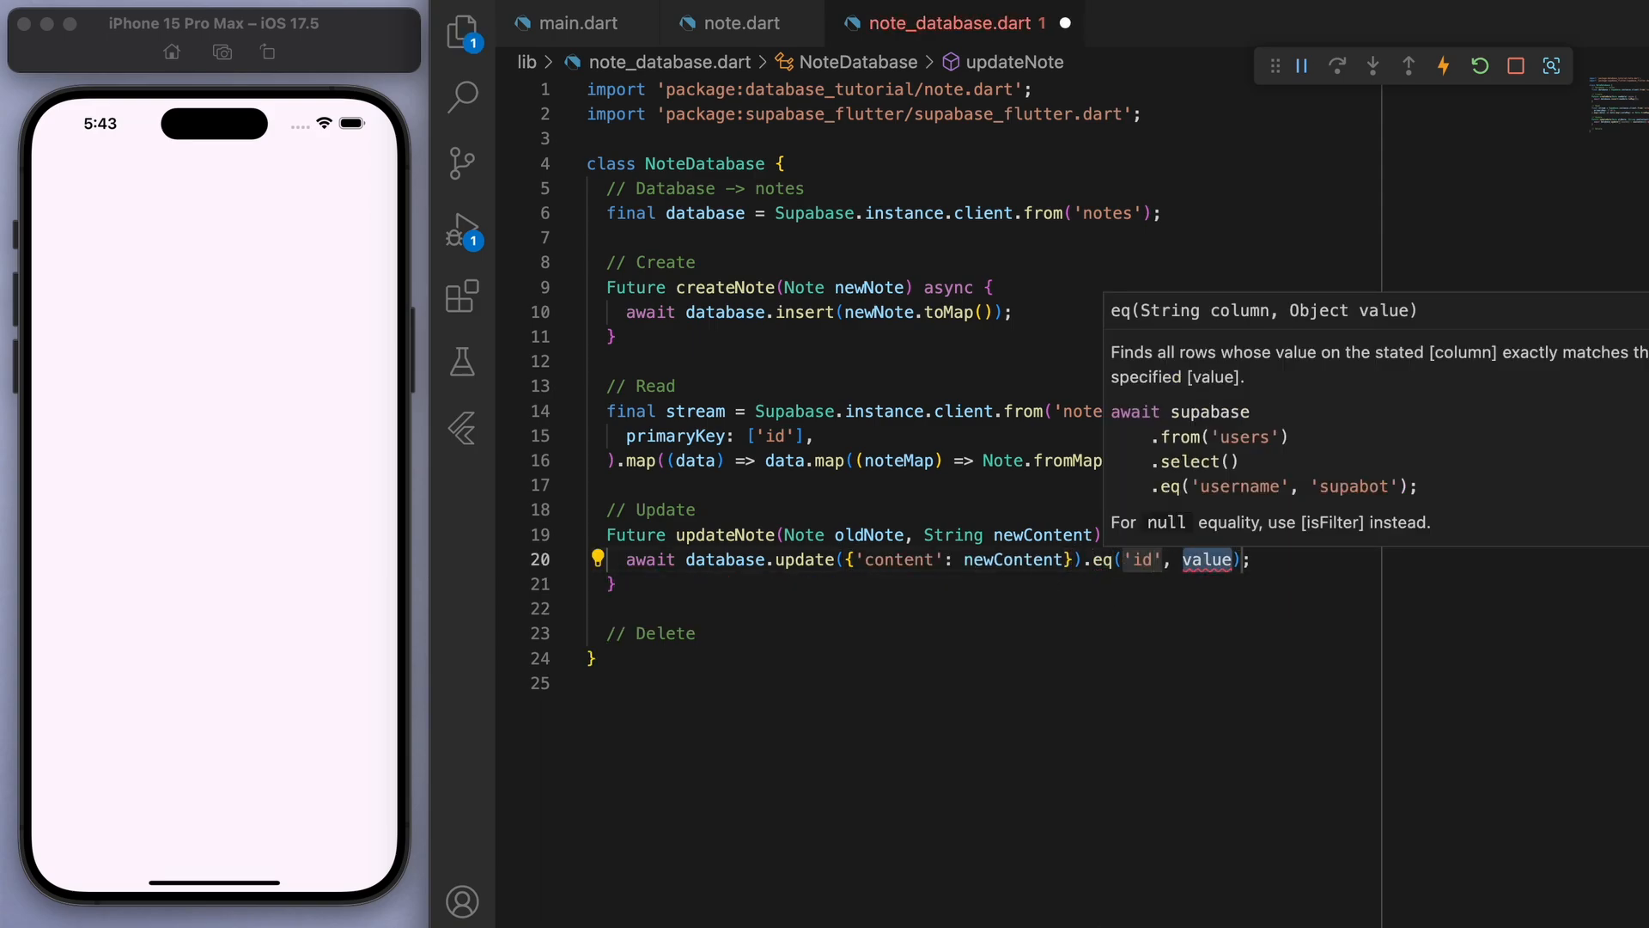
{"action": "type", "text": "oldNote.id!"}
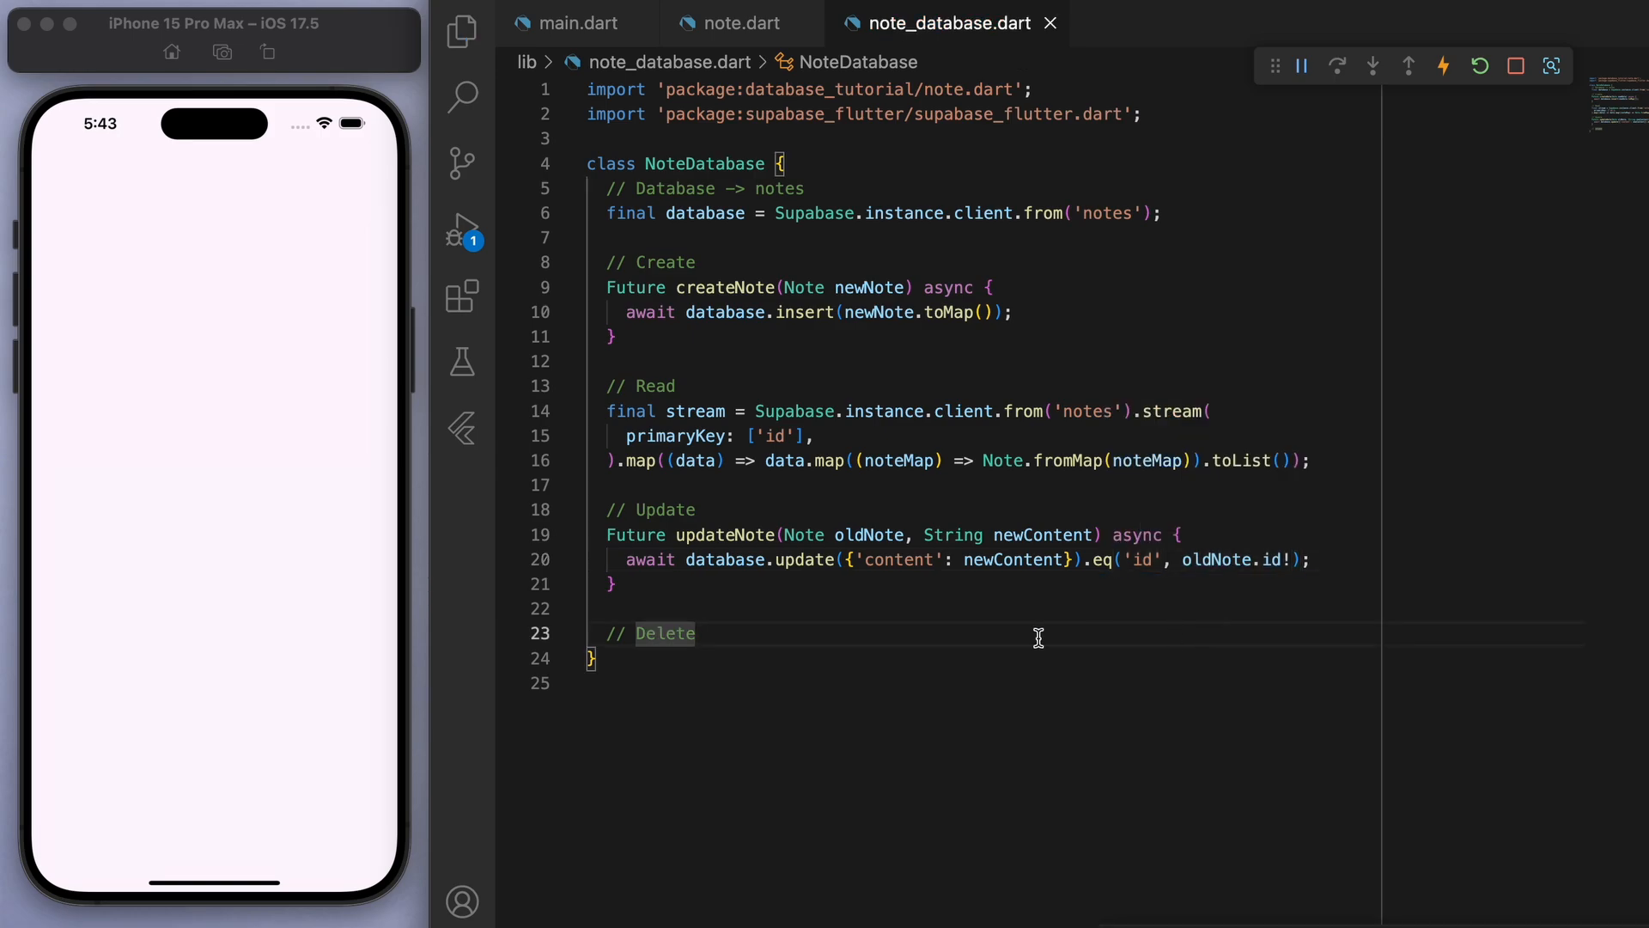
- Begin a deleteNote(Note note) async method that calls database.delete()
{"action": "type", "text": "Fut4"}
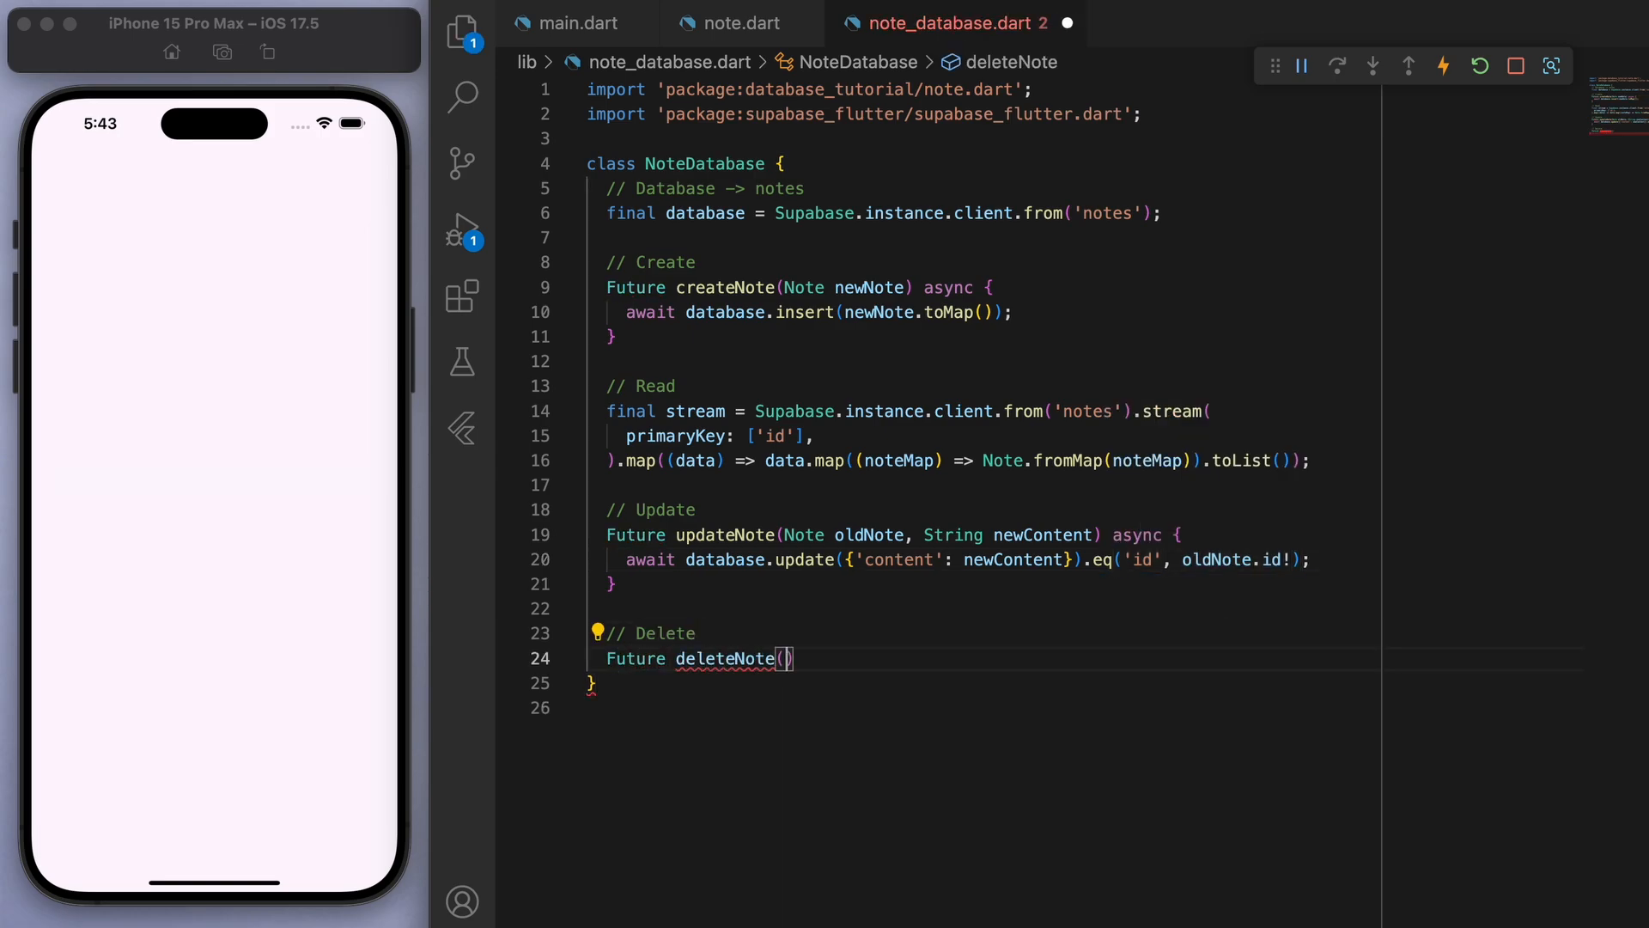
{"action": "type", "text": "Note note) async {"}
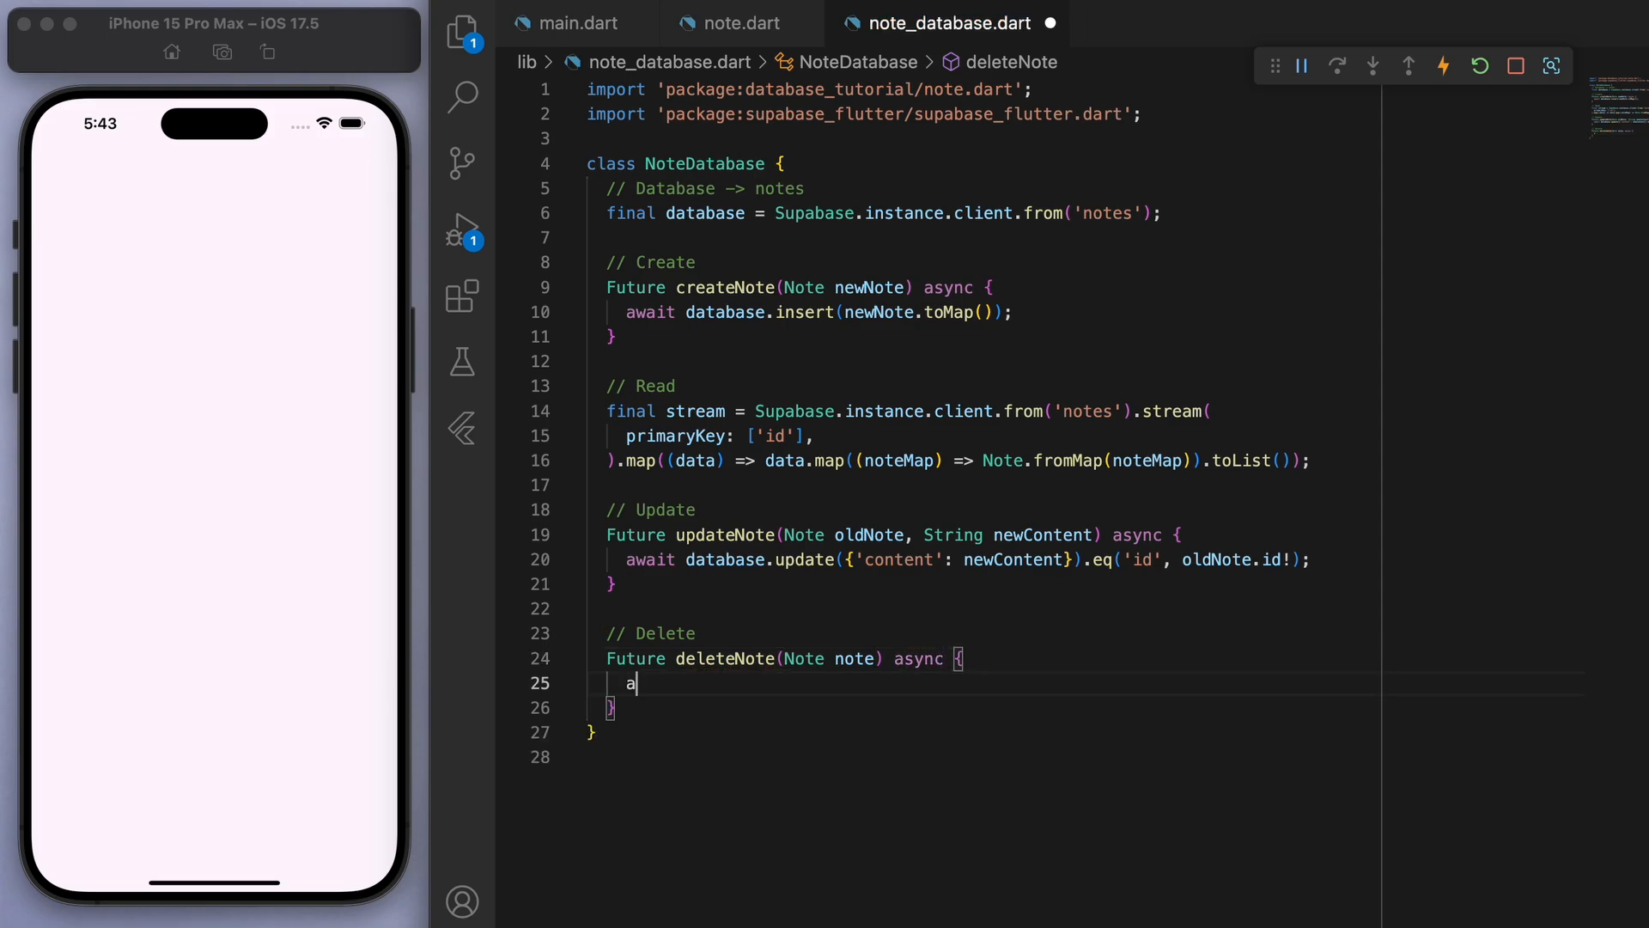
{"action": "type", "text": "wait database.delete();"}
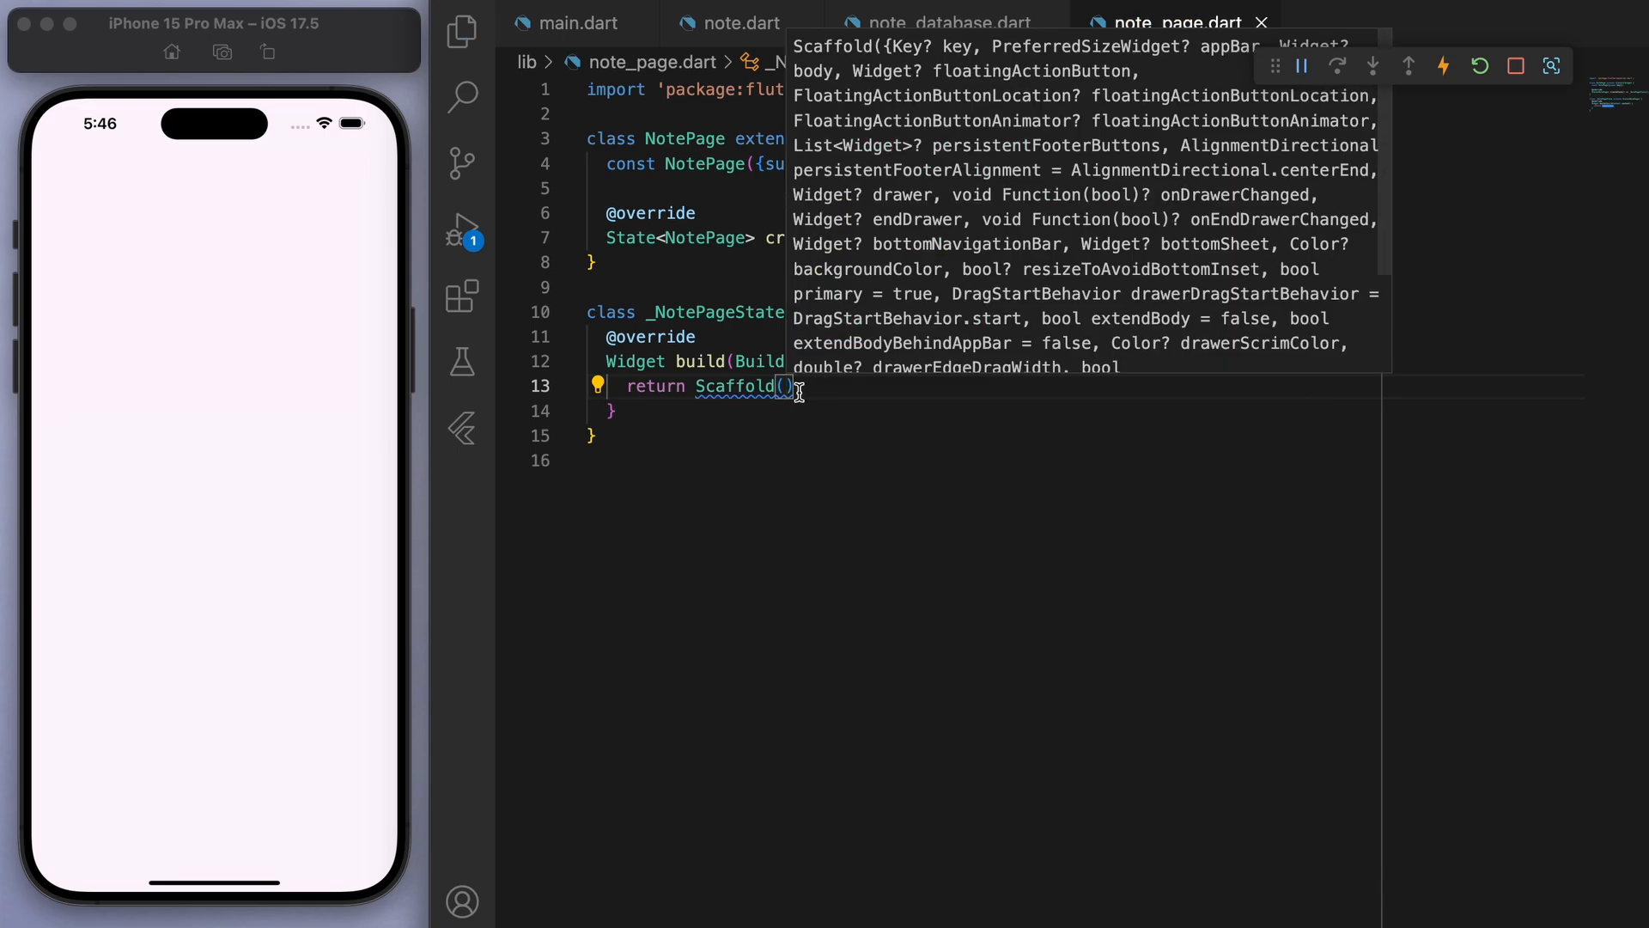
- Add an AppBar titled "Notes" to NotePage and make NotePage the home in main.dart
{"action": "type", "text": "appBar: AppBar(t),"}
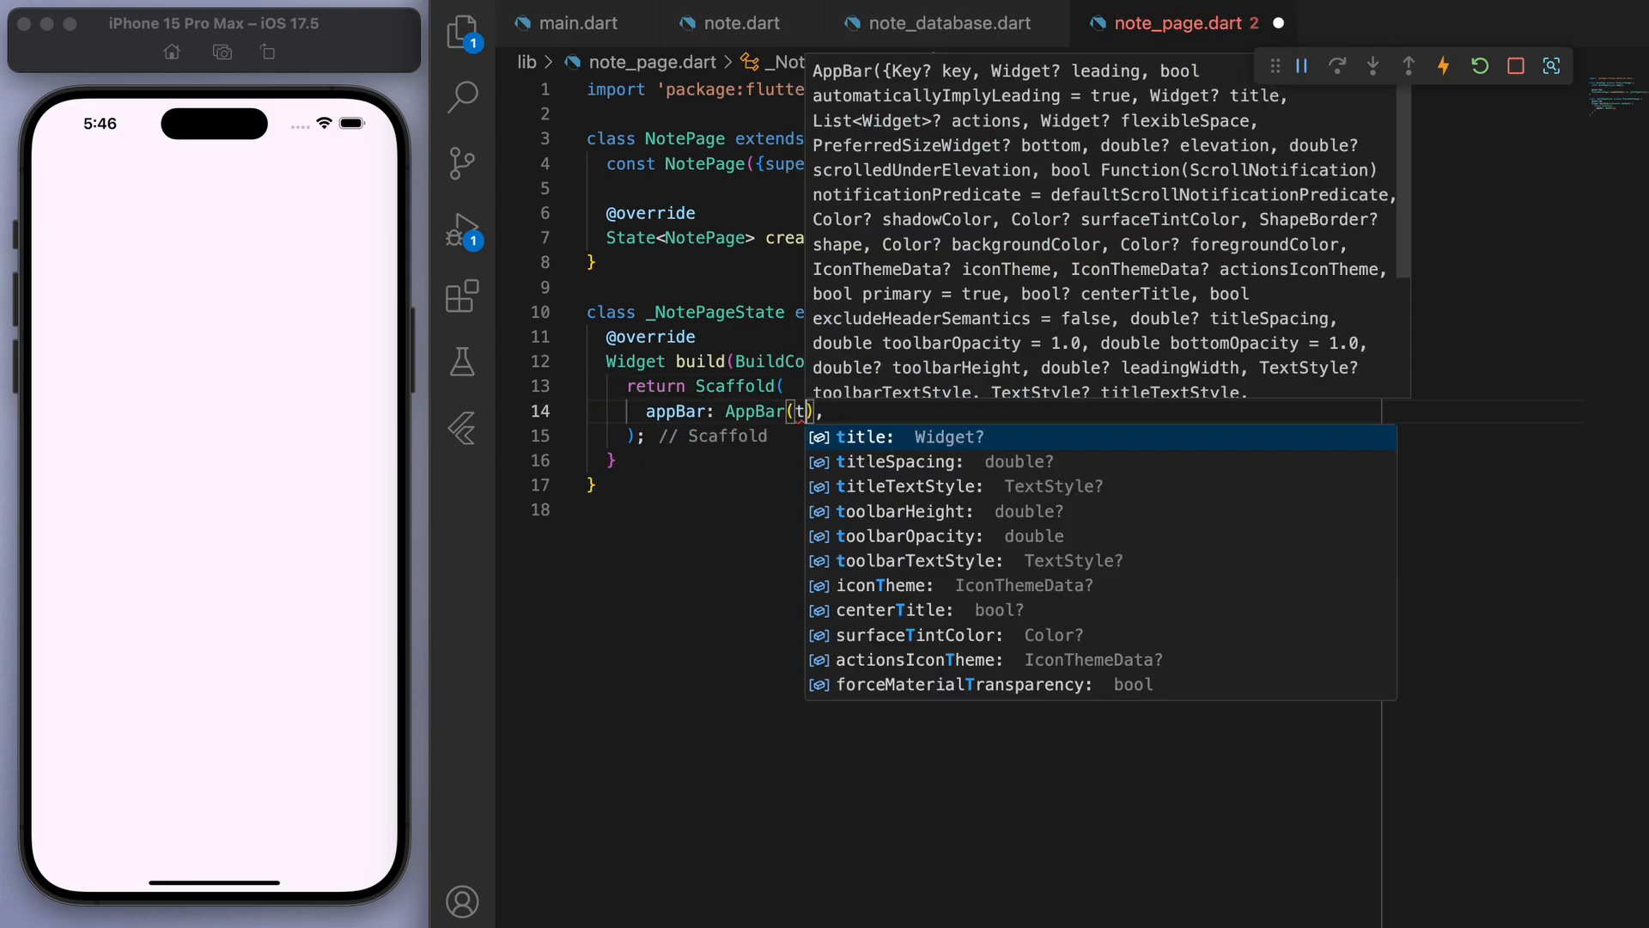
{"action": "type", "text": "title:const Text(\"Notes\"),"}
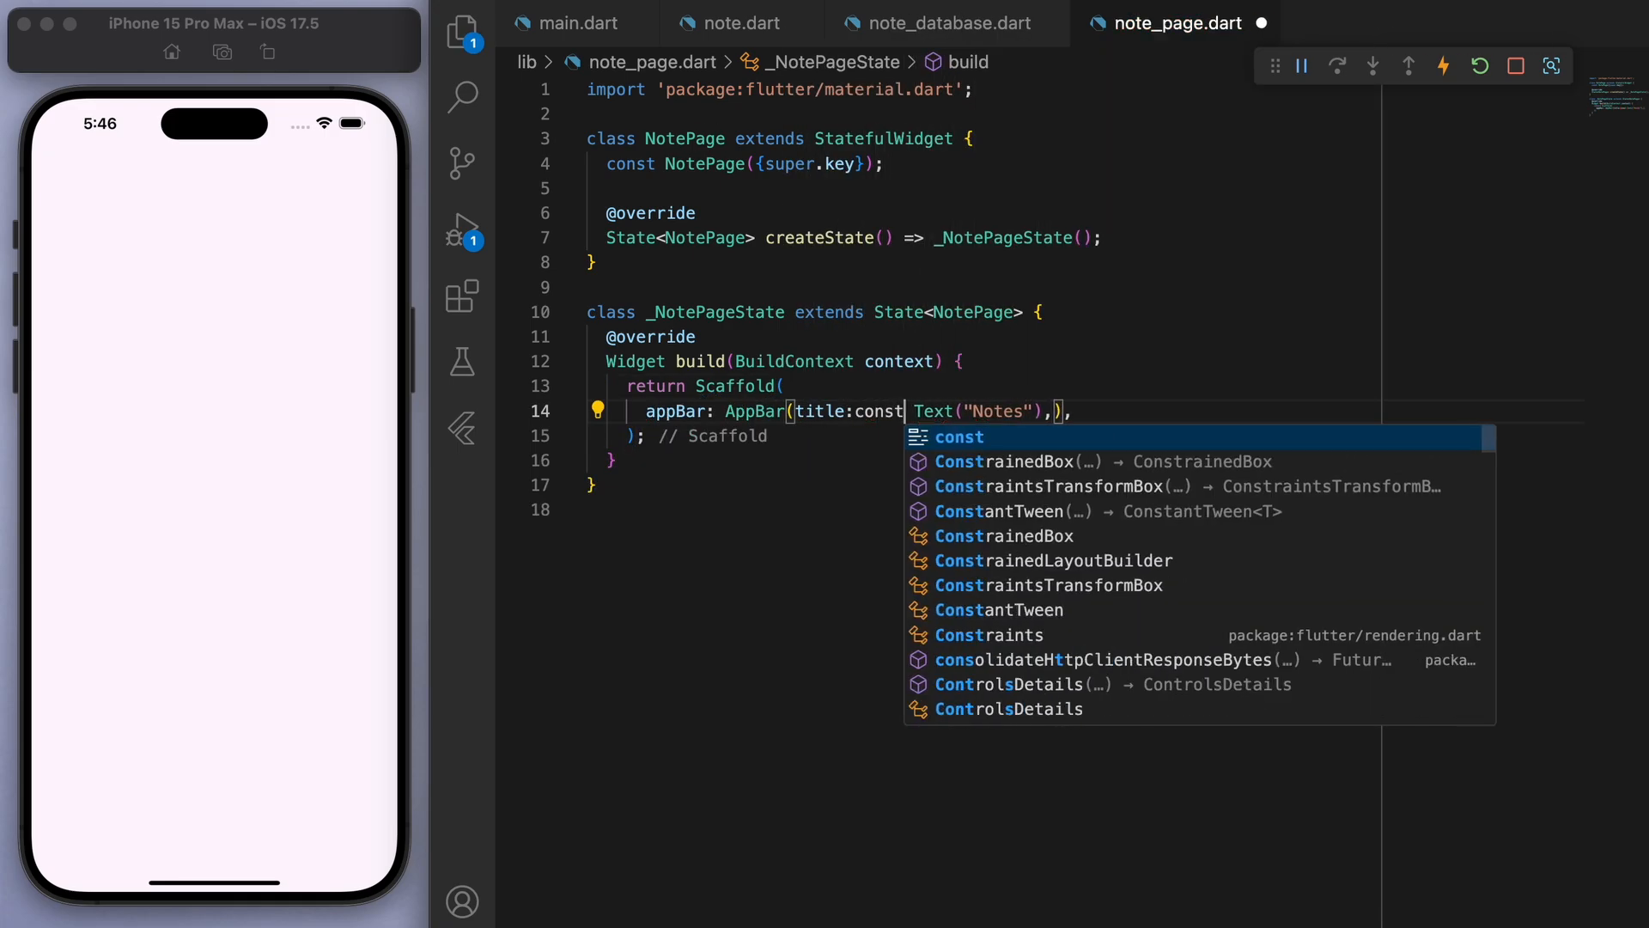
{"action": "left_click", "coordinate": [580, 23]}
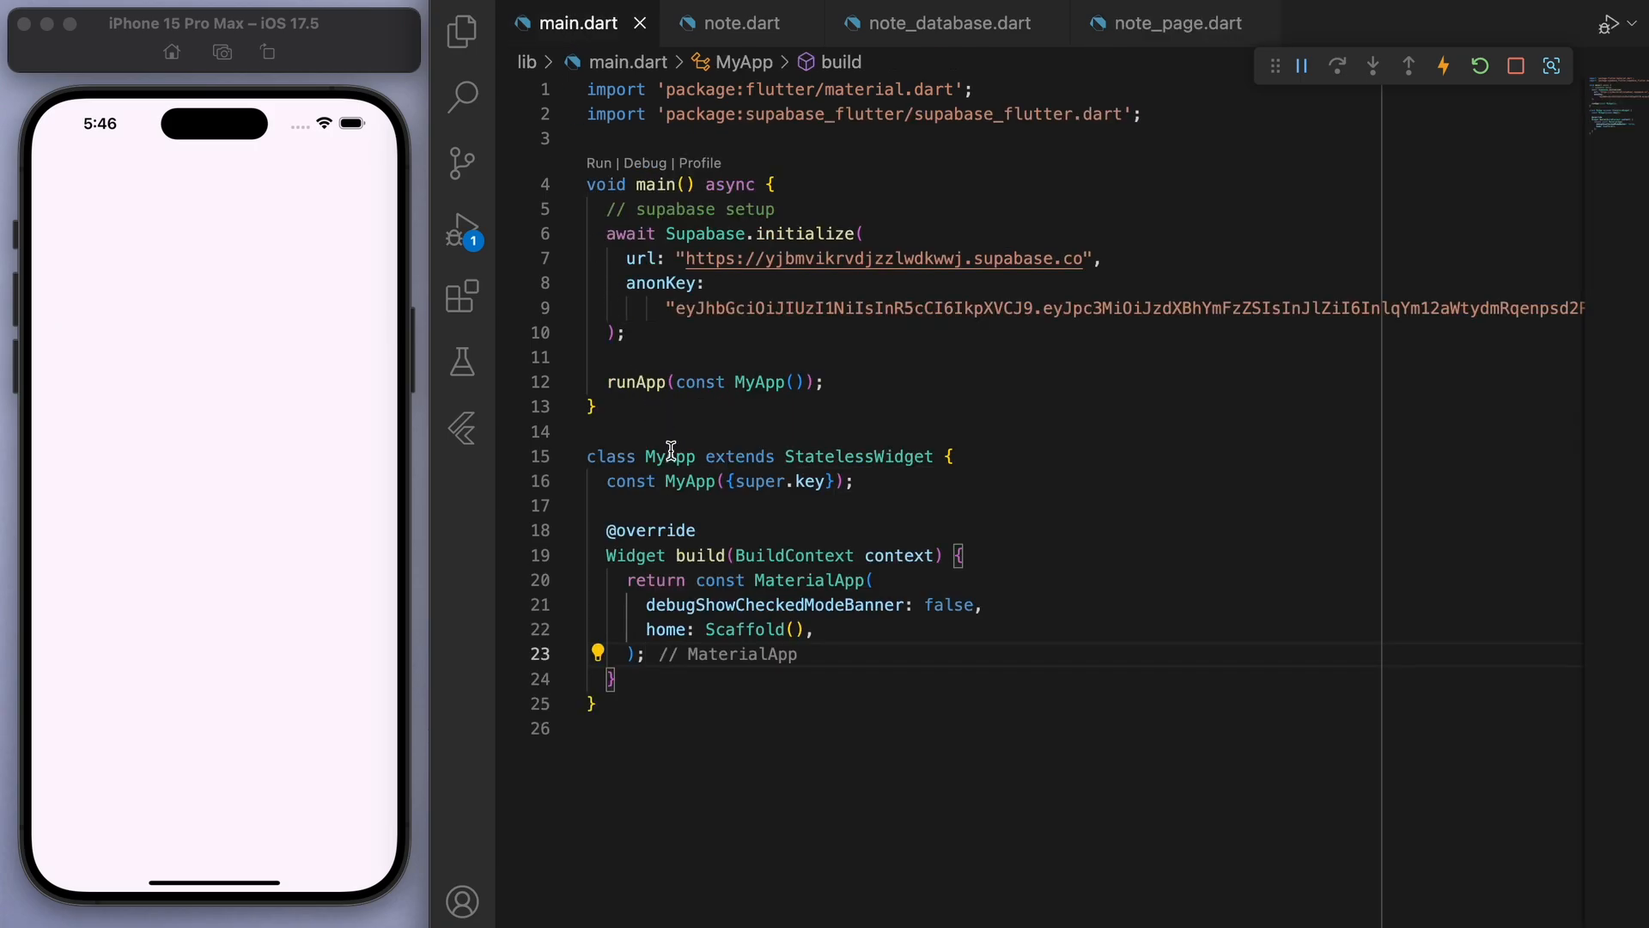
{"action": "type", "text": "Notes\"),"}
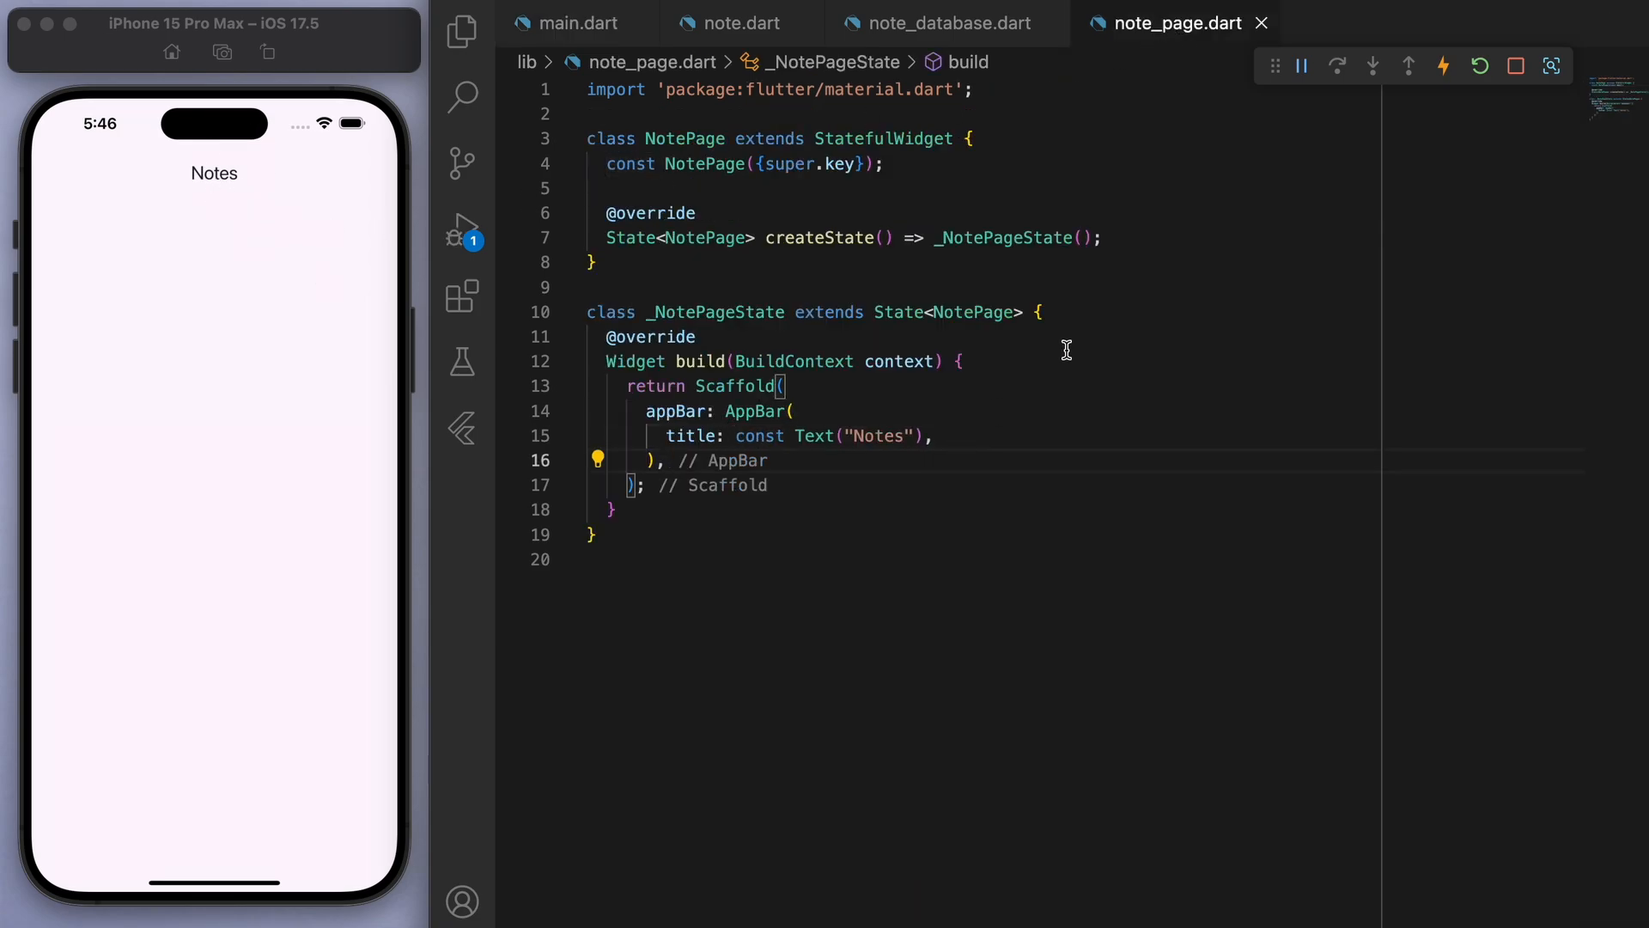
{"action": "type", "text": "//"}
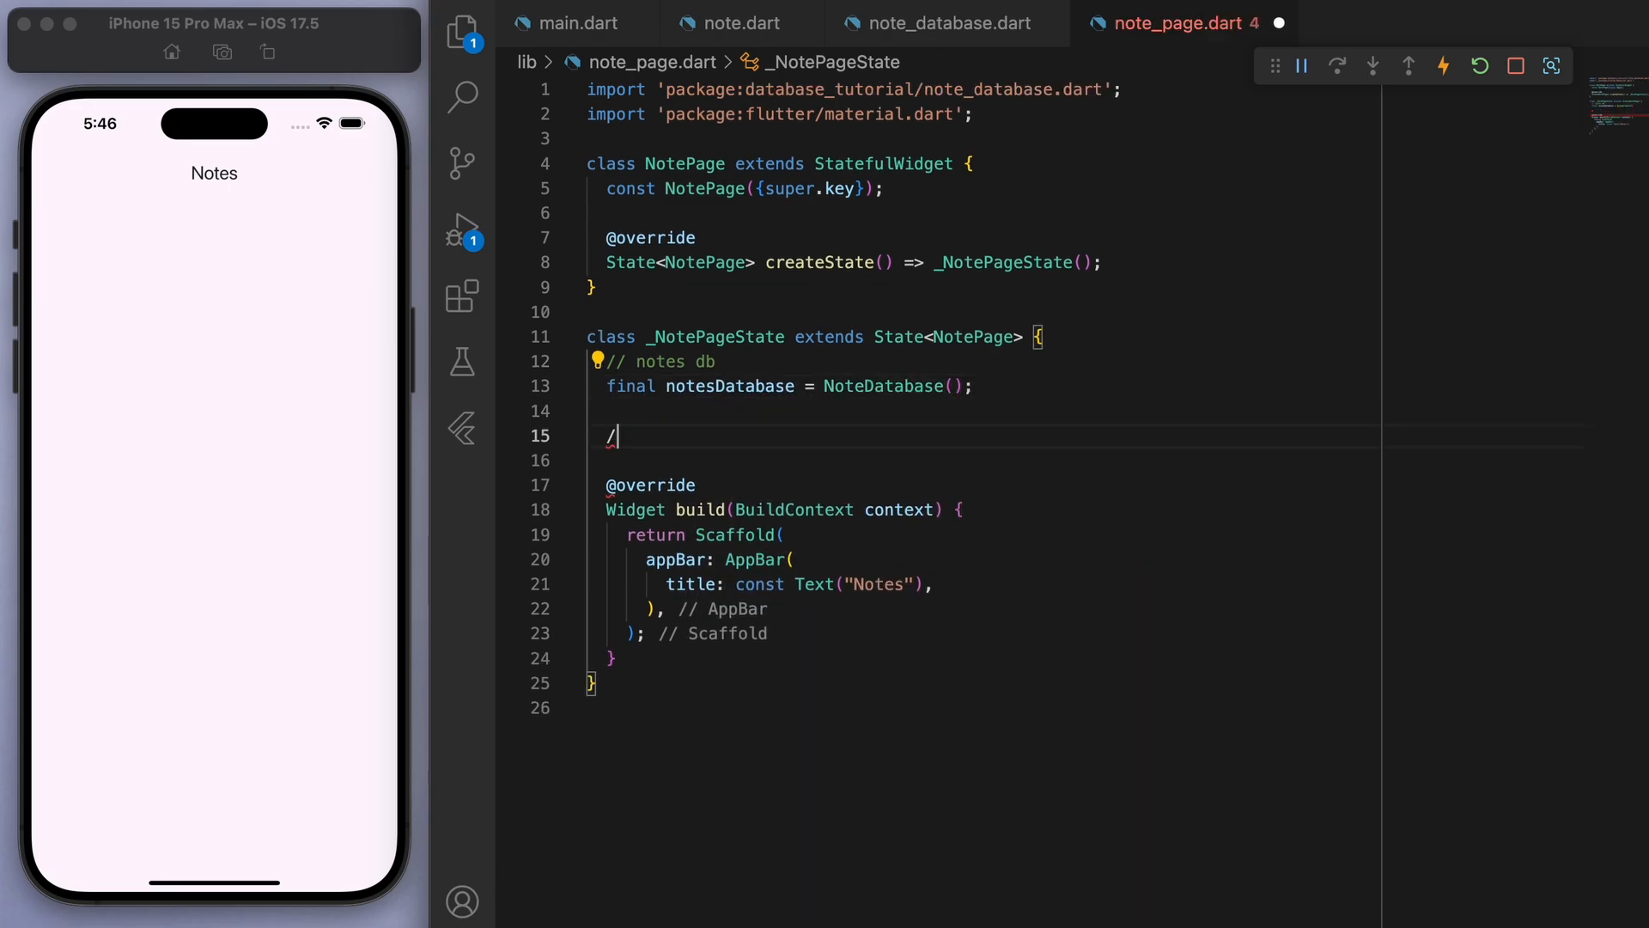
- Add a noteController TextEditingController and section comments such as BUILD UI and App Bar
{"action": "type", "text": "/ text controller"}
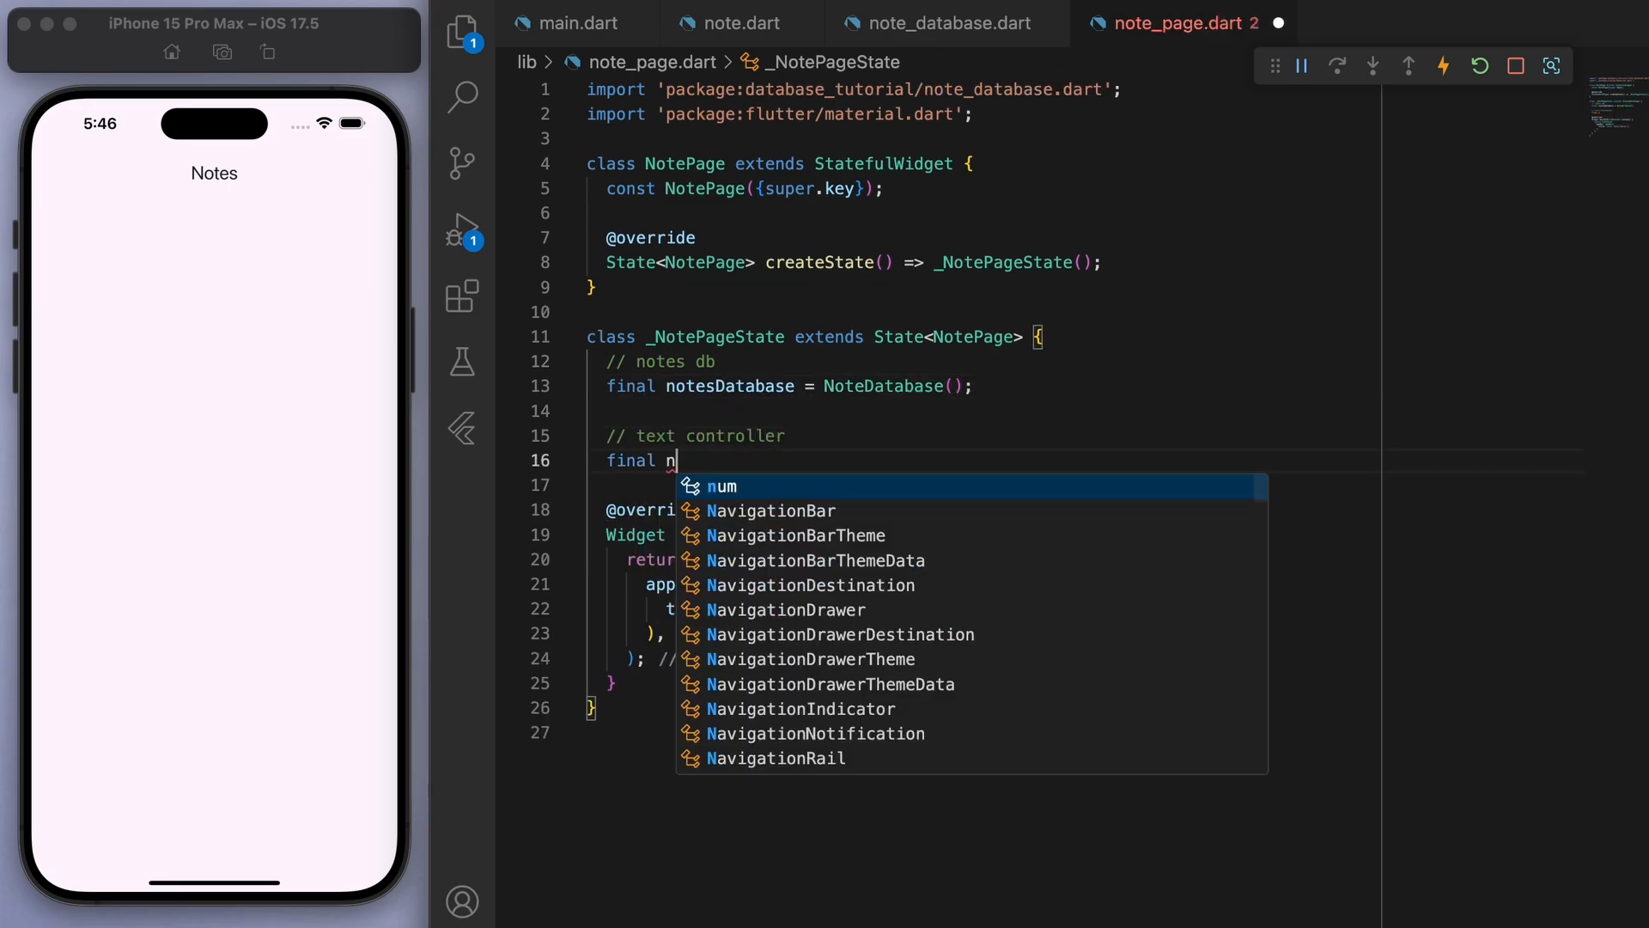
{"action": "type", "text": "oteController = TextEditingController()"}
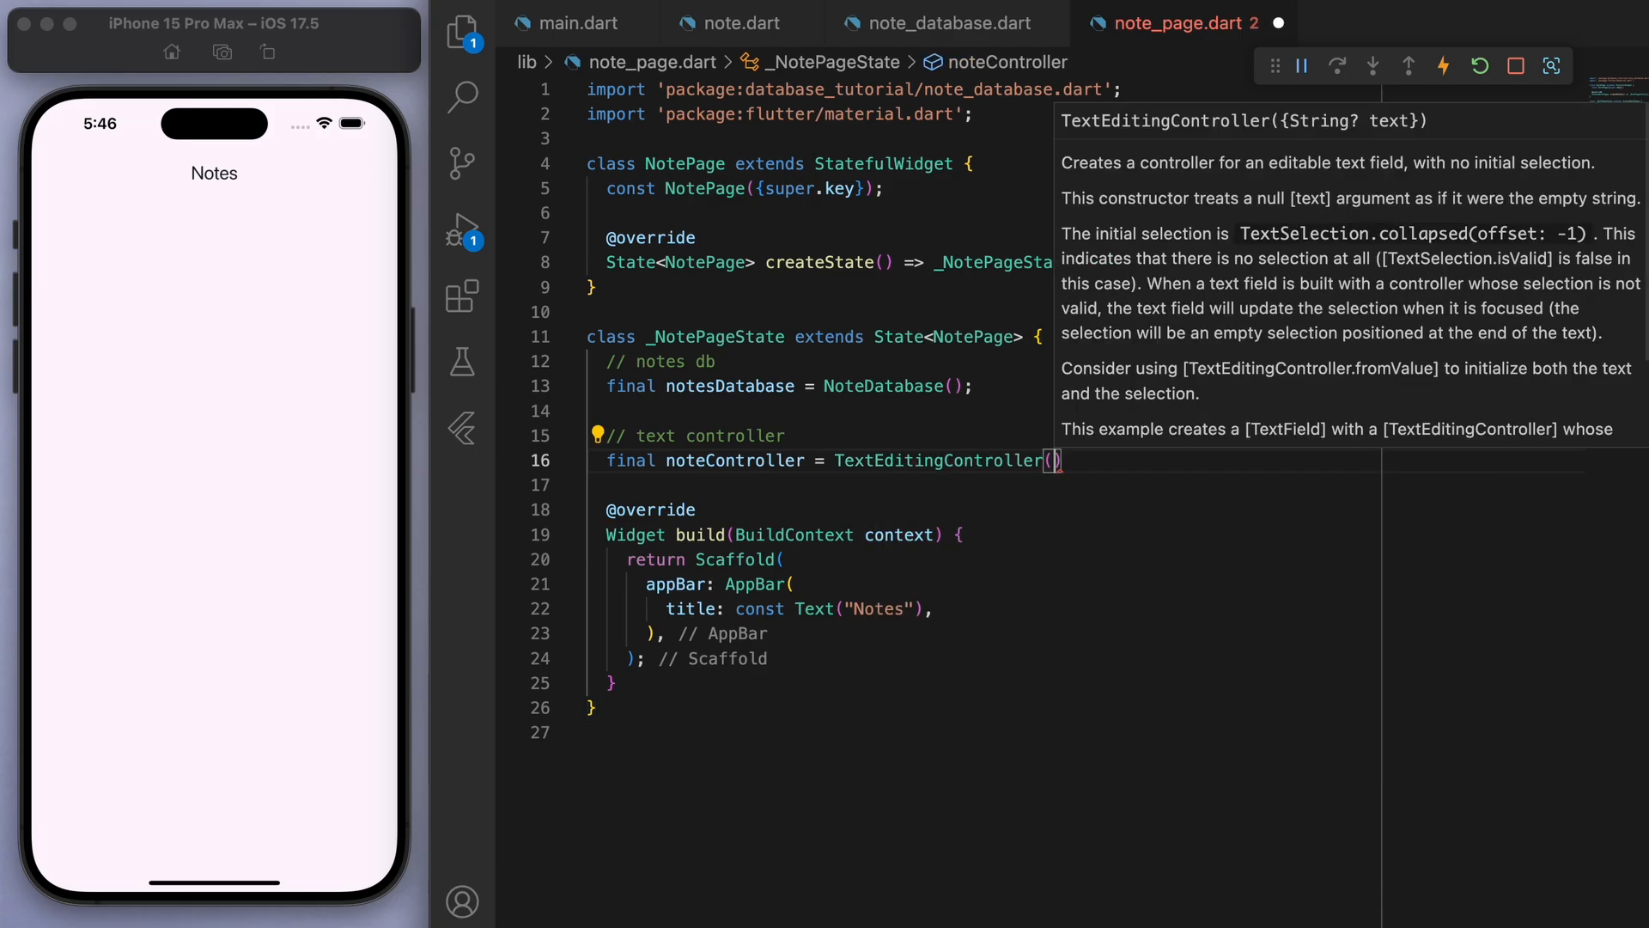
{"action": "type", "text": "// user wants to delete note"}
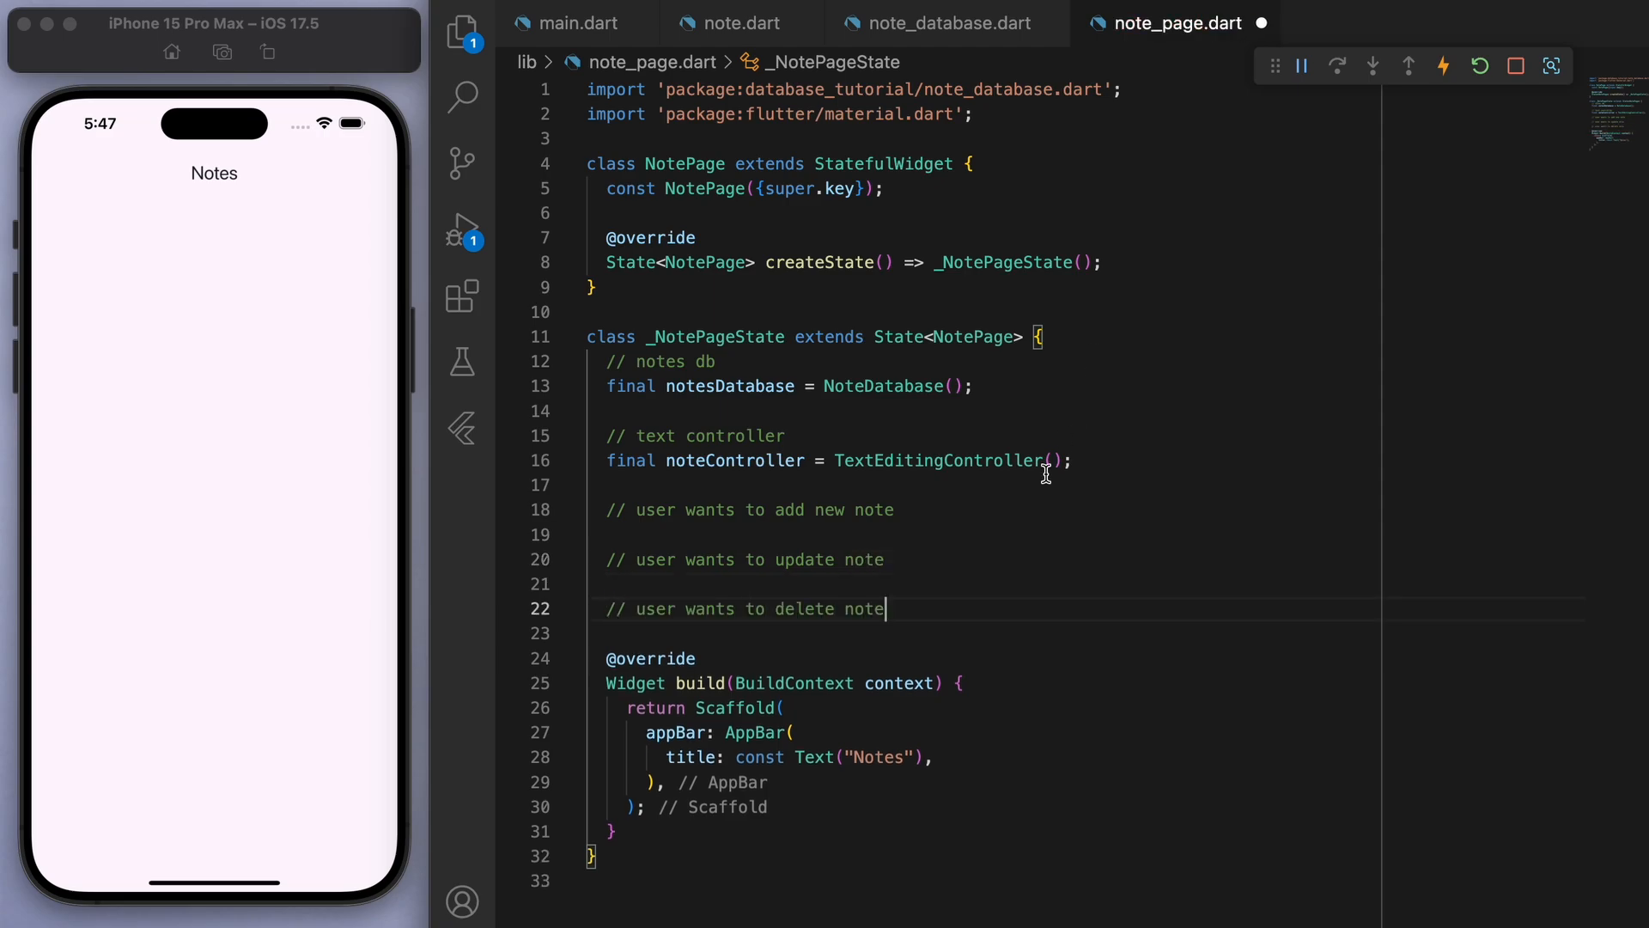
{"action": "type", "text": "// BUILD UI"}
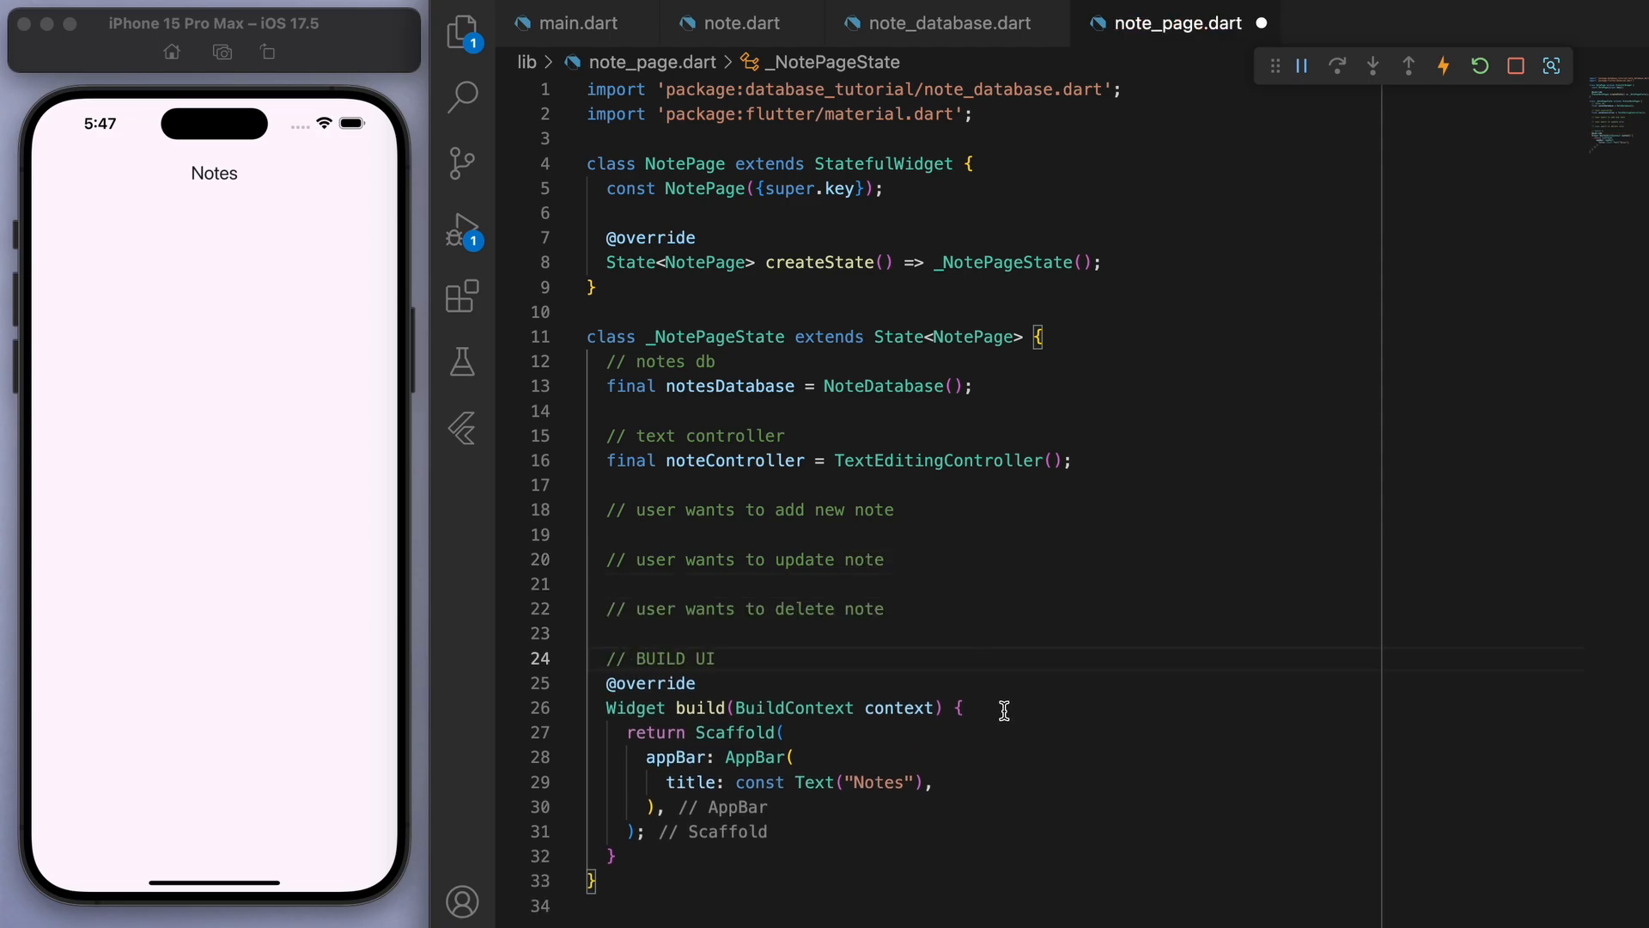
{"action": "type", "text": "// App Bar"}
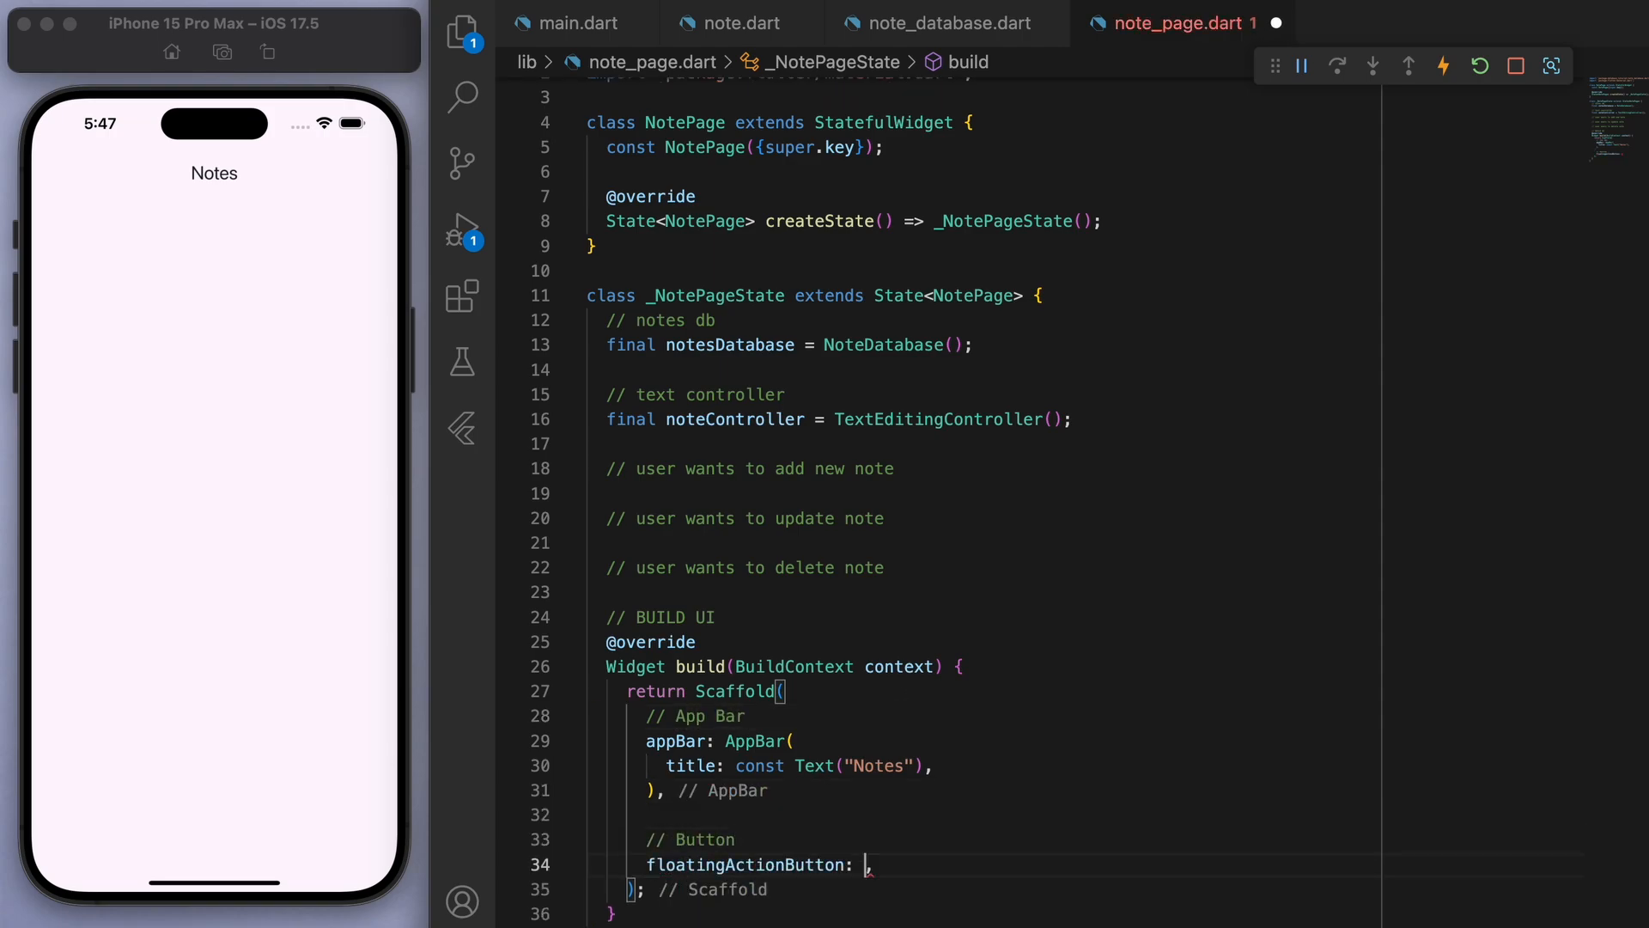
- Add a FloatingActionButton with Icons.add and an empty onPressed
{"action": "type", "text": "FloatingActionButton(onPressed: onPressed,"}
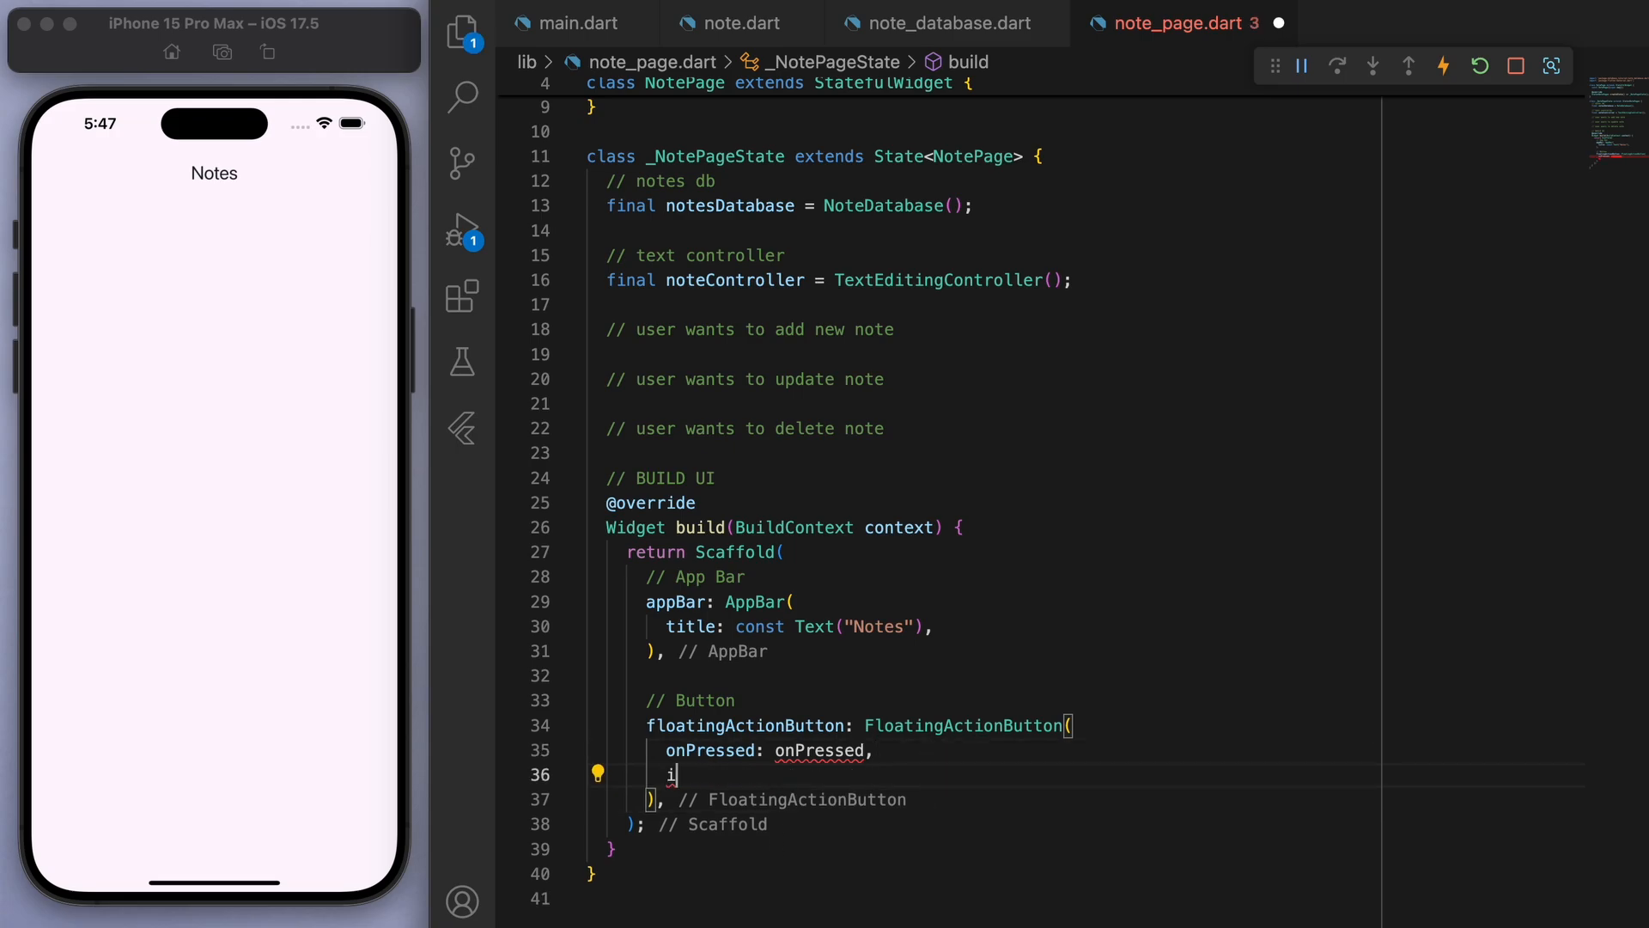
{"action": "type", "text": "child: Icon(Icons.add"}
{"action": "left_click", "coordinate": [1085, 750]}
{"action": "type", "text": "() {"}
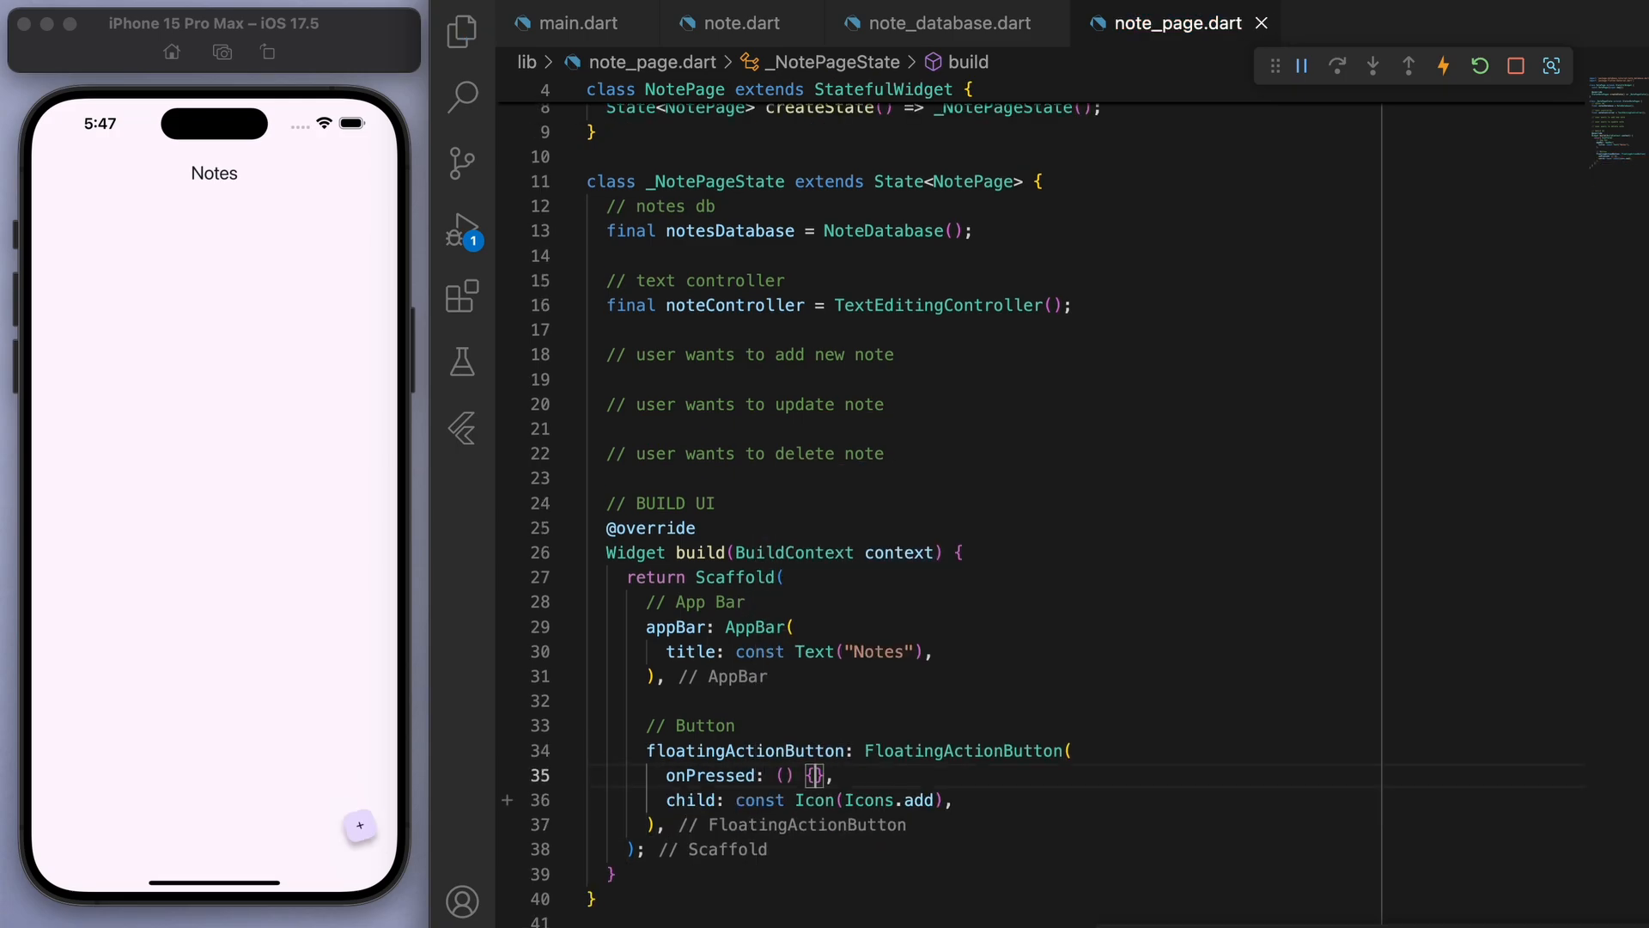
{"action": "type", "text": "}"}
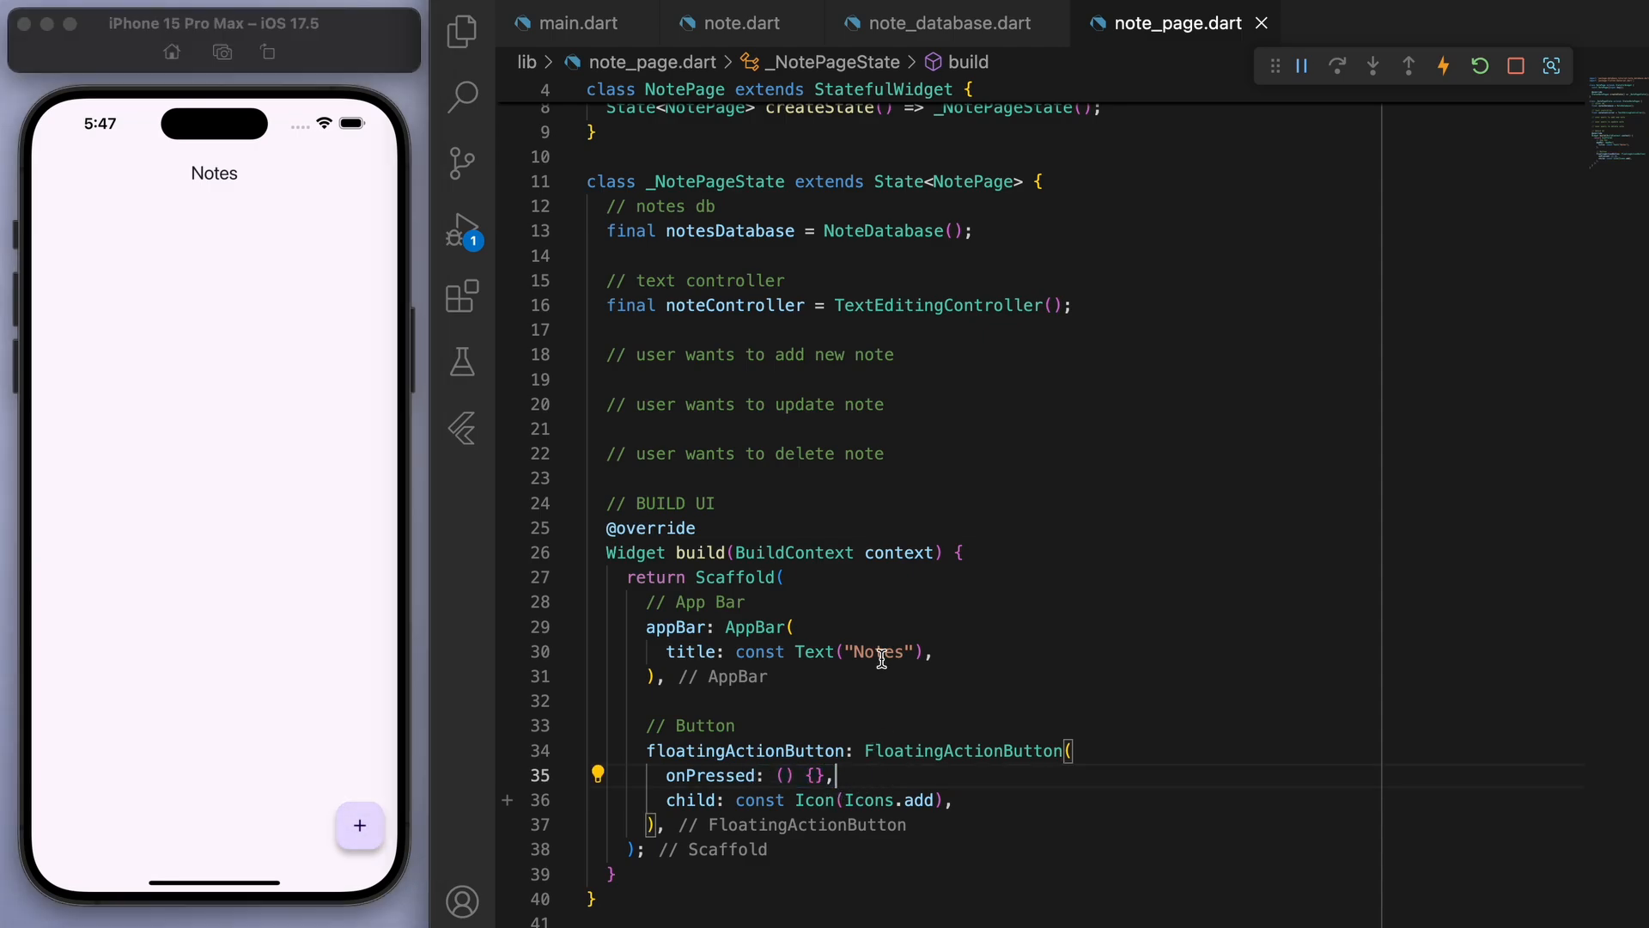
- Write addNewNote showing a 'New Note' AlertDialog with a noteController TextField, wired to the add button
{"action": "type", "text": "void addNewNote() {"}
{"action": "type", "text": "showDialog(context: context, builder: (context) => AlertDialog(),);"}
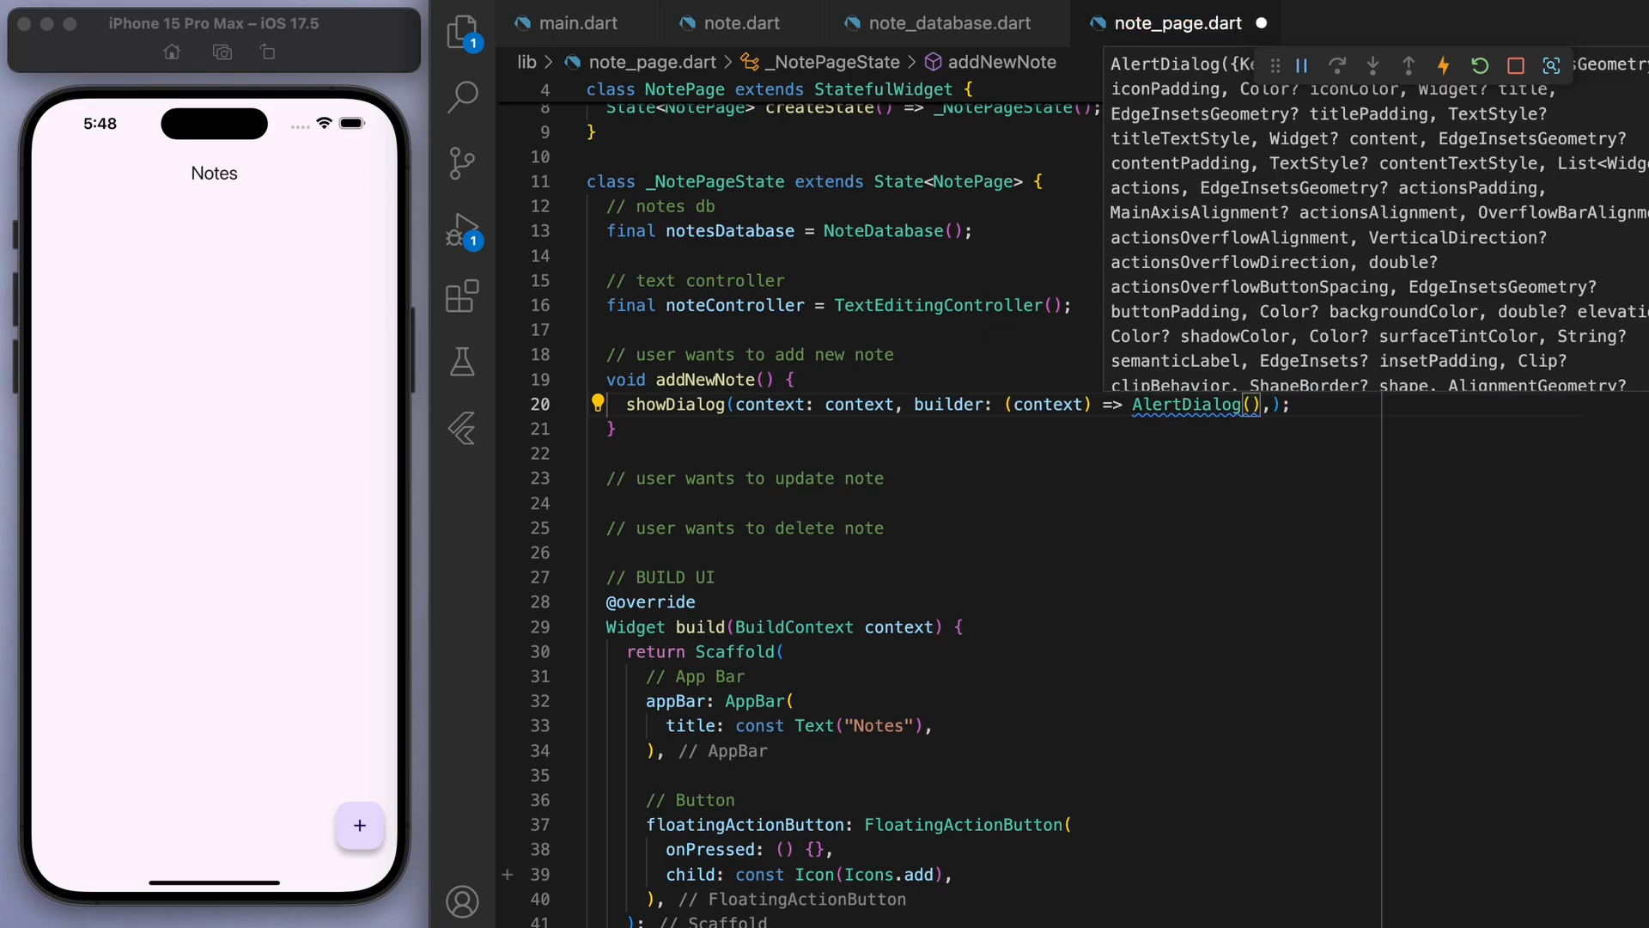
{"action": "type", "text": "title: Text(\"\"),"}
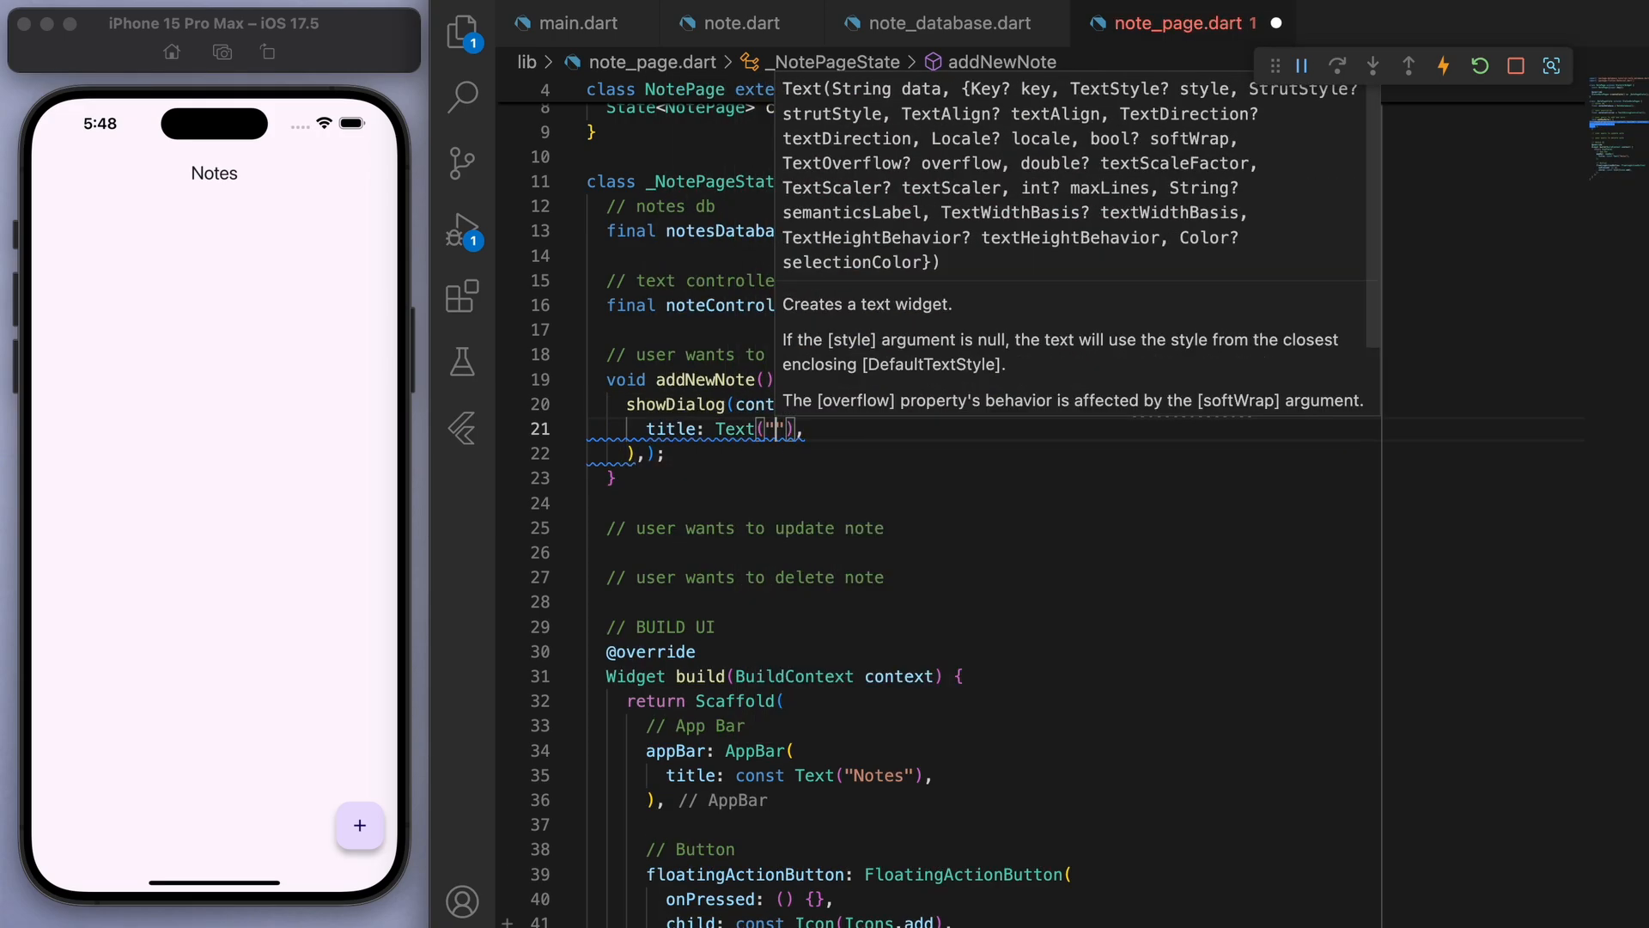
{"action": "type", "text": "const"}
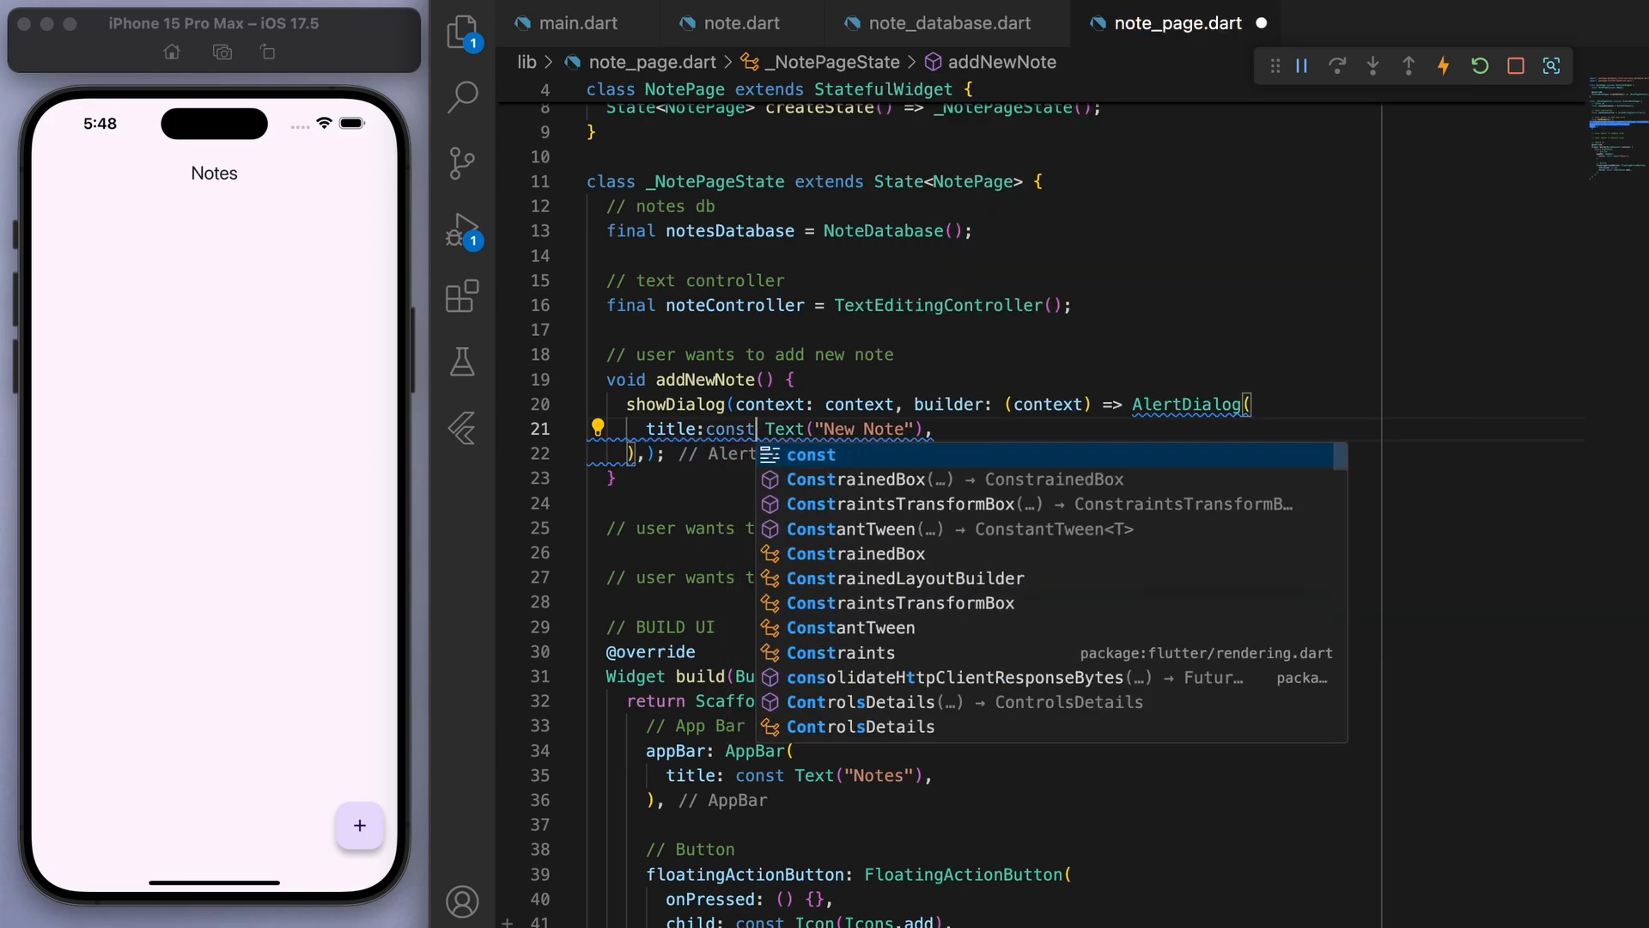
{"action": "type", "text": "addNewNote"}
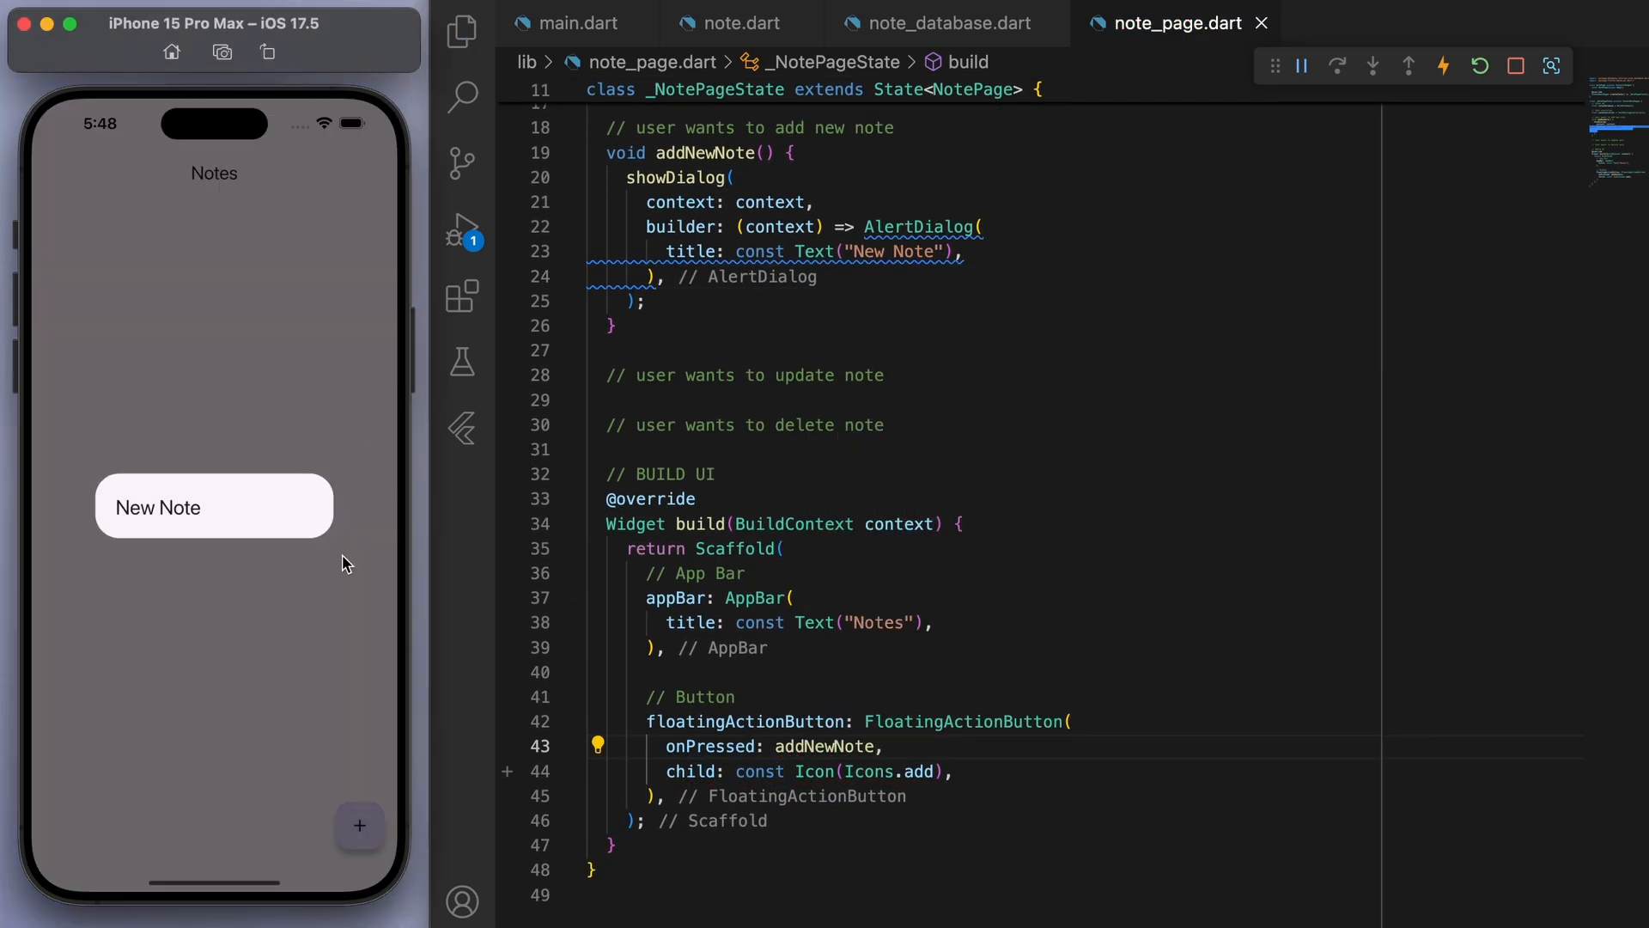
{"action": "type", "text": "content: TextField(),"}
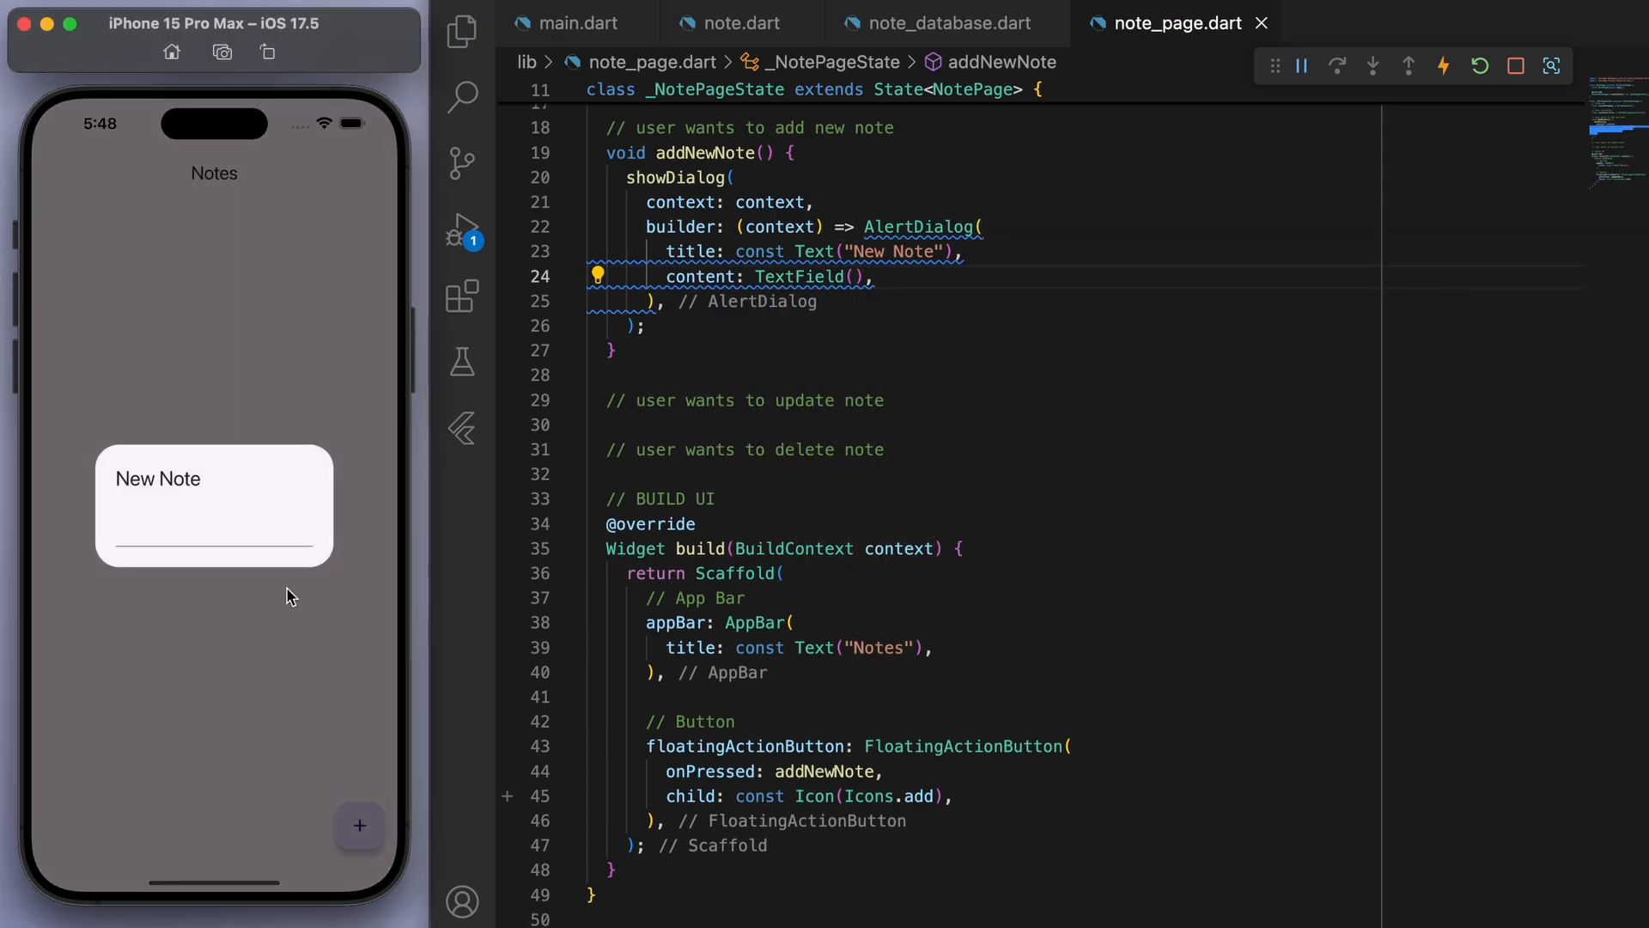
{"action": "type", "text": "sdfgsfdsf"}
{"action": "type", "text": "controller: noteController,"}
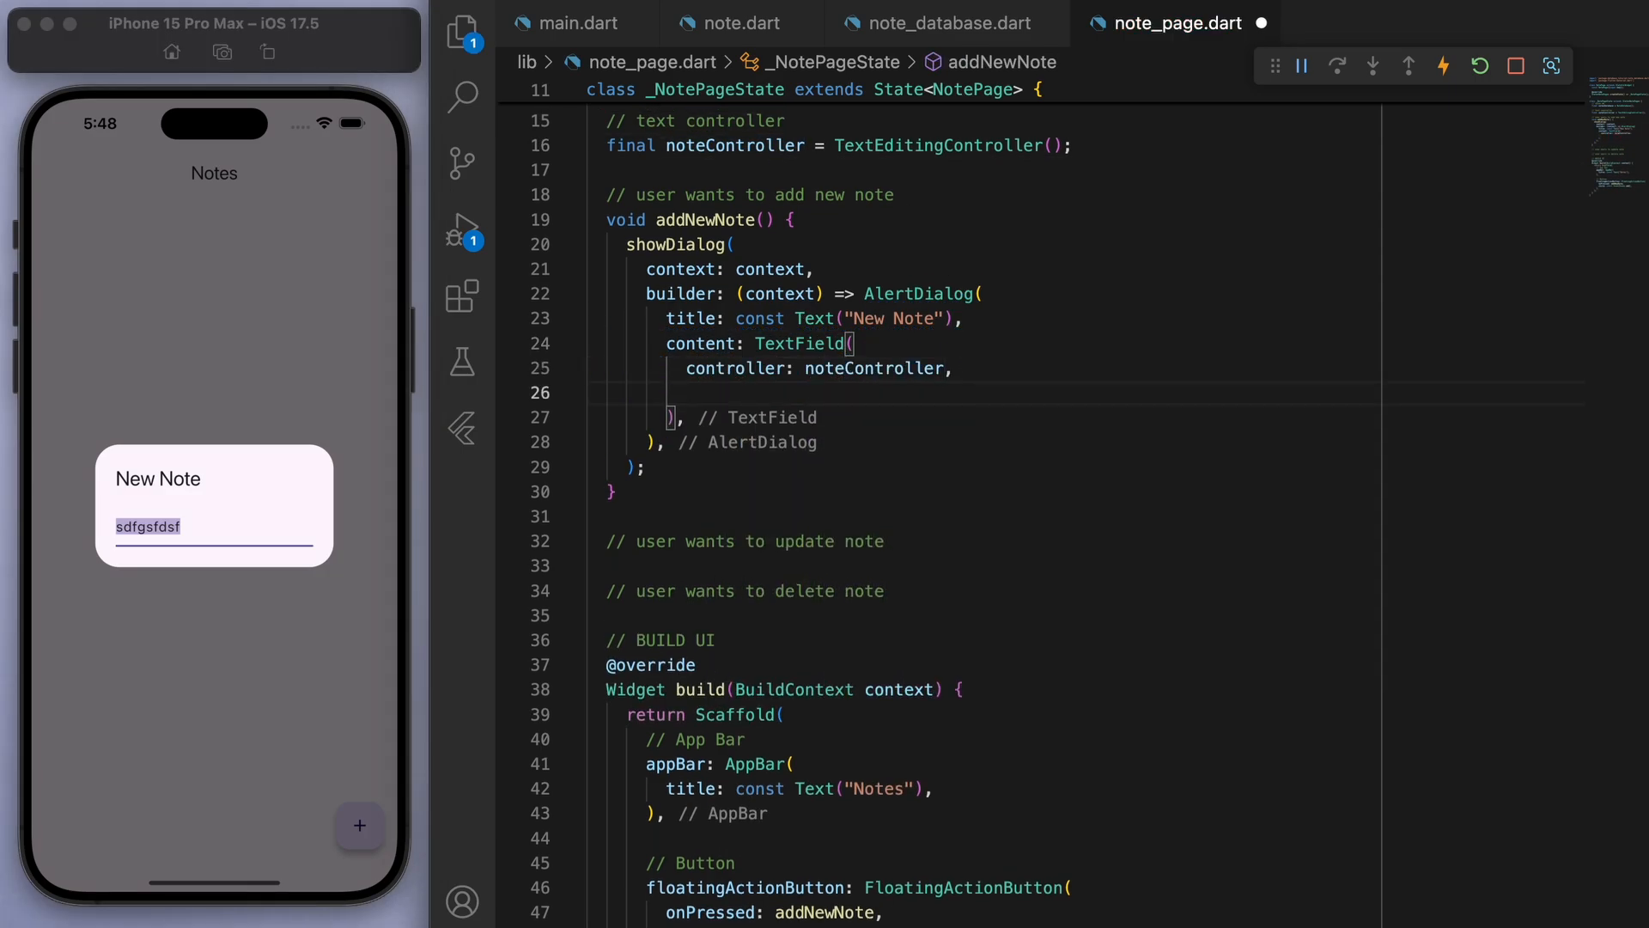
- Add a Cancel TextButton that pops the dialog and clears noteController
{"action": "type", "text": "s"}
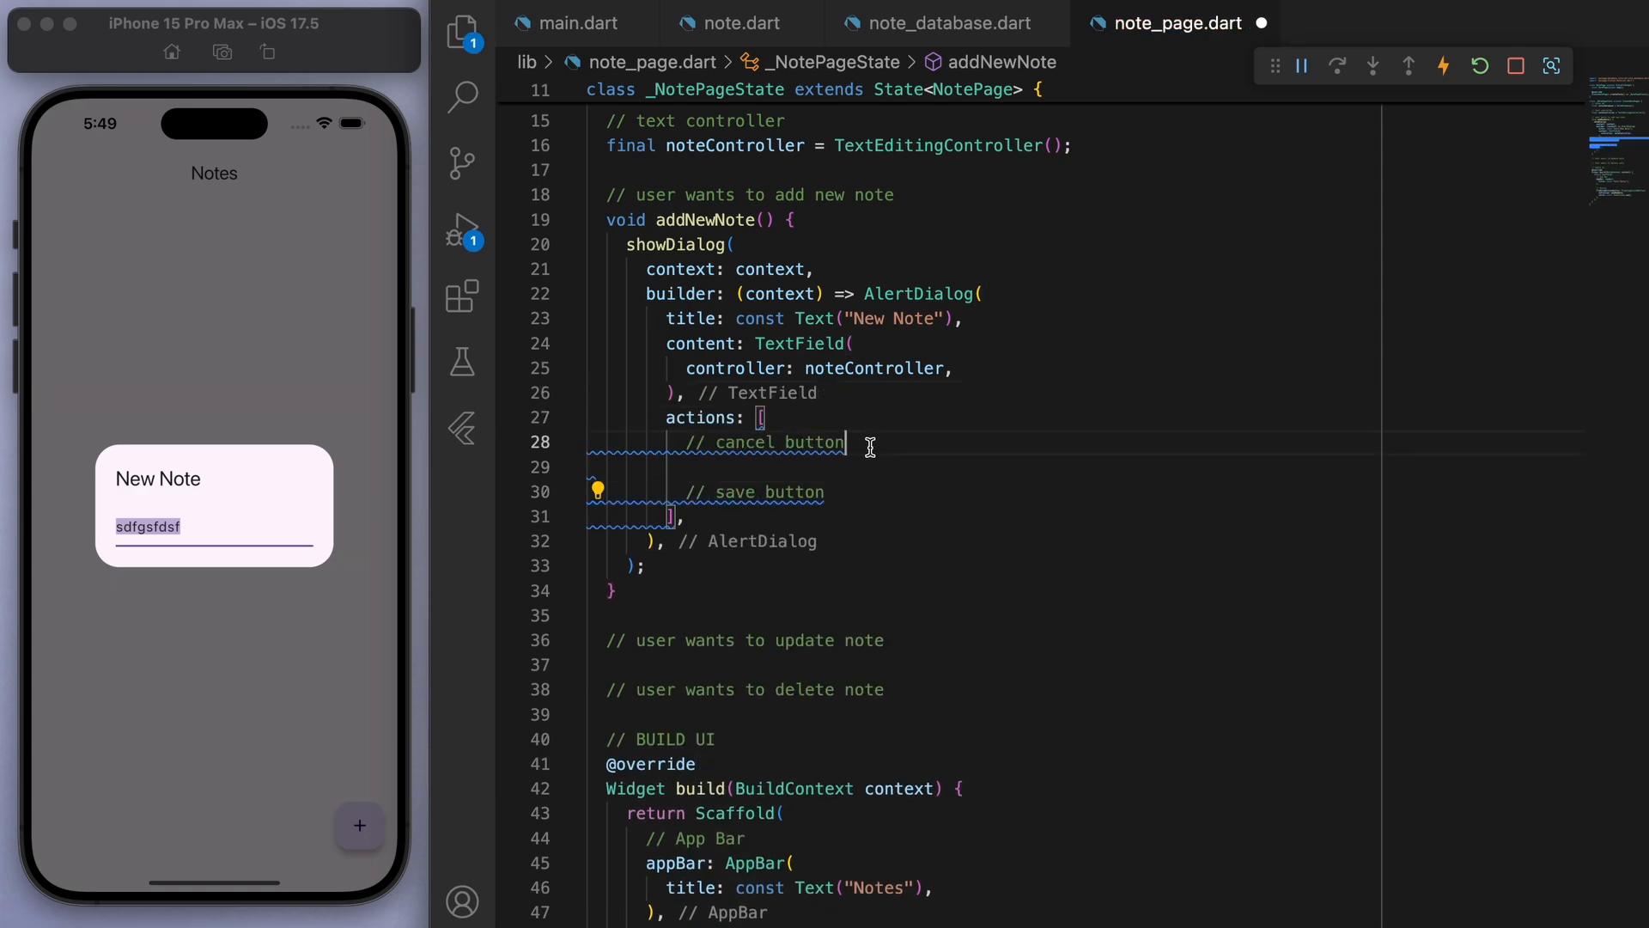
{"action": "type", "text": "TextButton(onPressed: onPressed, child: child,)"}
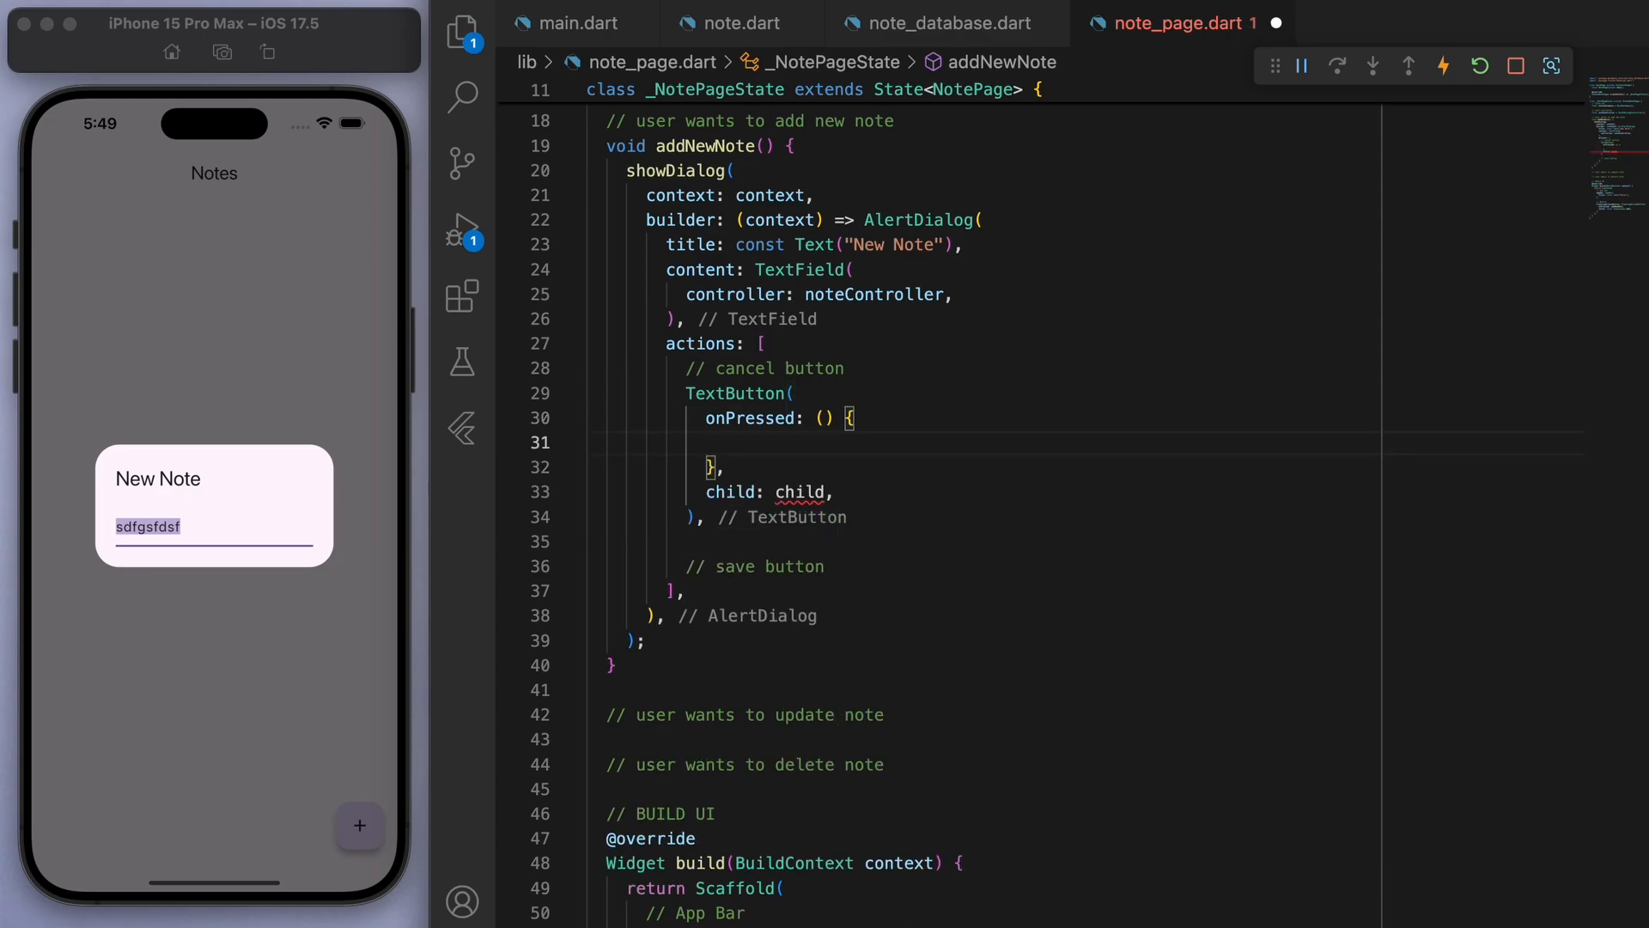
{"action": "type", "text": "Navigator.pop(context);"}
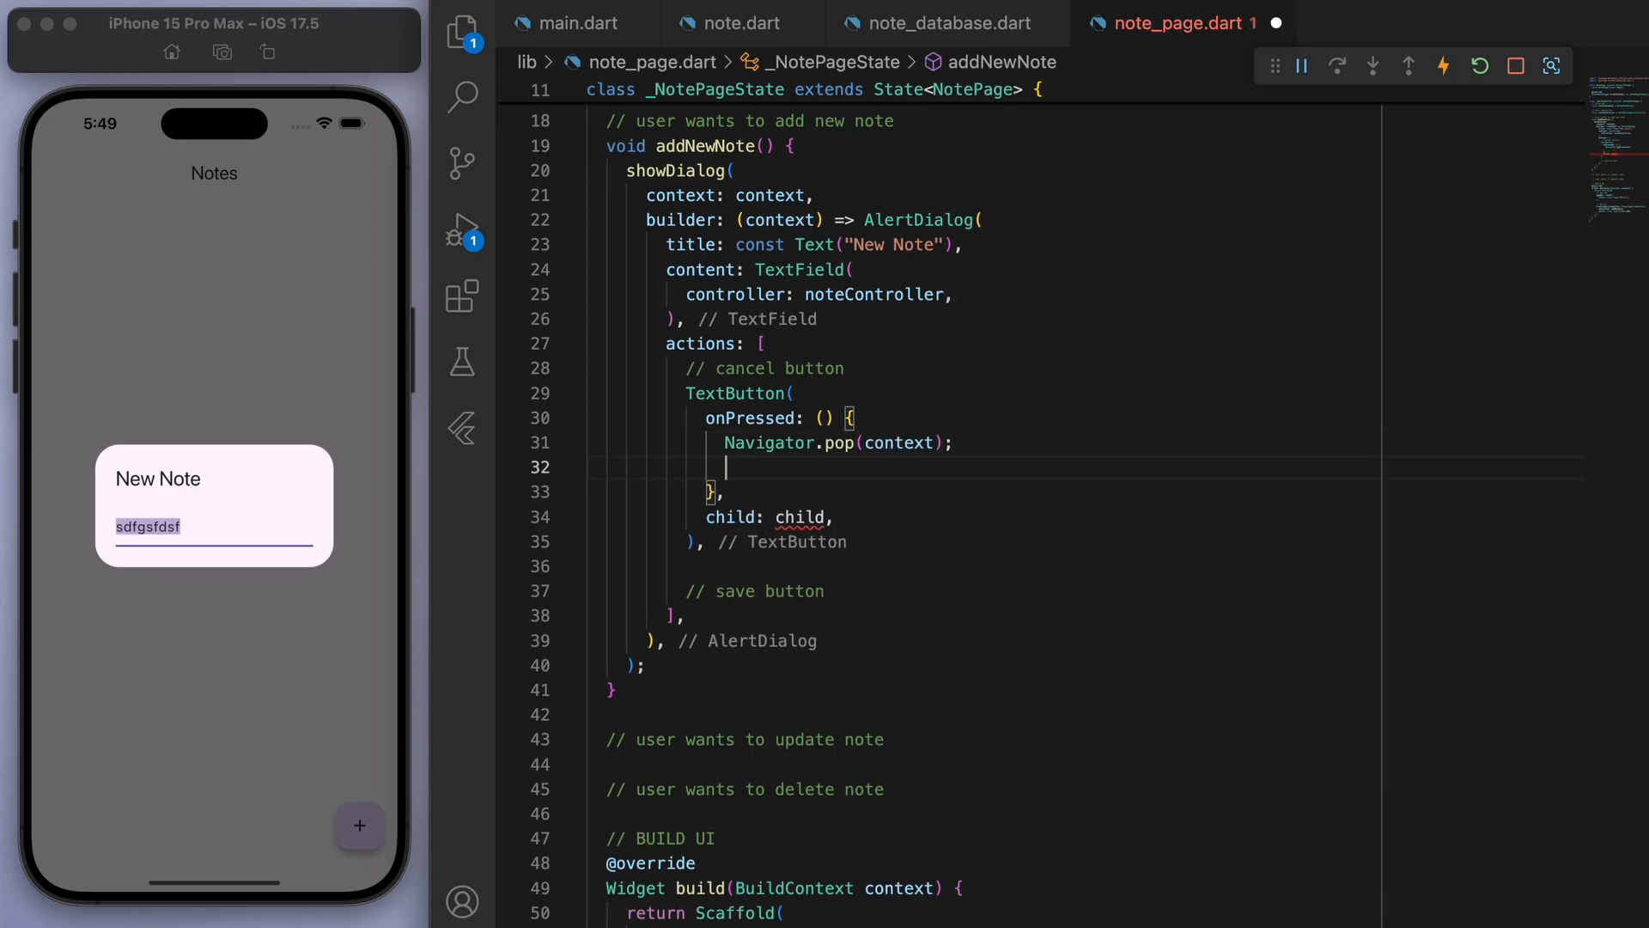
{"action": "type", "text": "noteController.clear();"}
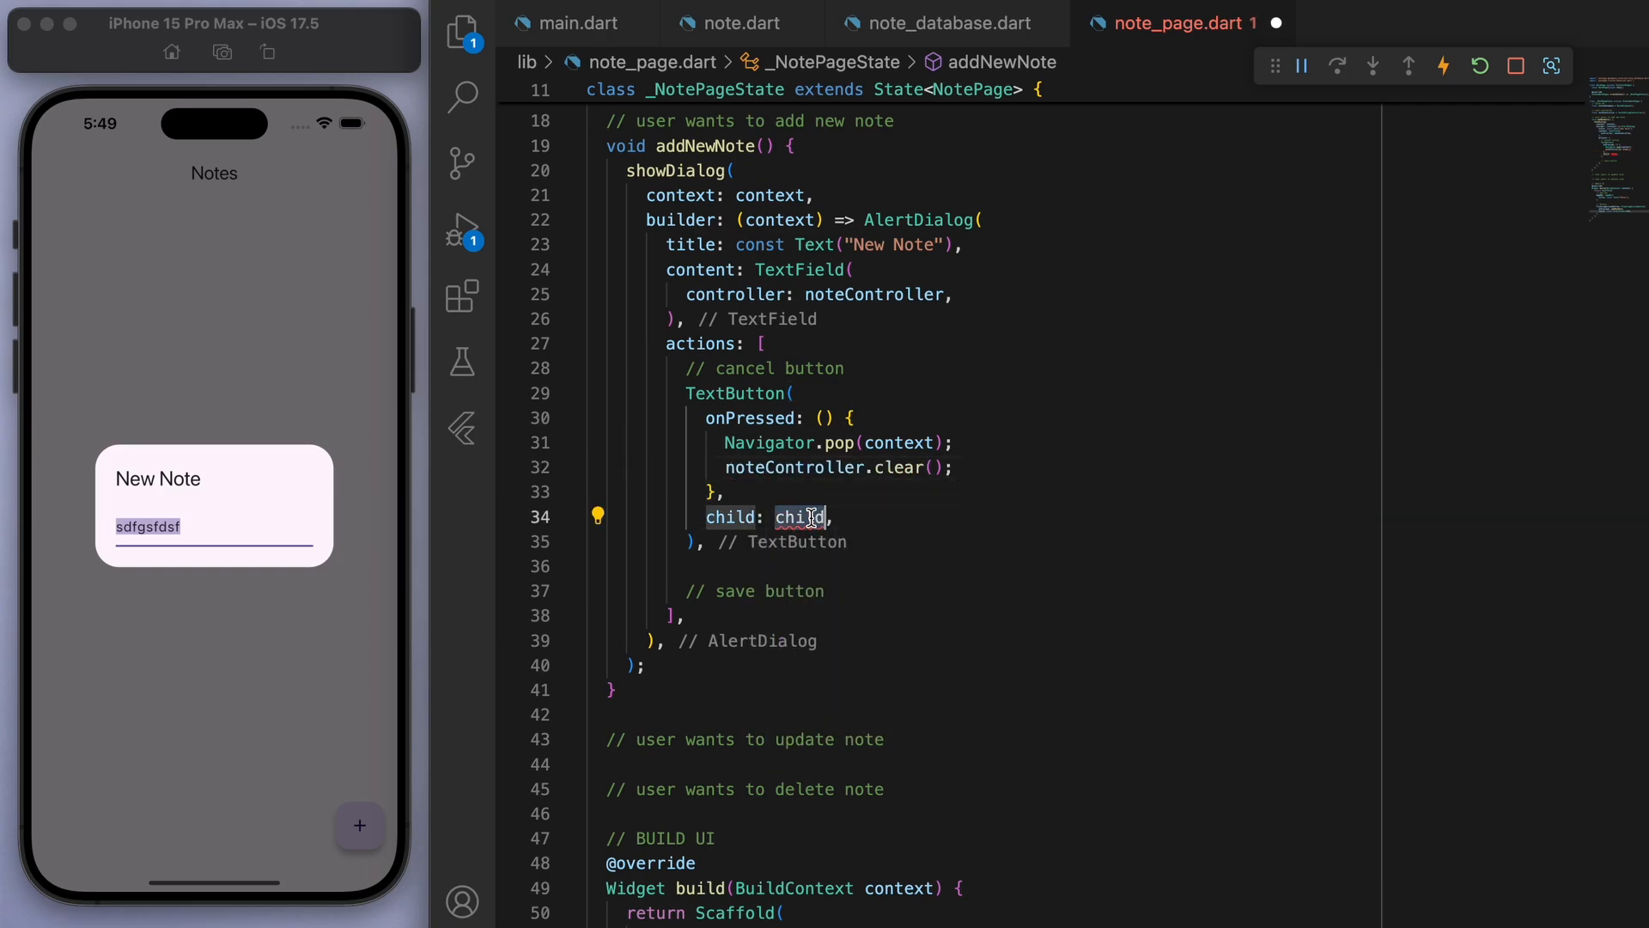
{"action": "type", "text": "const Text(\"Cancel"}
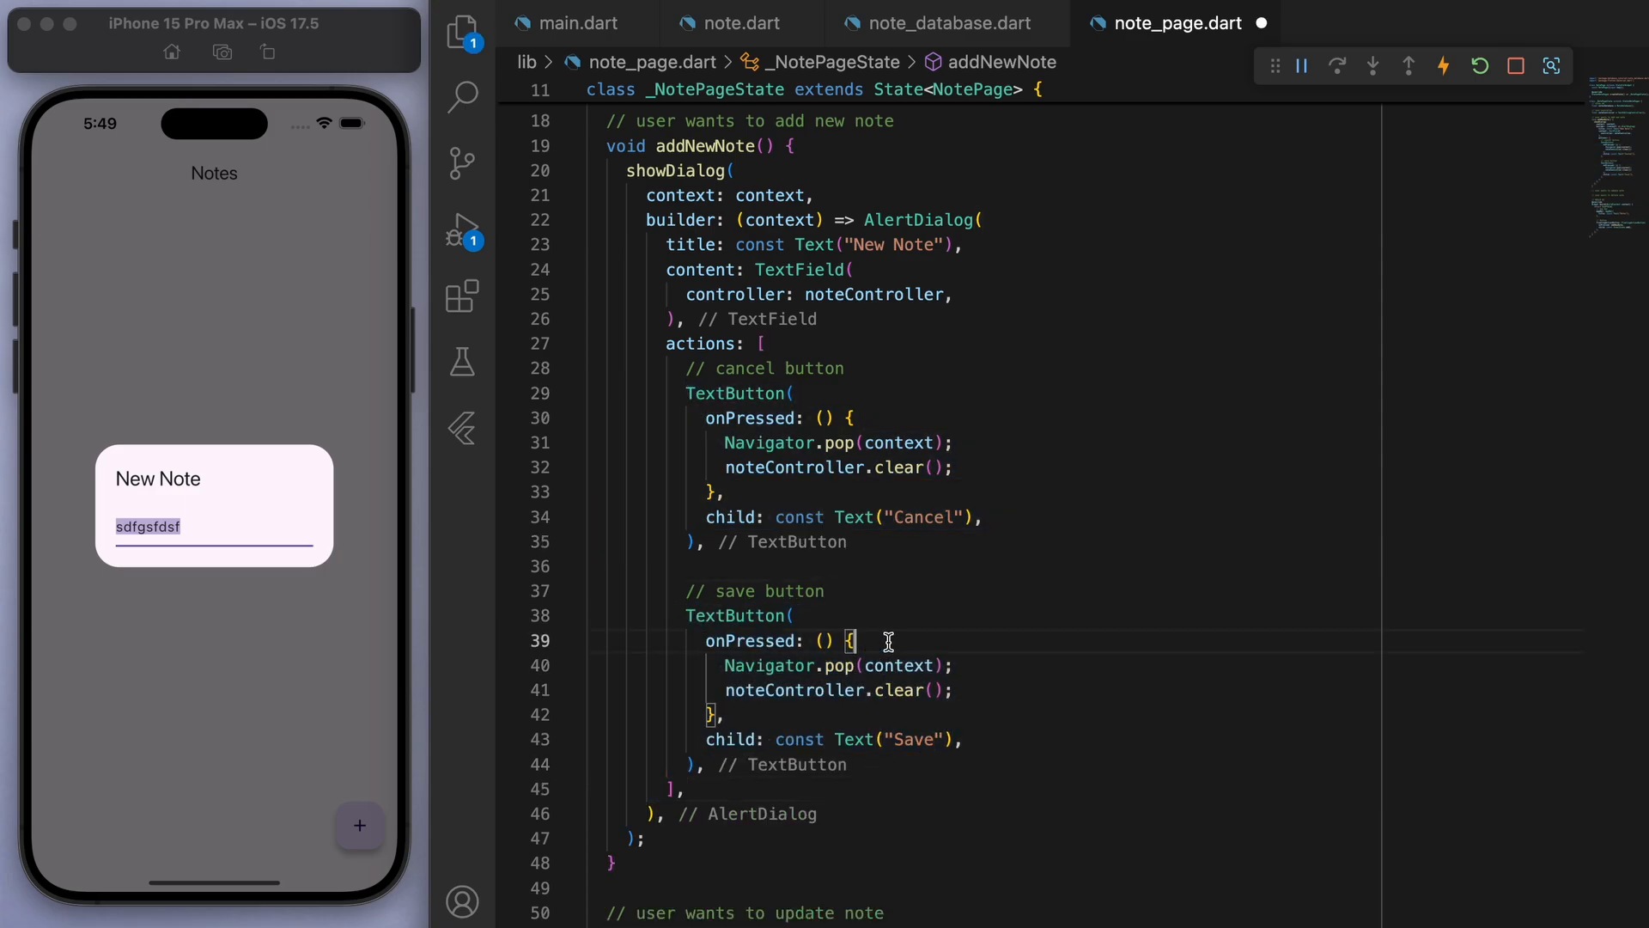
- Make Save build Note(content: noteController.text) and call notesDatabase.createNote(newNote)
{"action": "key", "text": "enter"}
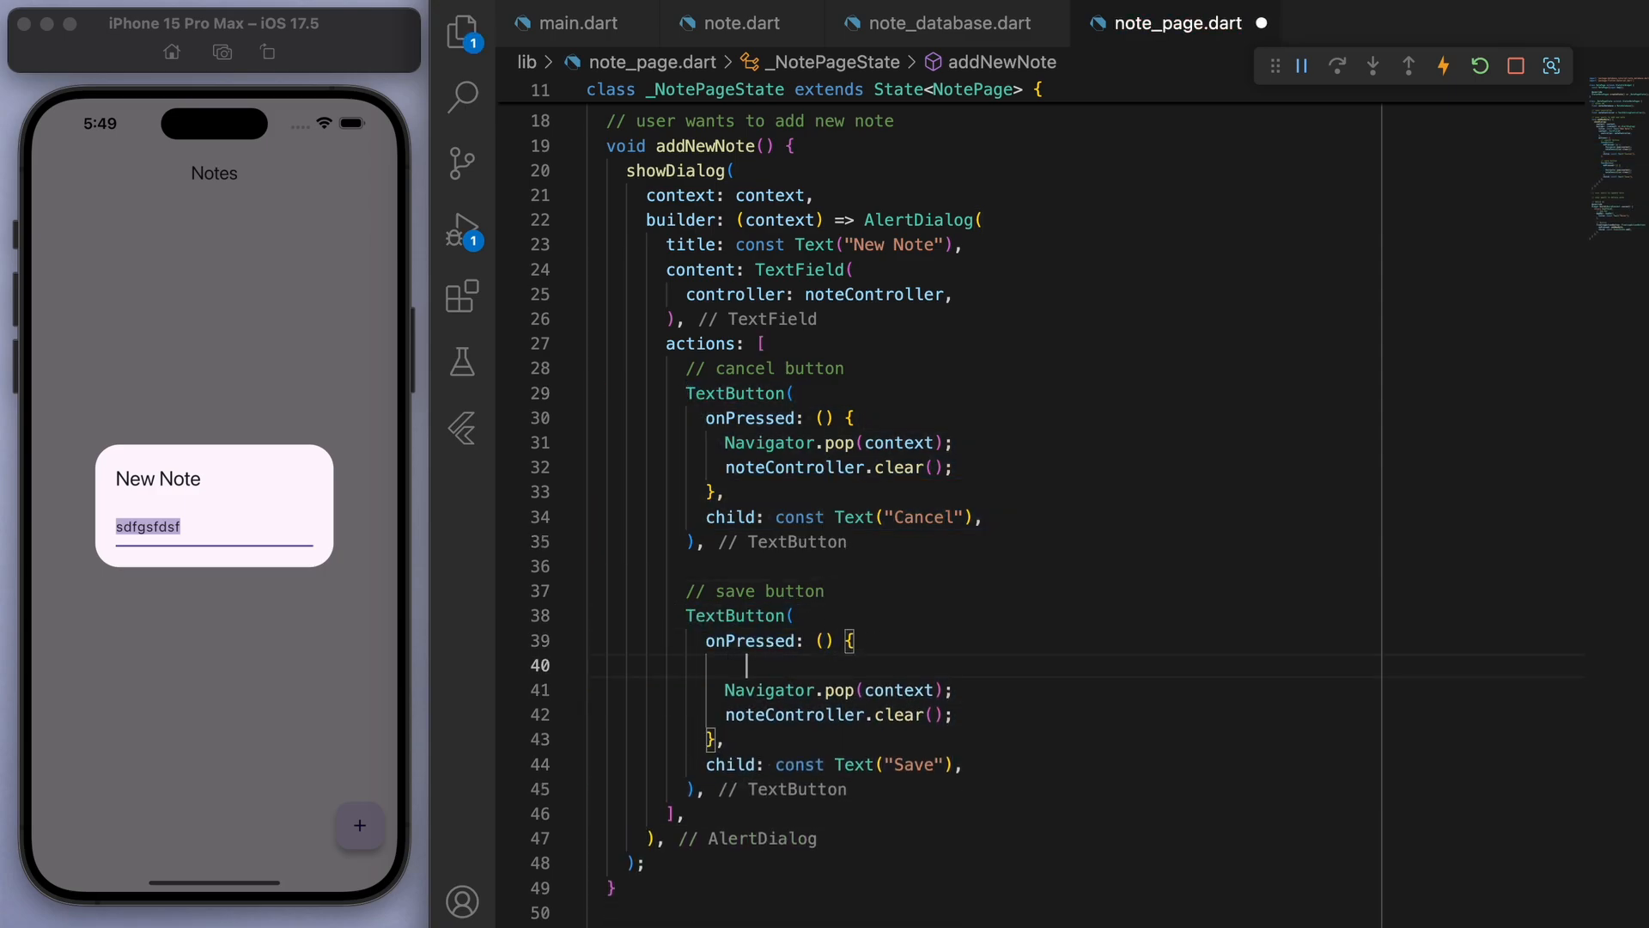
{"action": "type", "text": "// create a new note"}
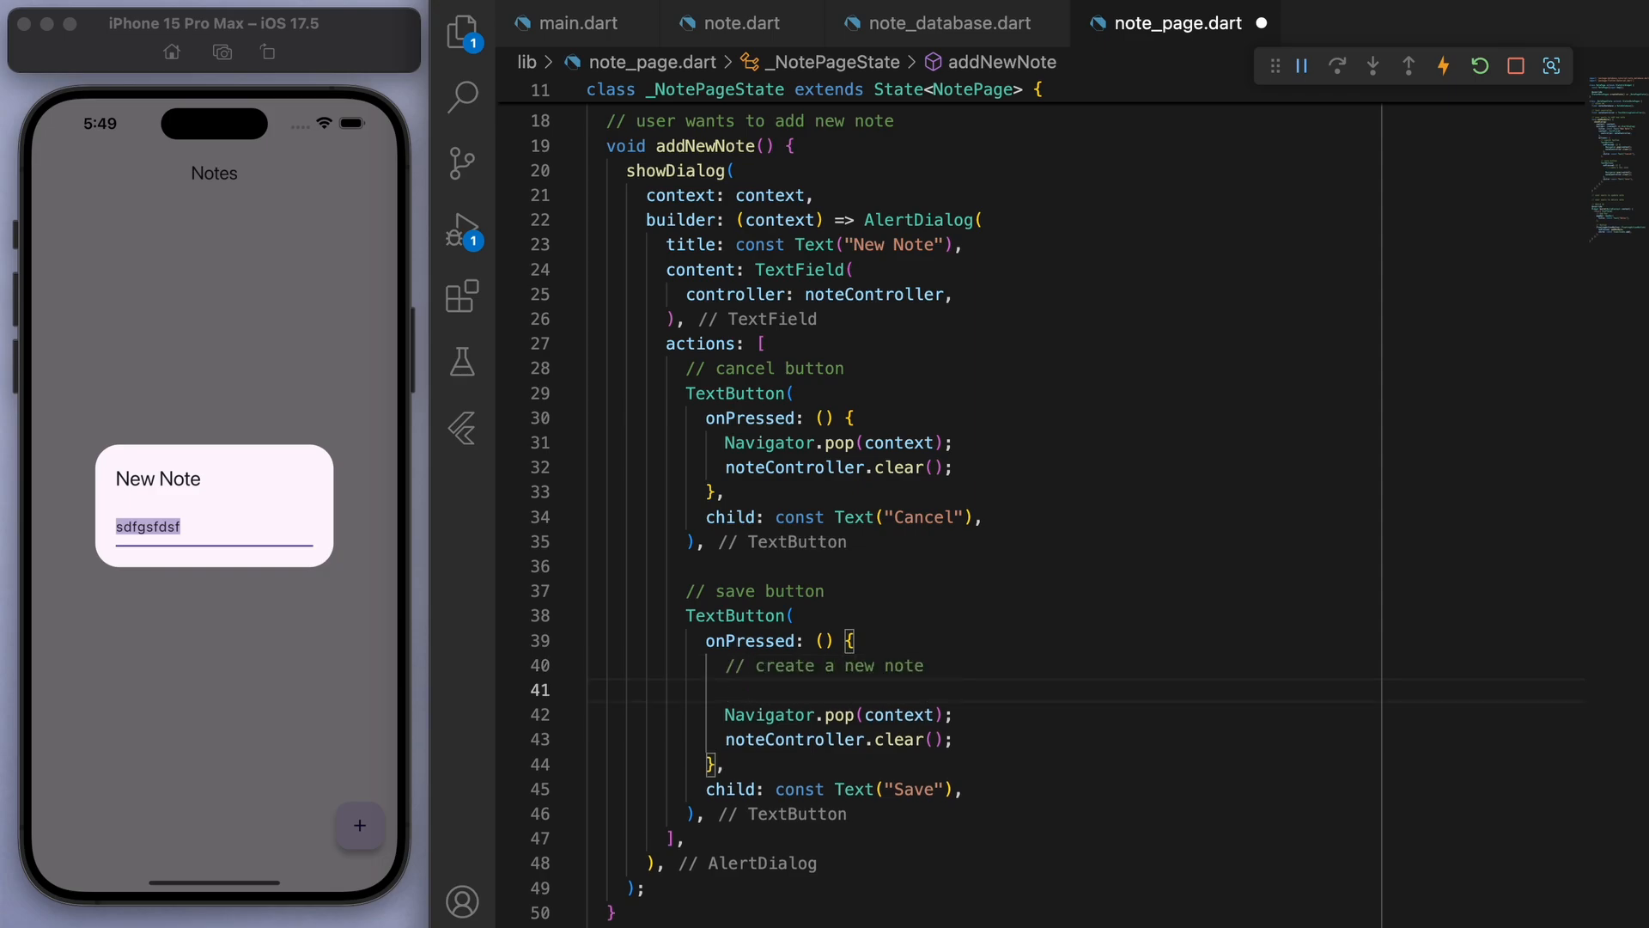
{"action": "type", "text": "final newNote ="}
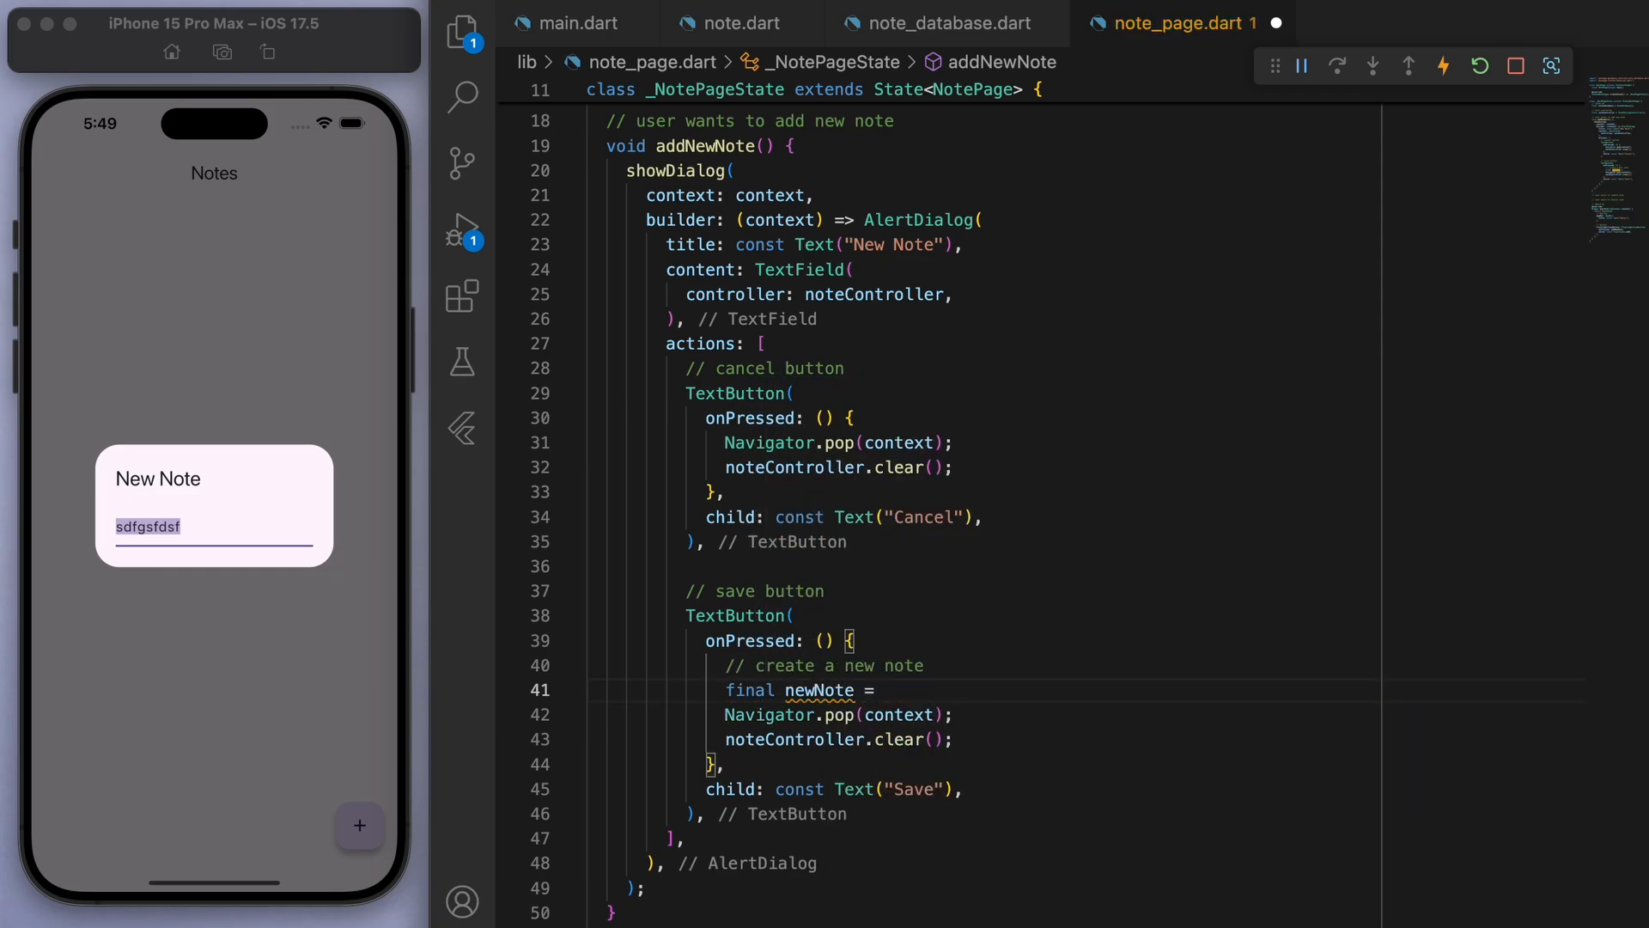
{"action": "type", "text": "Note(content: noteController.text);"}
{"action": "type", "text": "// sa"}
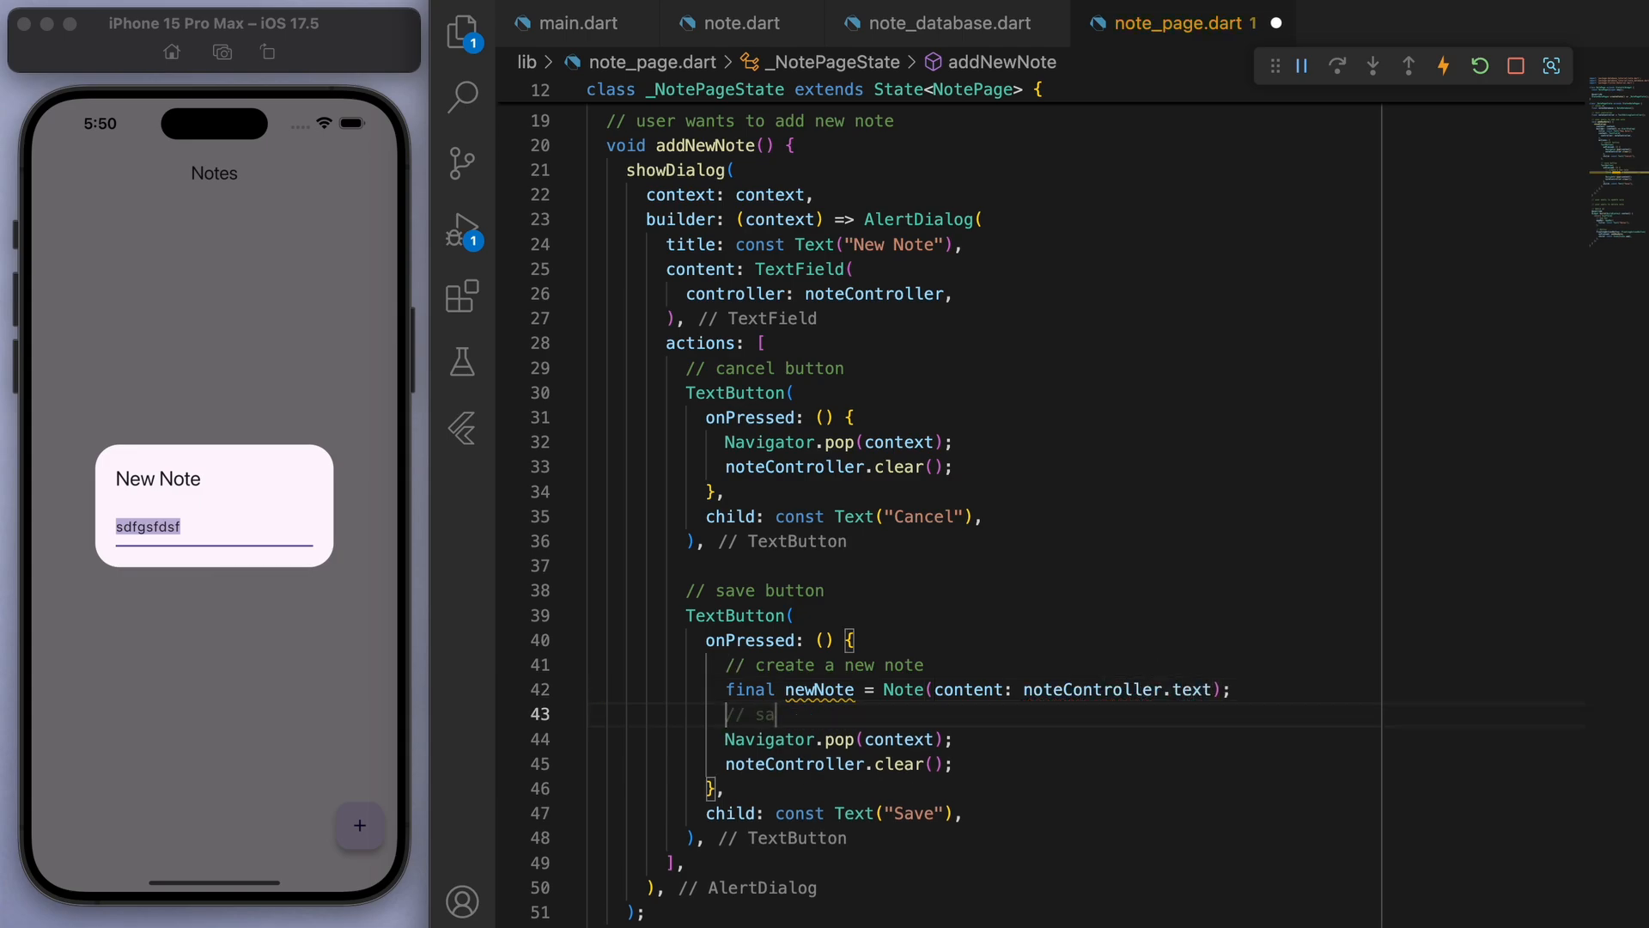
{"action": "type", "text": "database"}
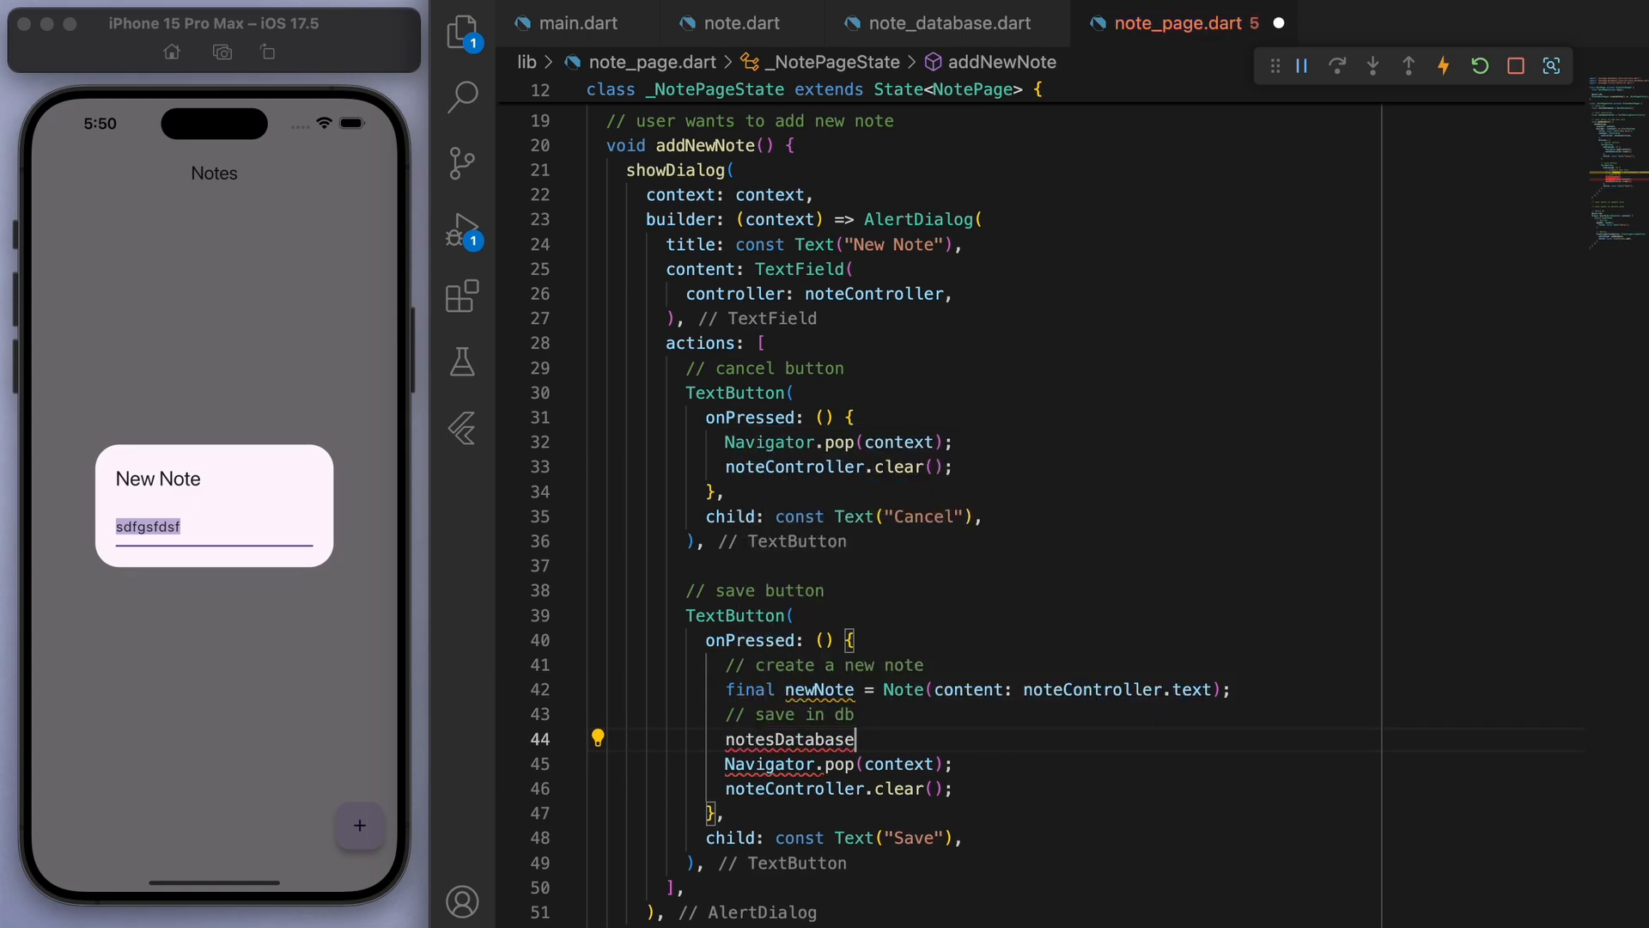
{"action": "type", "text": ".createNote(newNote);"}
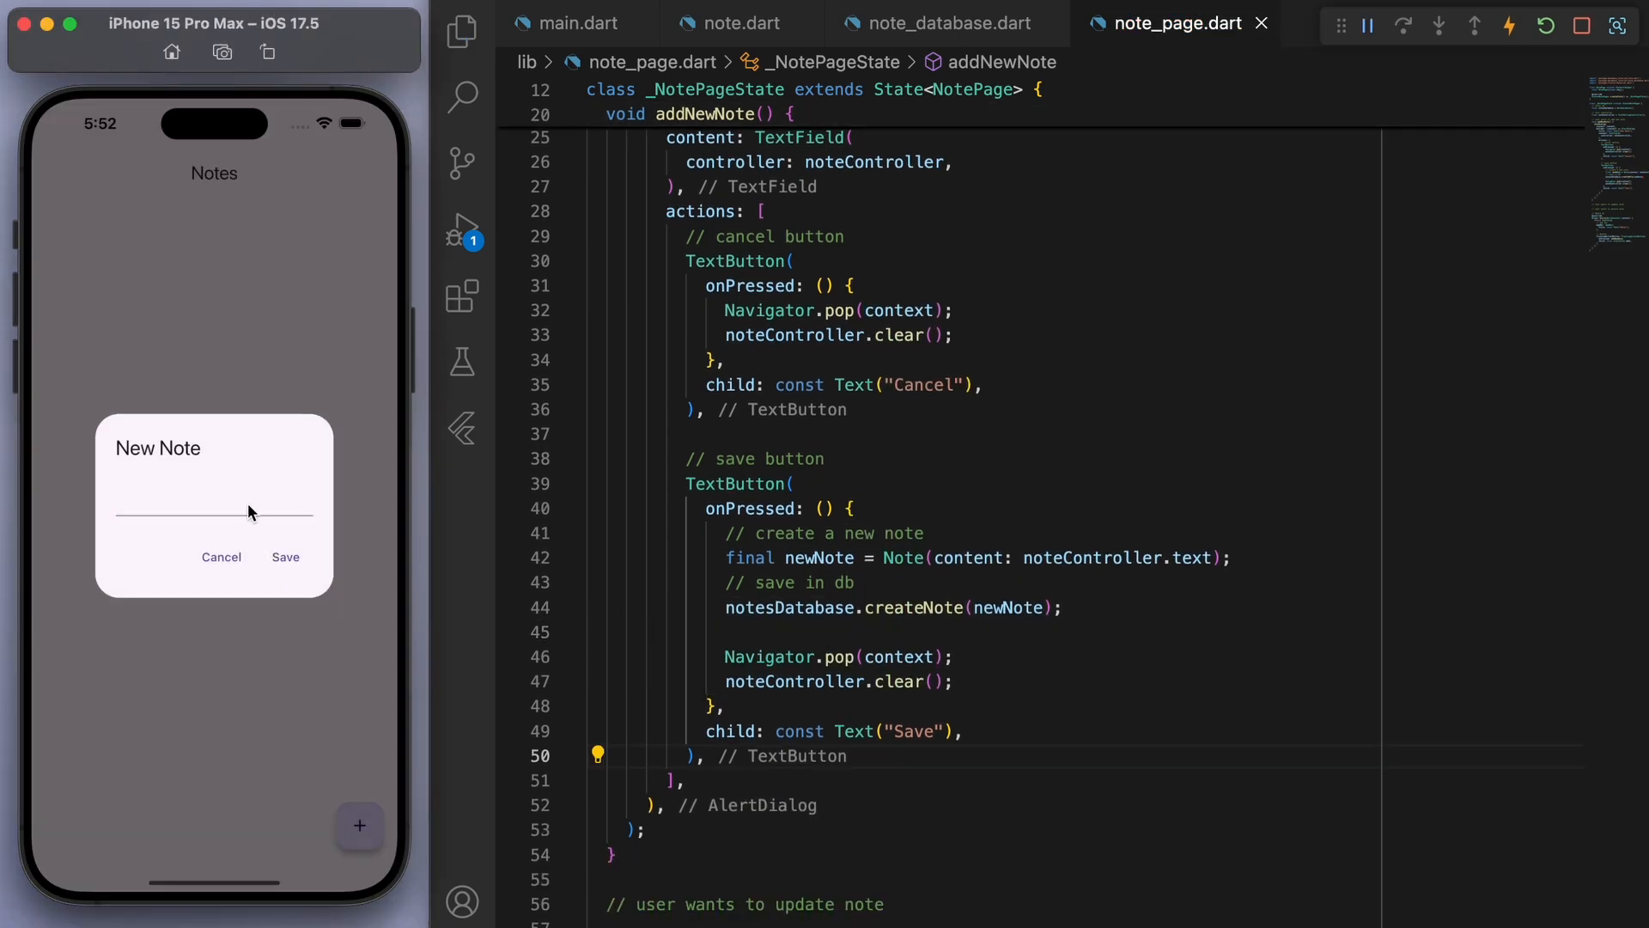
- Enter 'first note' in the simulator's New Note dialog and save it
{"action": "type", "text": "first note"}
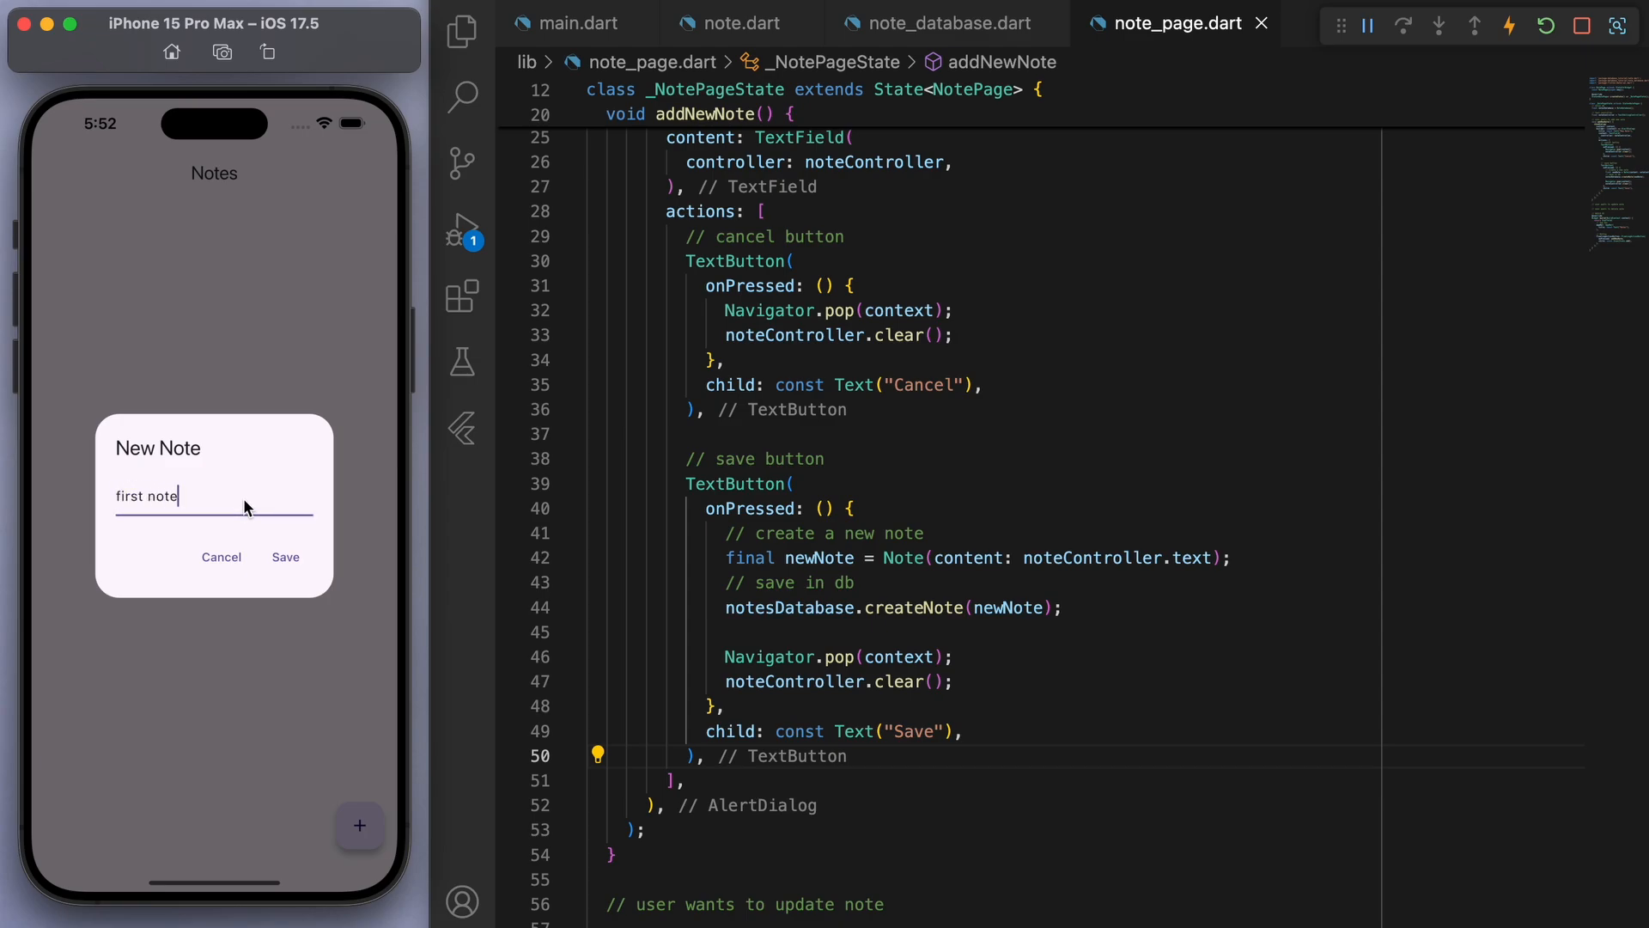
{"action": "left_click", "coordinate": [285, 557]}
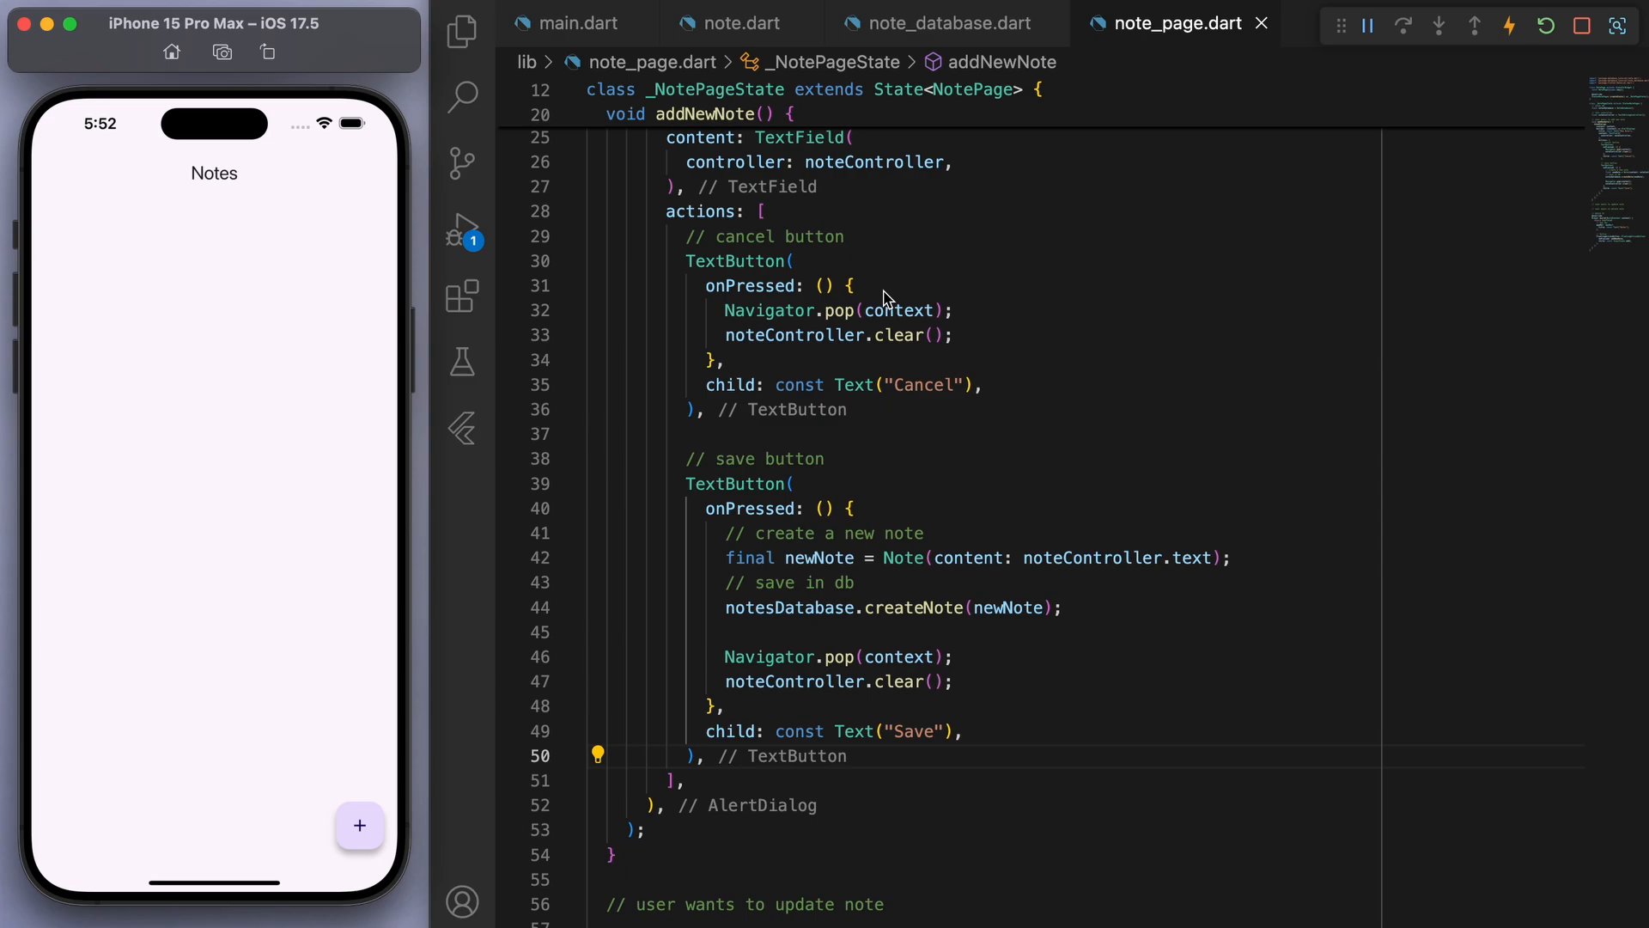
{"action": "scroll", "scroll_direction": "down", "scroll_amount": 3}
{"action": "type", "text": "body: StreamBuilder(stream: stream, builder: builder),"}
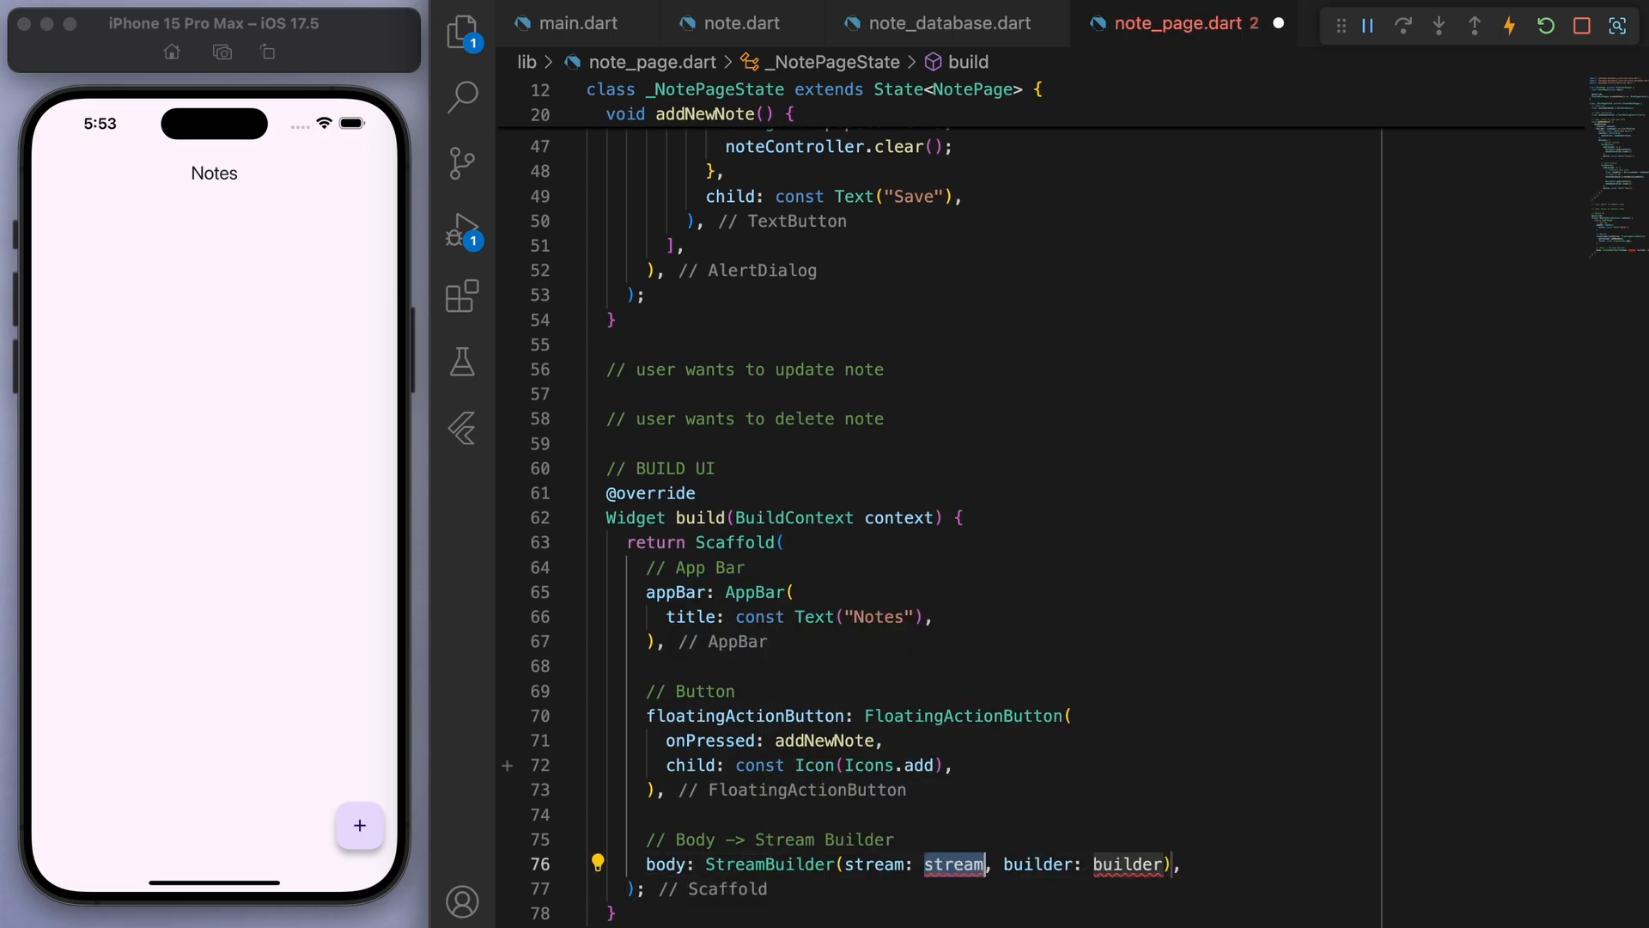
- Point the StreamBuilder at the notesDatabase stream and insert its context/snapshot builder
{"action": "type", "text": "notesDatabase.stream,"}
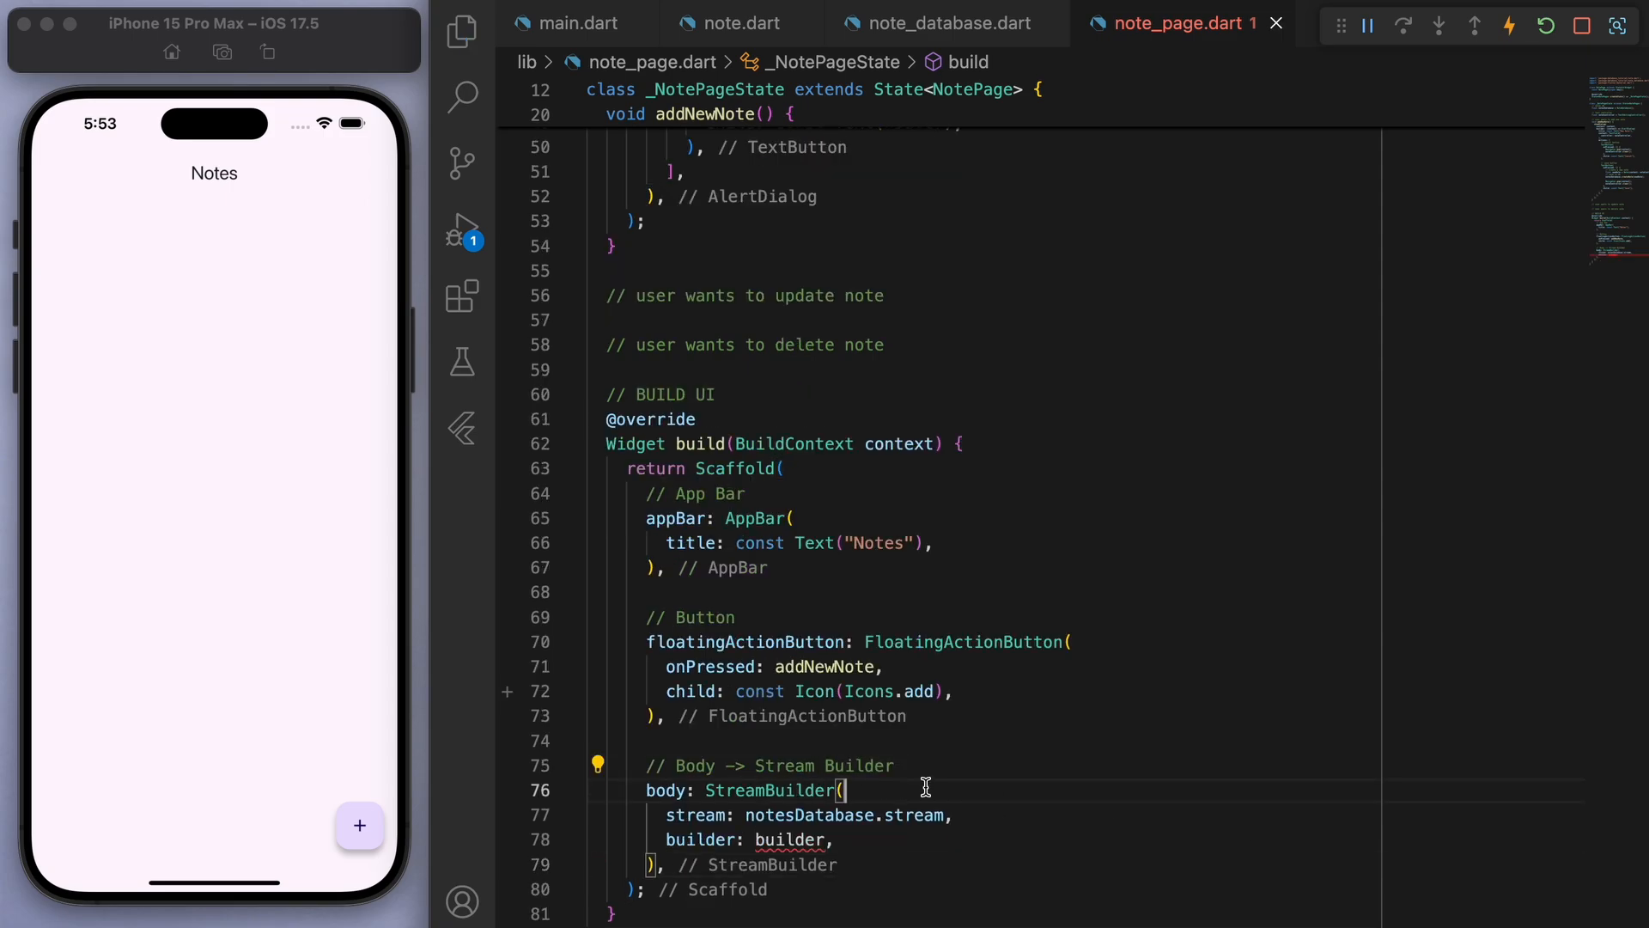
{"action": "type", "text": "// listens"}
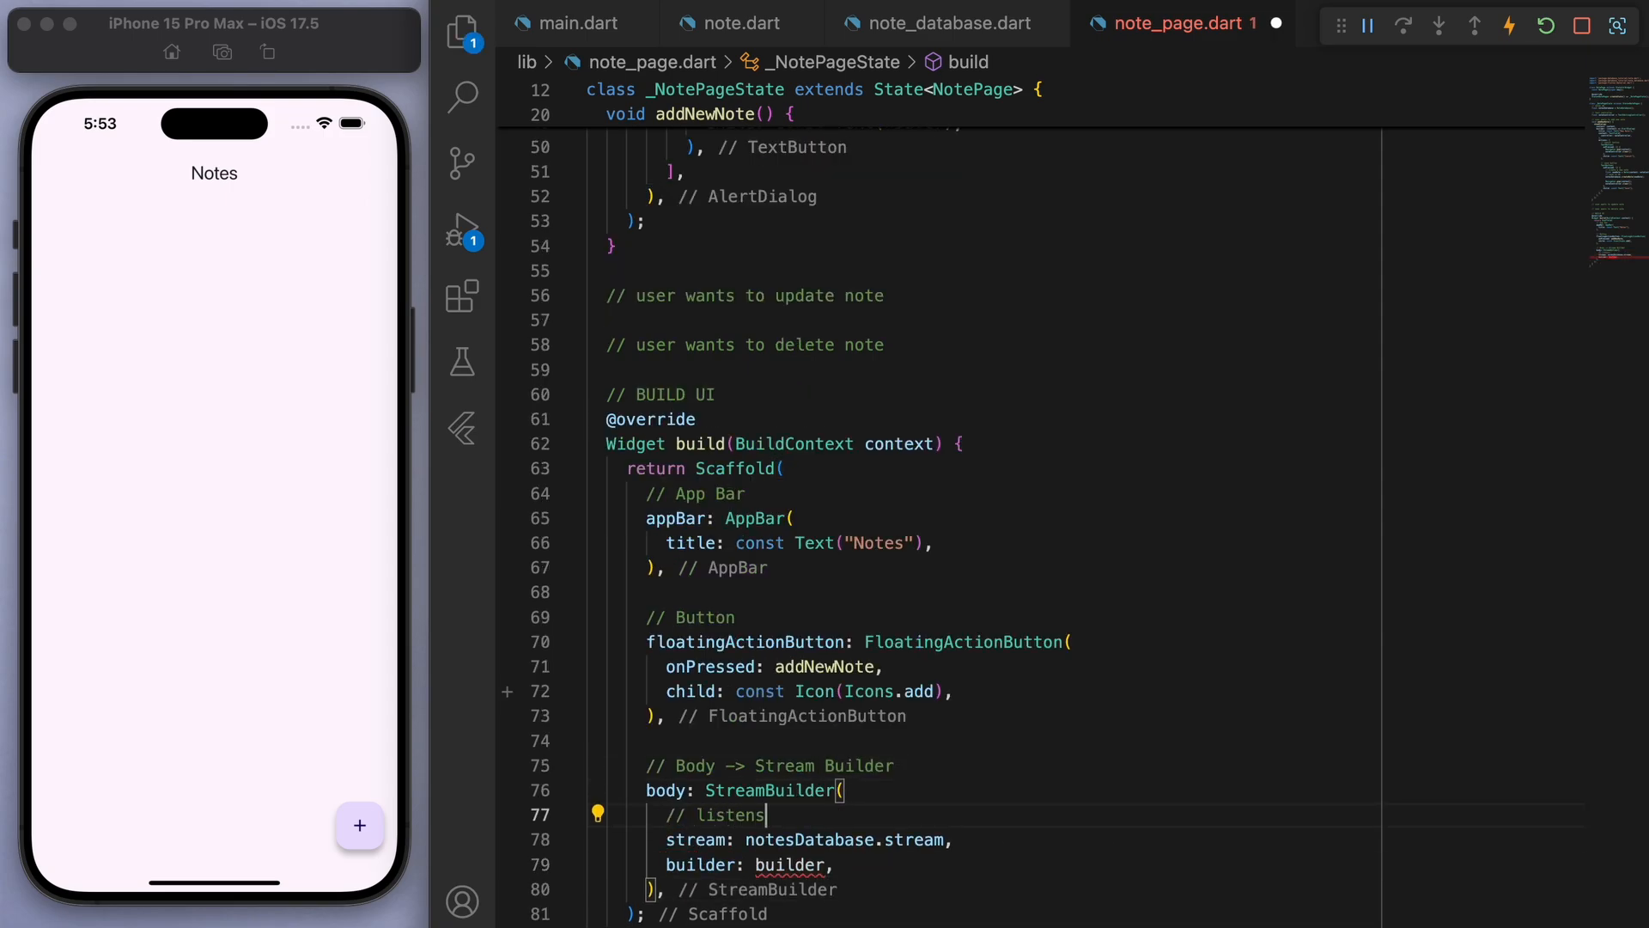
{"action": "type", "text": "to this stream.."}
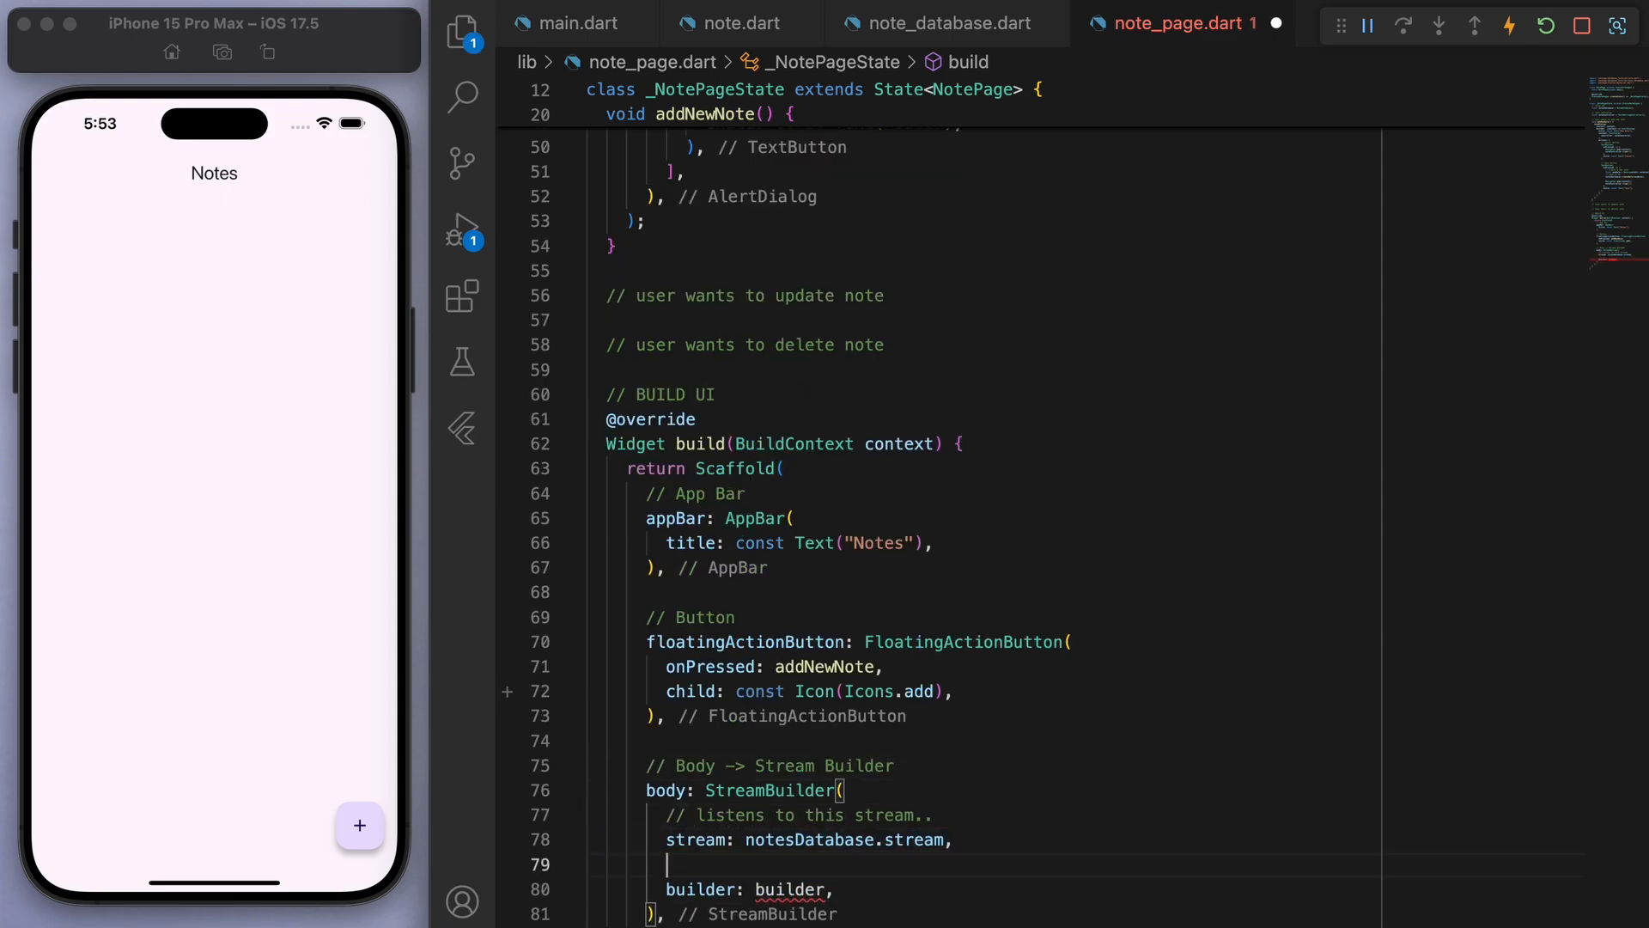
{"action": "type", "text": "//"}
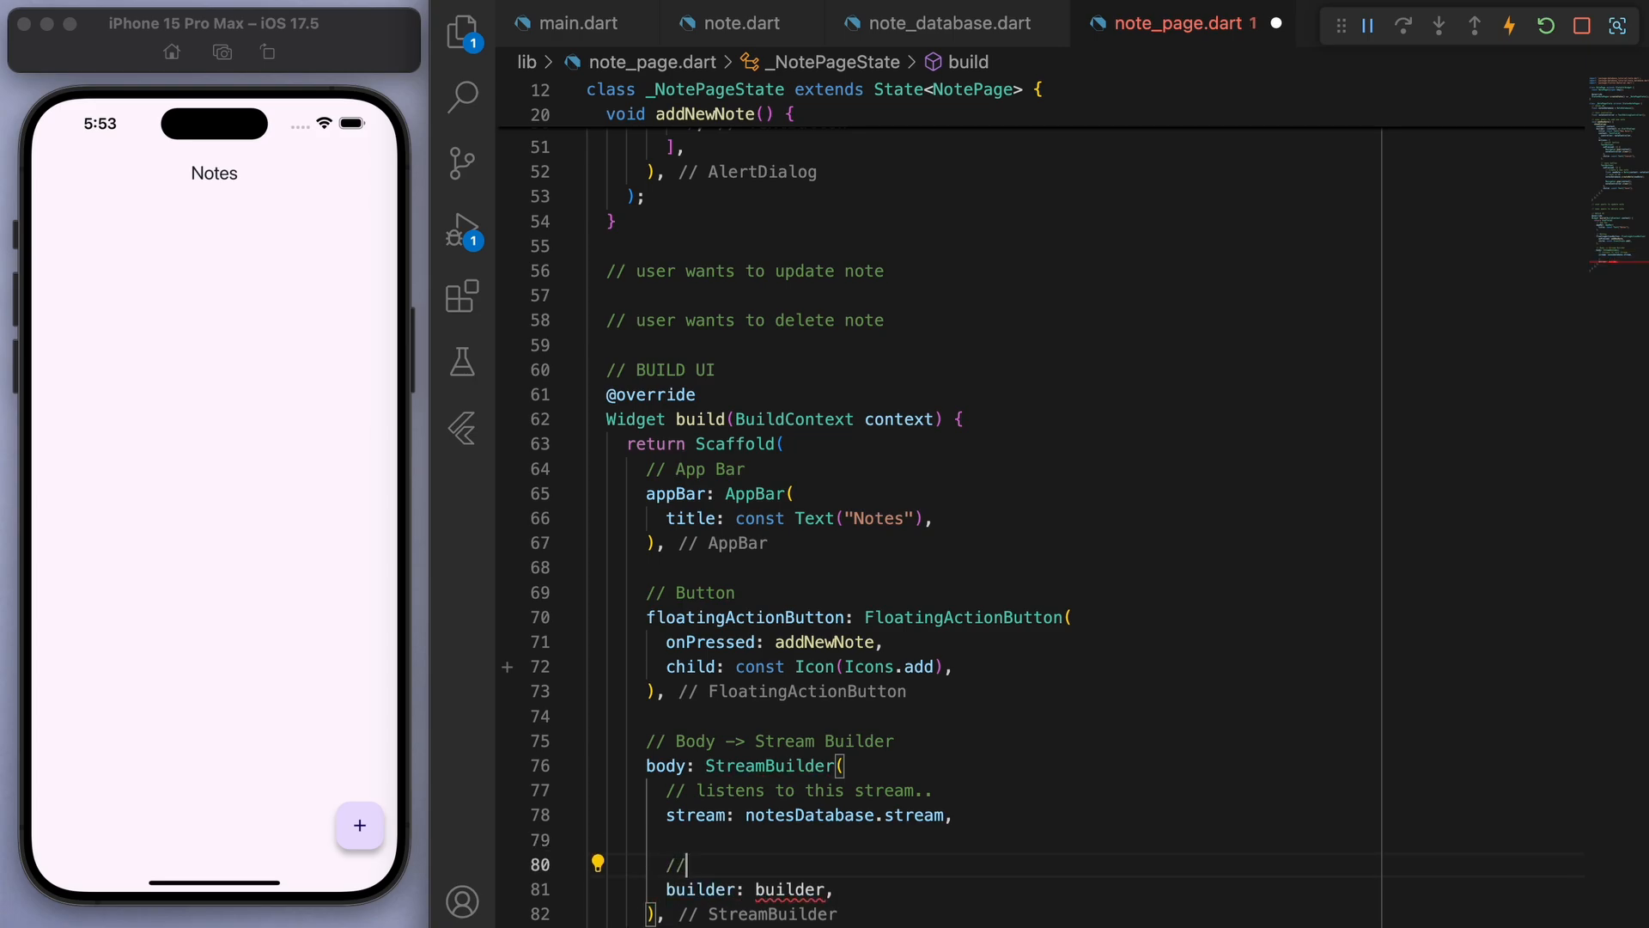
{"action": "type", "text": "to build our UI.."}
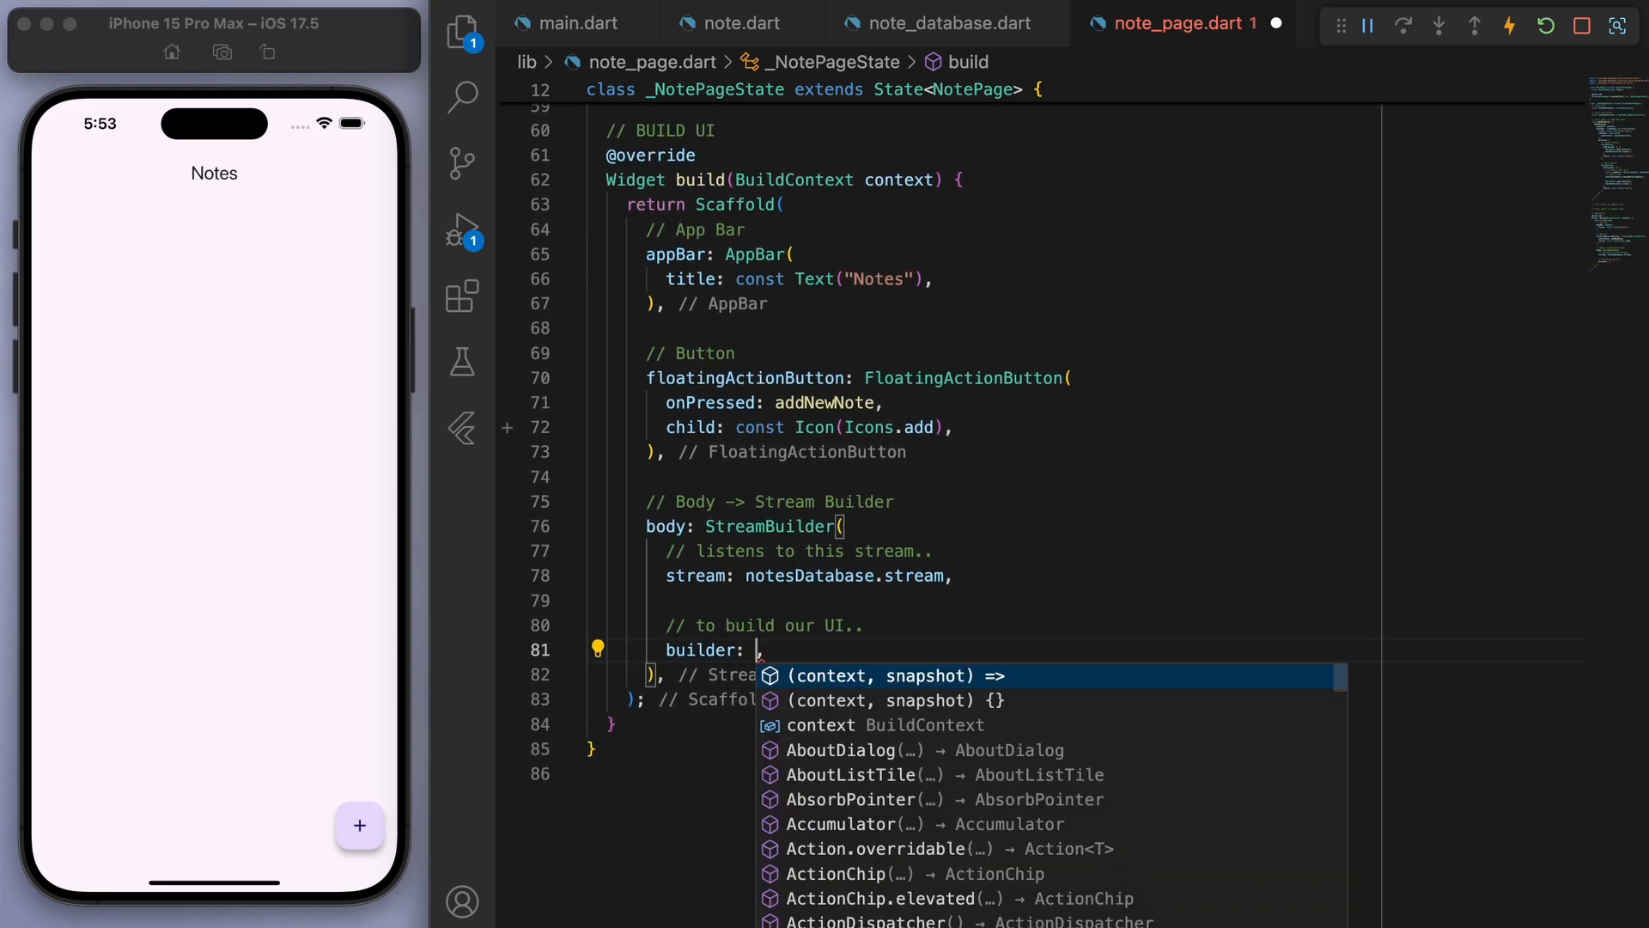
{"action": "left_click", "coordinate": [894, 701]}
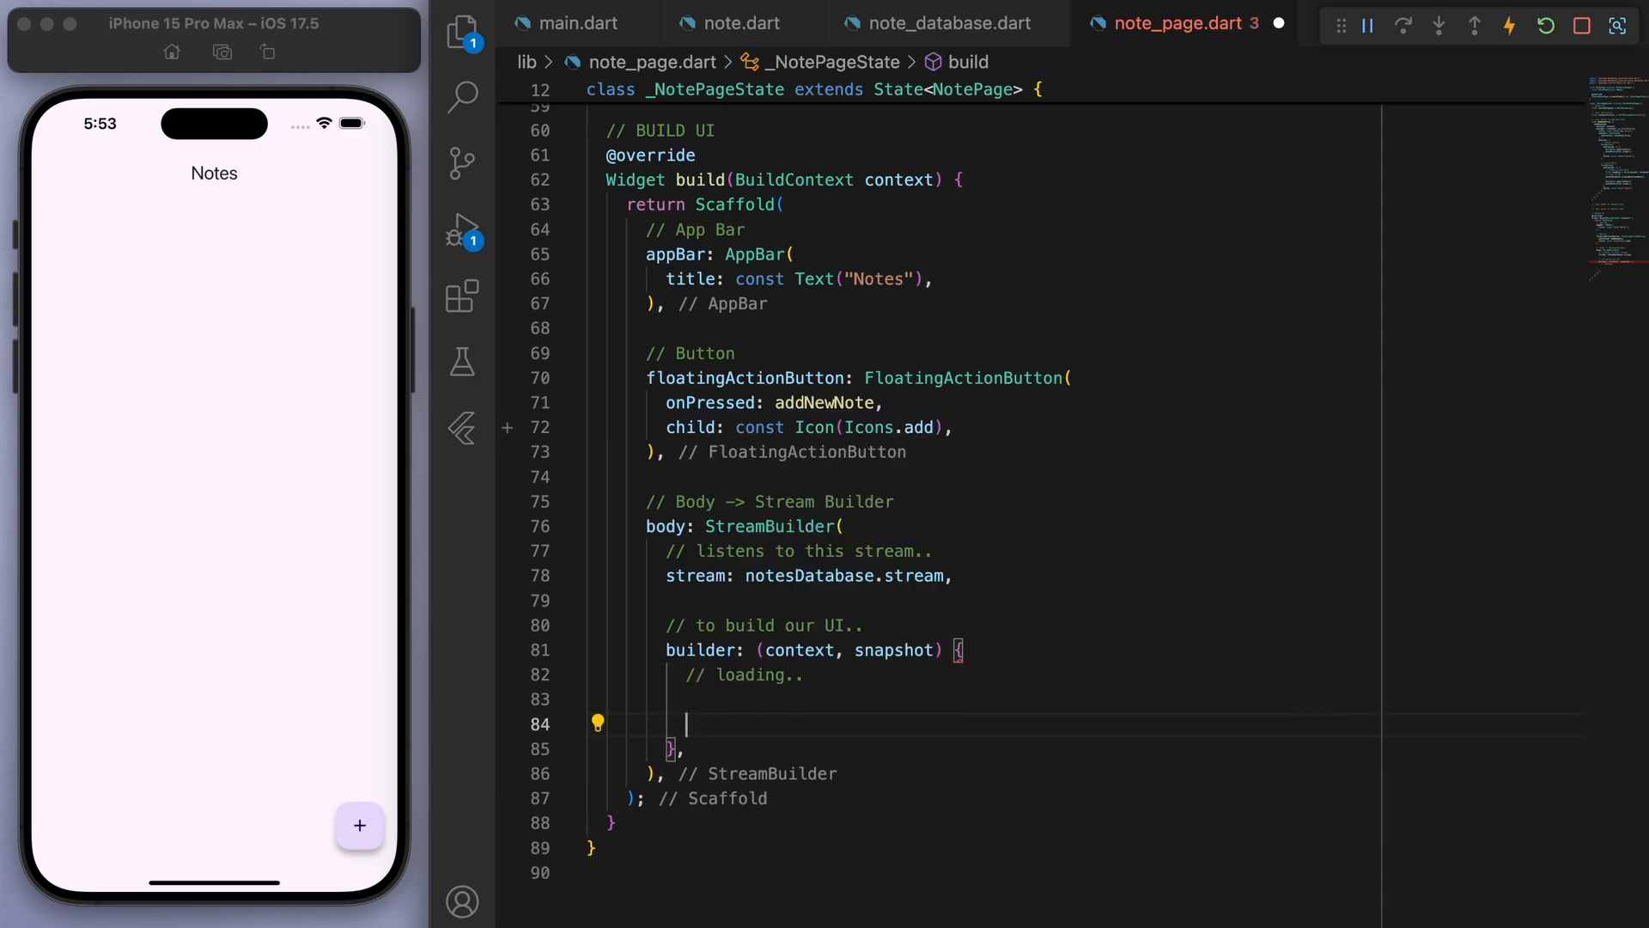
- Show a loading spinner until data arrives, then return a ListTile for each notes[index]
{"action": "type", "text": "// loaded!"}
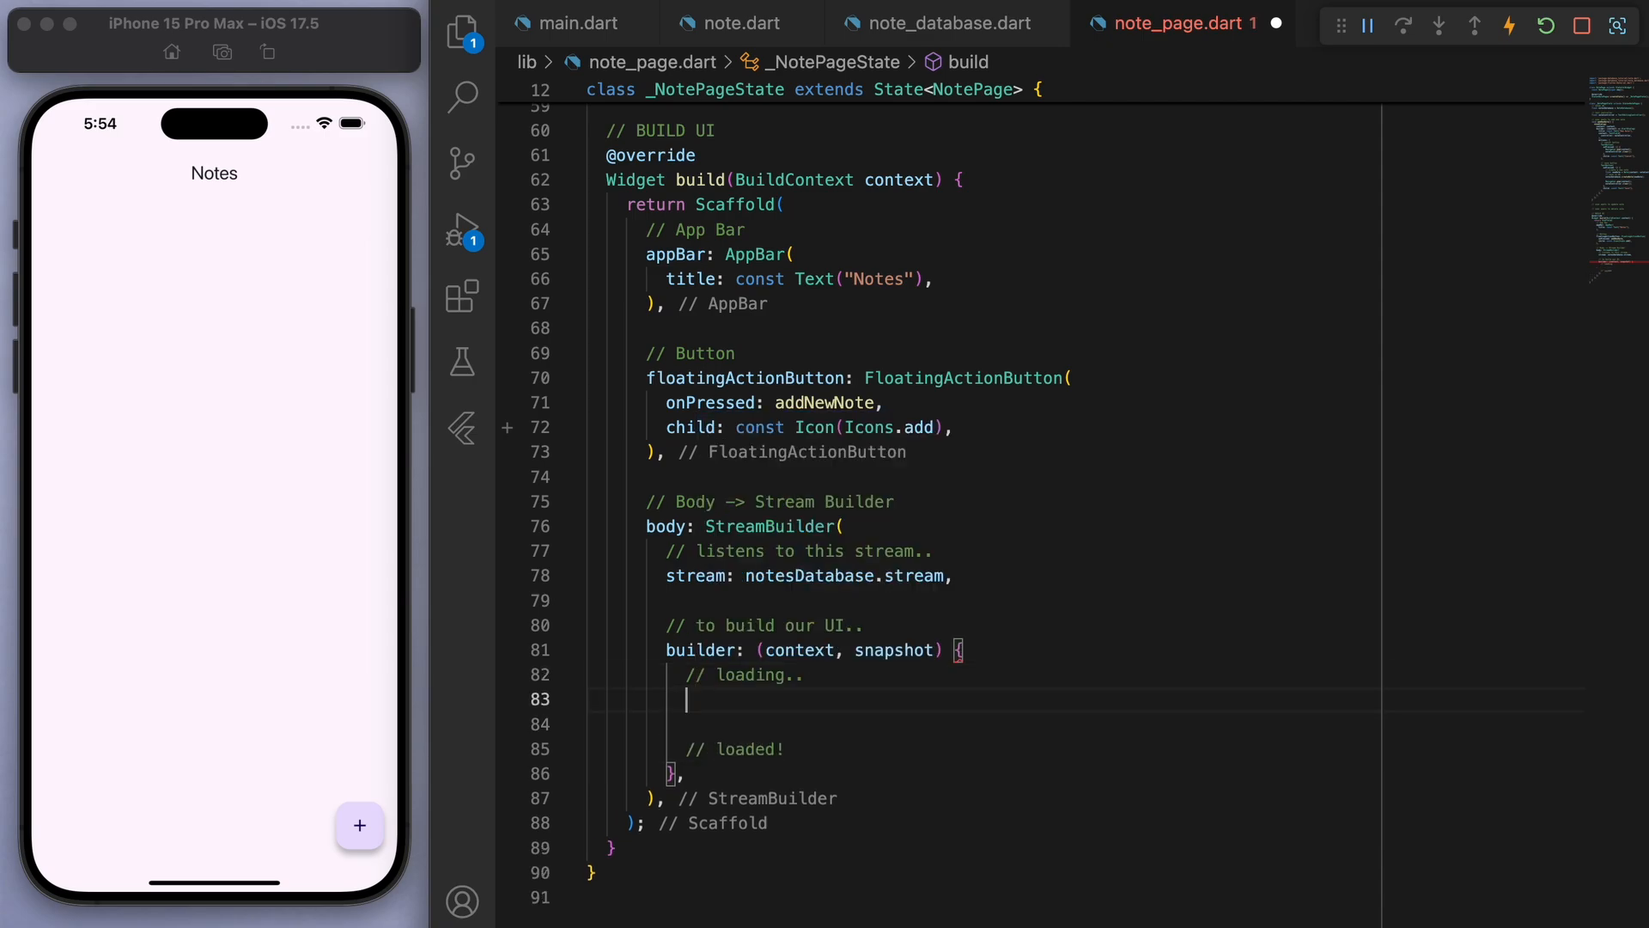
{"action": "type", "text": "if (!snapshot.hasData)"}
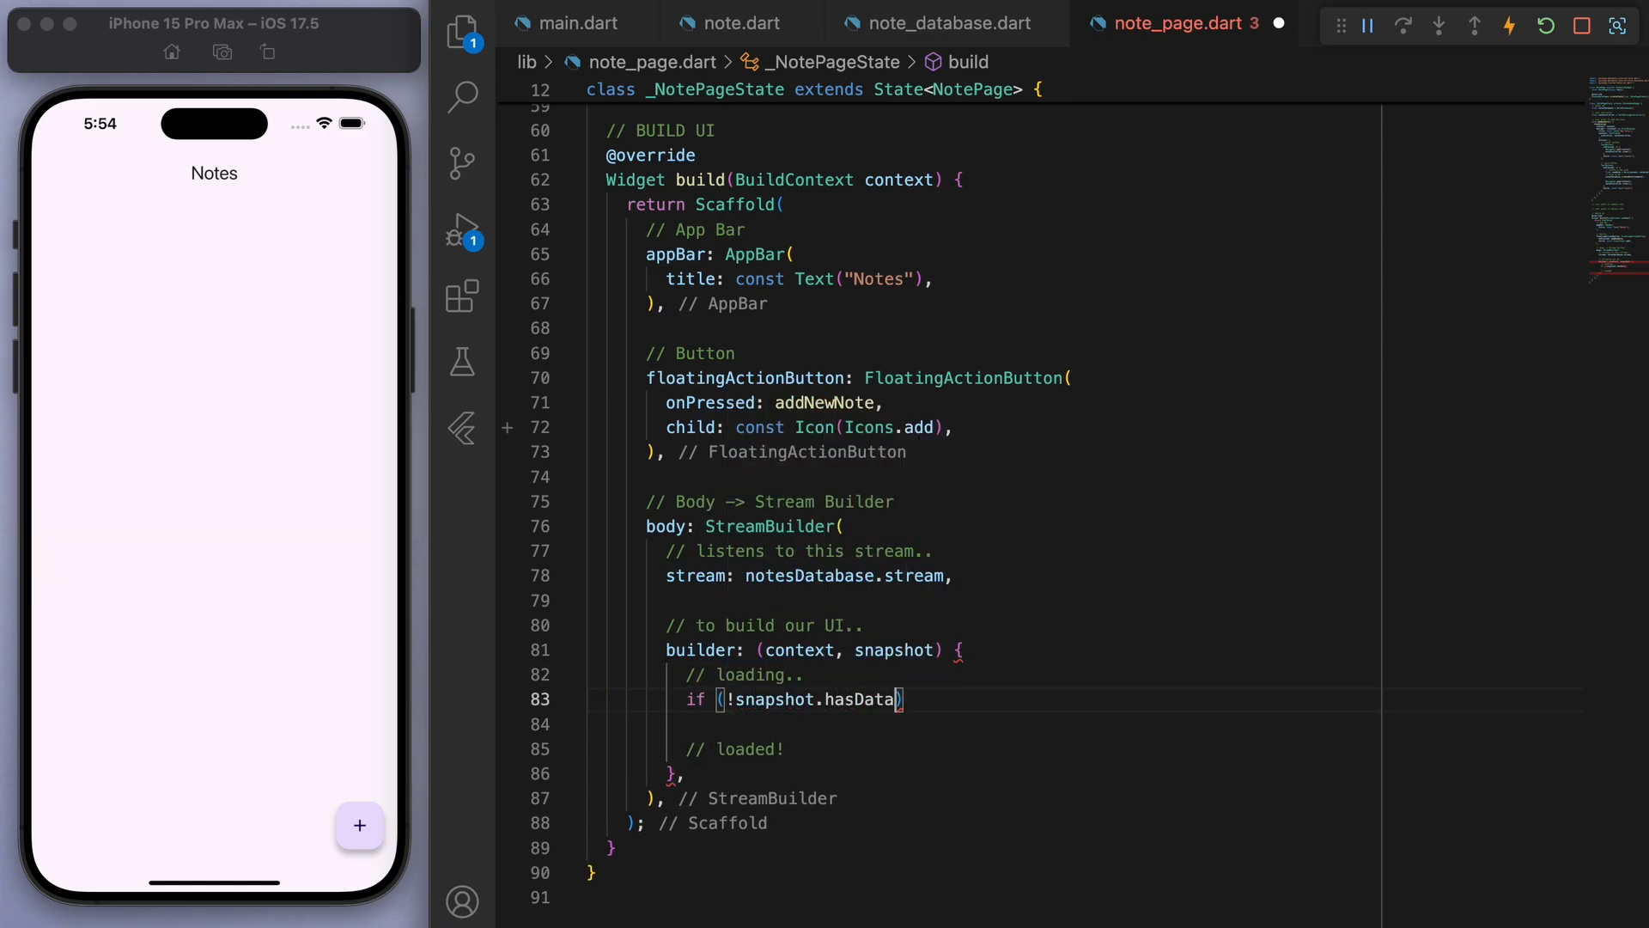
{"action": "type", "text": "return const Center(child: CircularProgressIndicator());"}
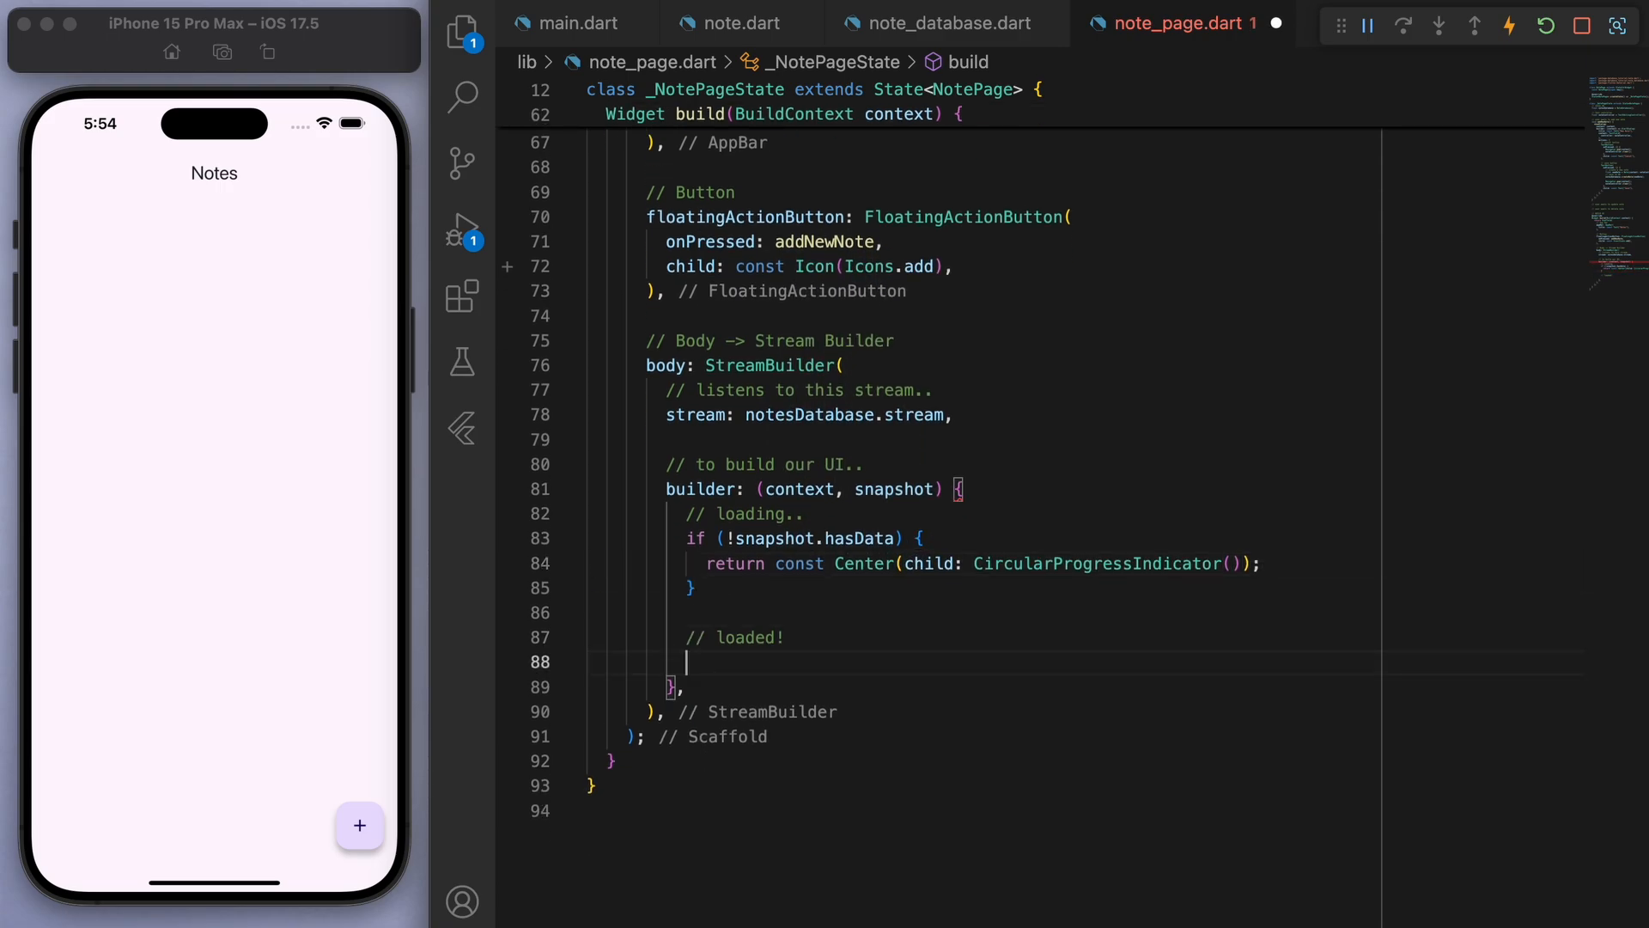
{"action": "type", "text": "final notes = snapshot.h"}
{"action": "type", "text": "itemBuilder: (context, index) {"}
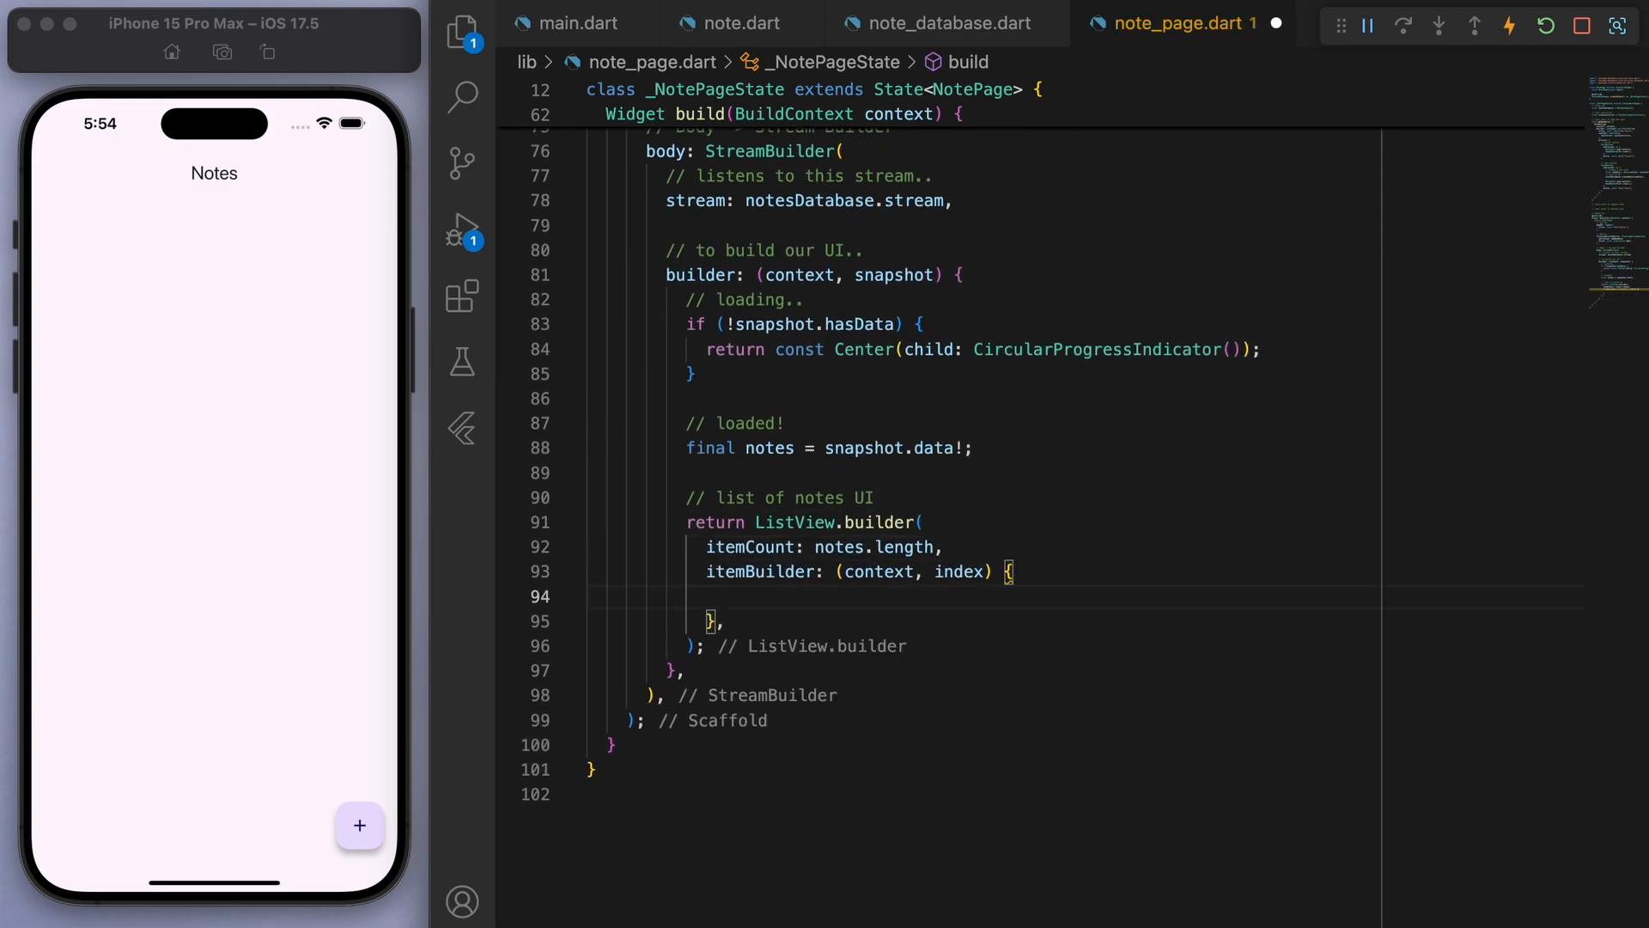
{"action": "type", "text": "// get each note"}
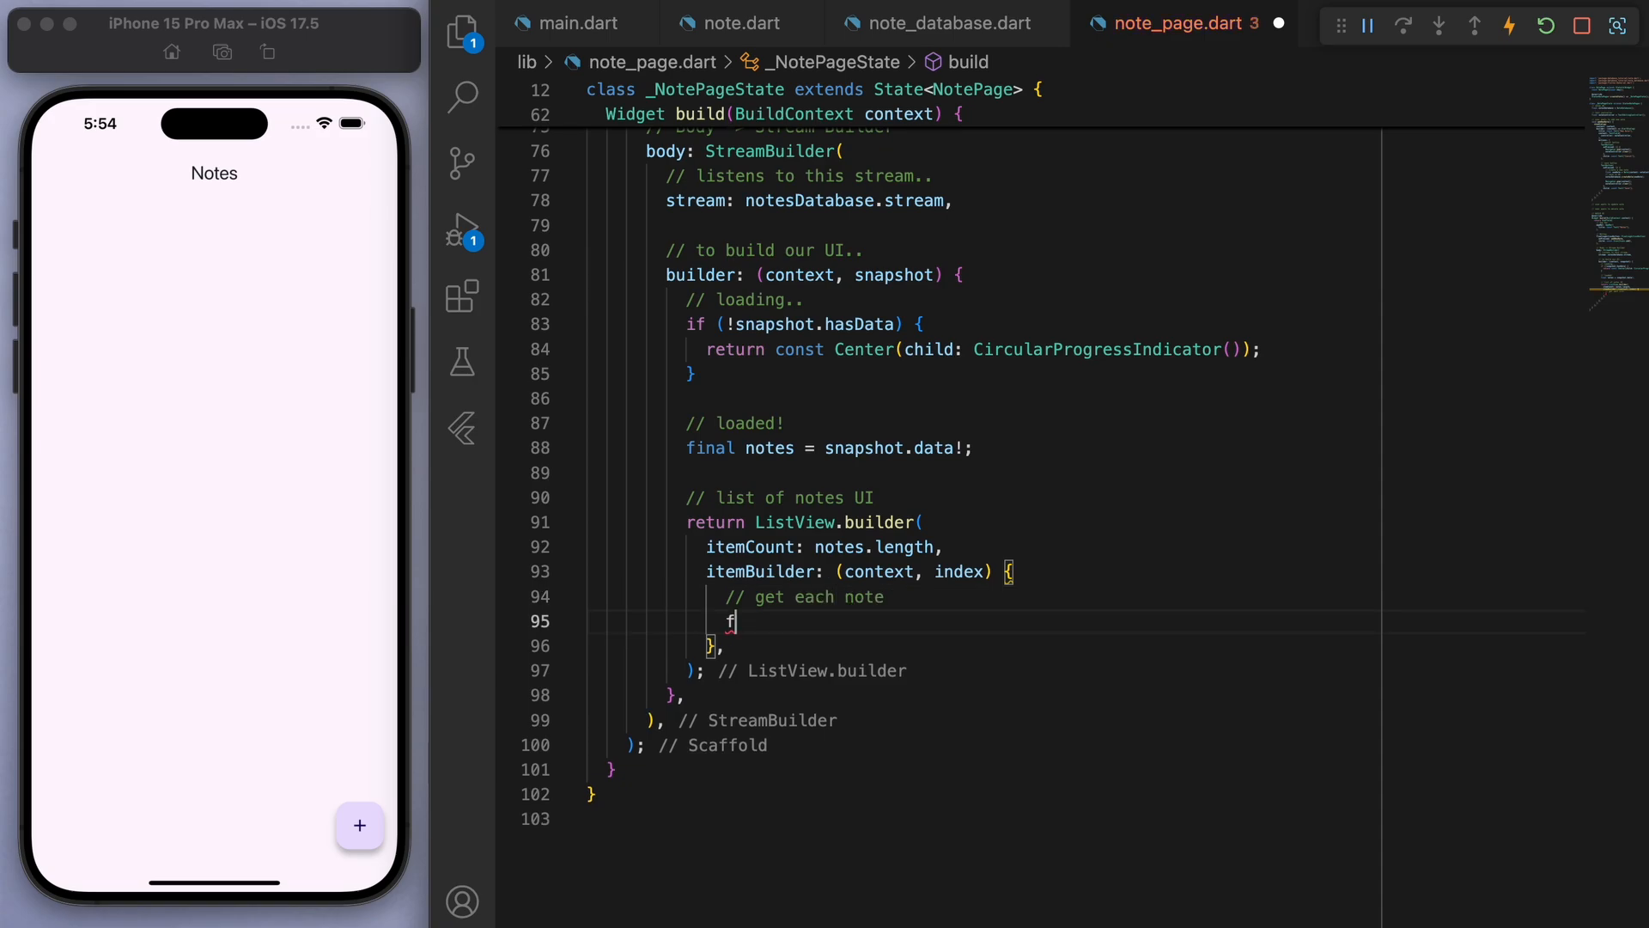
{"action": "type", "text": "inal note = notes[index];"}
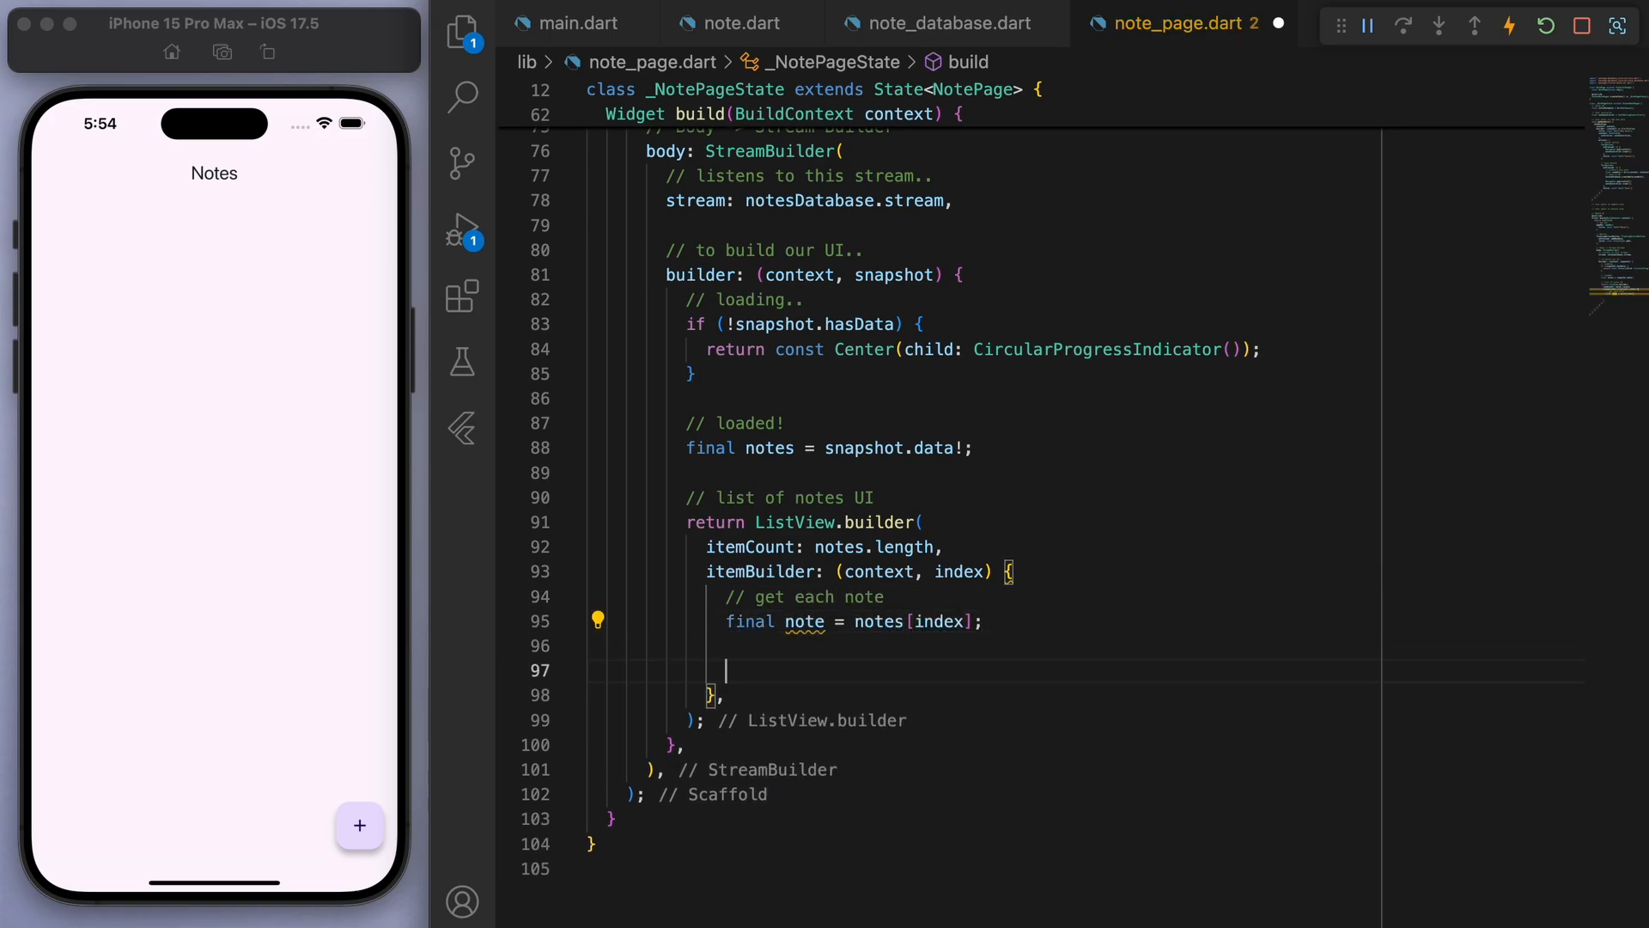
{"action": "type", "text": "// UI"}
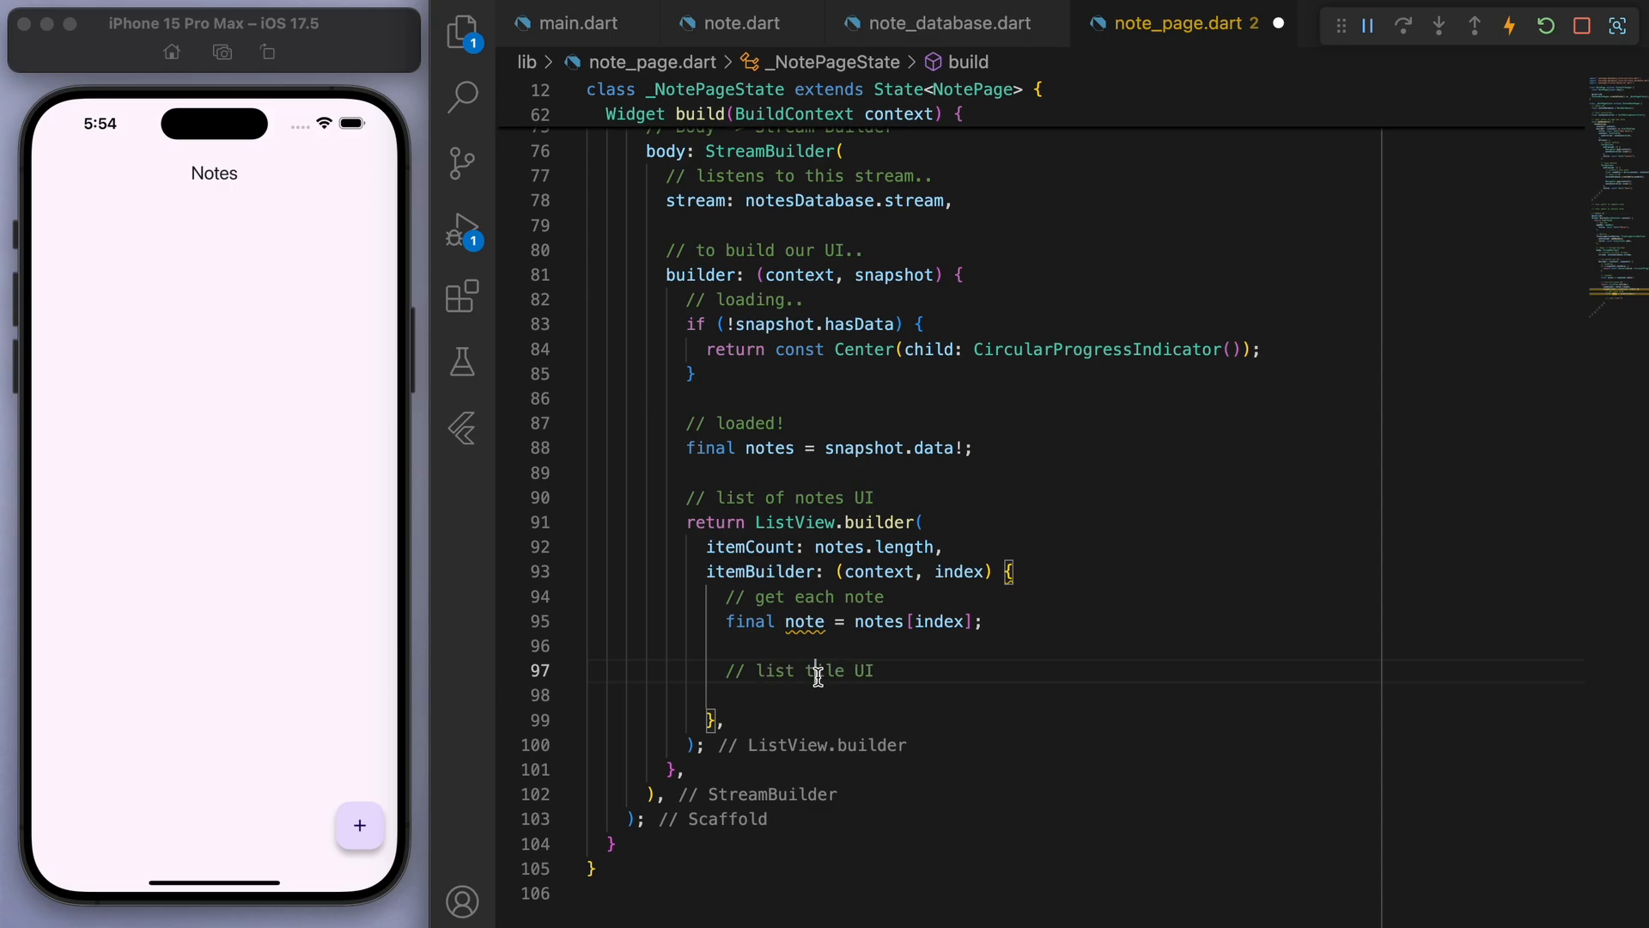
{"action": "type", "text": "return ListTile()"}
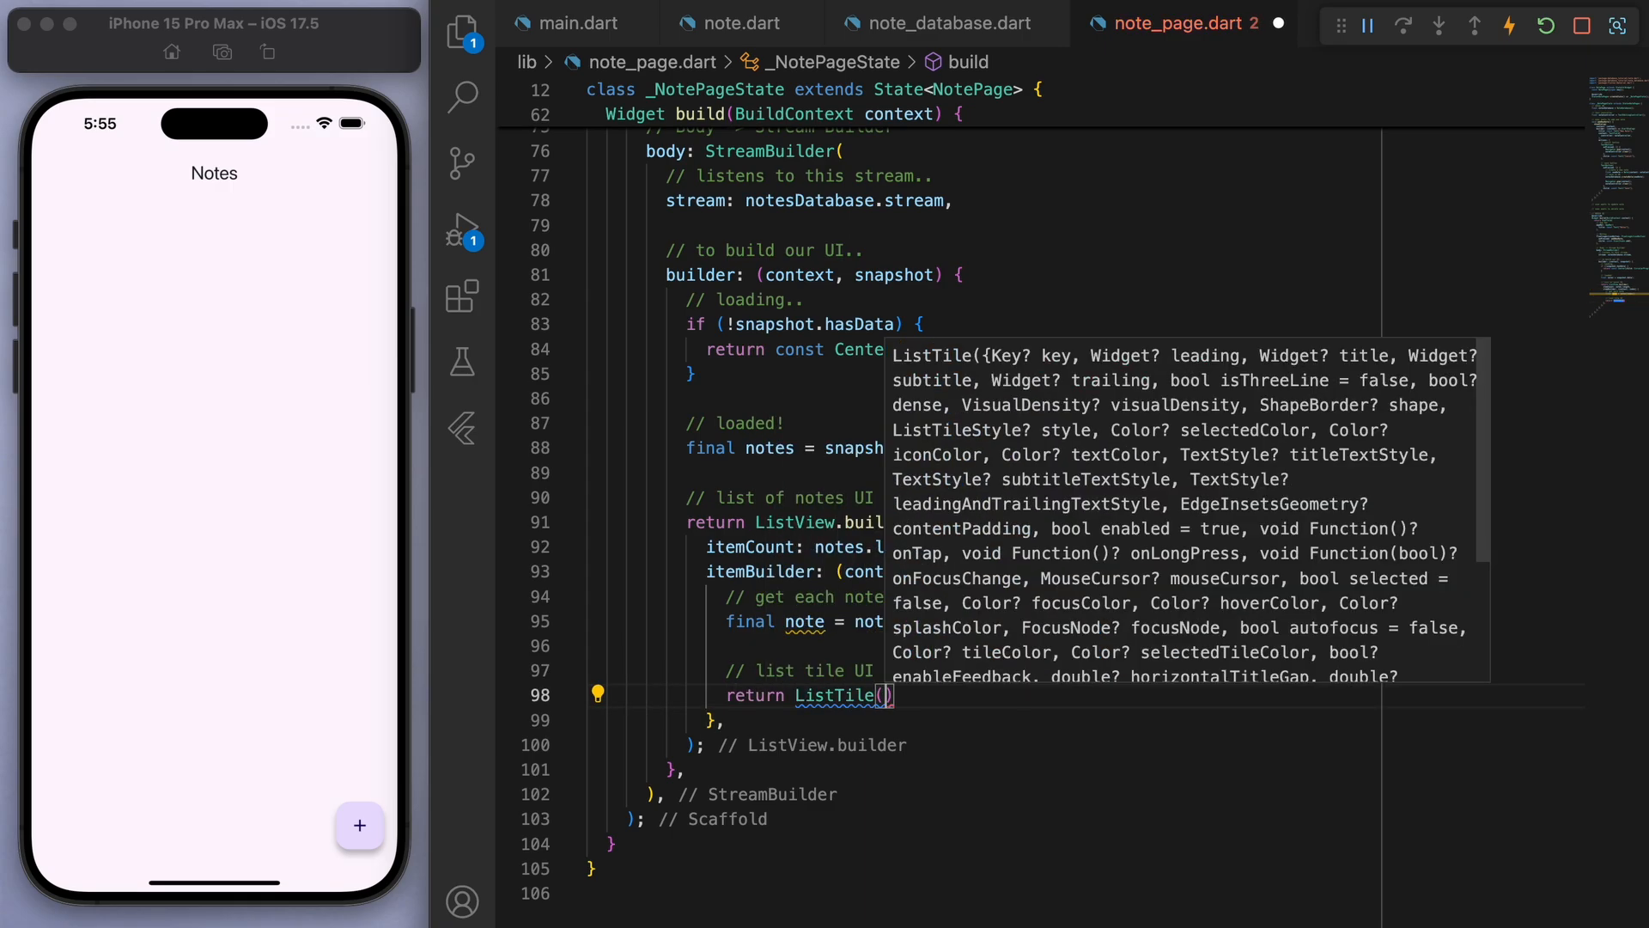
{"action": "type", "text": "title: Text(note.content),"}
{"action": "type", "text": "2nd noe"}
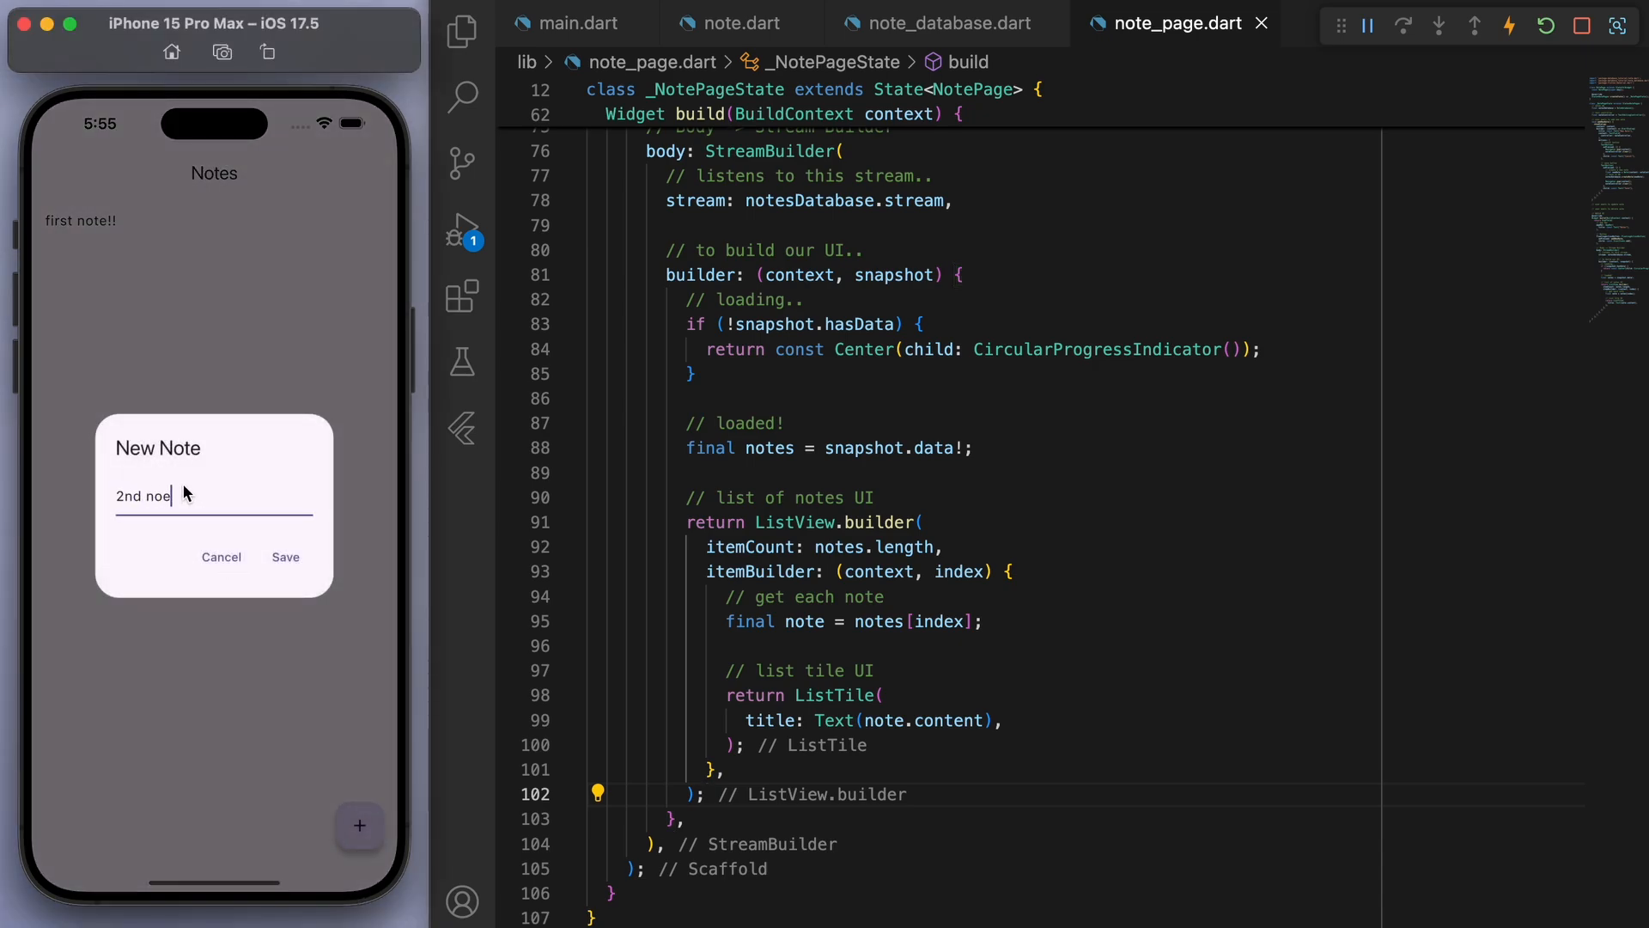
- Save '2nd note' in the simulator and start the ListTile's trailing widget
{"action": "left_click", "coordinate": [285, 556]}
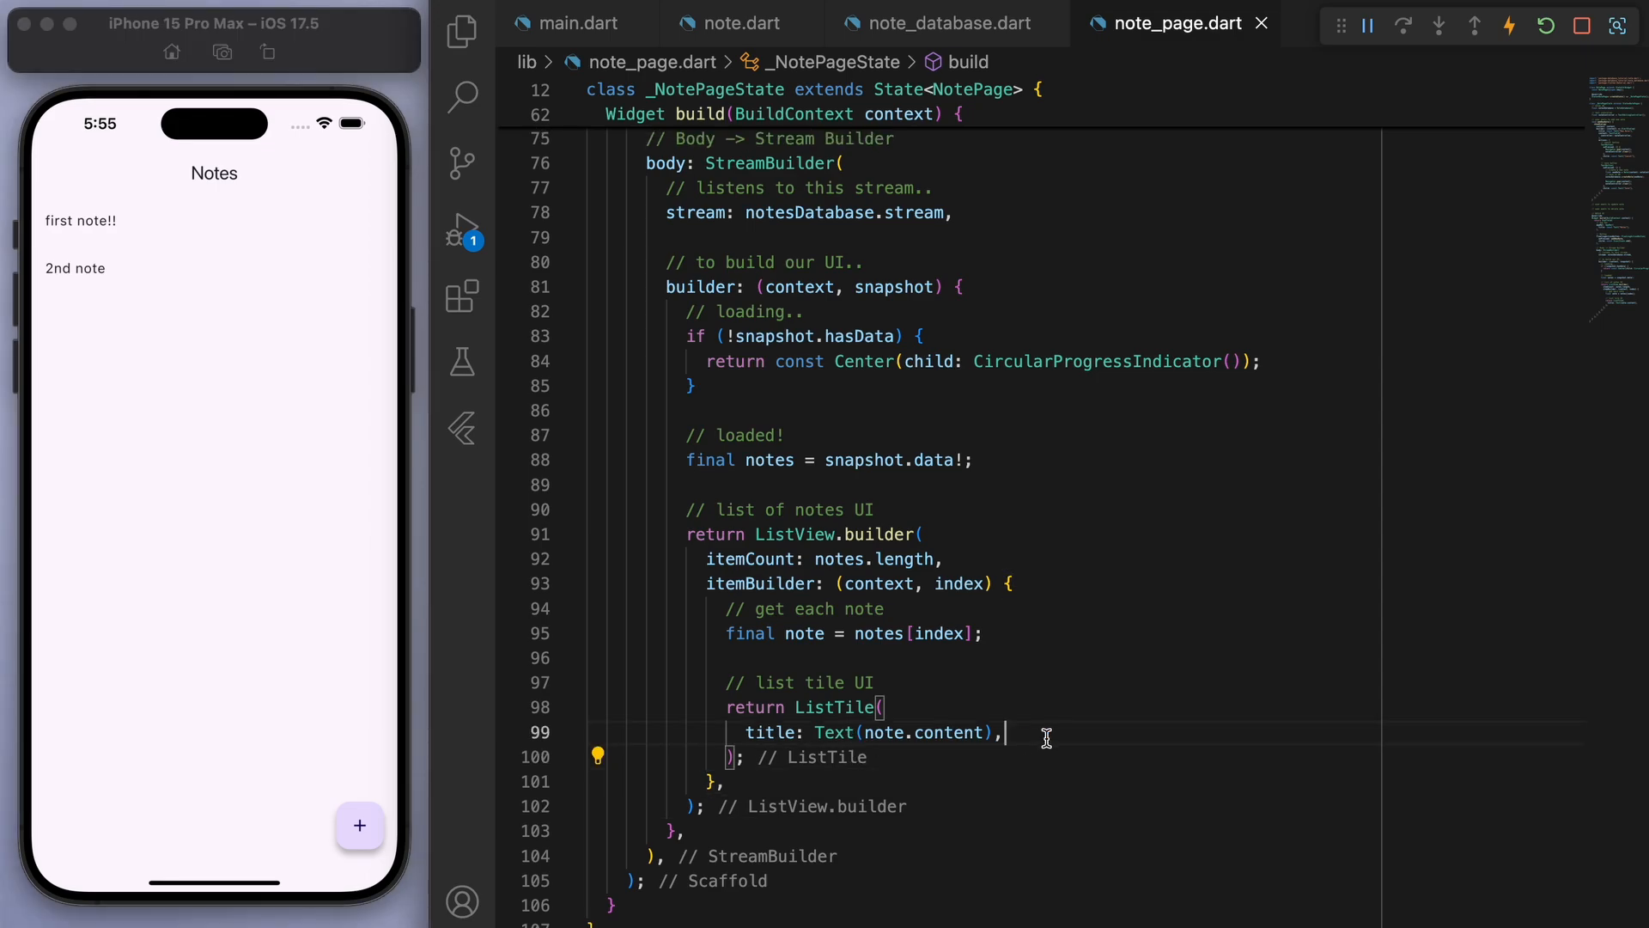
{"action": "type", "text": "trailing: I,"}
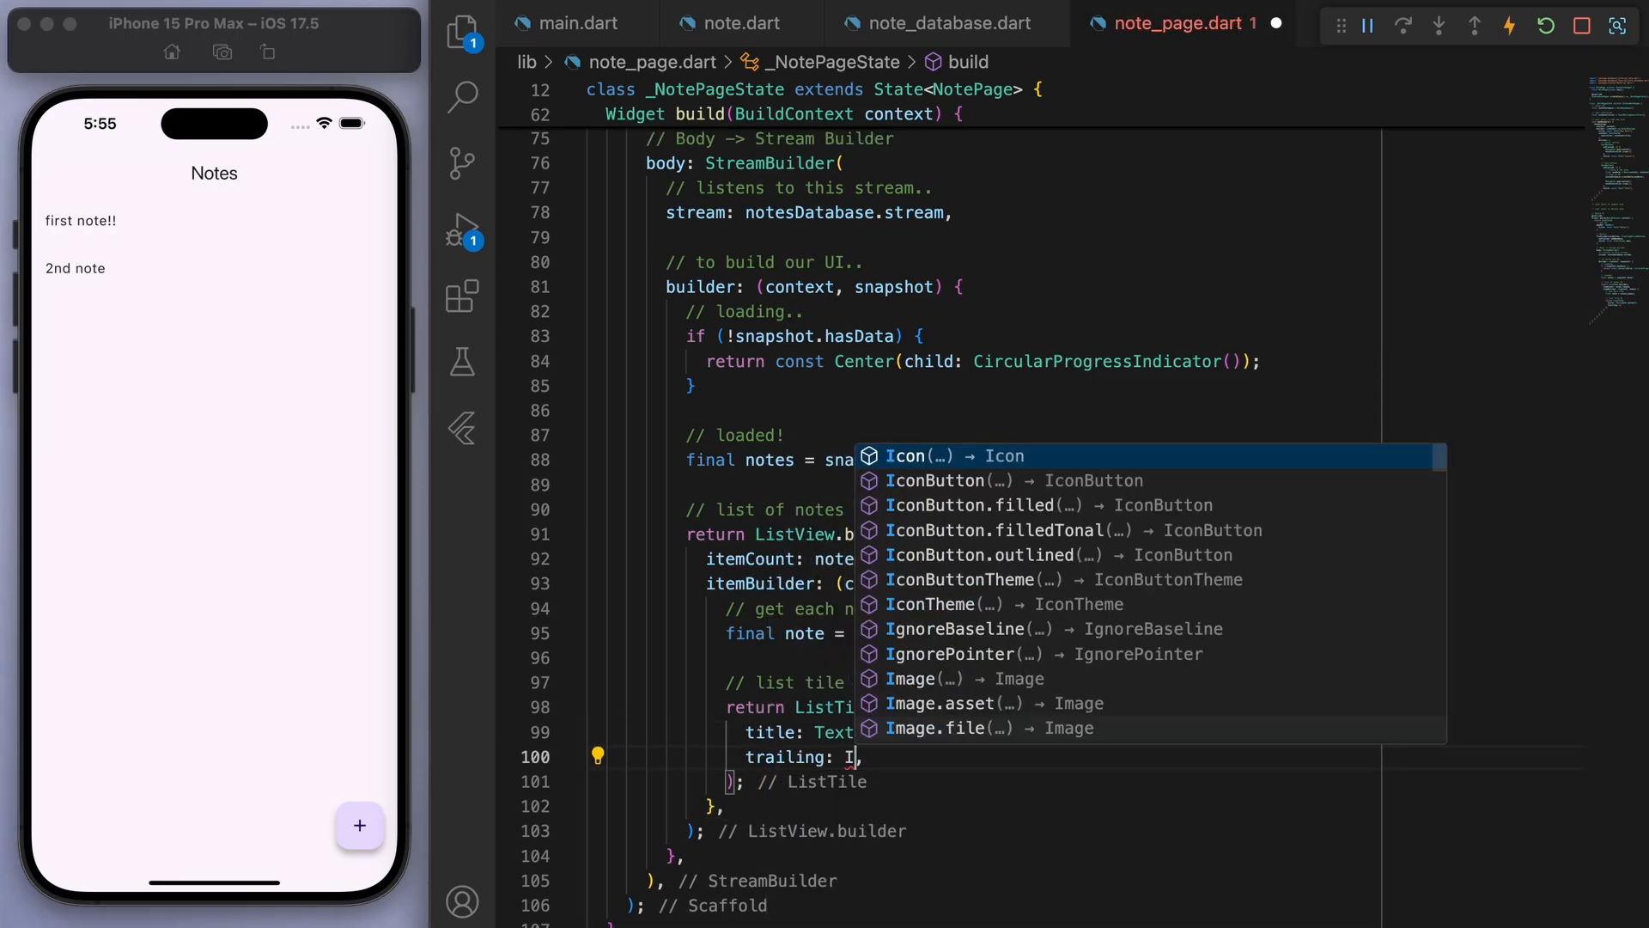
- Add a trailing delete IconButton, then wrap it in a SizedBox for edit and delete icons
{"action": "left_click", "coordinate": [973, 481]}
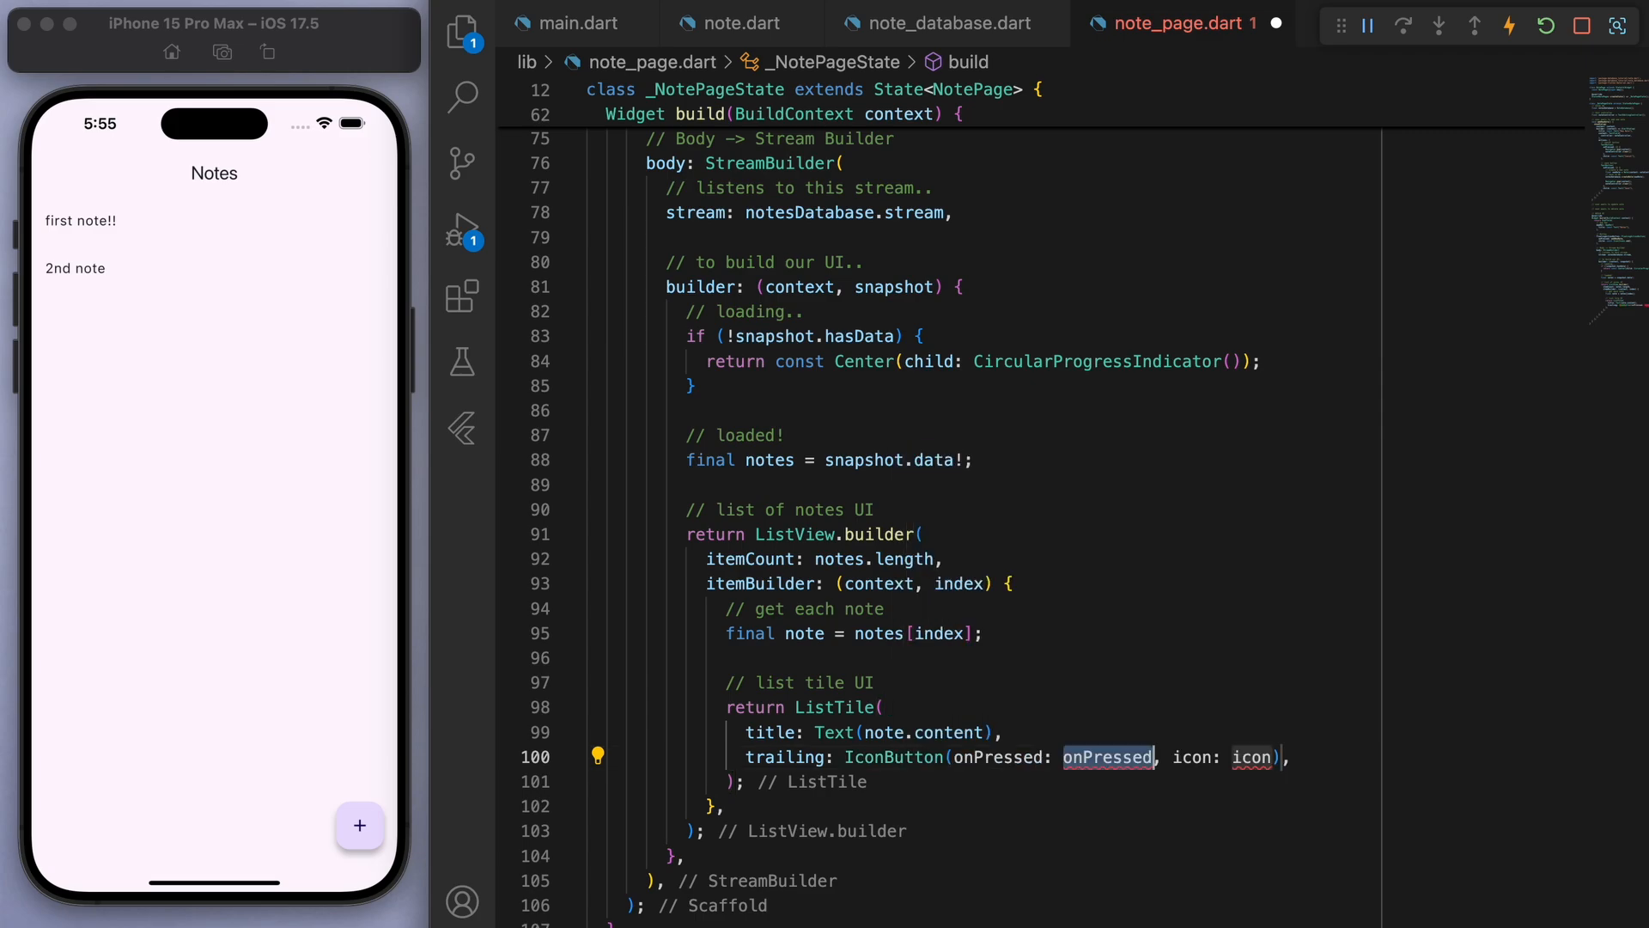
{"action": "type", "text": "() {},"}
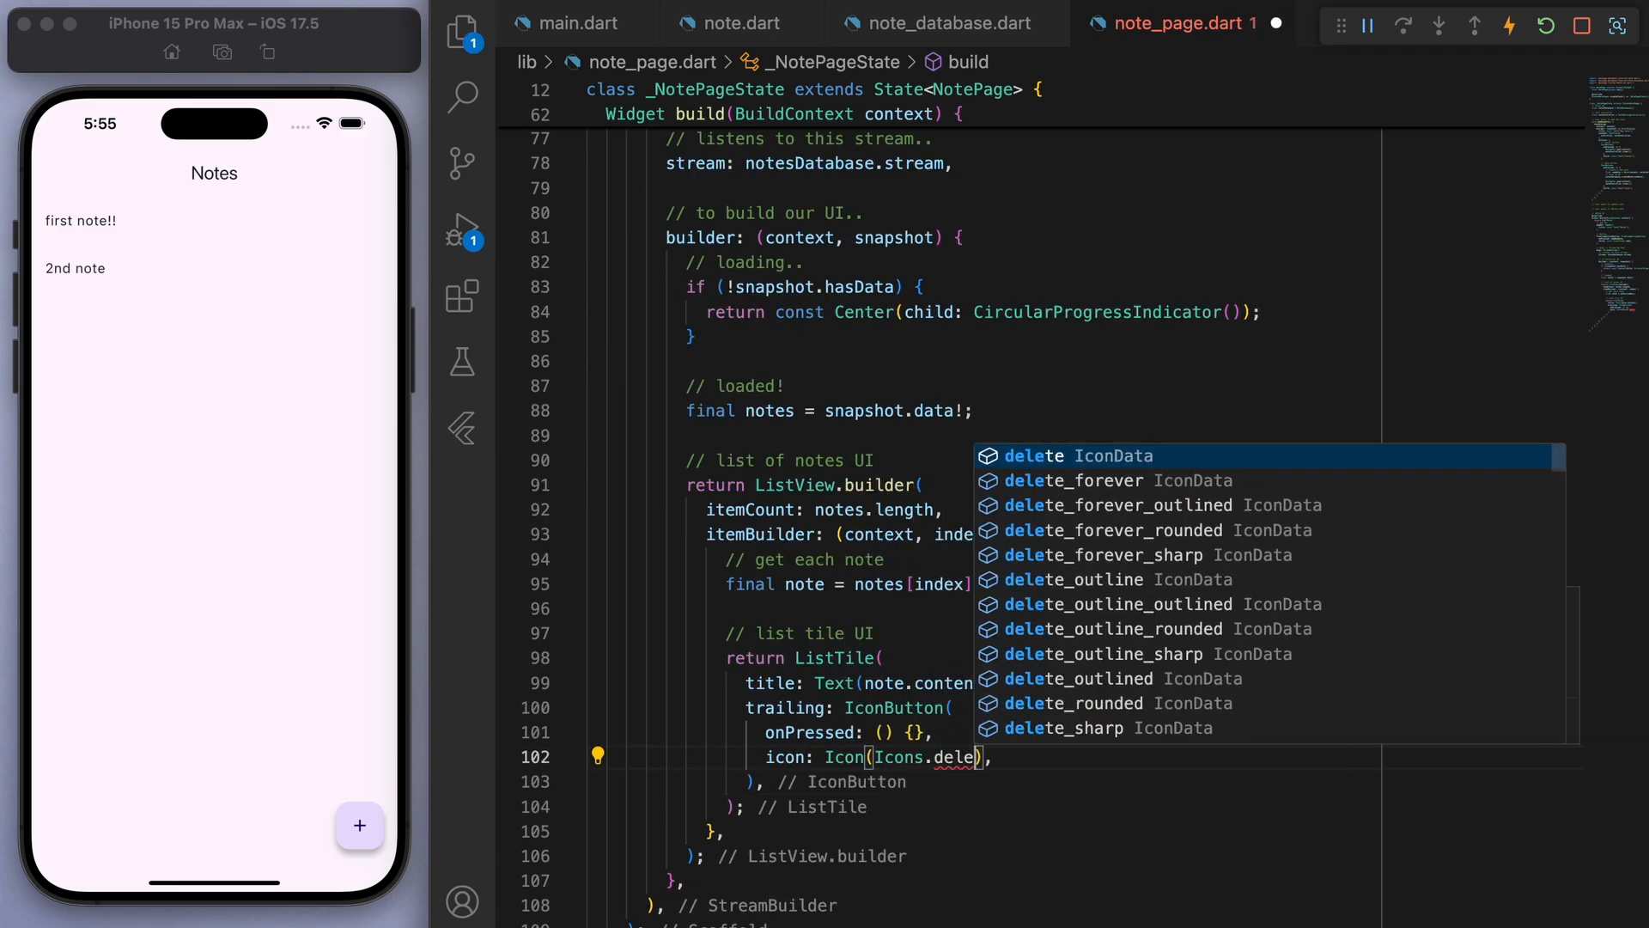
{"action": "key", "text": "Enter"}
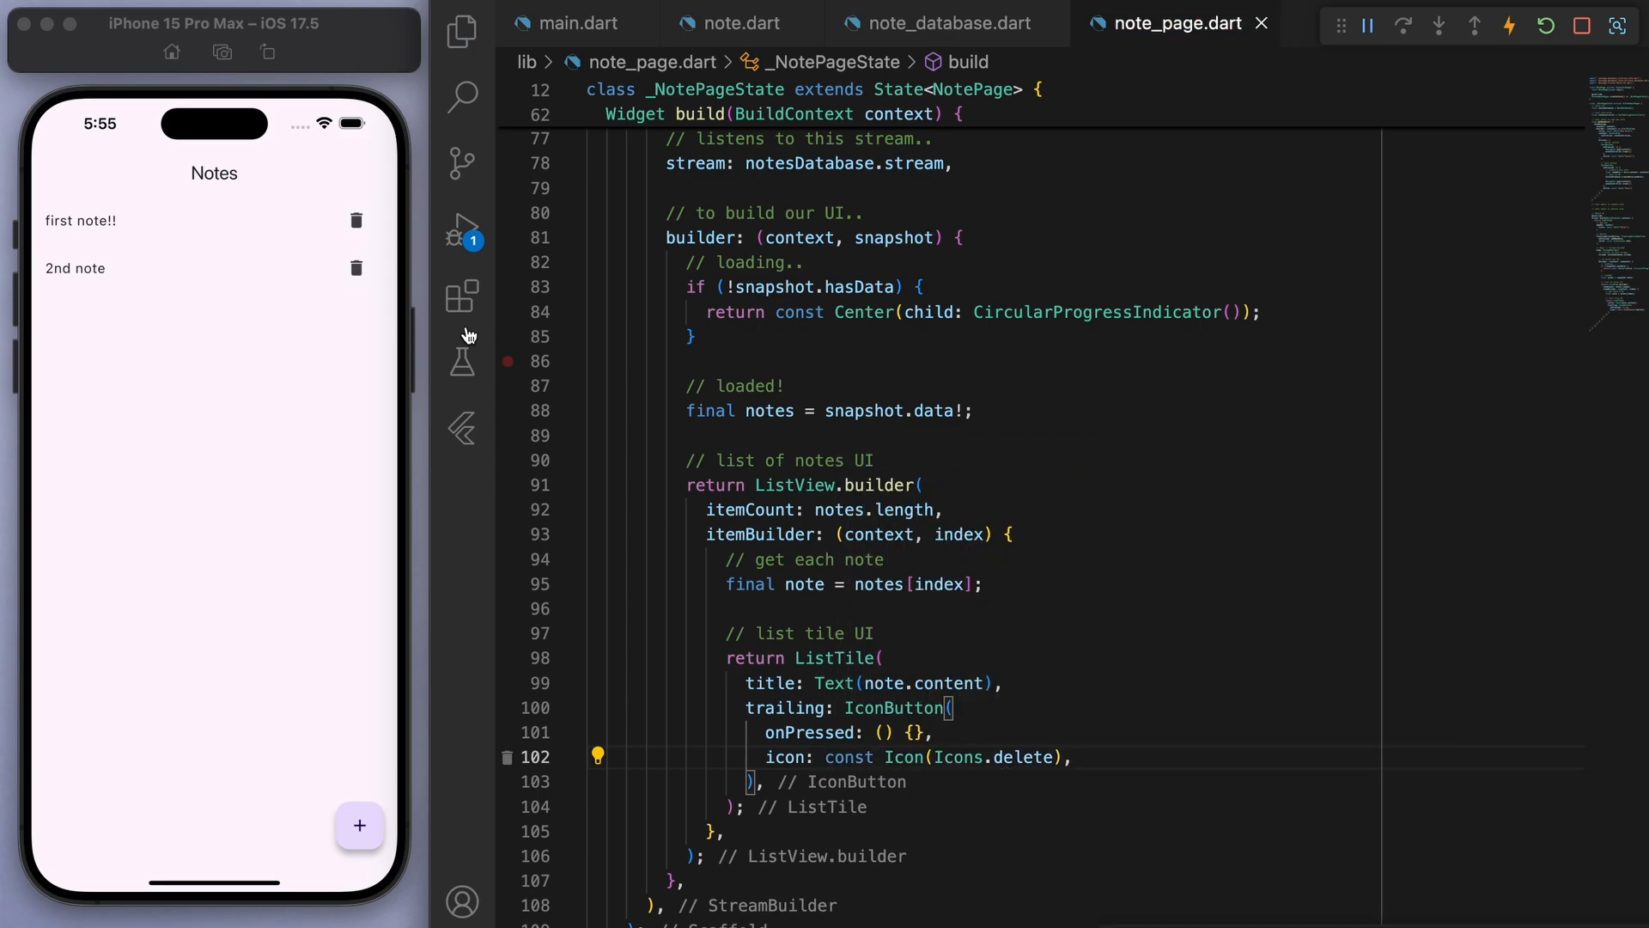
{"action": "double_click", "coordinate": [895, 732]}
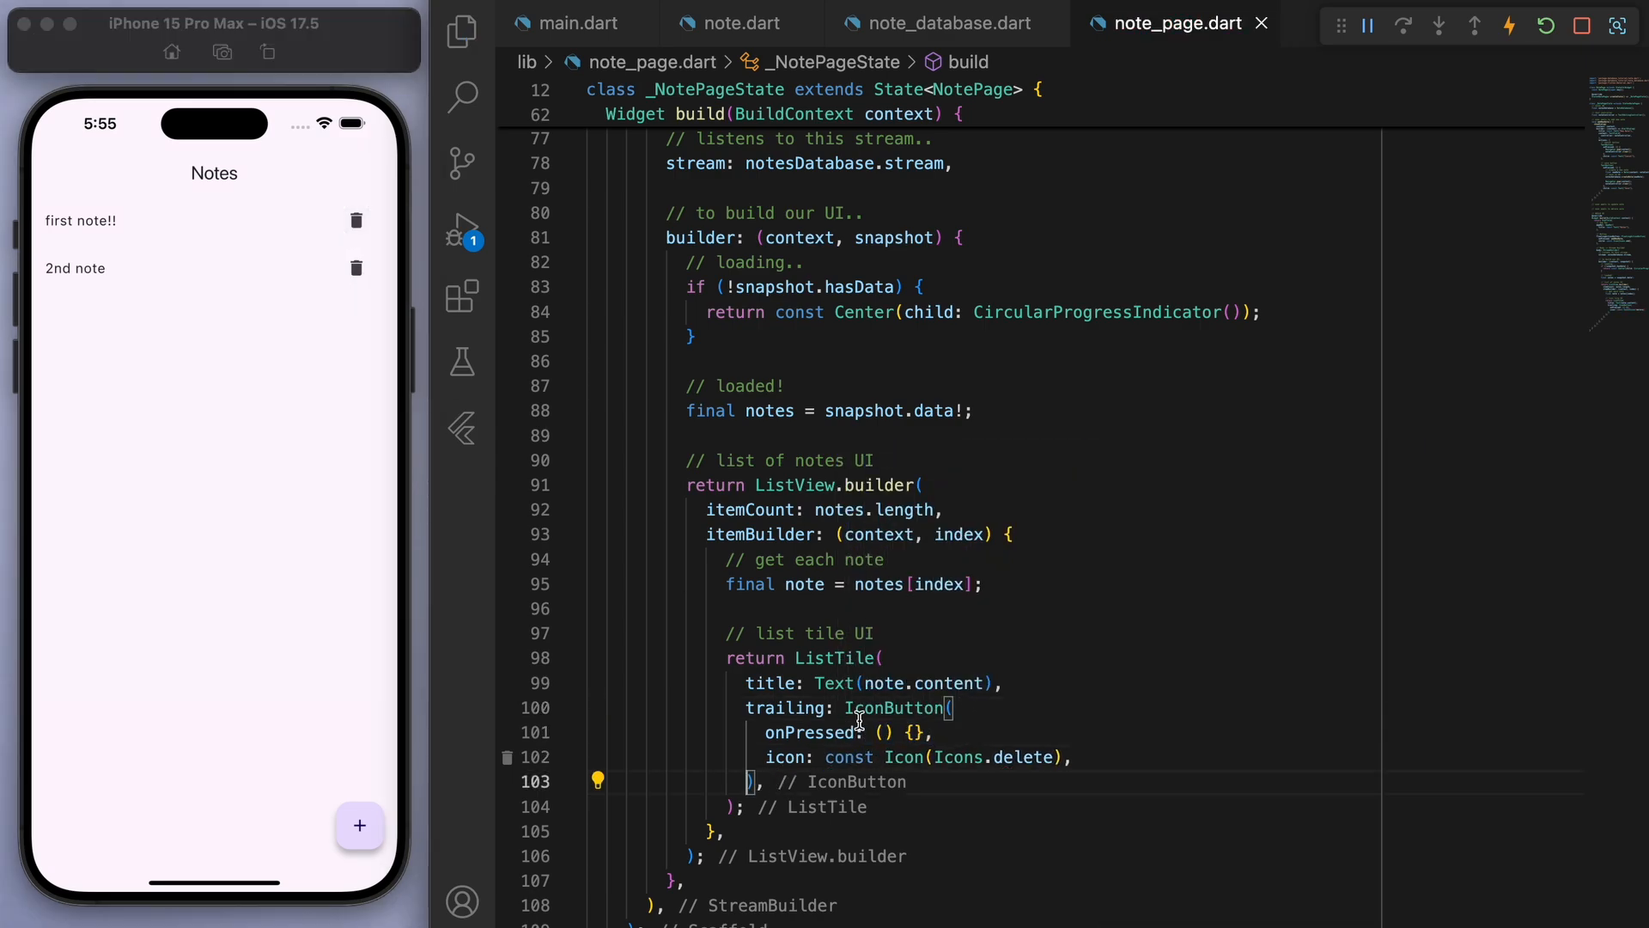
{"action": "left_click_drag", "start_coordinate": [847, 708], "coordinate": [753, 782]}
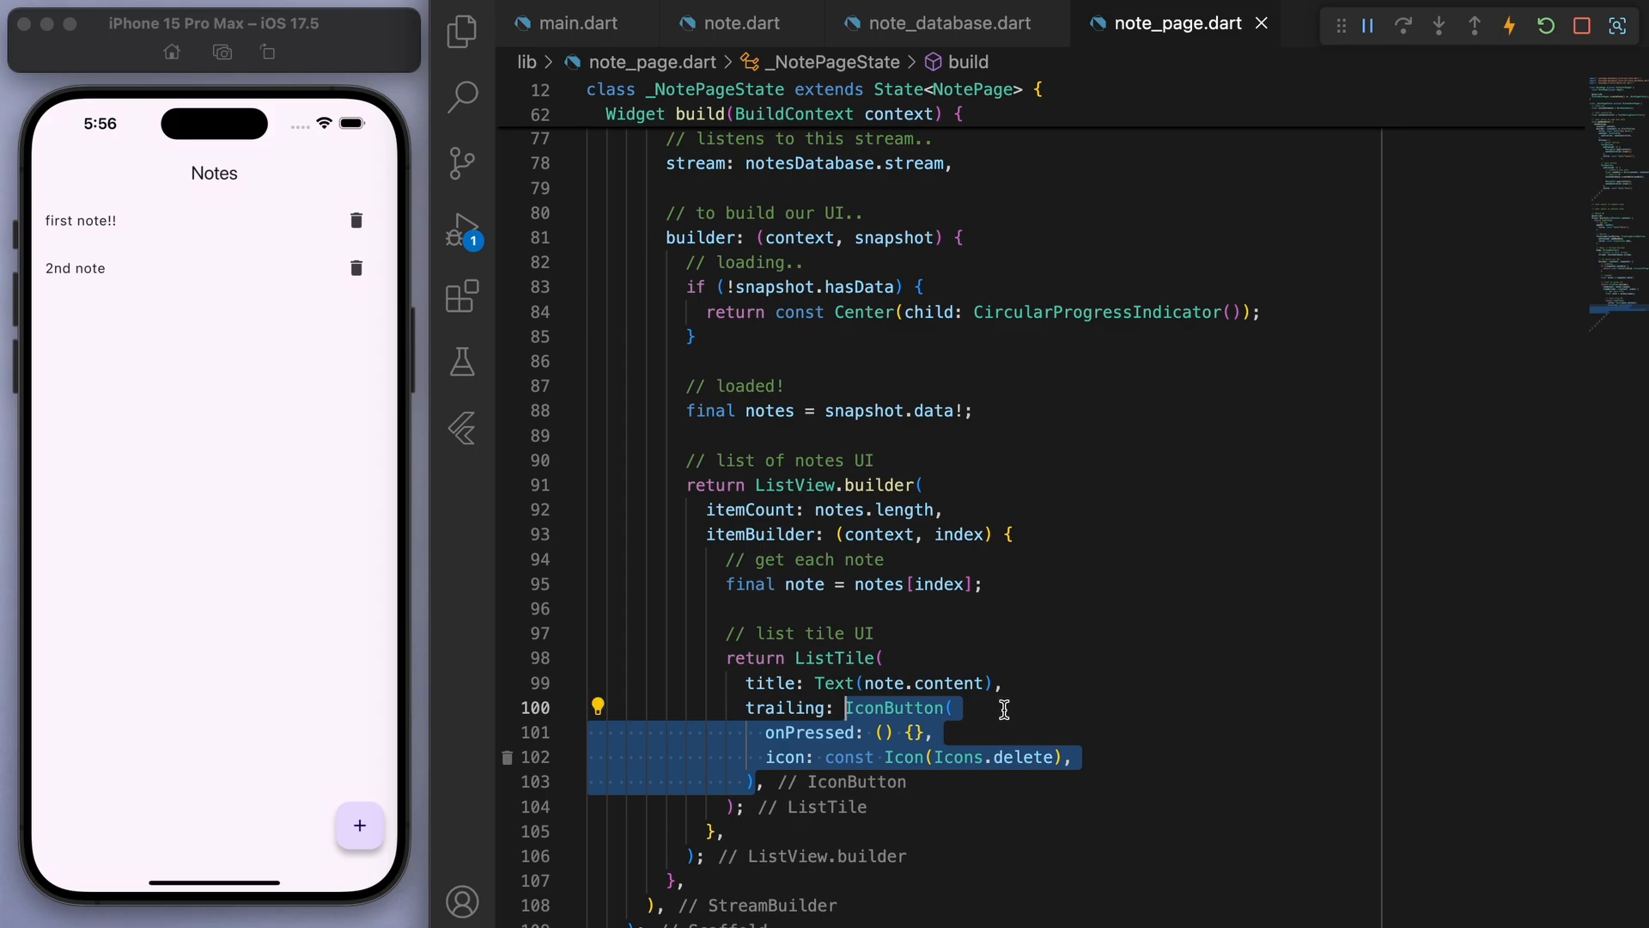
{"action": "type", "text": "Sized"}
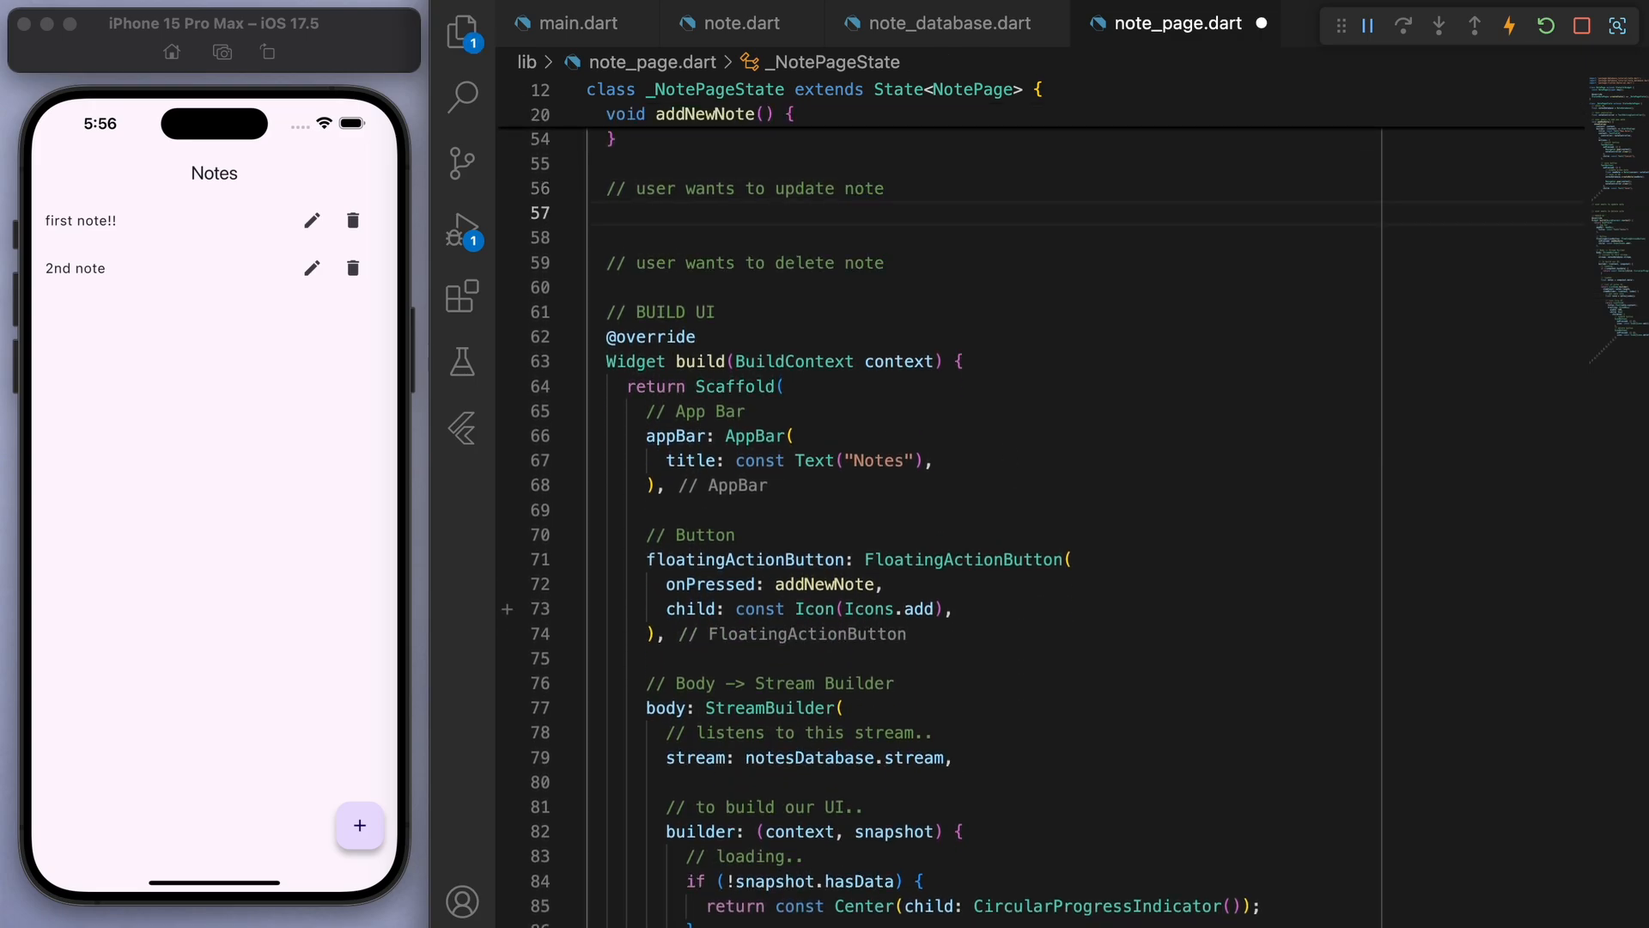
- Write updateNote(Note note) showing a dialog, removing the new-note creation code from Save
{"action": "type", "text": "void updateNote(Note note"}
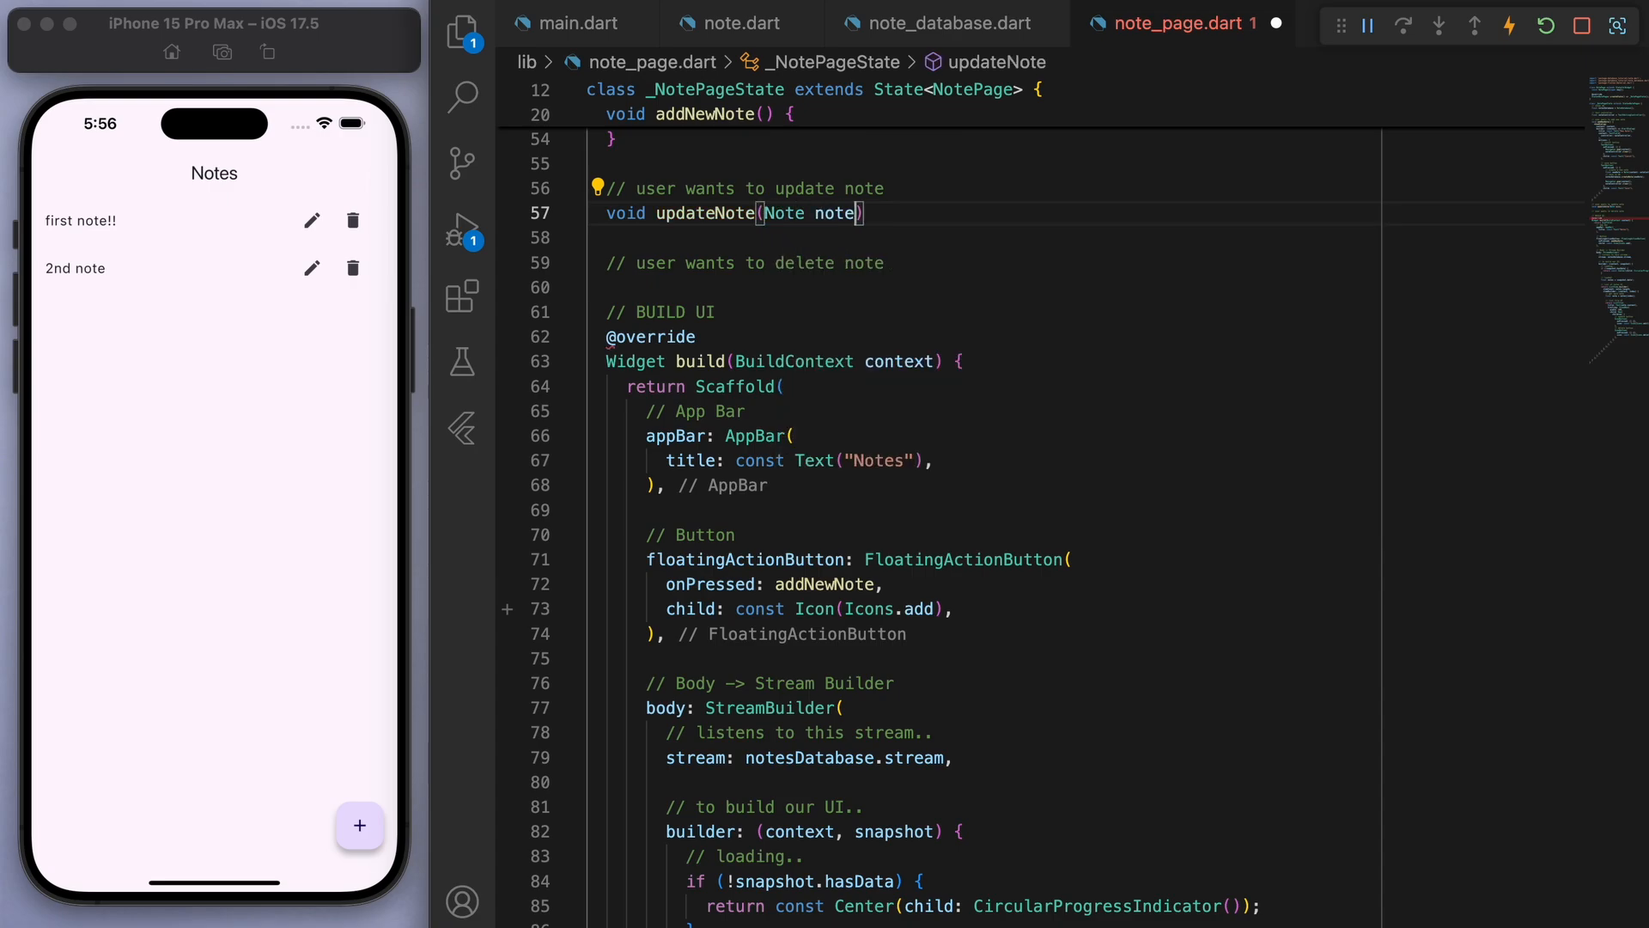
{"action": "type", "text": "showDialog("}
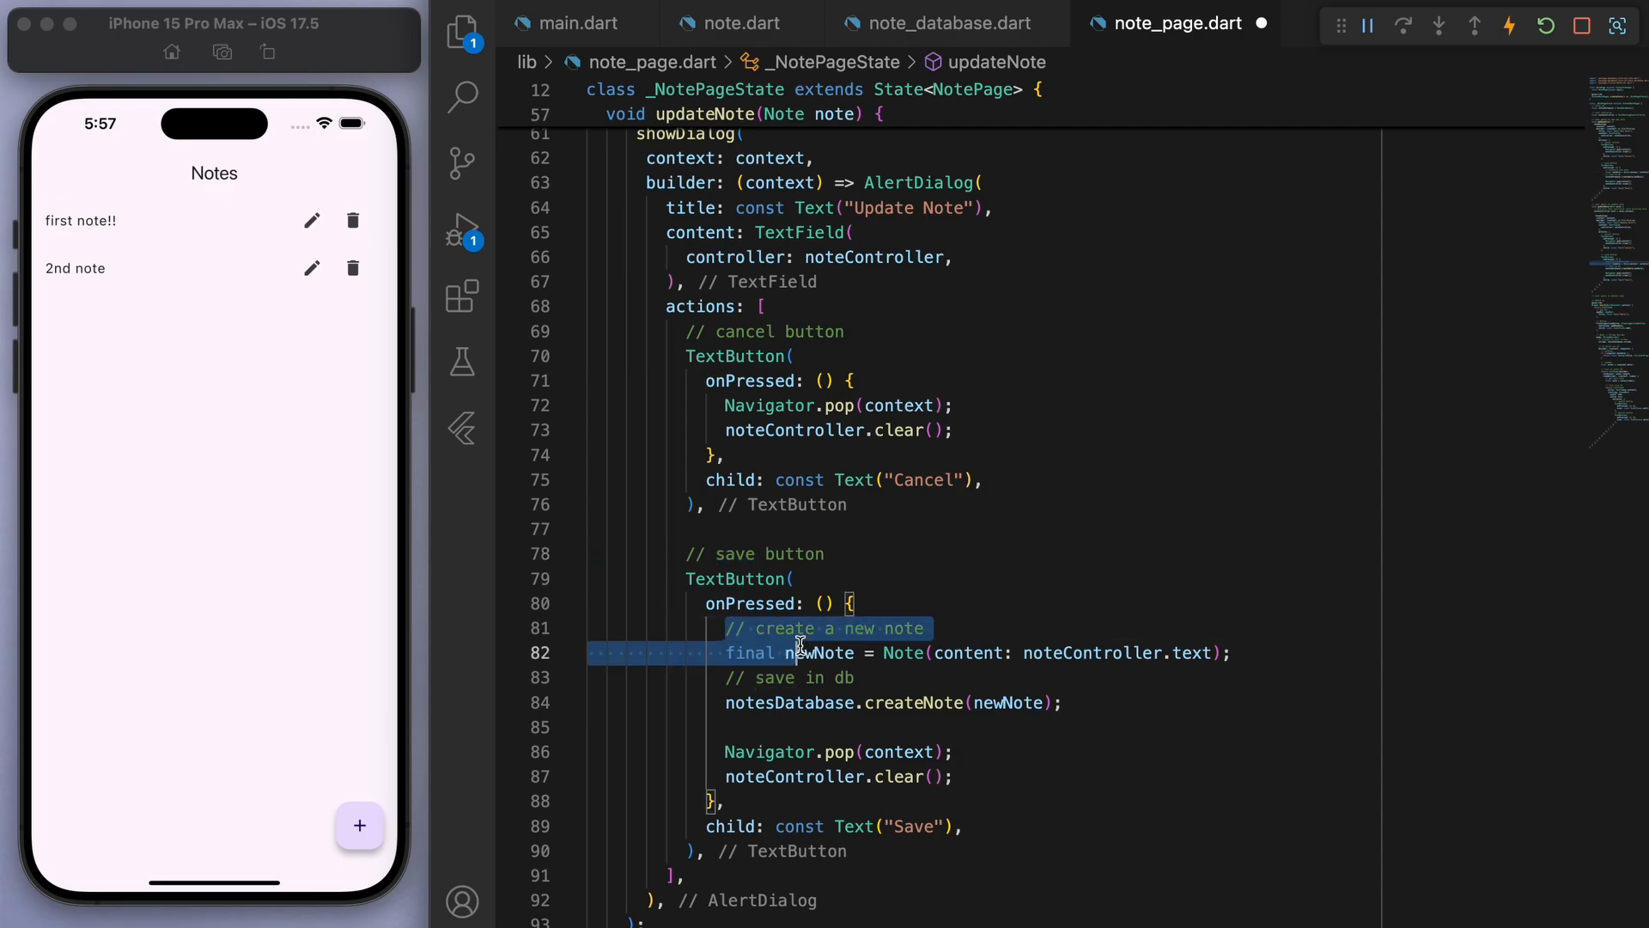
{"action": "left_click_drag", "start_coordinate": [799, 652], "coordinate": [1067, 703]}
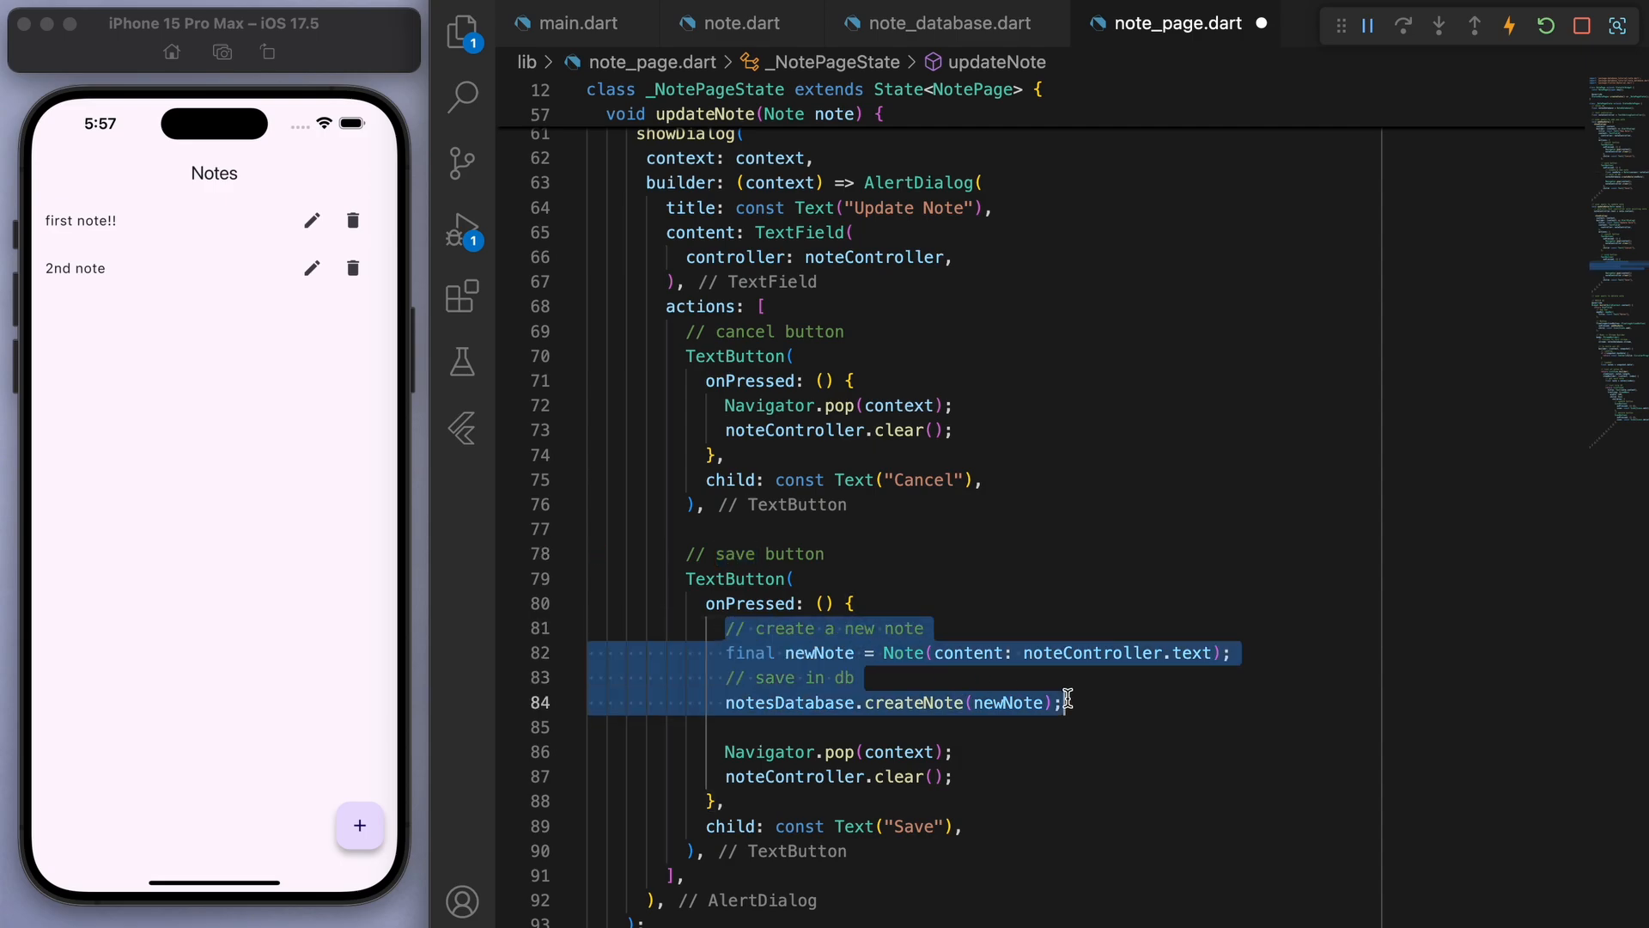
{"action": "key", "text": "Delete"}
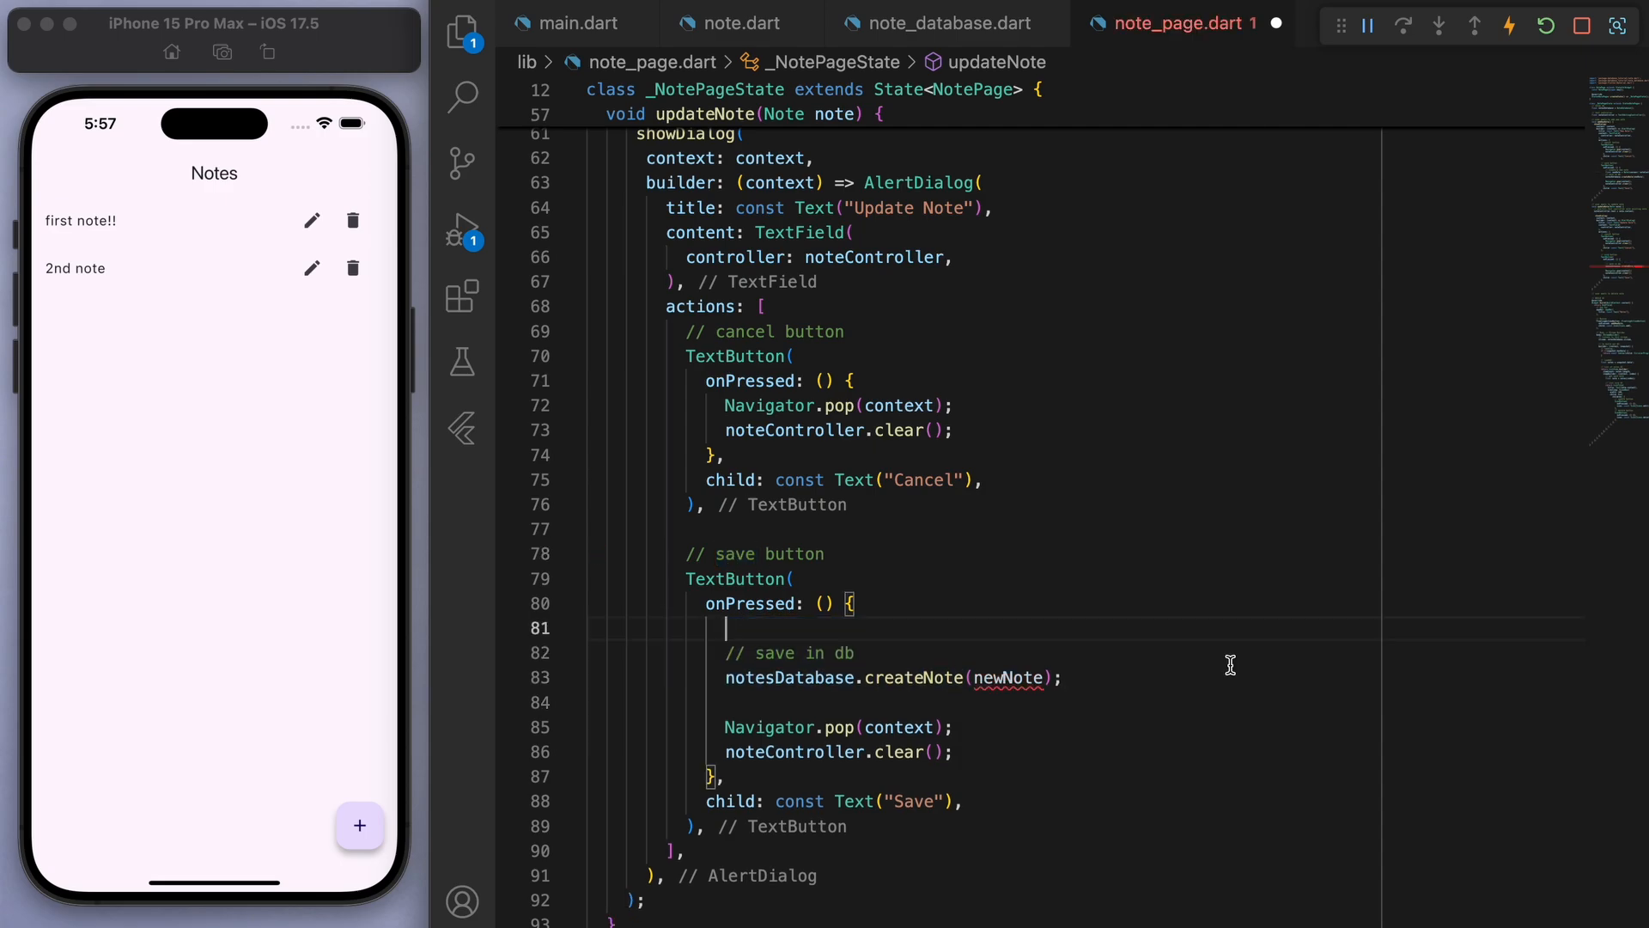
{"action": "left_click_drag", "start_coordinate": [726, 652], "coordinate": [1062, 678]}
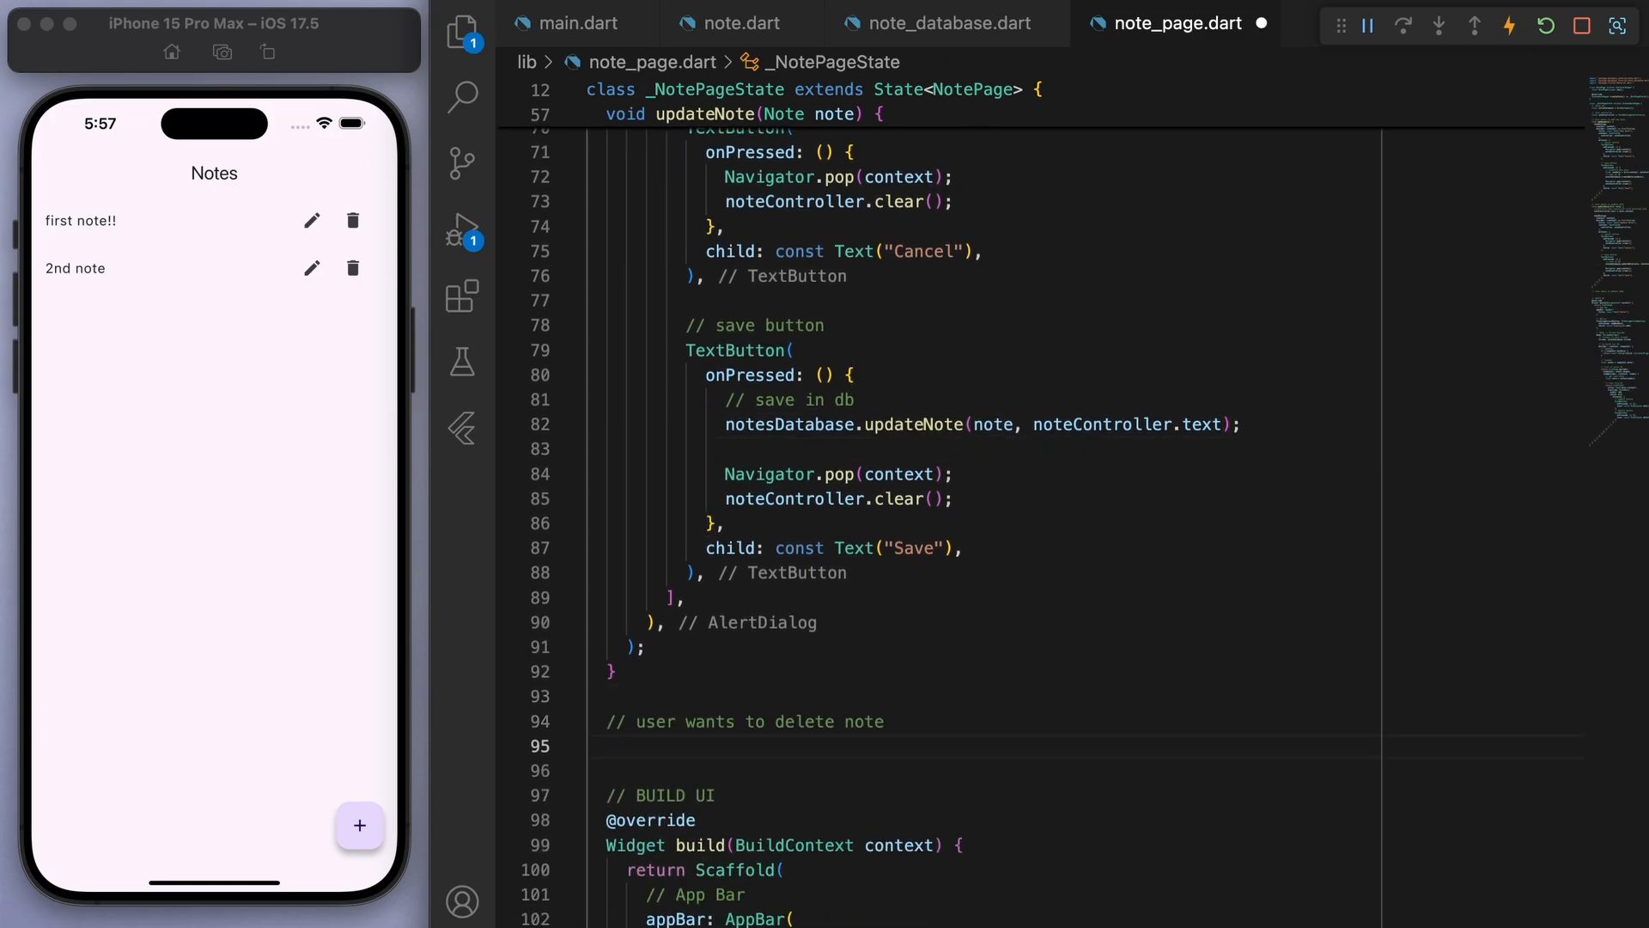
- Declare a void deleteNote(Note note) method that shows a 'Delete Note' dialog
{"action": "type", "text": "void deleteNote("}
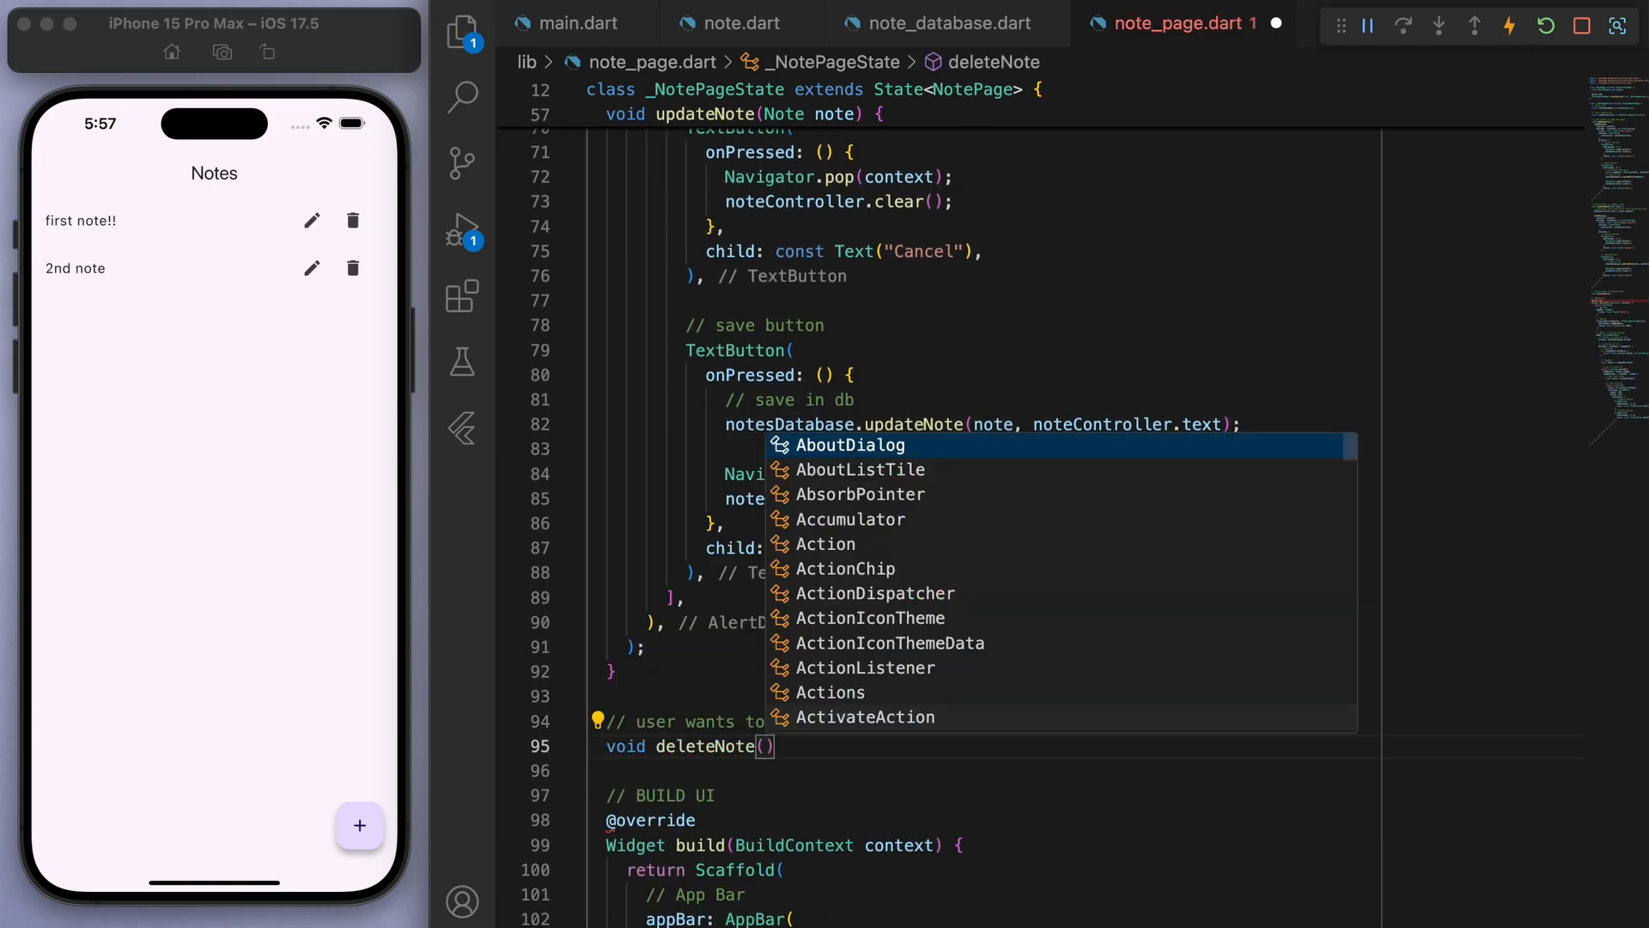
{"action": "type", "text": "Note note"}
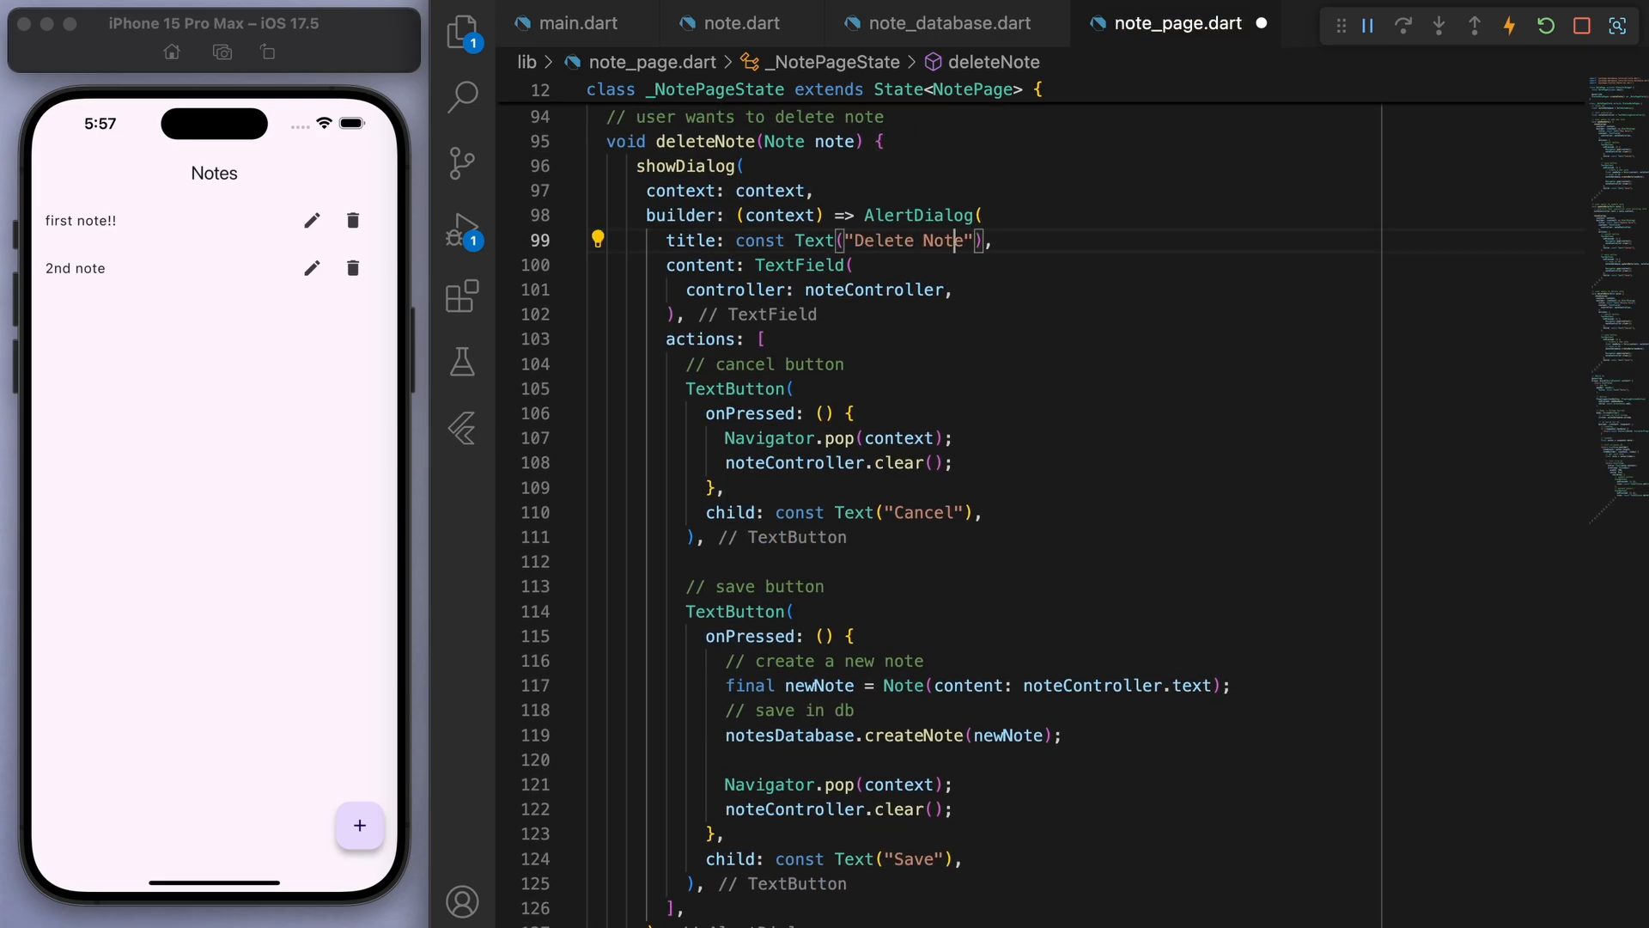
{"action": "scroll", "scroll_direction": "down", "scroll_amount": 3}
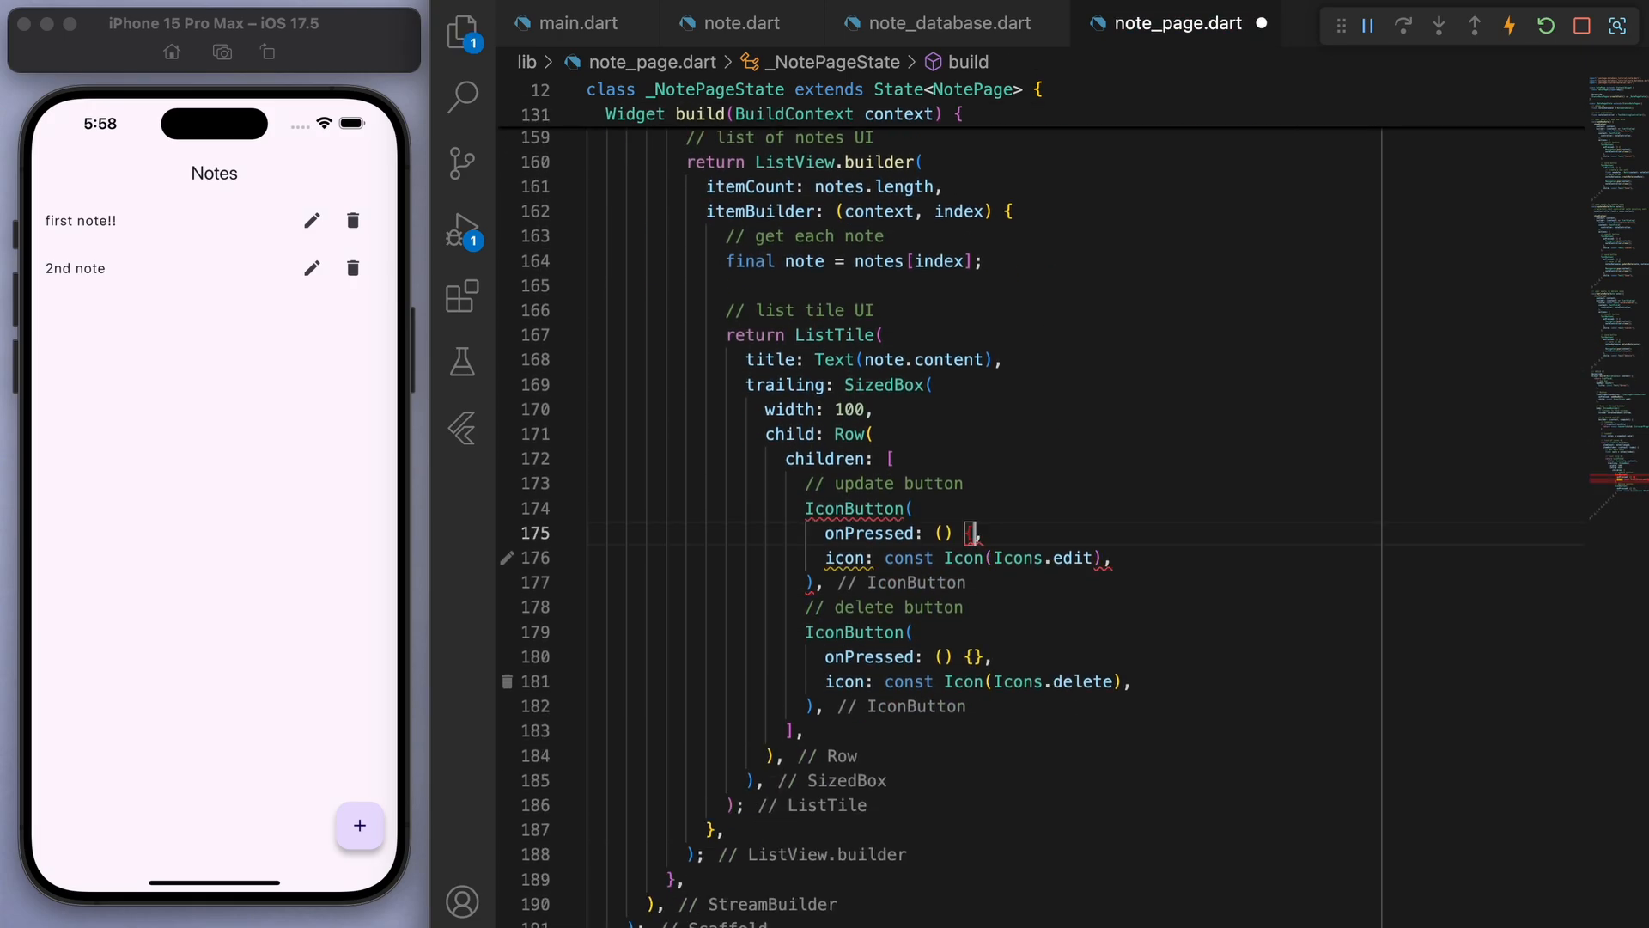
- Wire the icon buttons' onPressed to () => updateNote(note) and () => deleteNote(note)
{"action": "type", "text": "updateNote"}
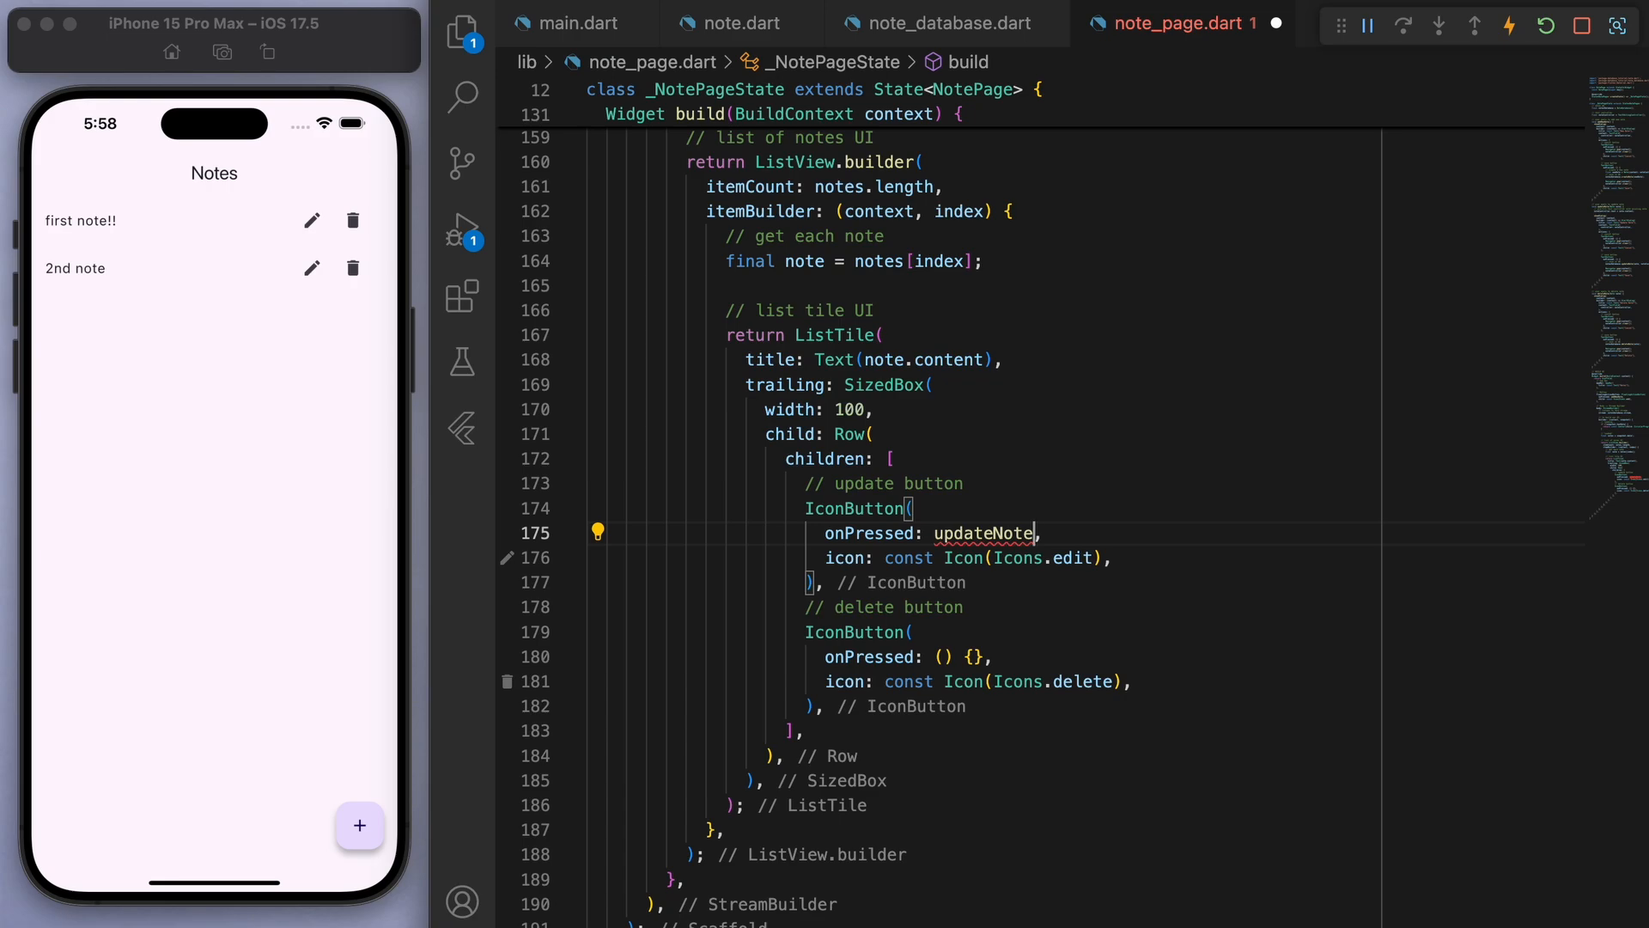
{"action": "type", "text": "() => updateNote("}
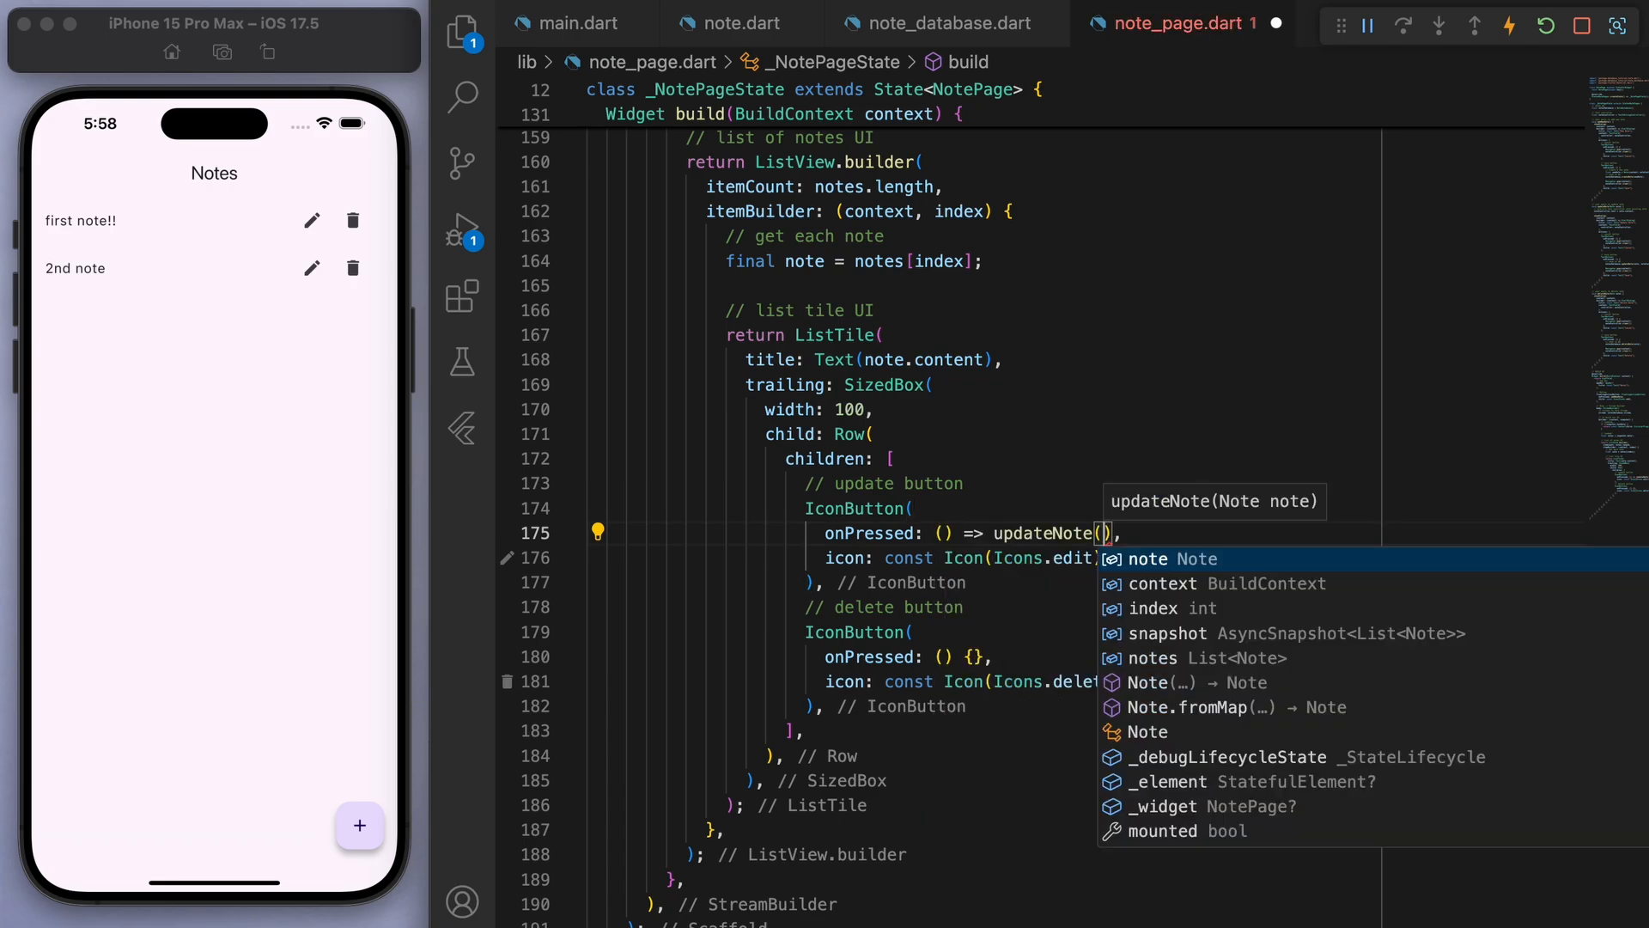
{"action": "type", "text": "note"}
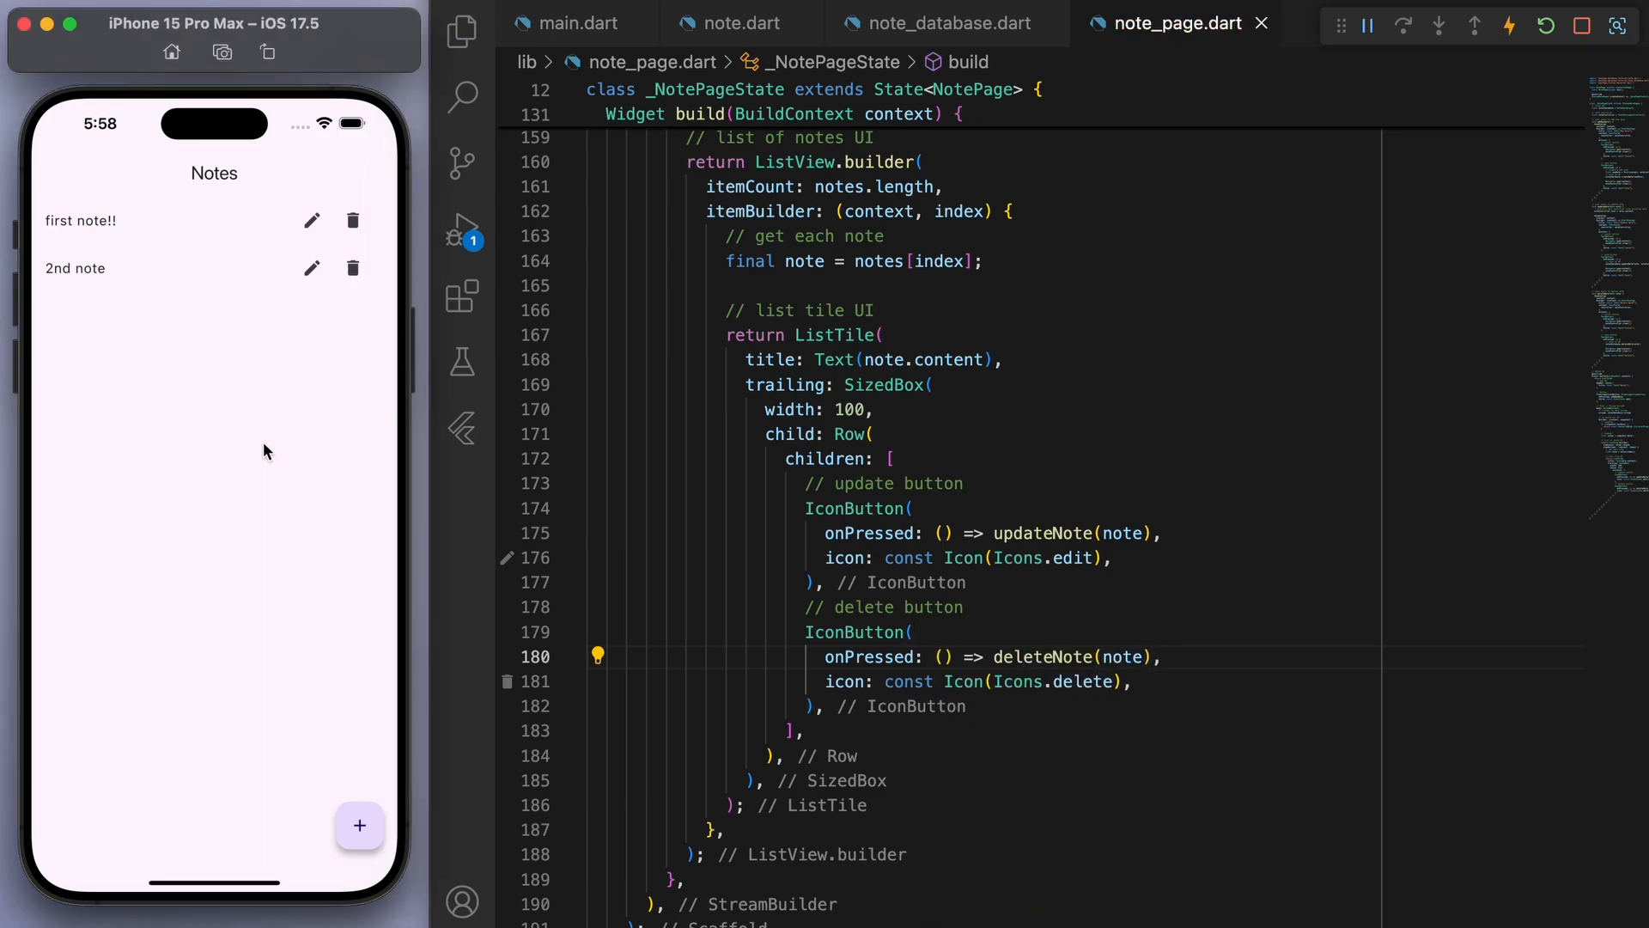
- In the simulator, delete the second note, then add and save a new note
{"action": "left_click", "coordinate": [353, 220]}
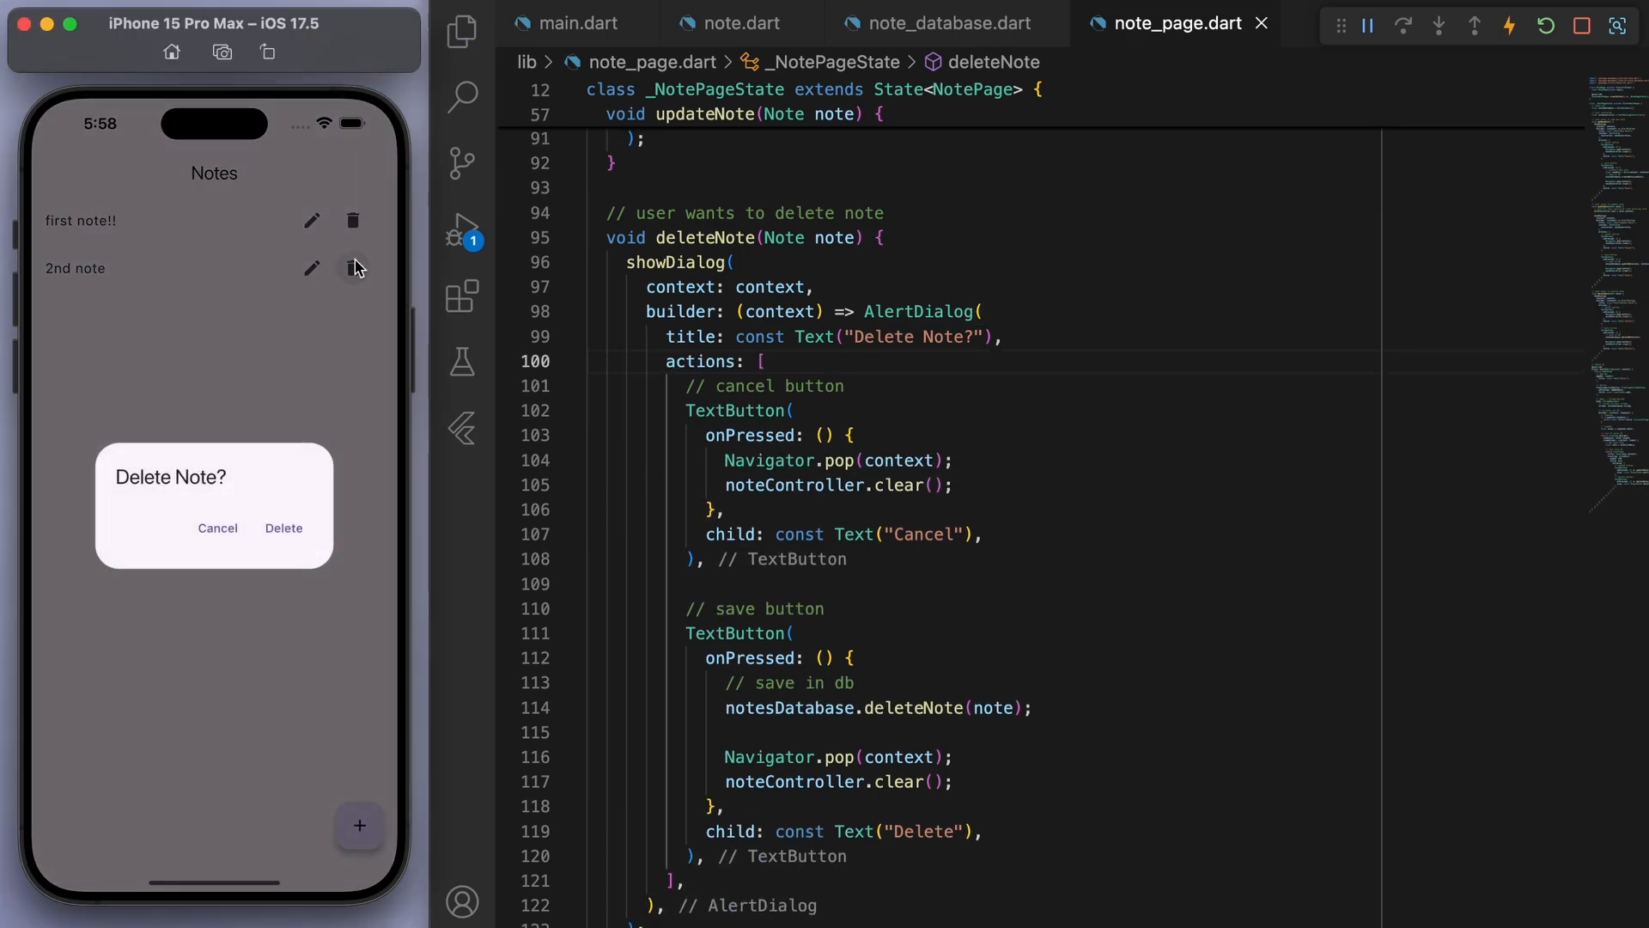
{"action": "left_click", "coordinate": [283, 527]}
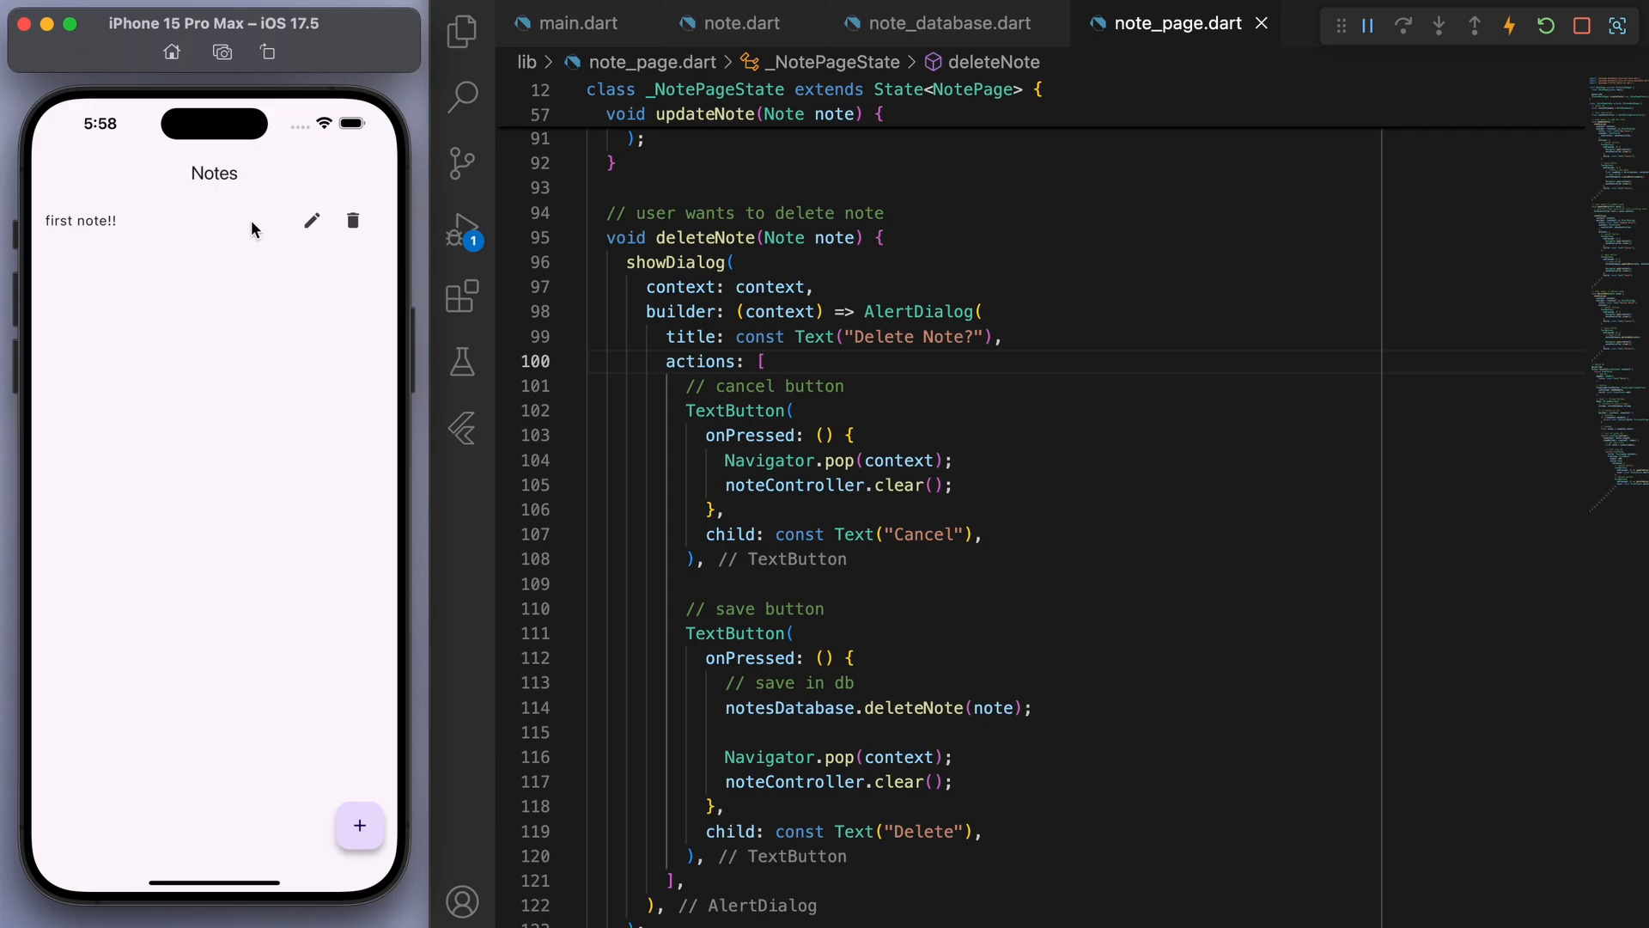
{"action": "left_click", "coordinate": [353, 221]}
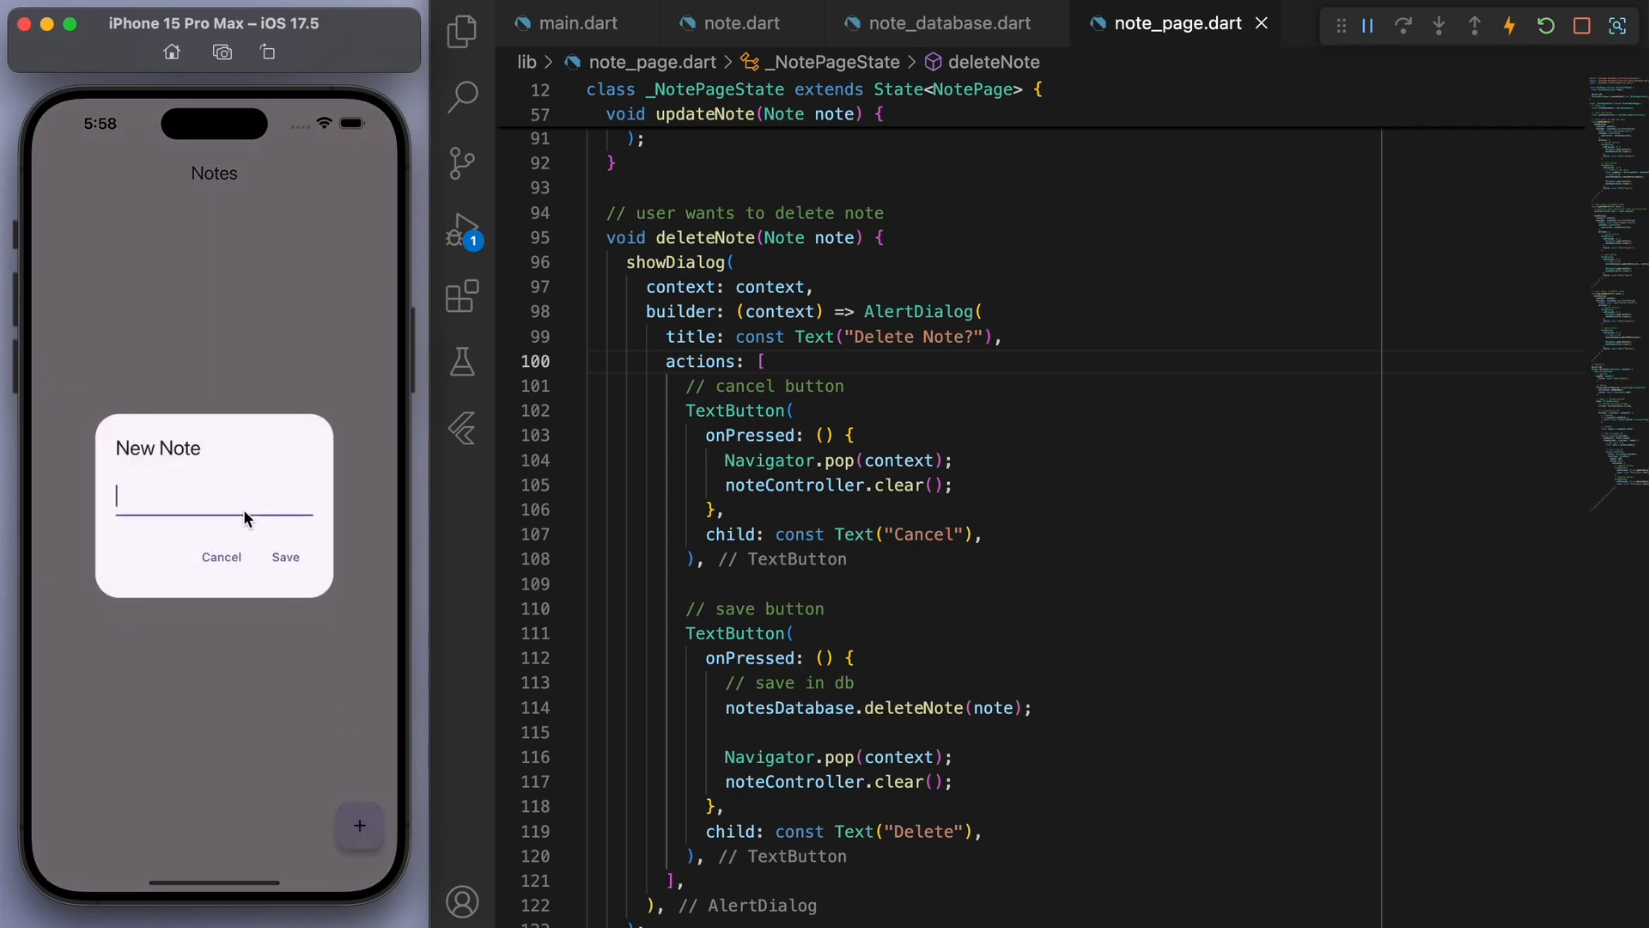
{"action": "left_click", "coordinate": [285, 556]}
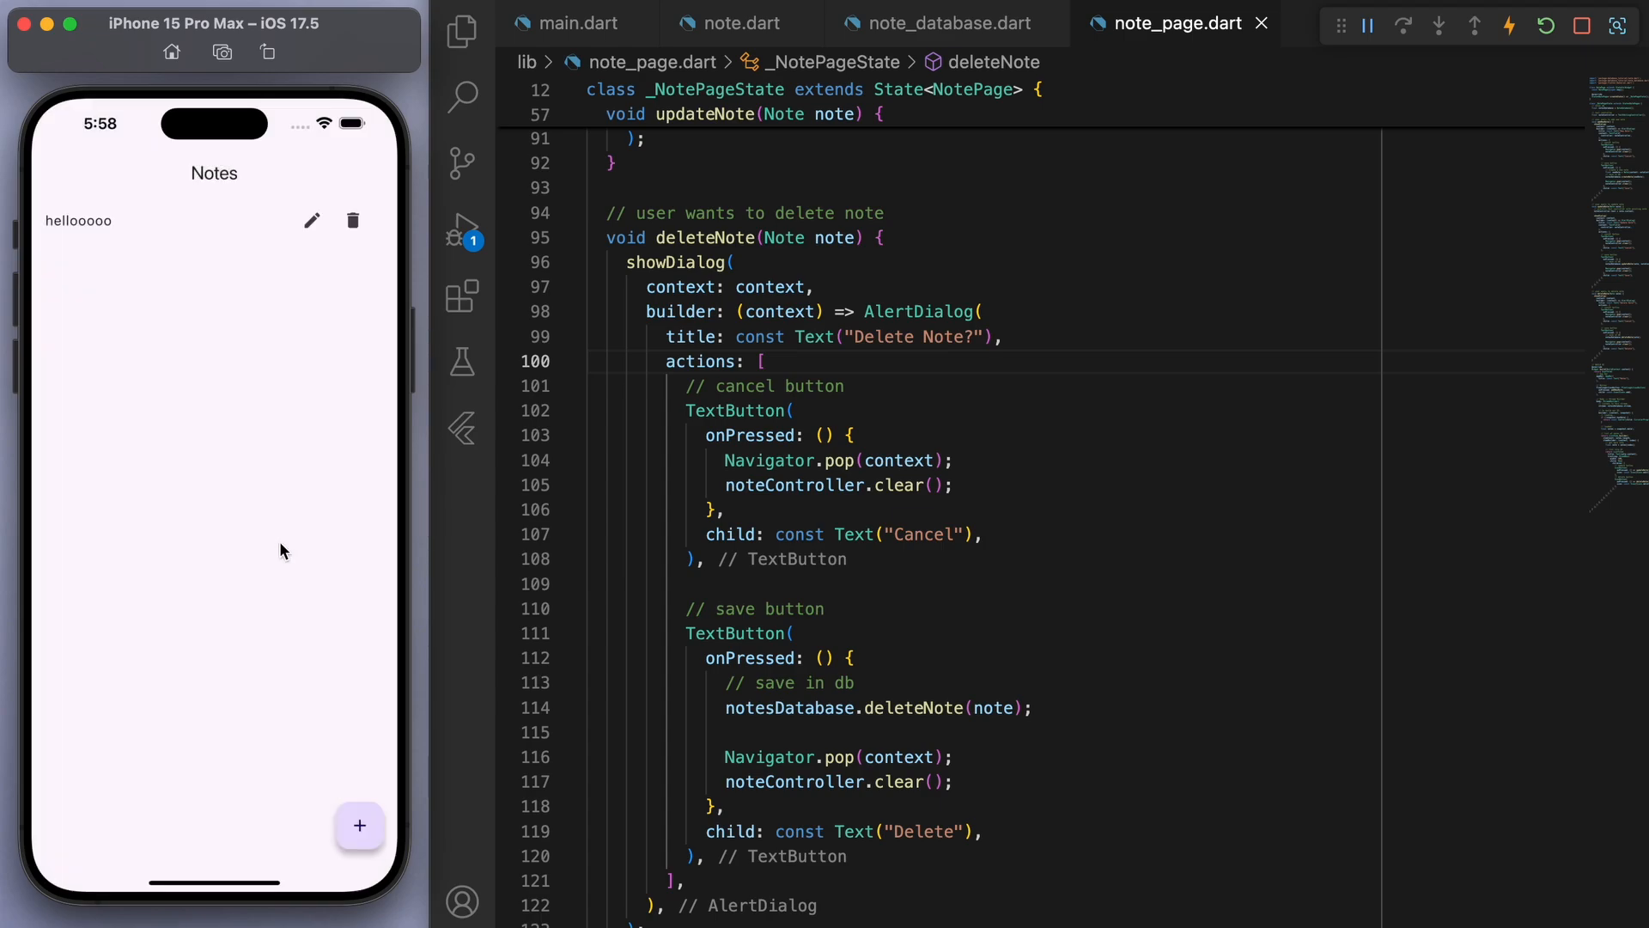
- Edit the new note through the Update Note dialog so it reads 'Wadduppppp'
{"action": "left_click", "coordinate": [311, 221]}
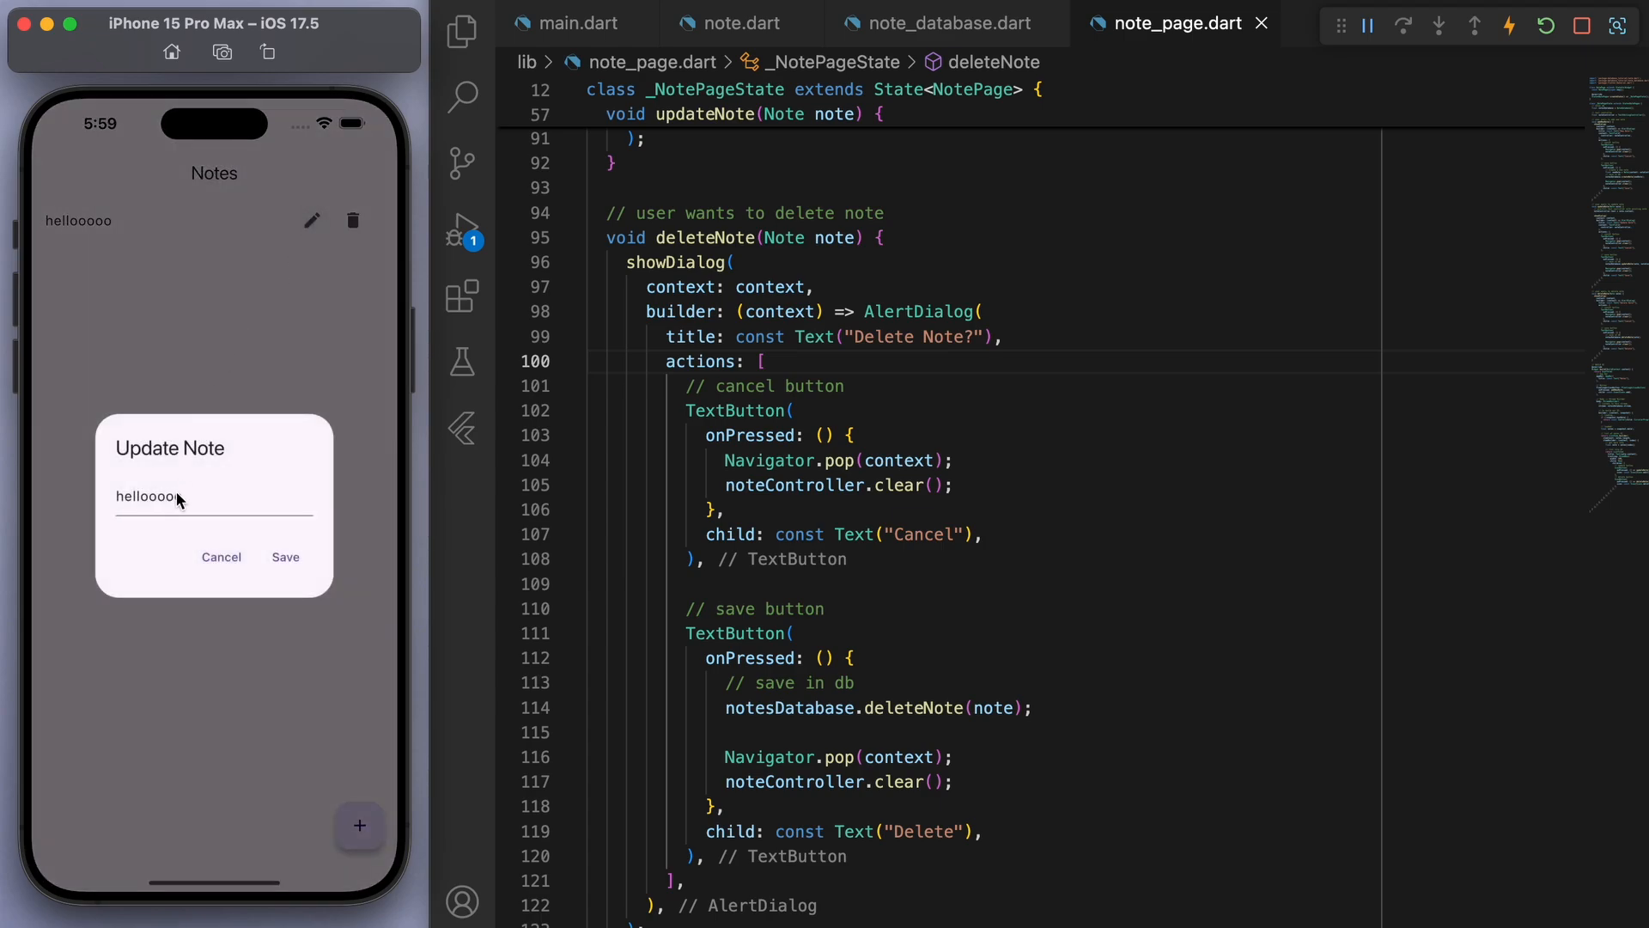
{"action": "type", "text": "w"}
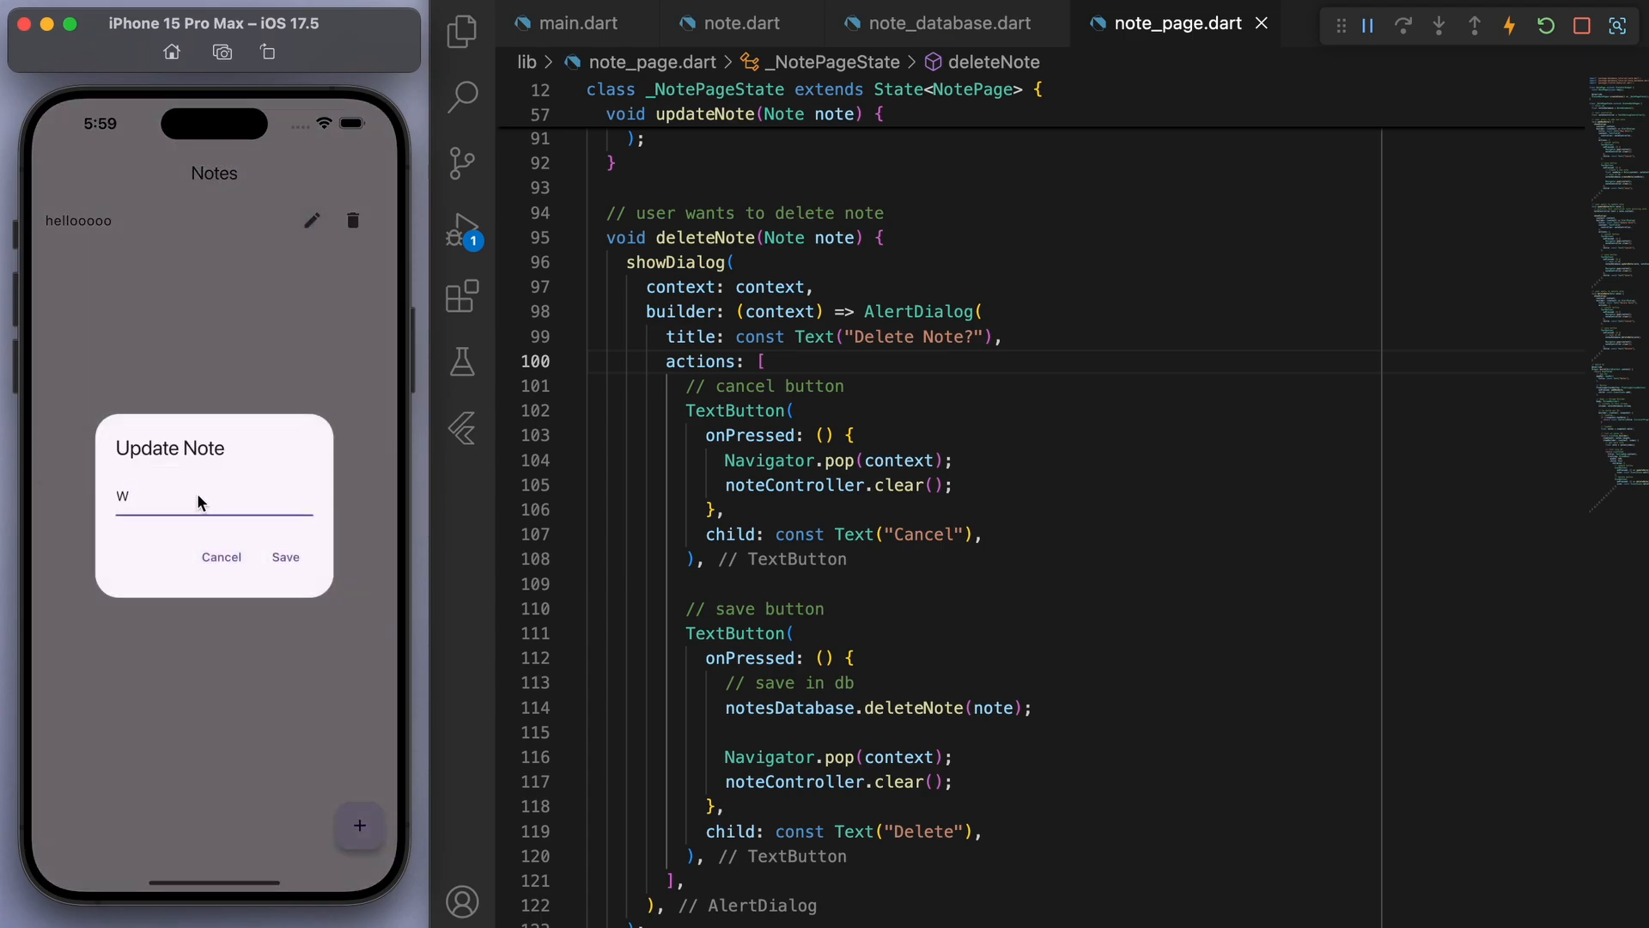
{"action": "left_click", "coordinate": [285, 557]}
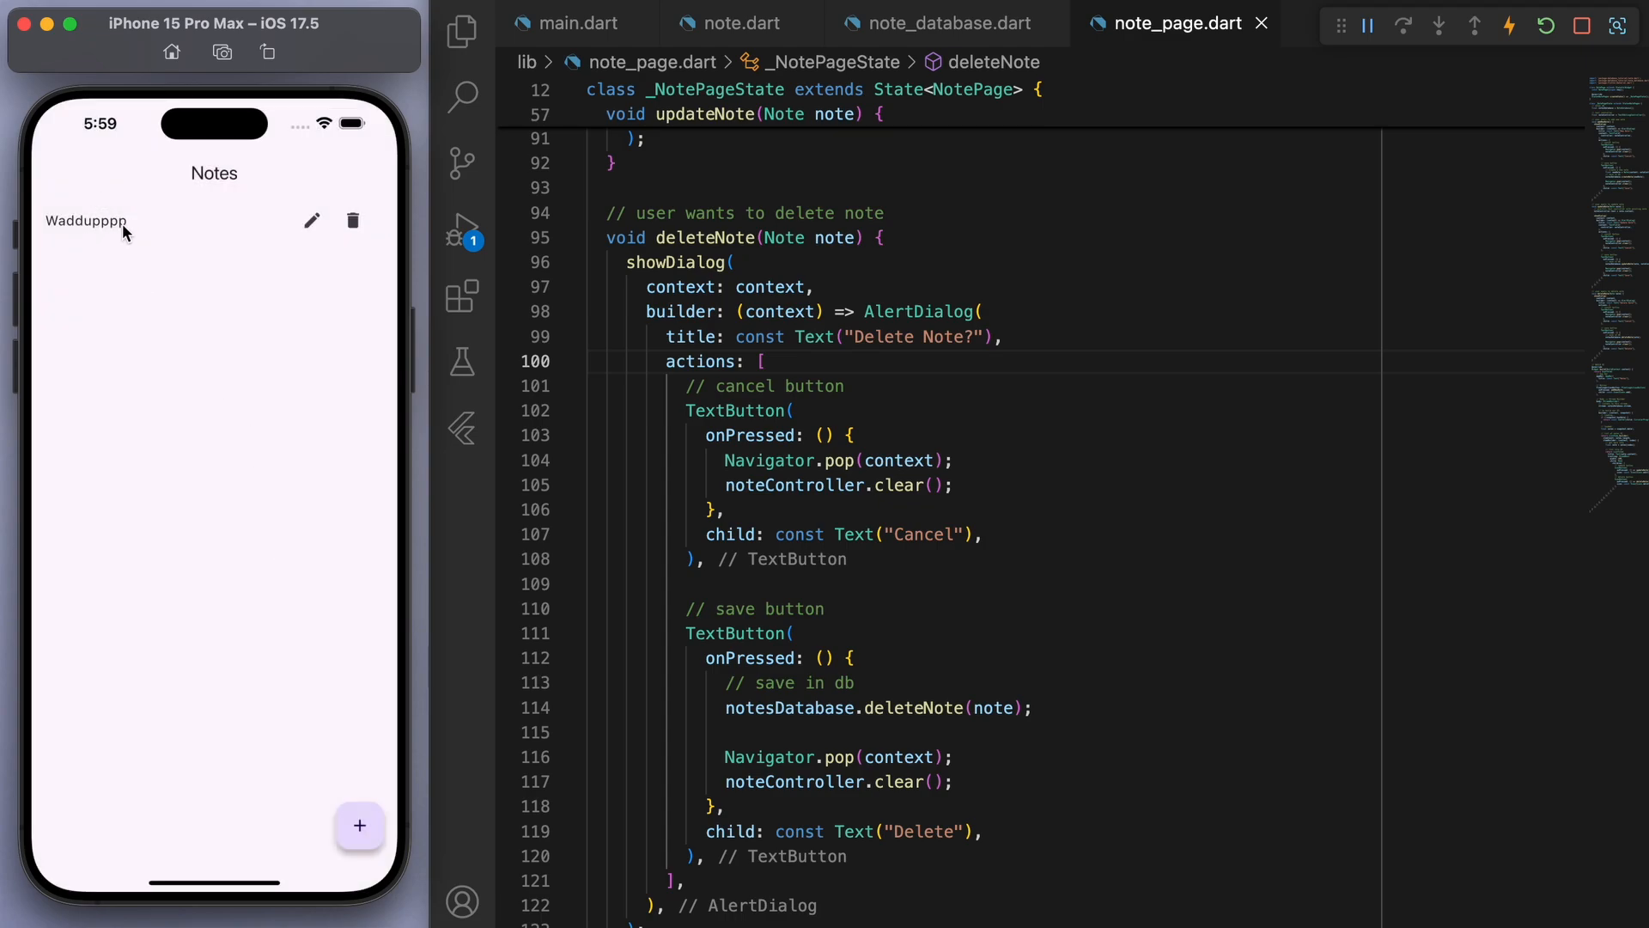